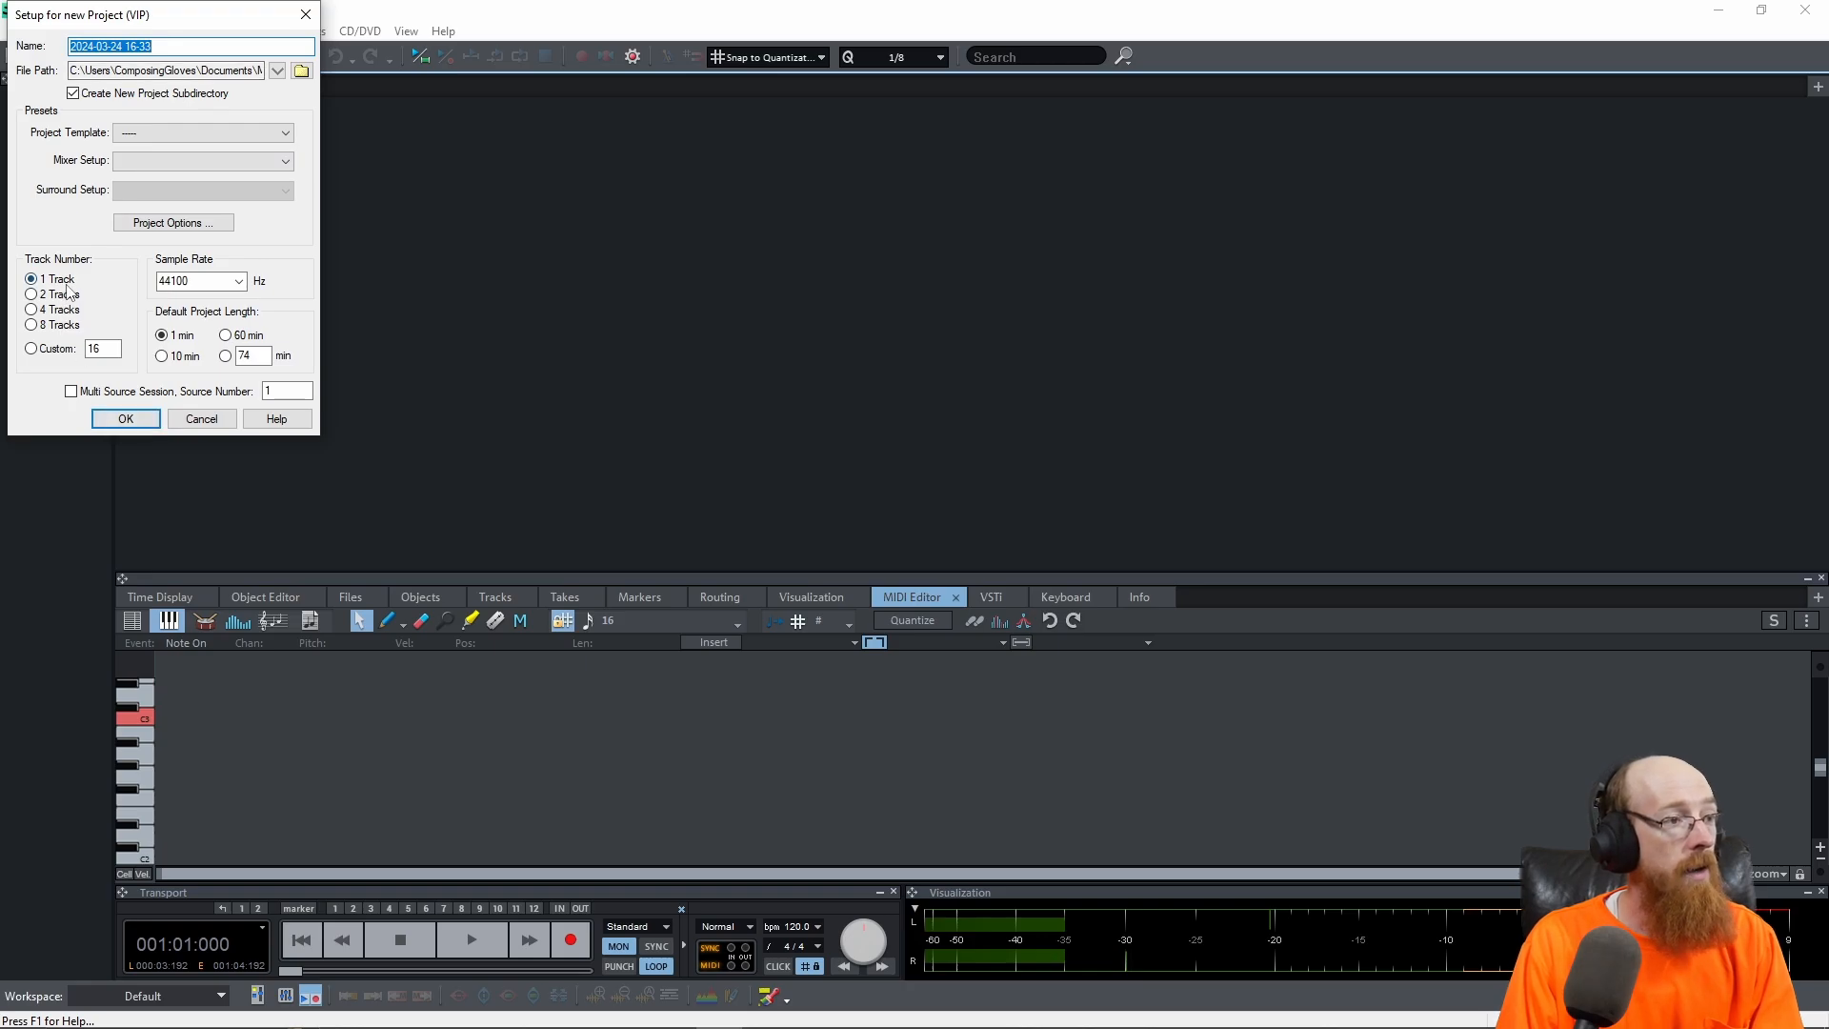
Step: Confirm the one-track setup to create the new single-track project
{"action": "left_click", "coordinate": [126, 417]}
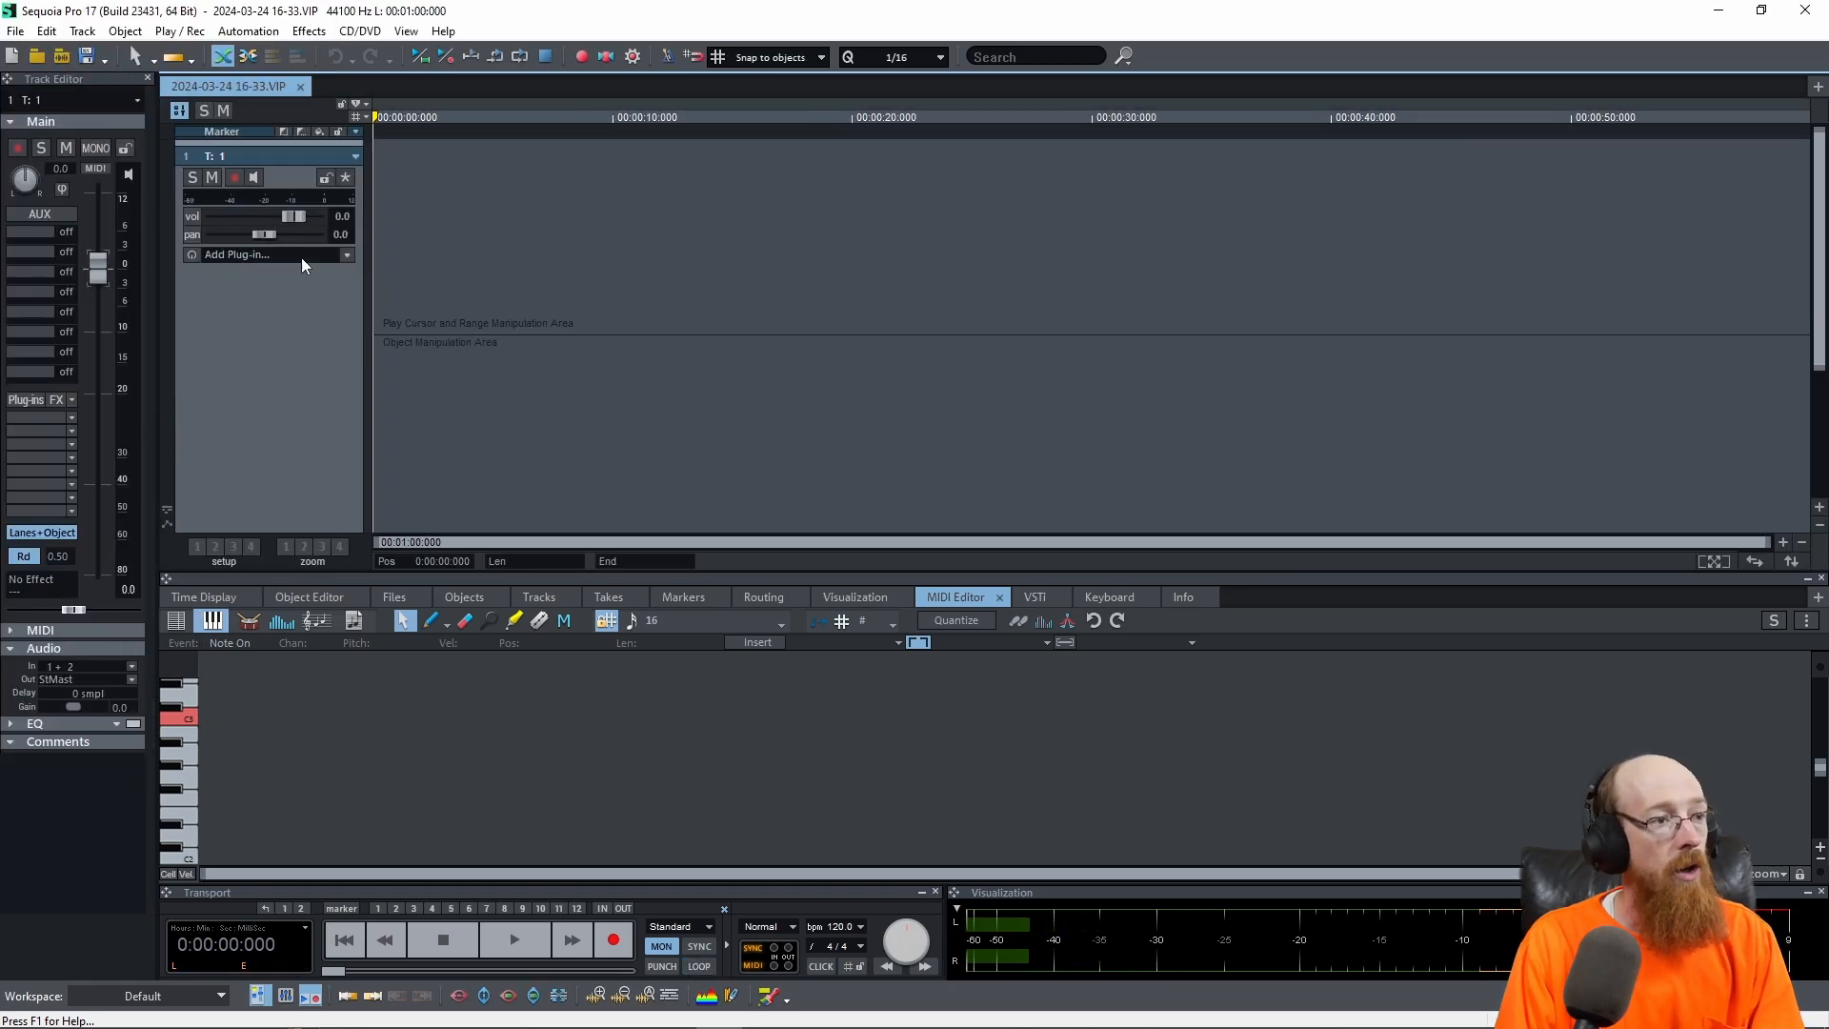
Step: Load Revolta 2 on track 1, set filter env mod near 0% and cutoff to about 2.95 kHz
{"action": "left_click", "coordinate": [236, 253]}
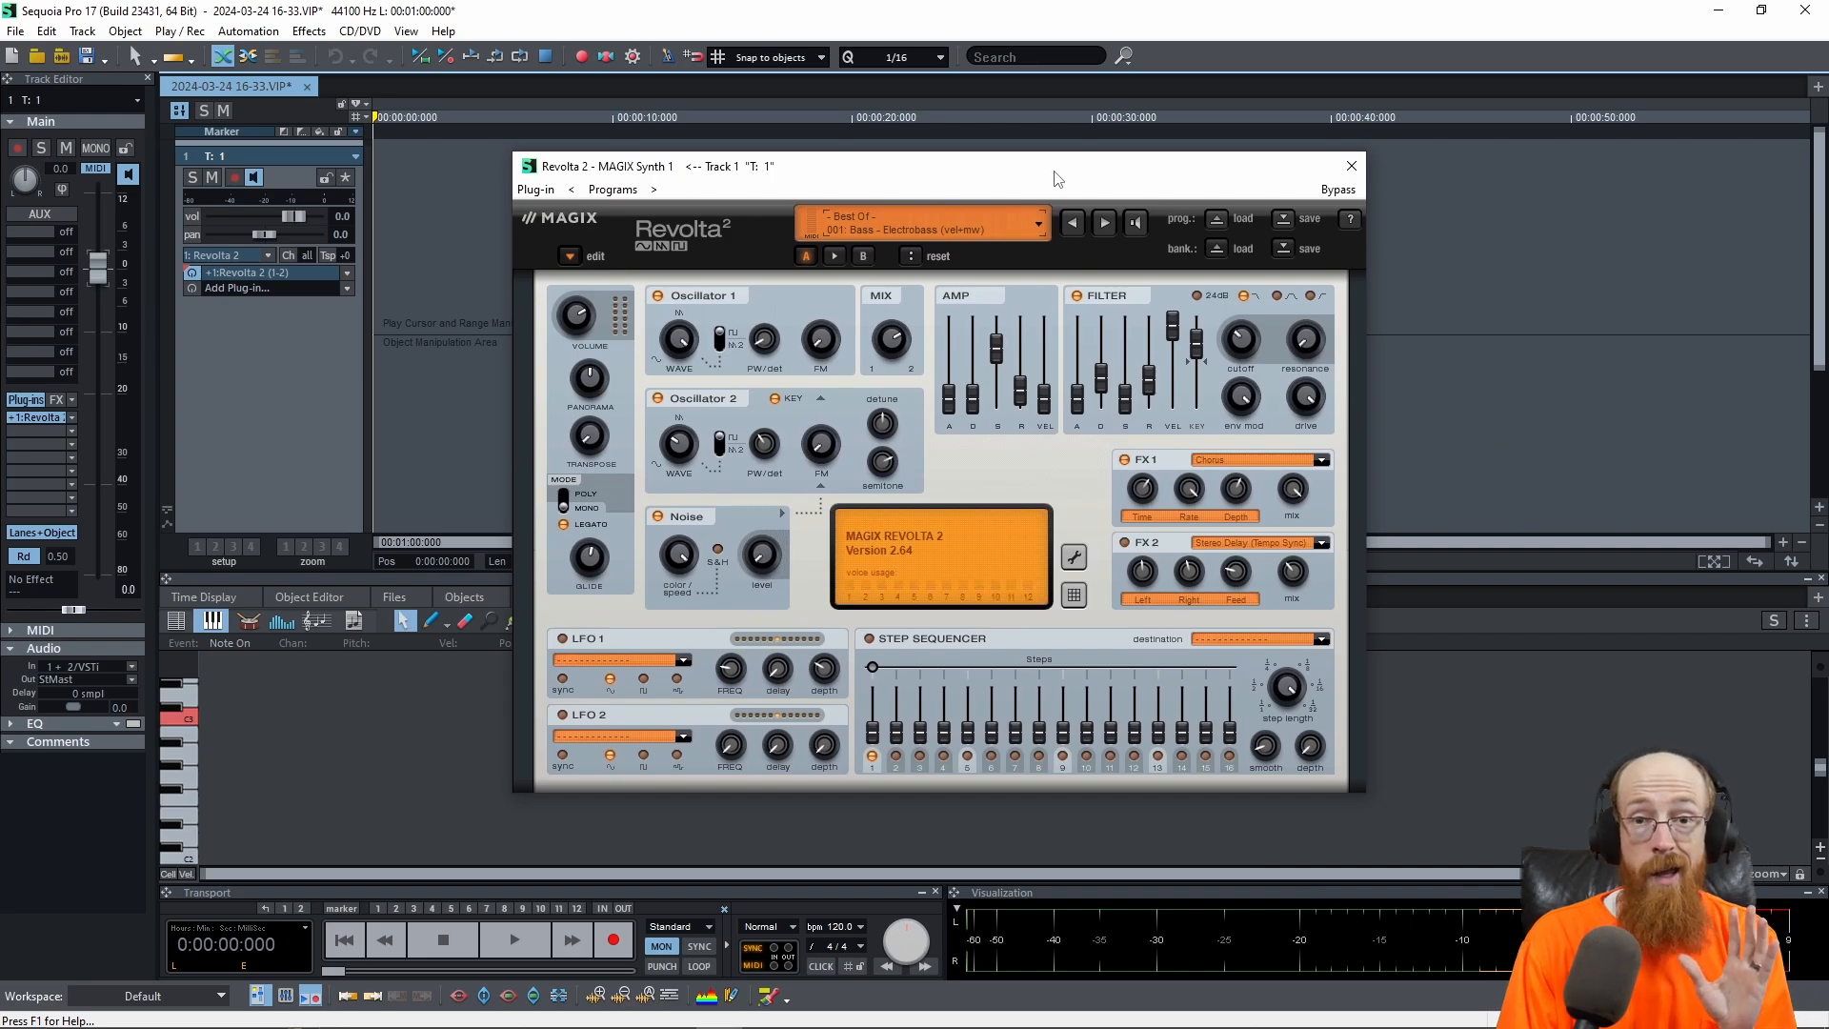
{"action": "mouse_move", "coordinate": [1058, 227]}
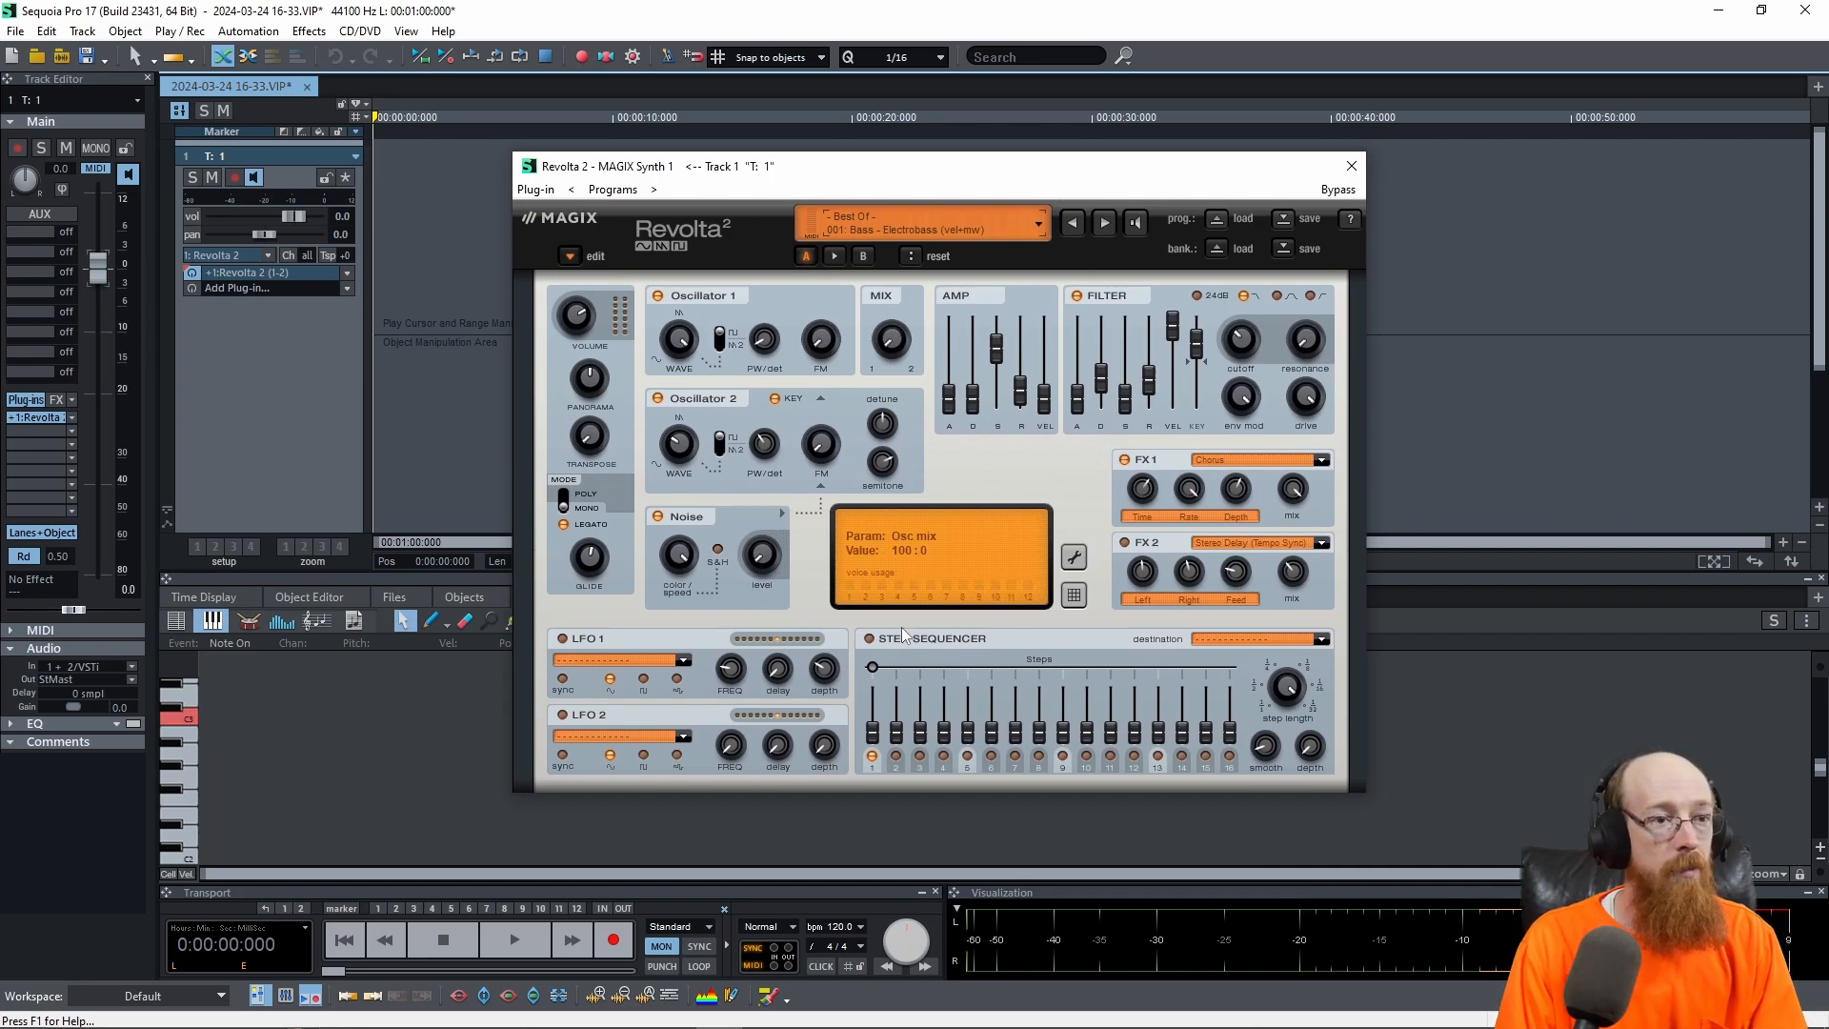
{"action": "left_click", "coordinate": [658, 398]}
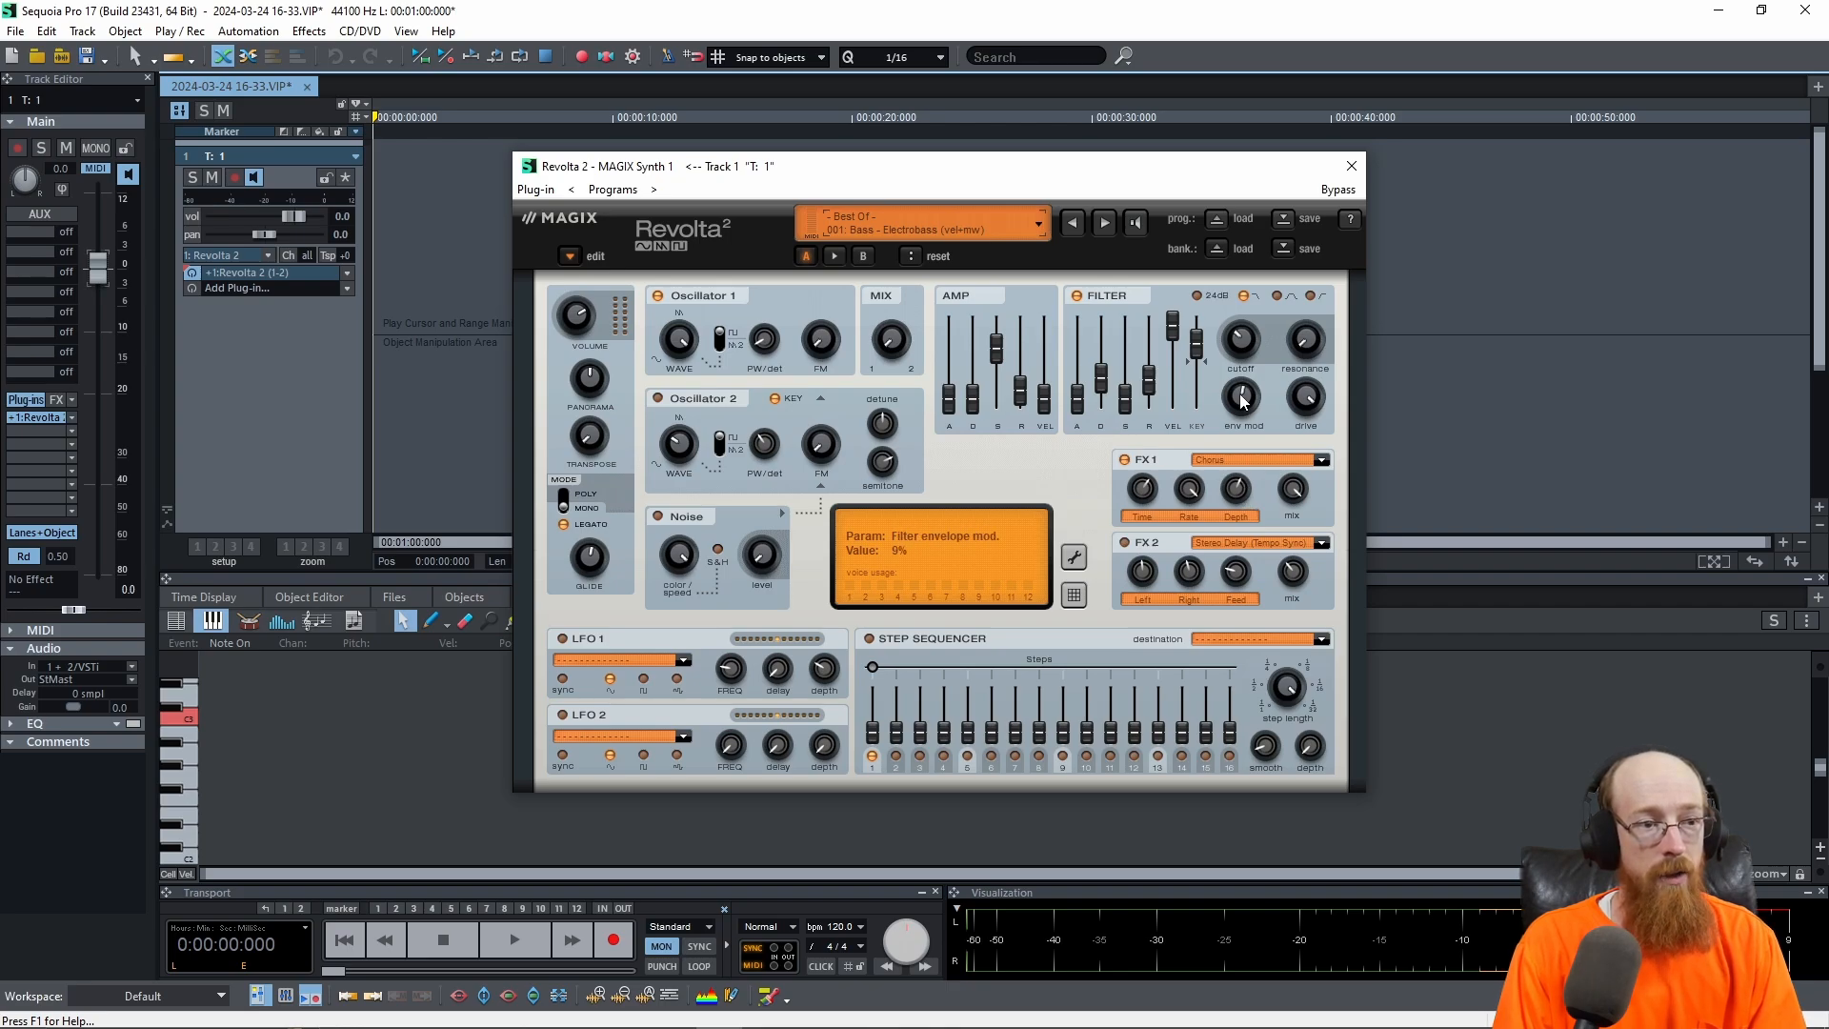
{"action": "left_click_drag", "start_coordinate": [1242, 396], "coordinate": [1239, 413]}
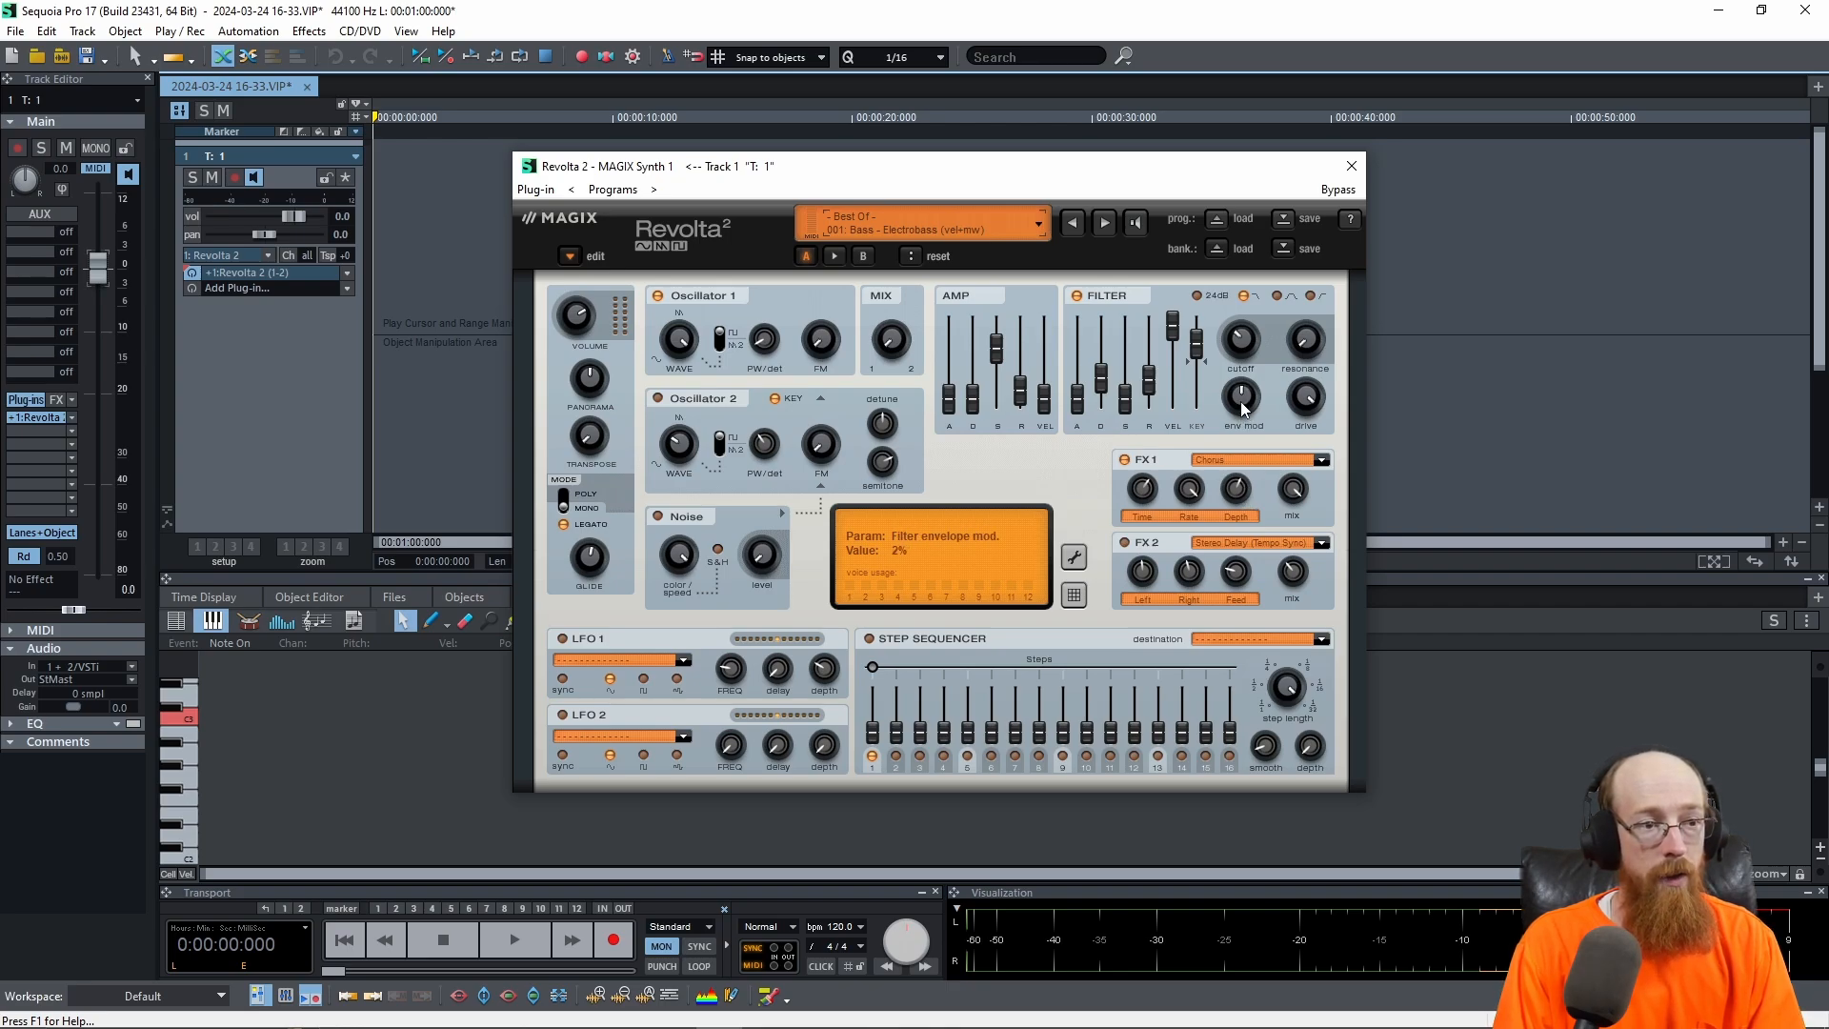
{"action": "left_click_drag", "start_coordinate": [1242, 396], "coordinate": [1242, 408]}
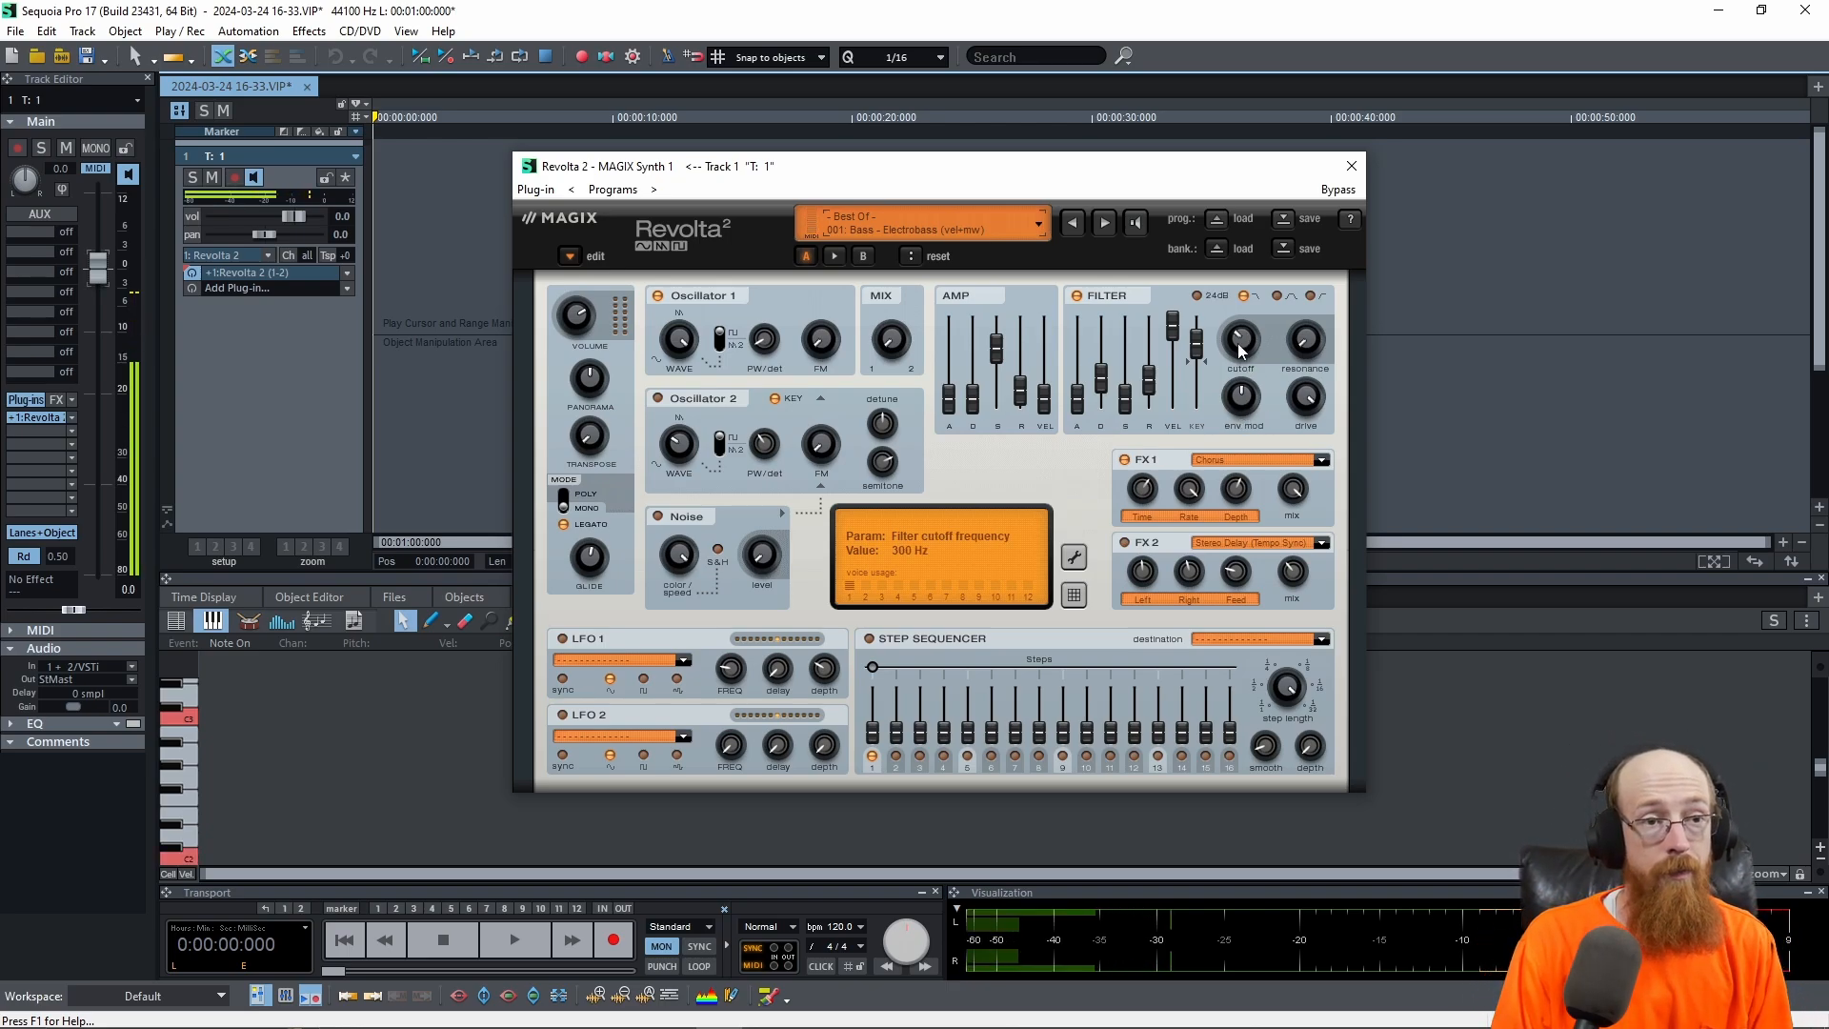
{"action": "left_click_drag", "start_coordinate": [1240, 339], "coordinate": [1240, 396]}
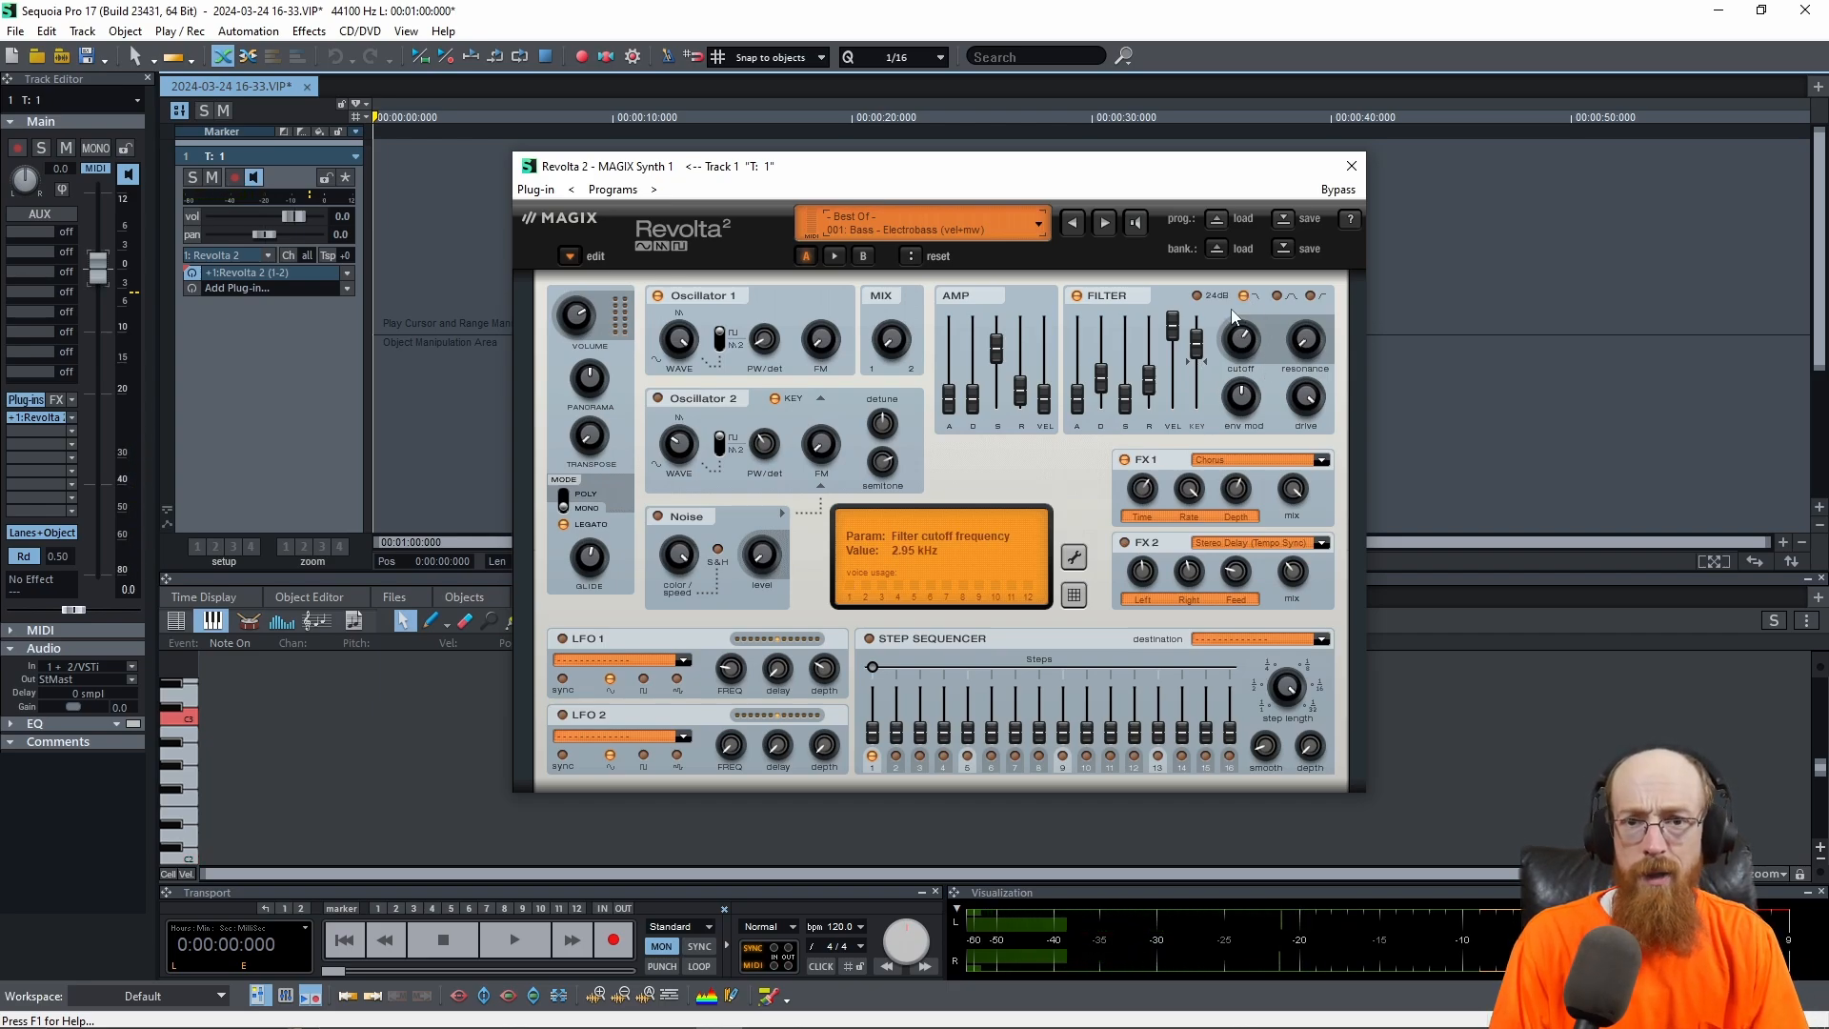
{"action": "mouse_move", "coordinate": [1237, 352]}
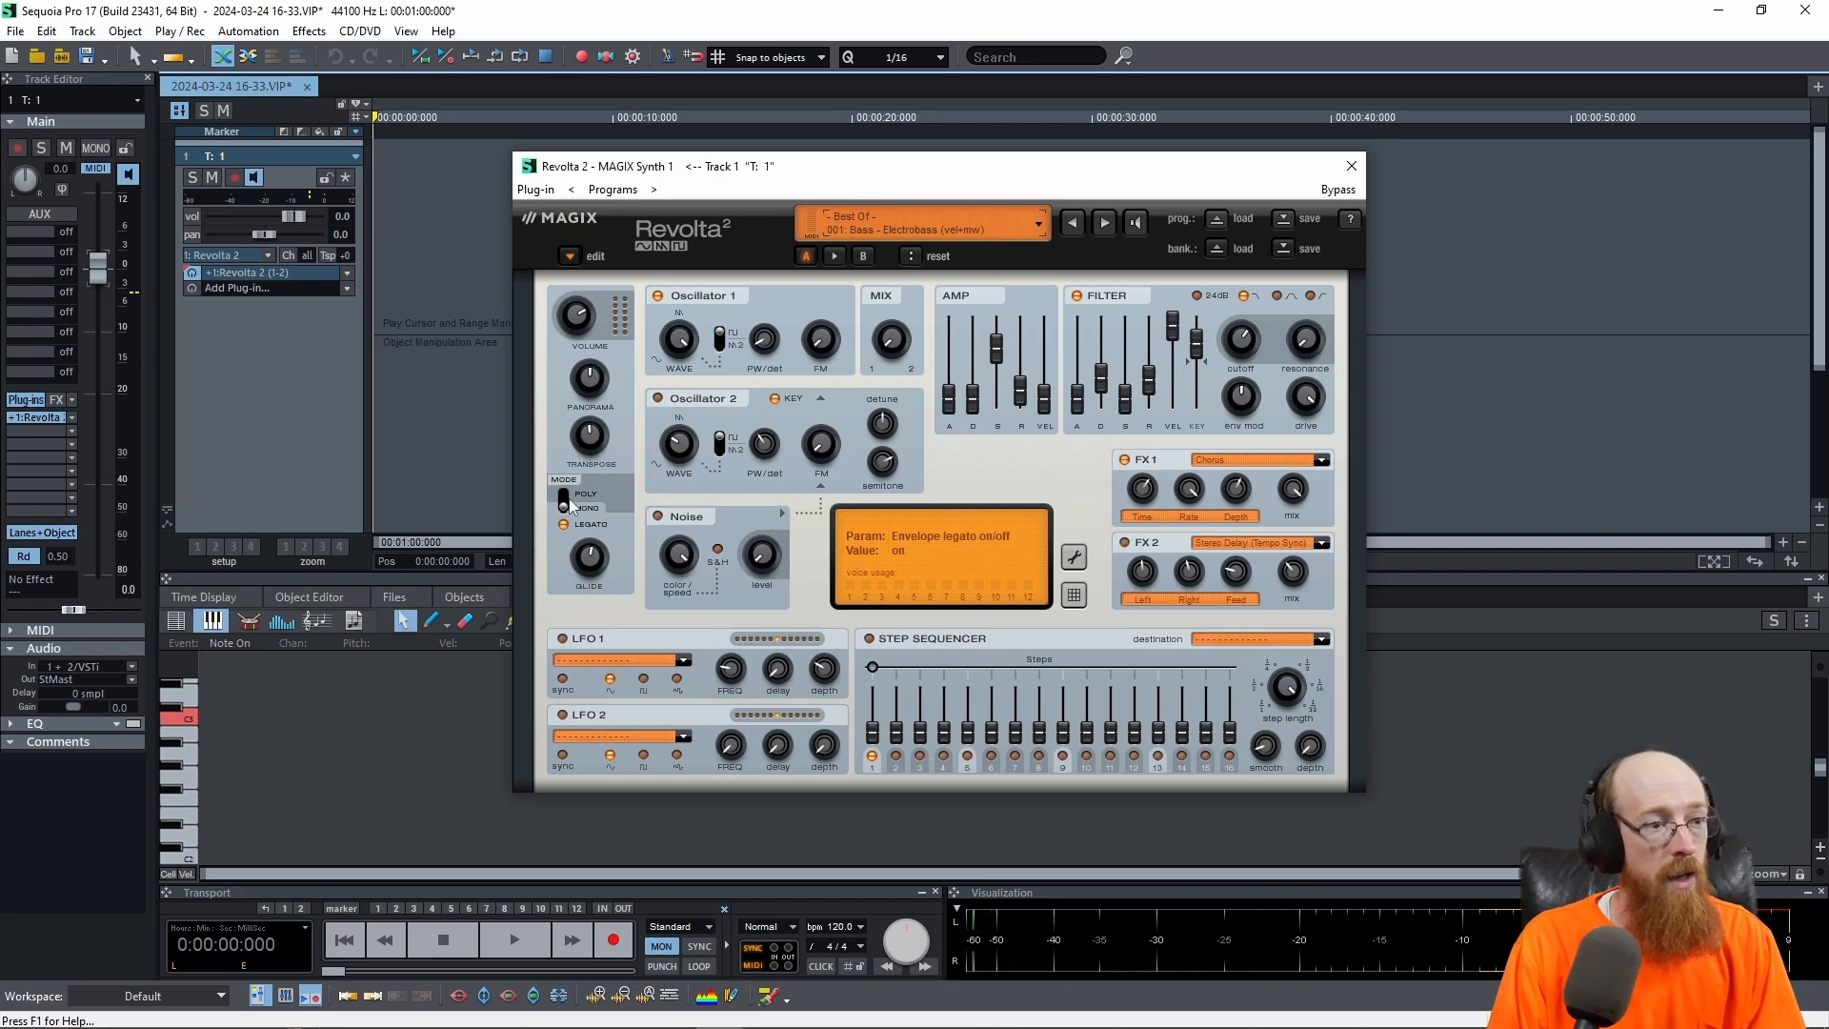
Step: Enable legato, switch FX 2 to Chorus and fine-tune the filter cutoff
{"action": "left_click", "coordinate": [566, 524]}
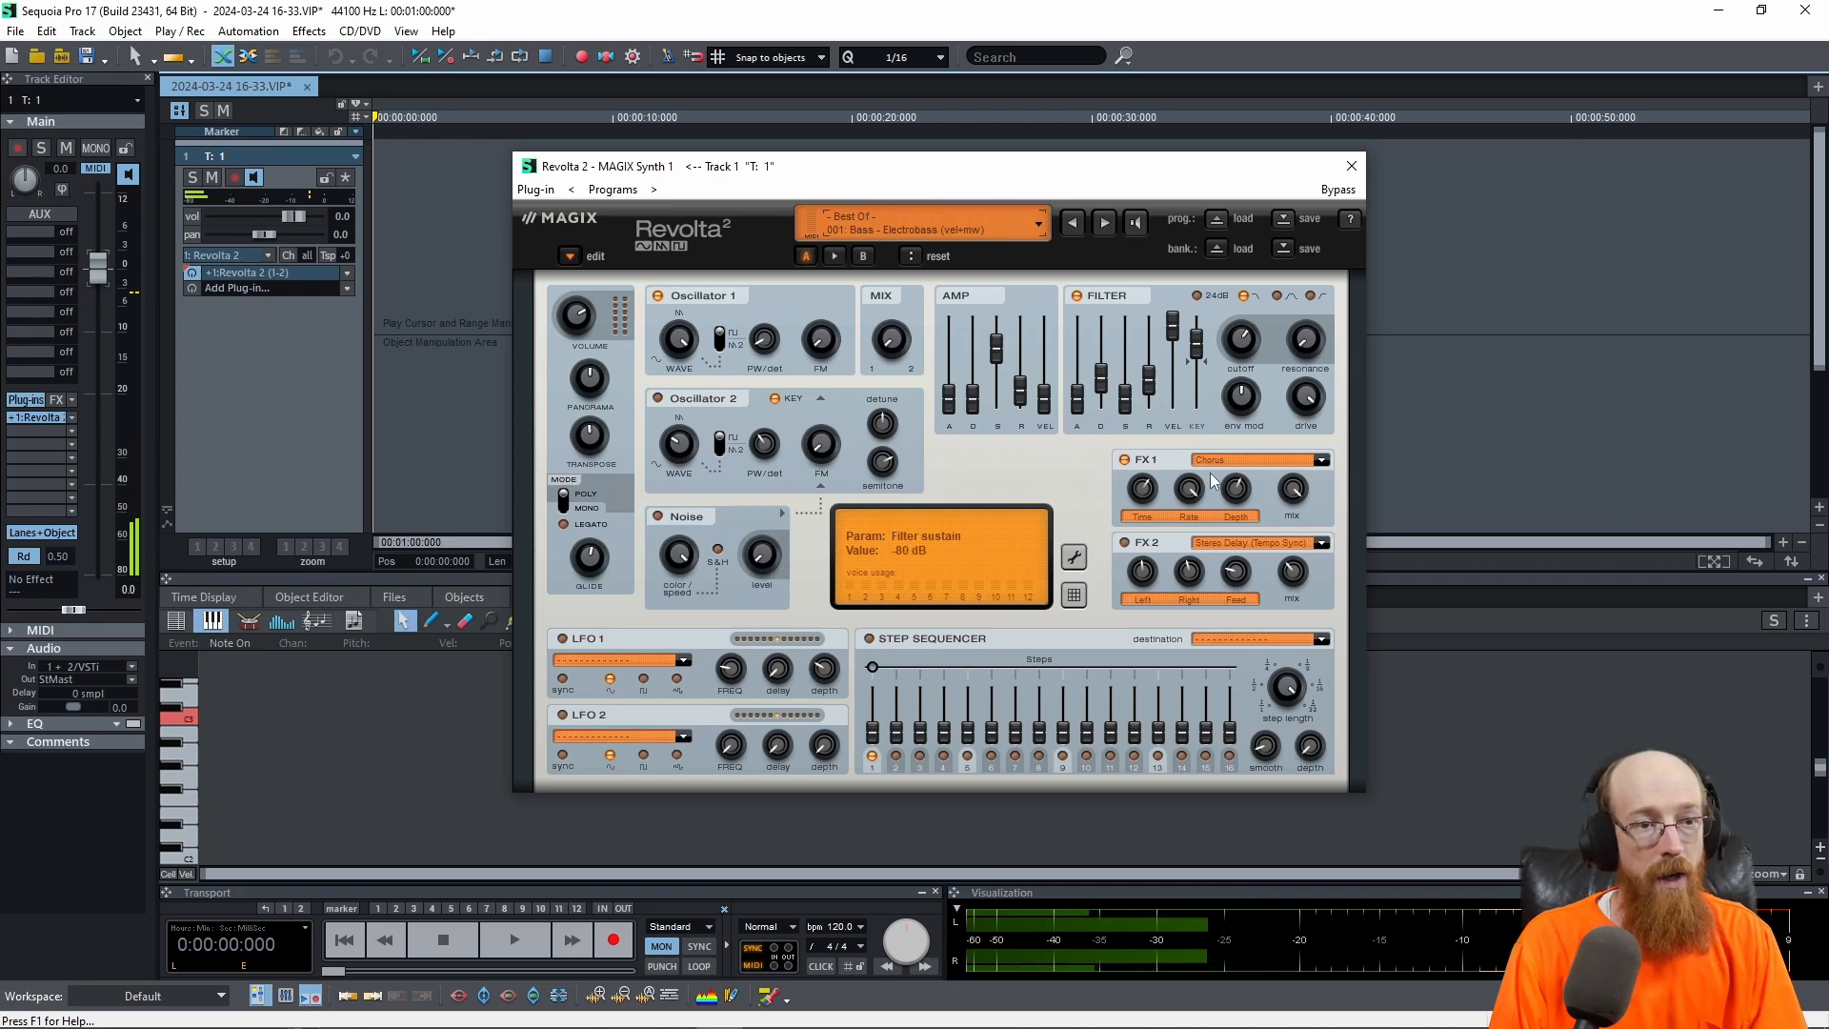
{"action": "left_click", "coordinate": [1126, 545]}
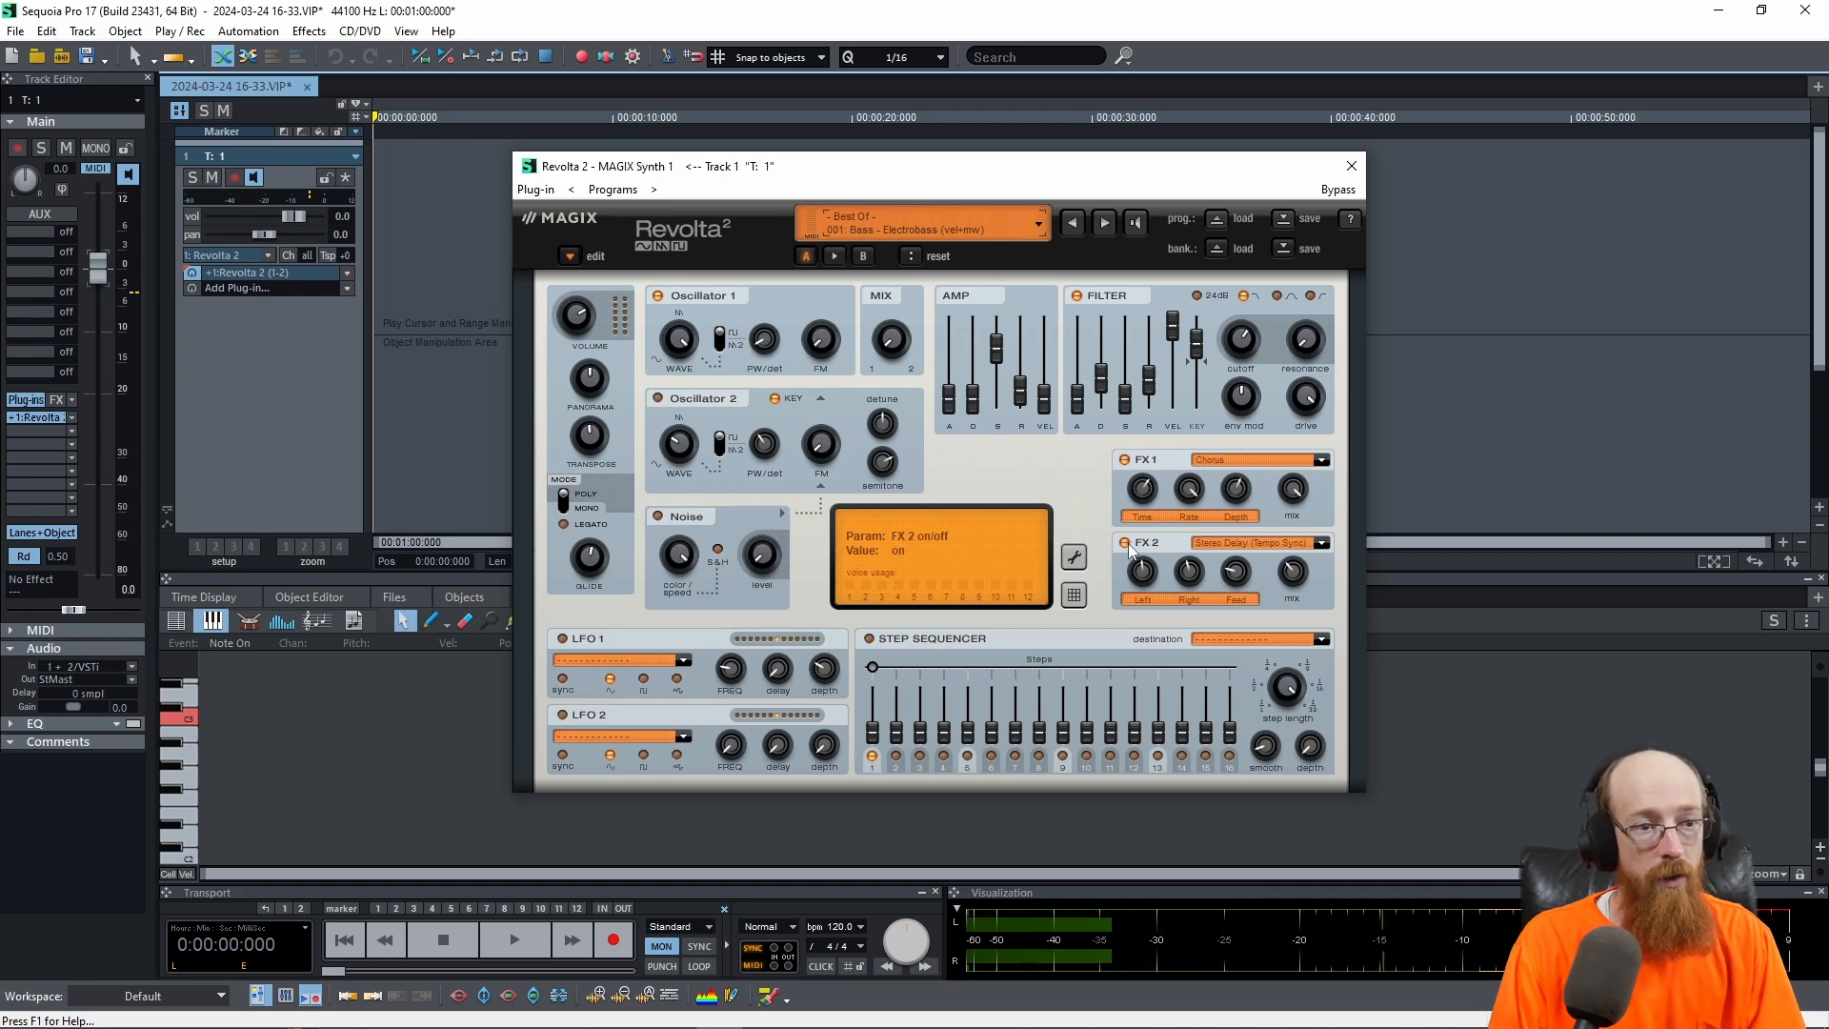
{"action": "left_click", "coordinate": [1213, 543]}
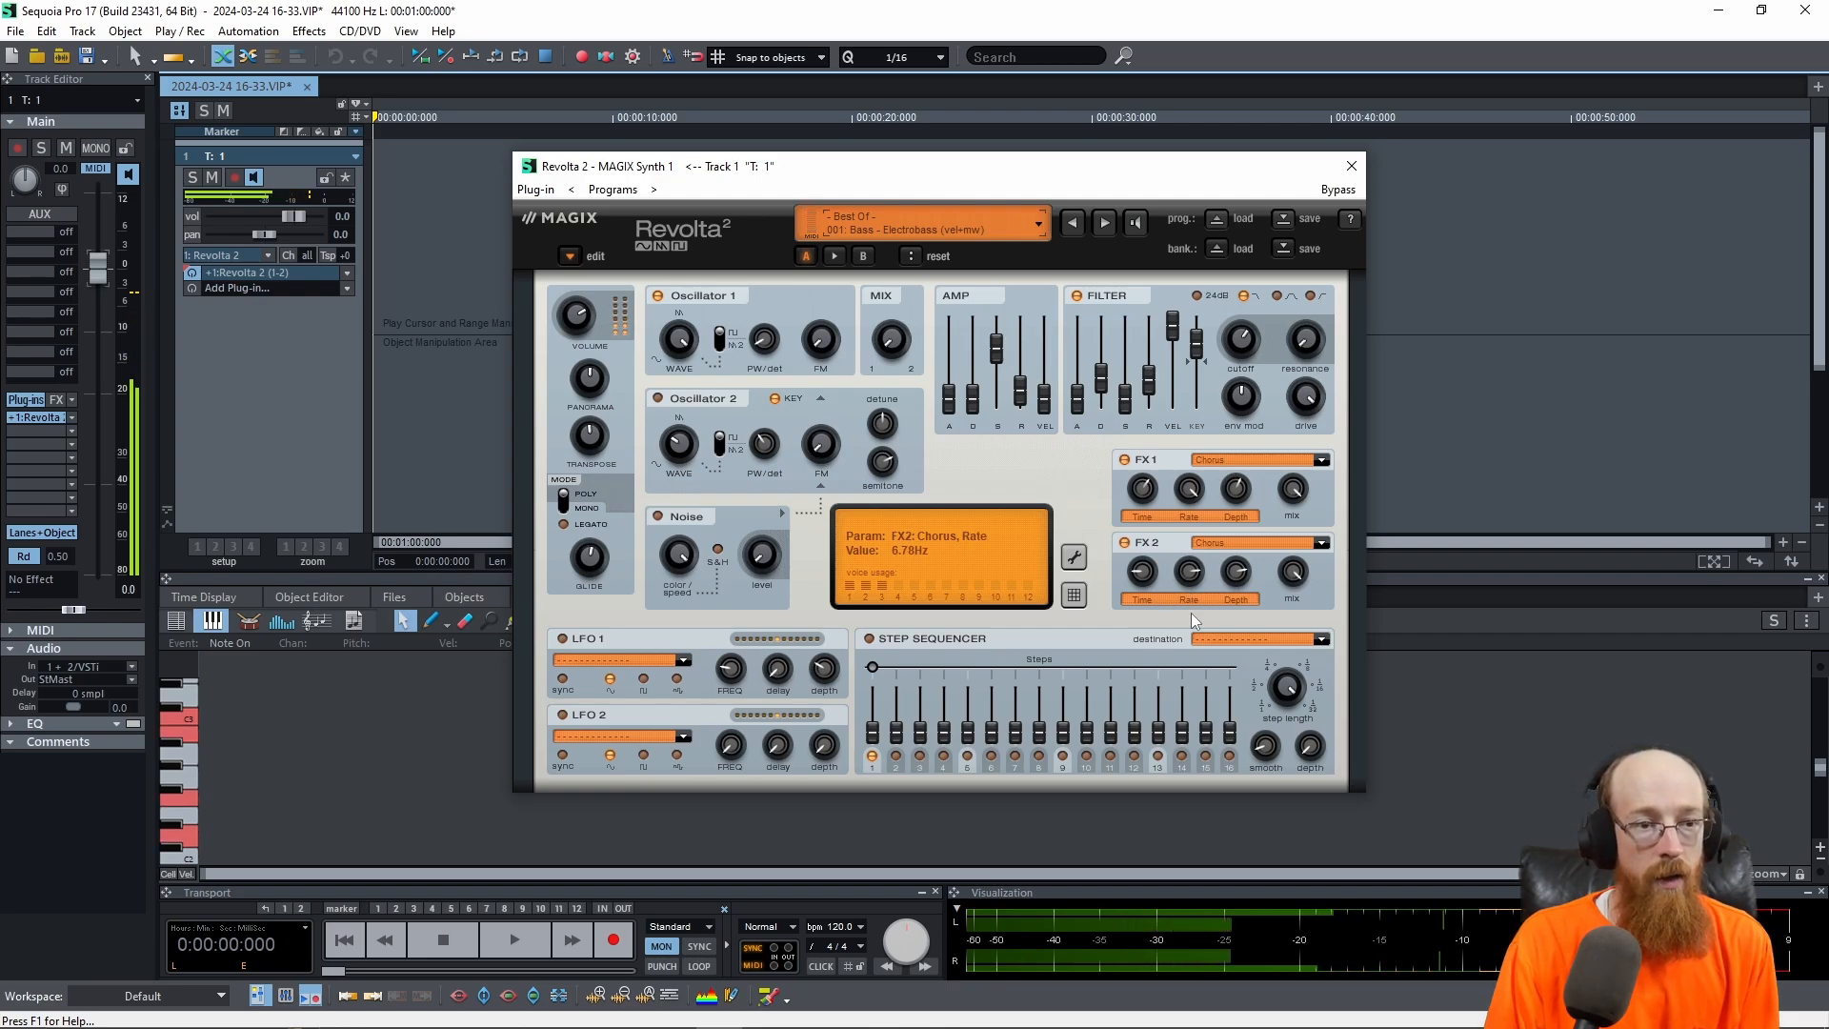
{"action": "left_click", "coordinate": [1189, 487]}
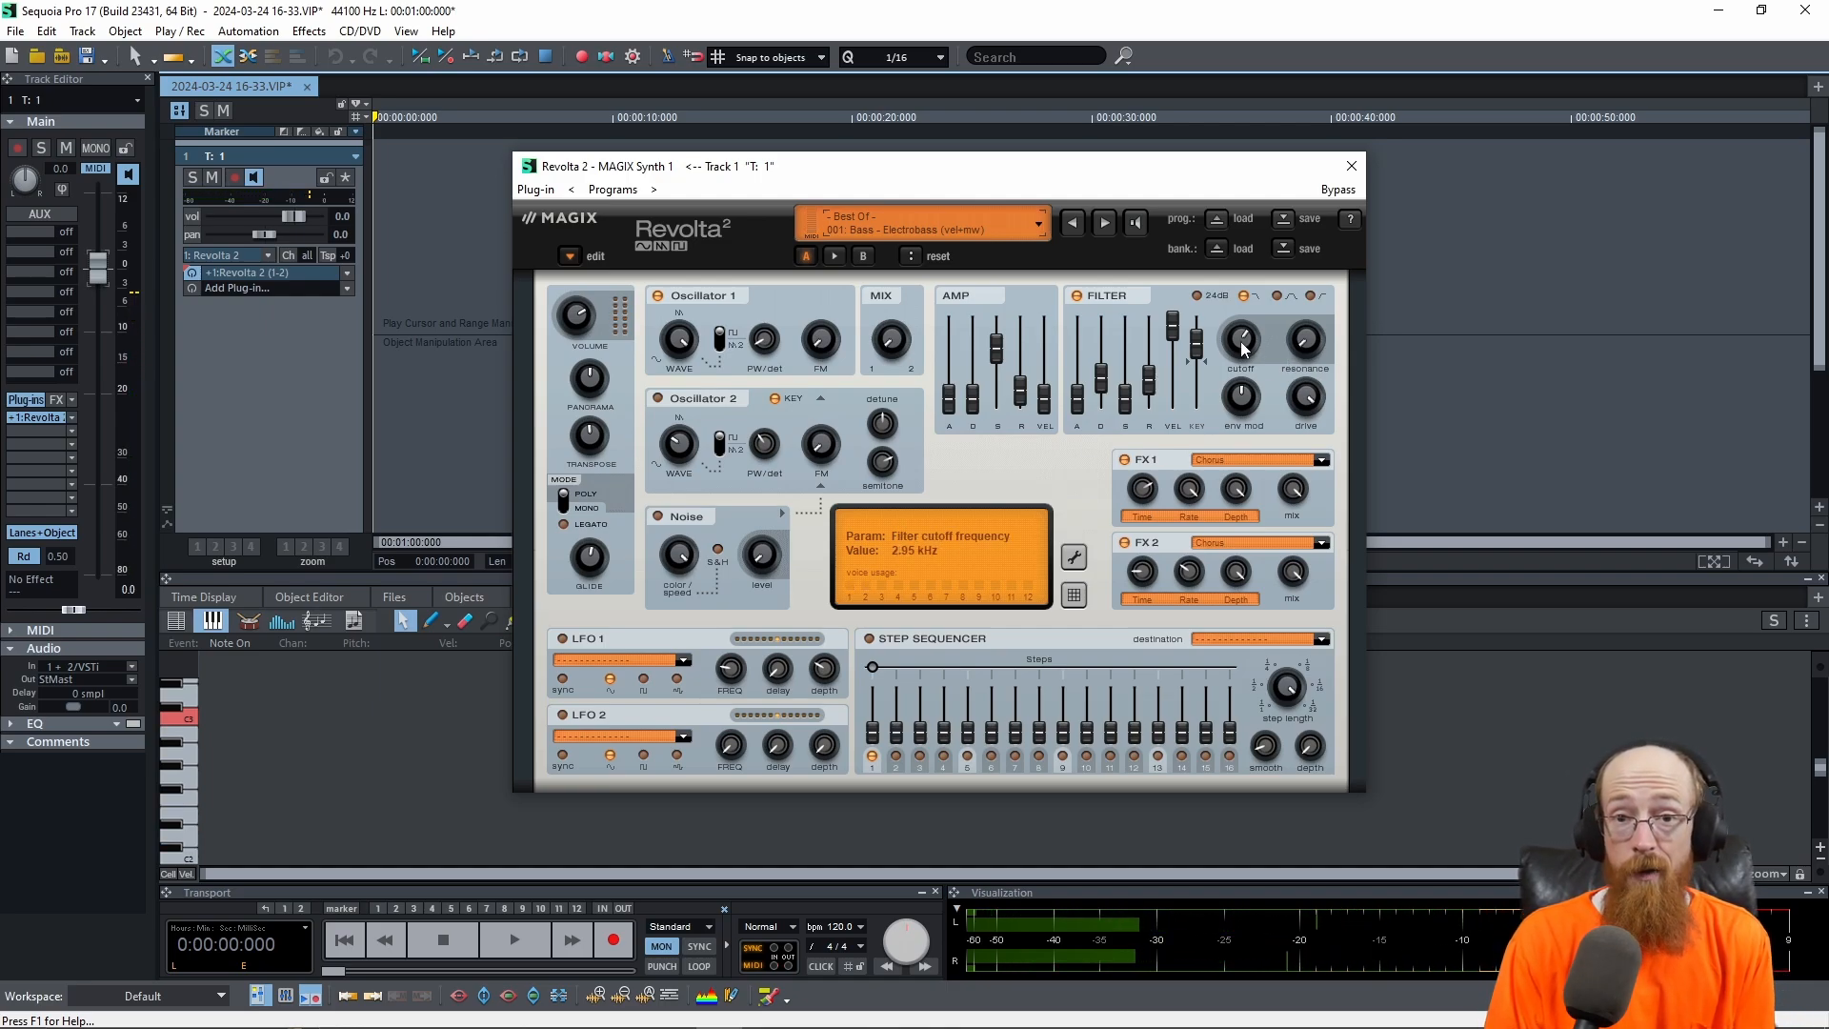
{"action": "left_click_drag", "start_coordinate": [1242, 345], "coordinate": [1242, 302]}
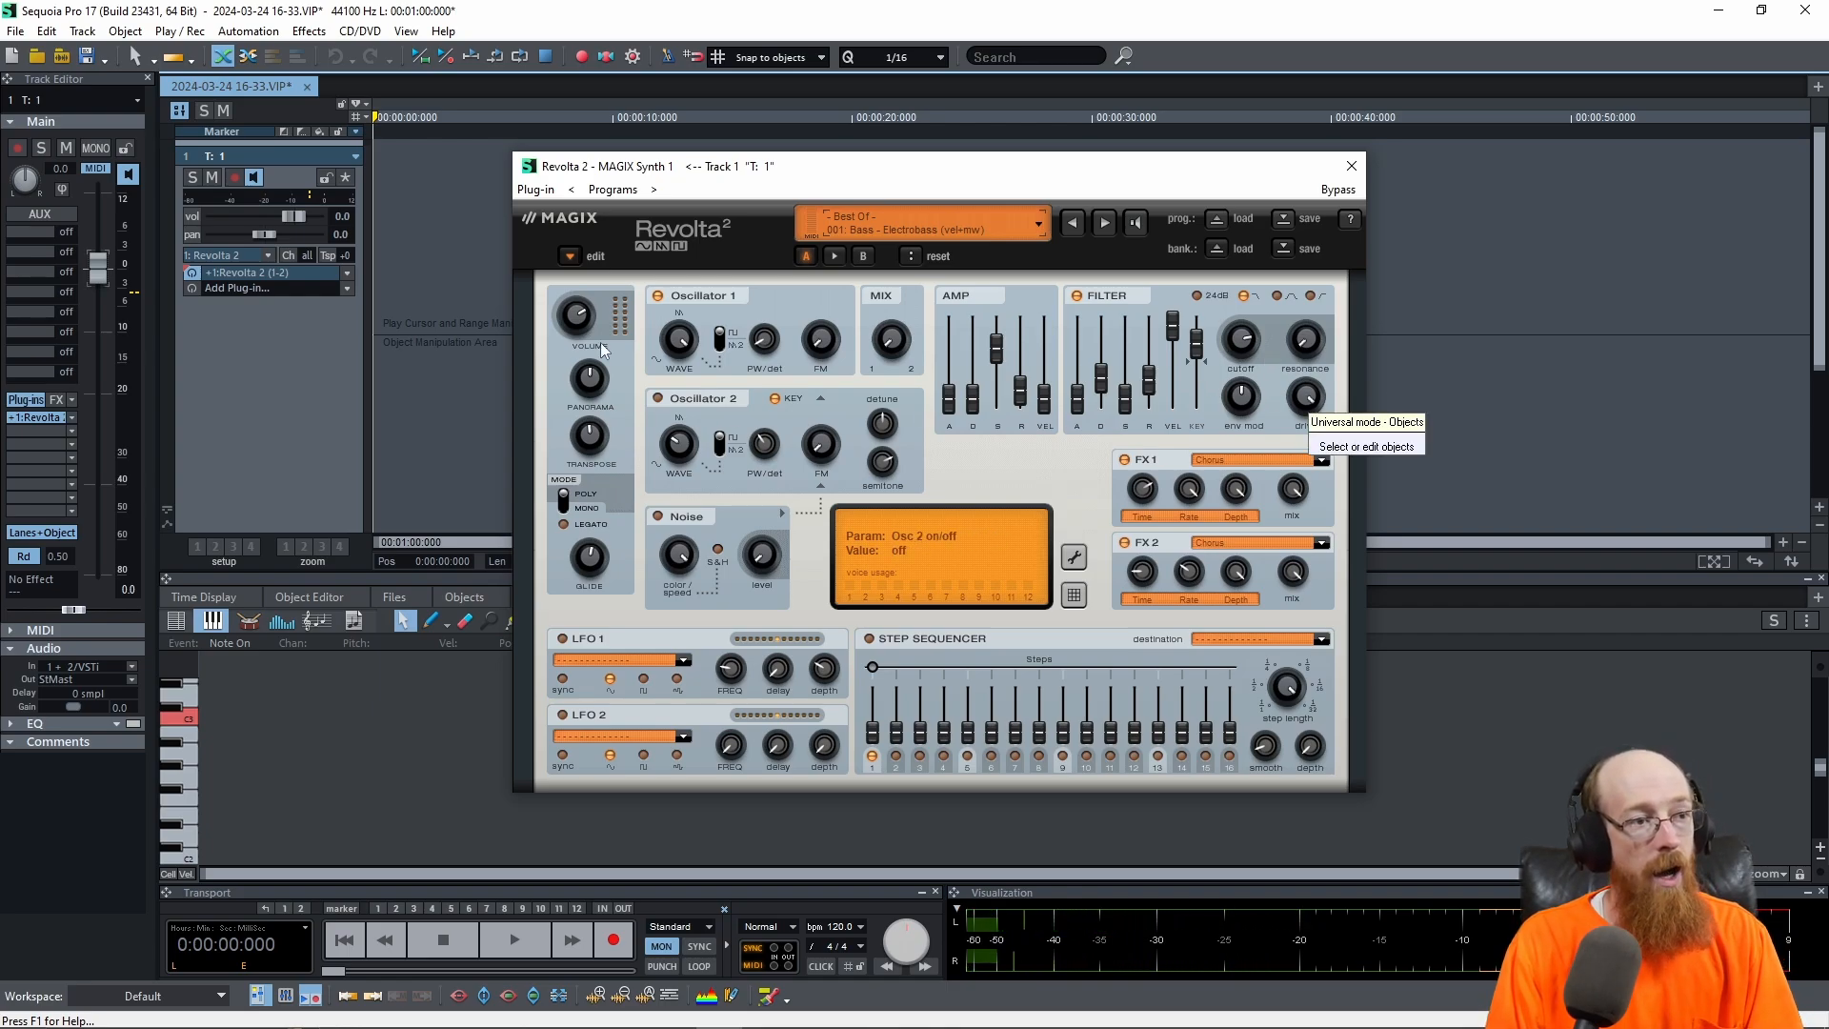
Step: Raise Revolta 2's output volume to 89% and close the synth editor
{"action": "left_click", "coordinate": [579, 318]}
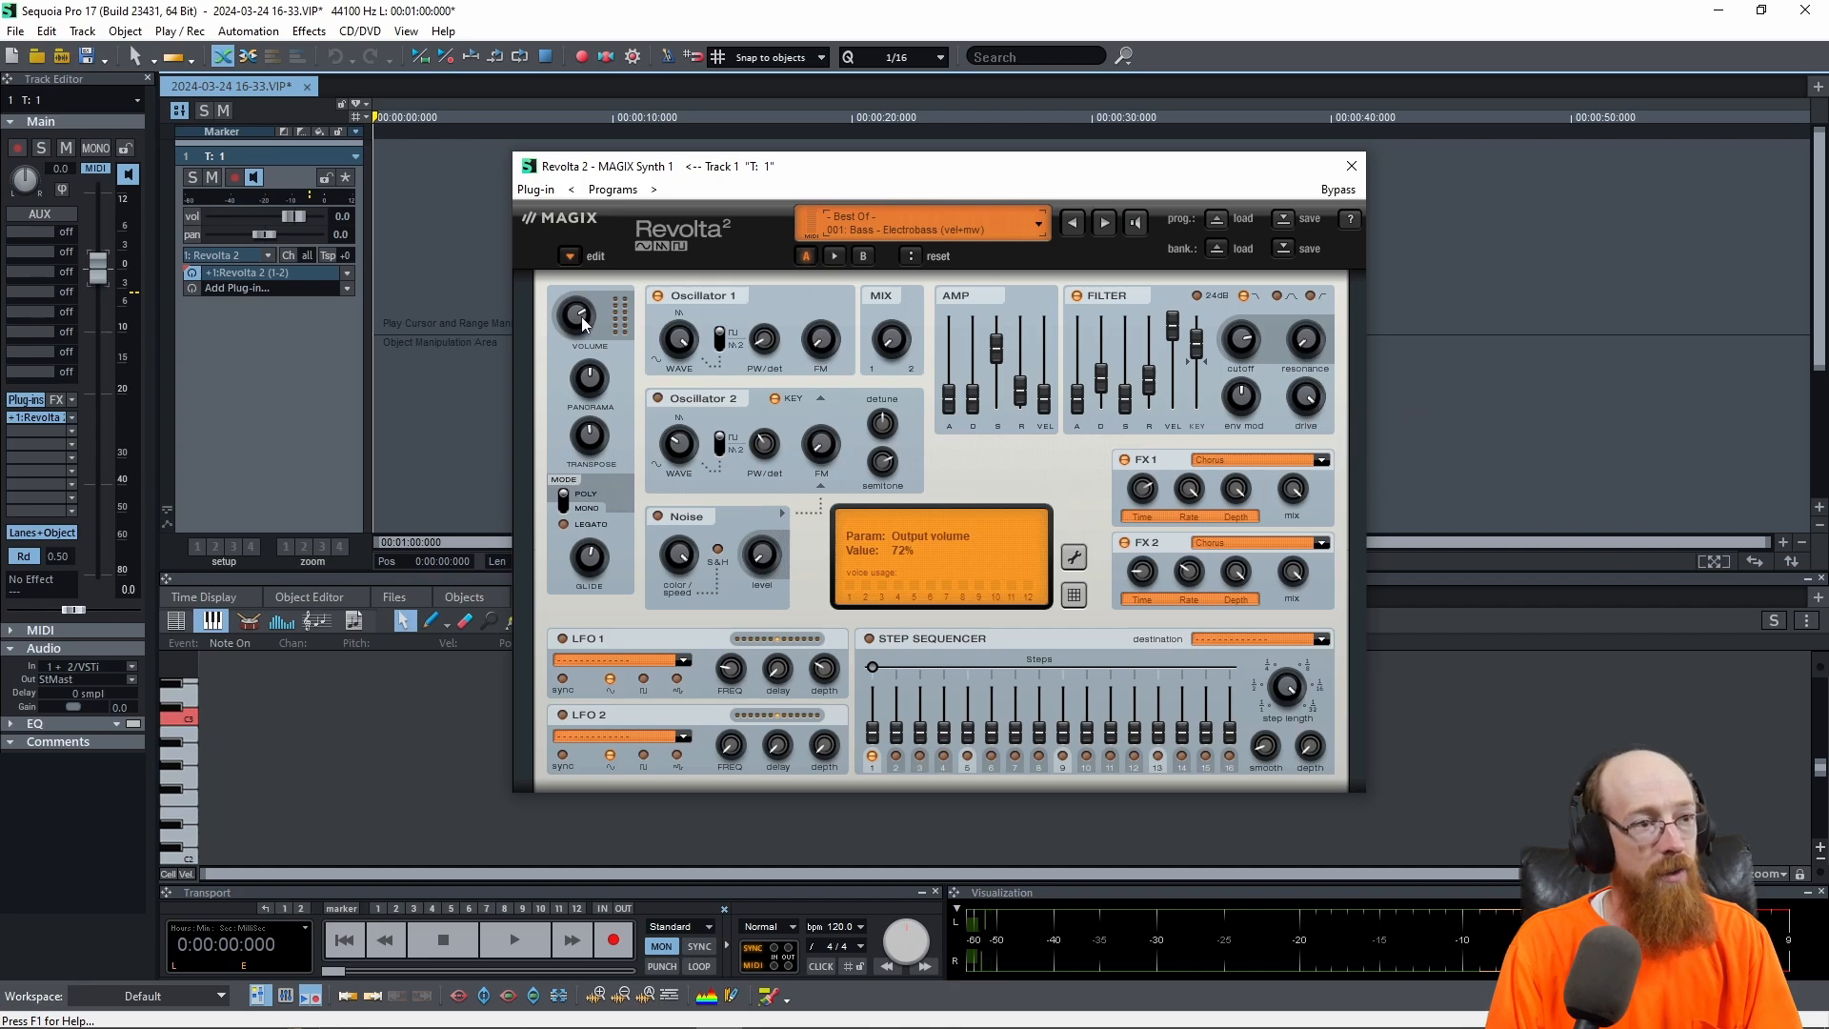
{"action": "left_click_drag", "start_coordinate": [577, 314], "coordinate": [579, 303]}
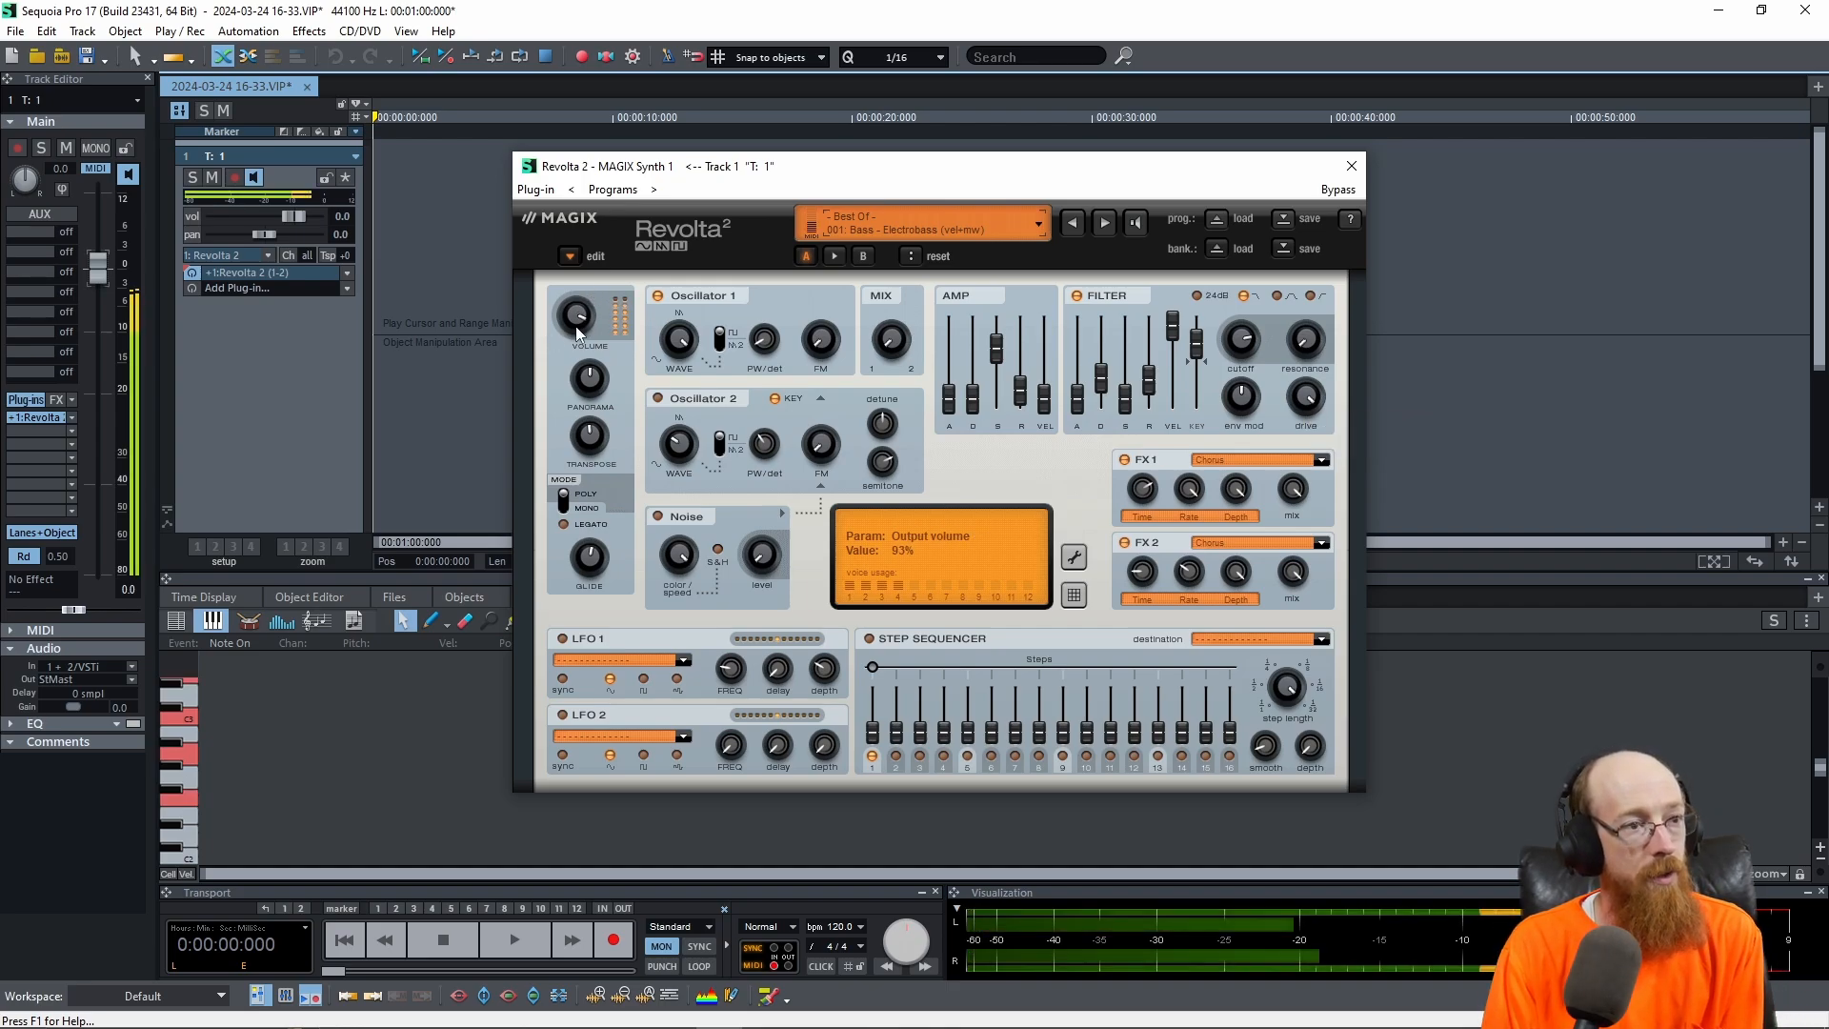
{"action": "left_click_drag", "start_coordinate": [574, 314], "coordinate": [573, 332]}
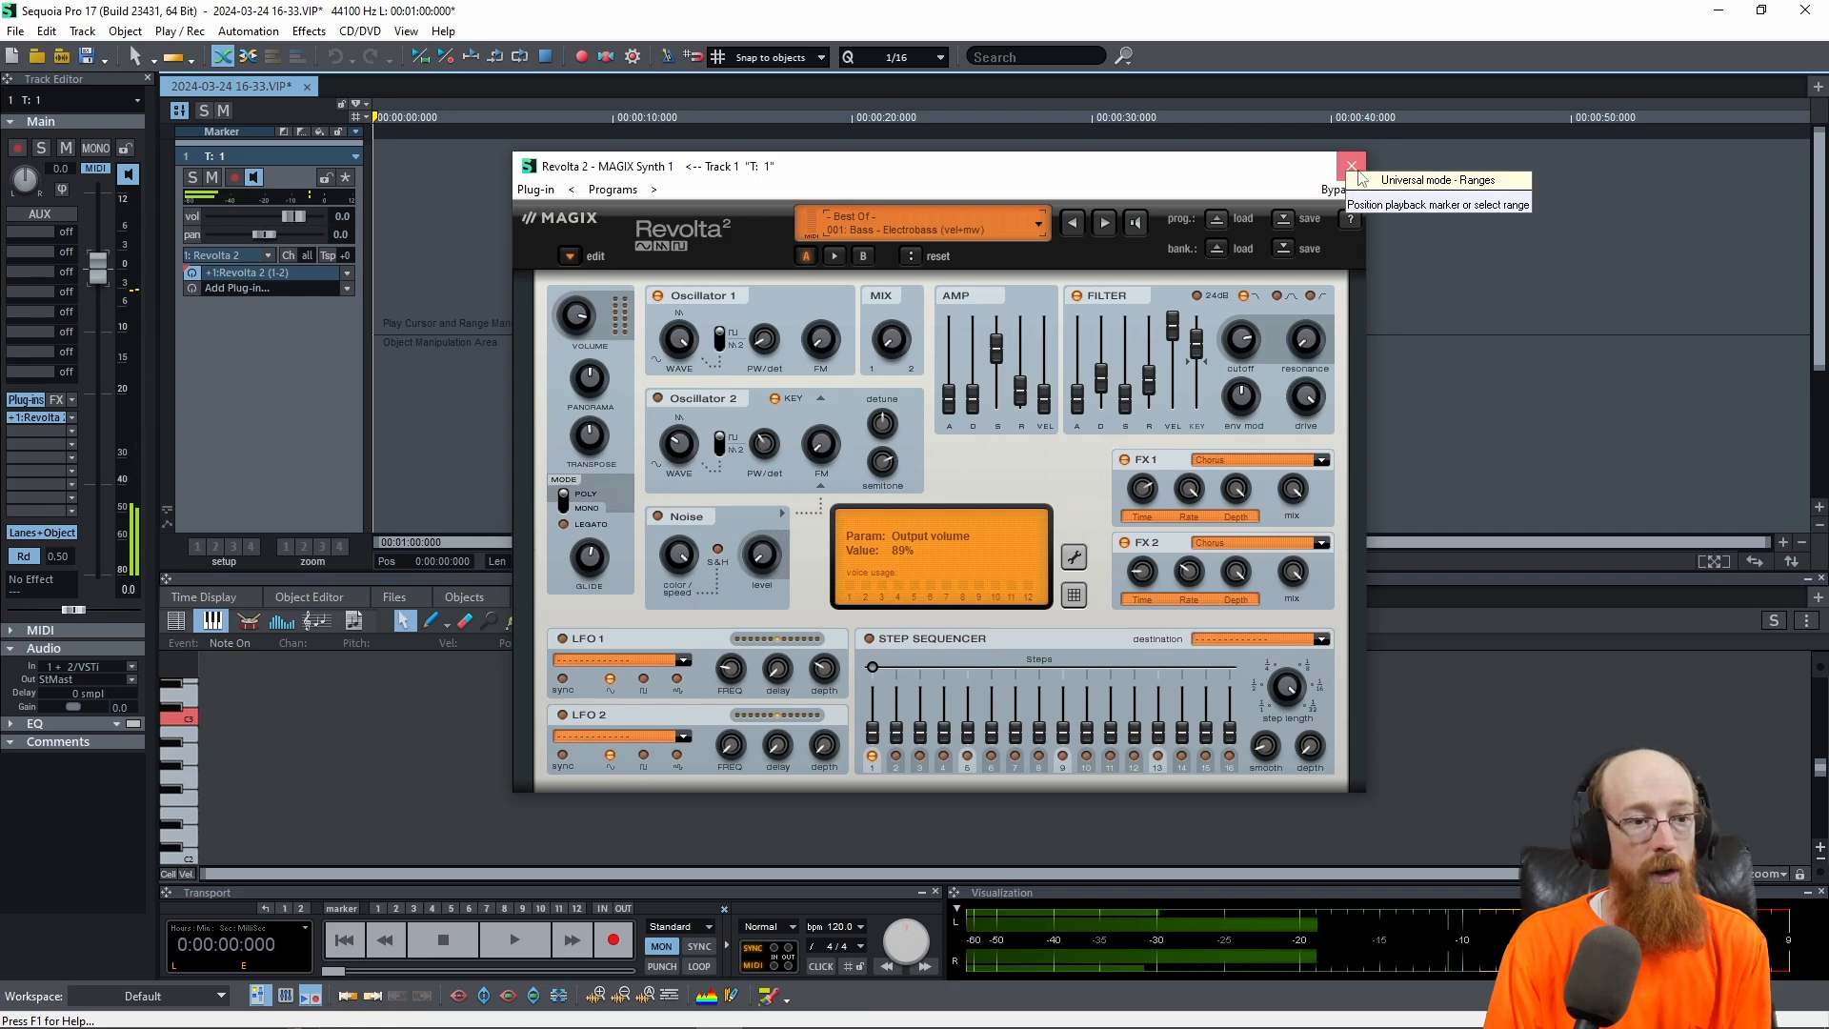
{"action": "left_click", "coordinate": [1351, 166]}
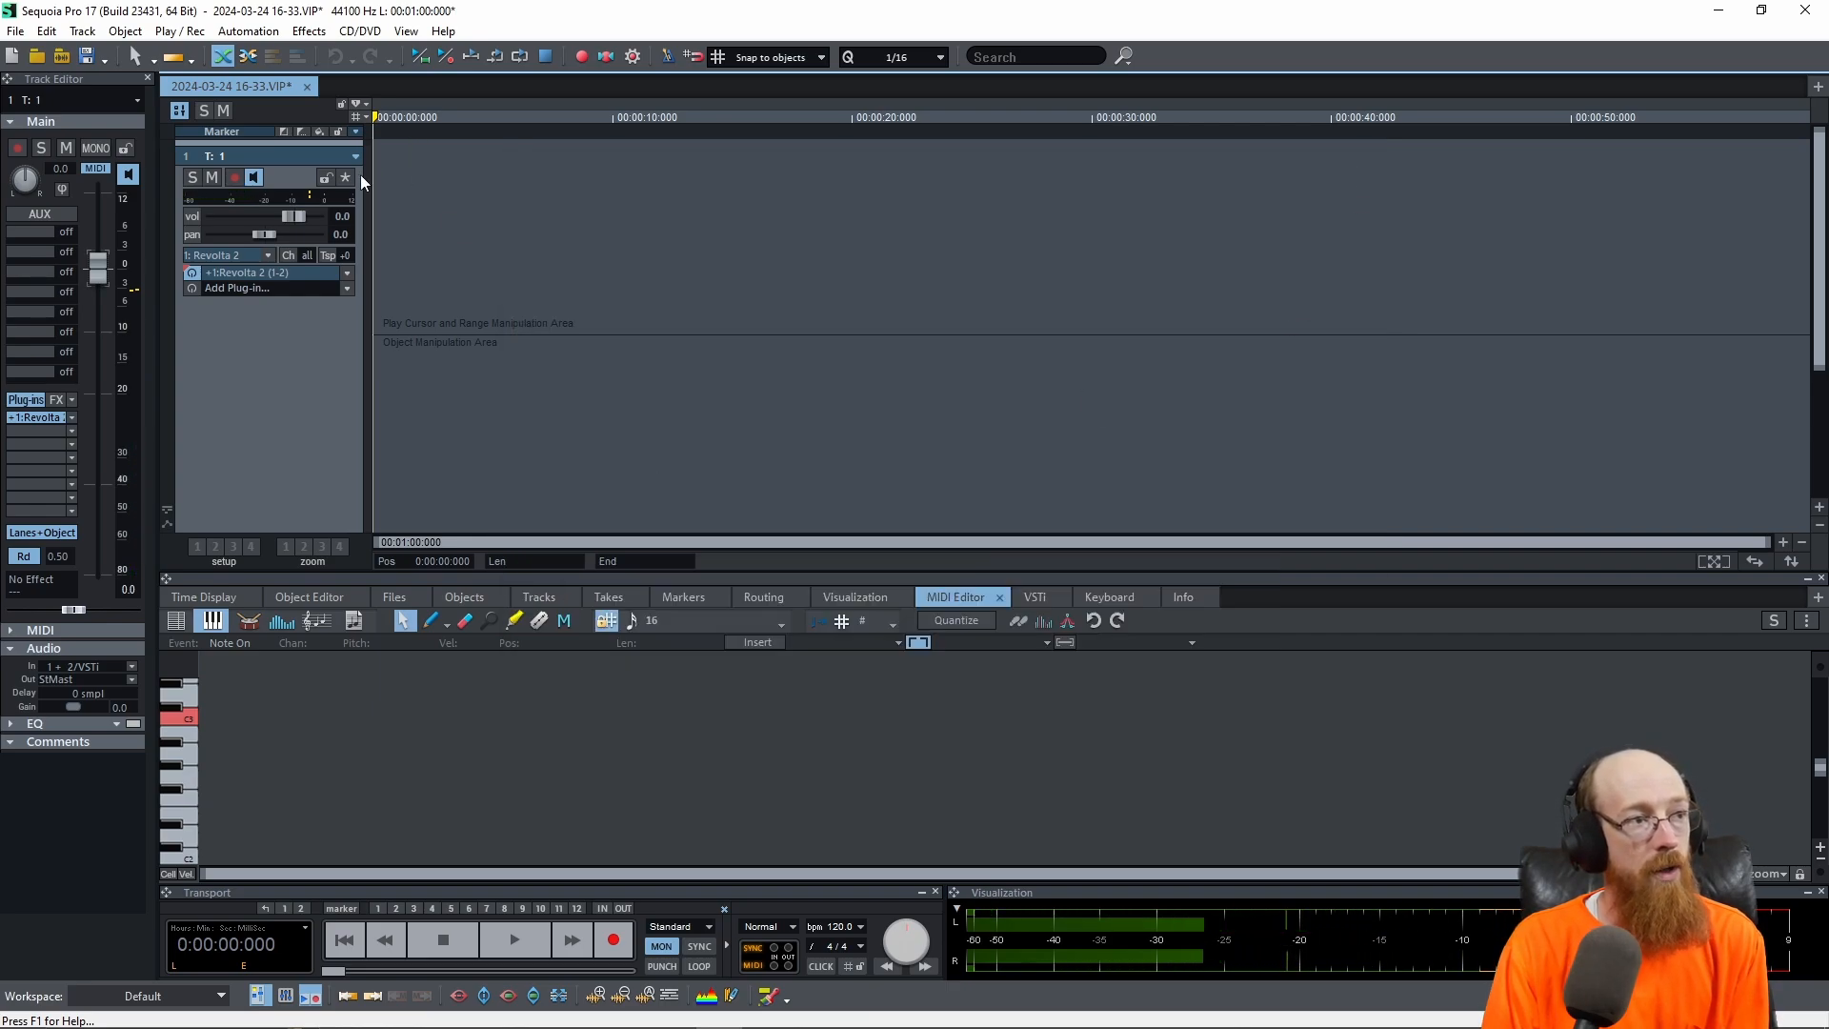
{"action": "mouse_move", "coordinate": [235, 175]}
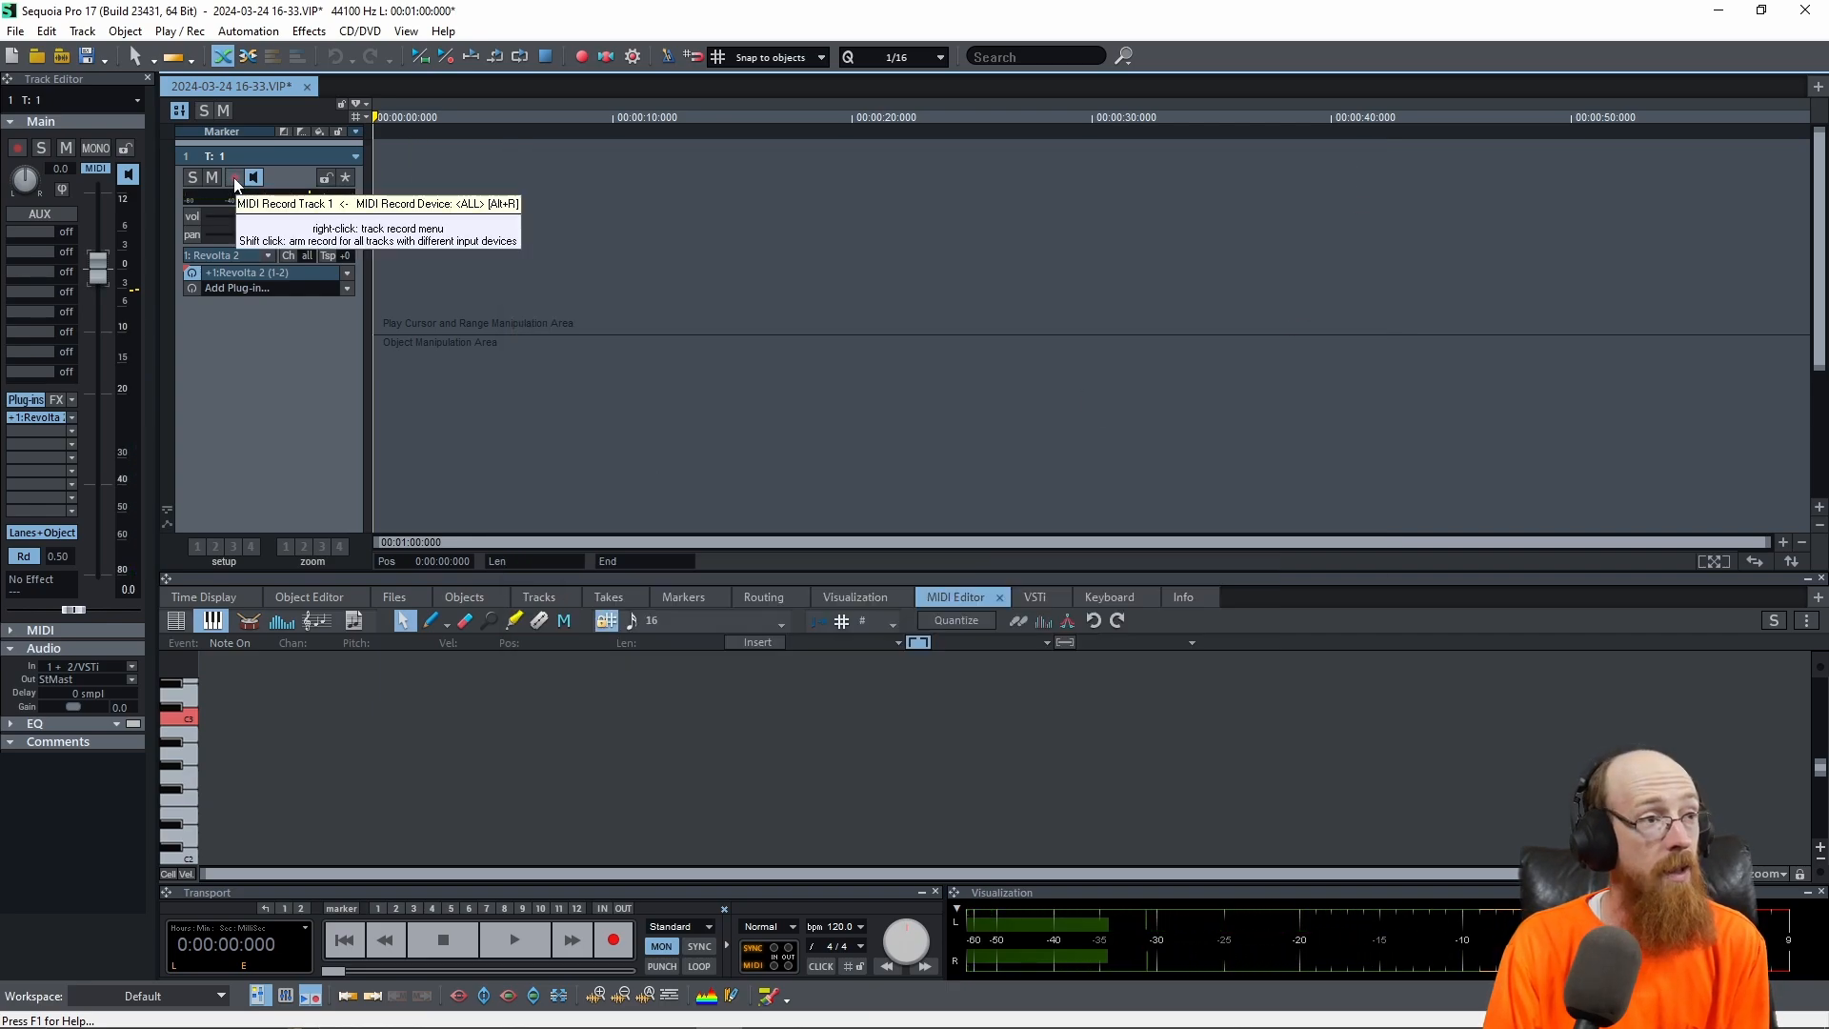
Step: Arm track 1 for MIDI recording, record the chord and keep the take
{"action": "left_click", "coordinate": [232, 175]}
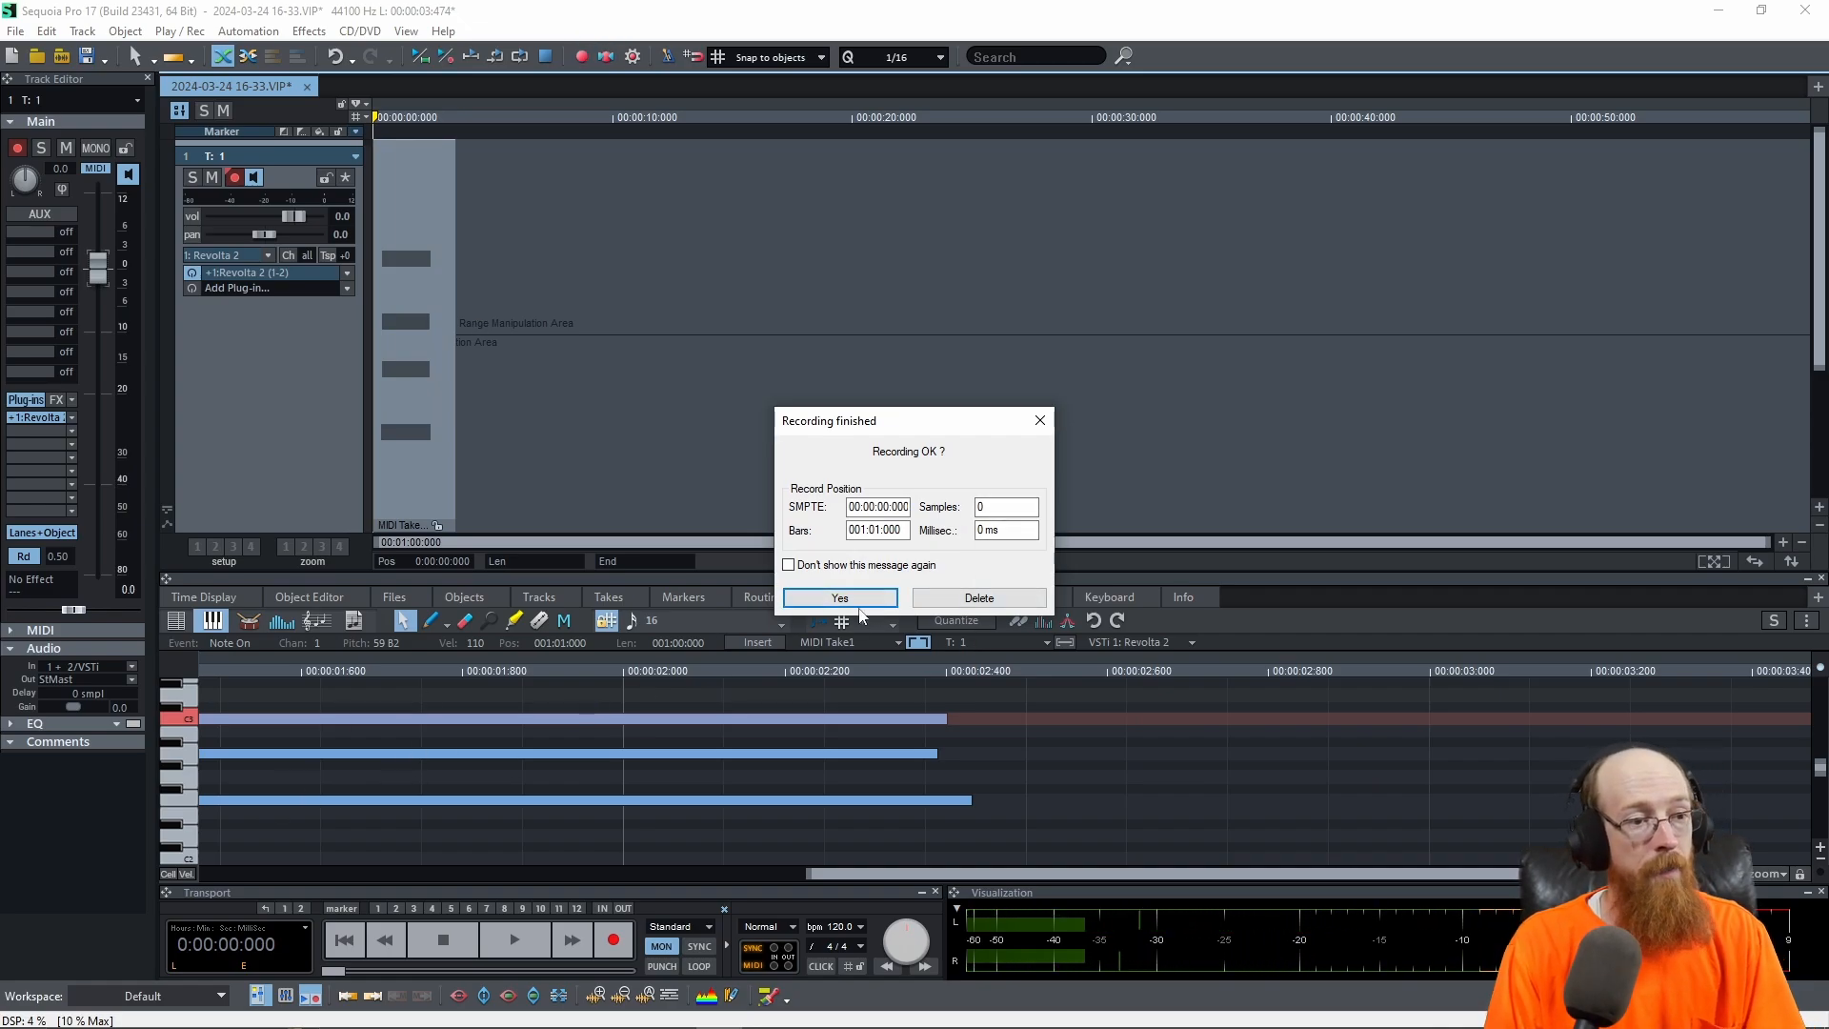
{"action": "left_click", "coordinate": [838, 597]}
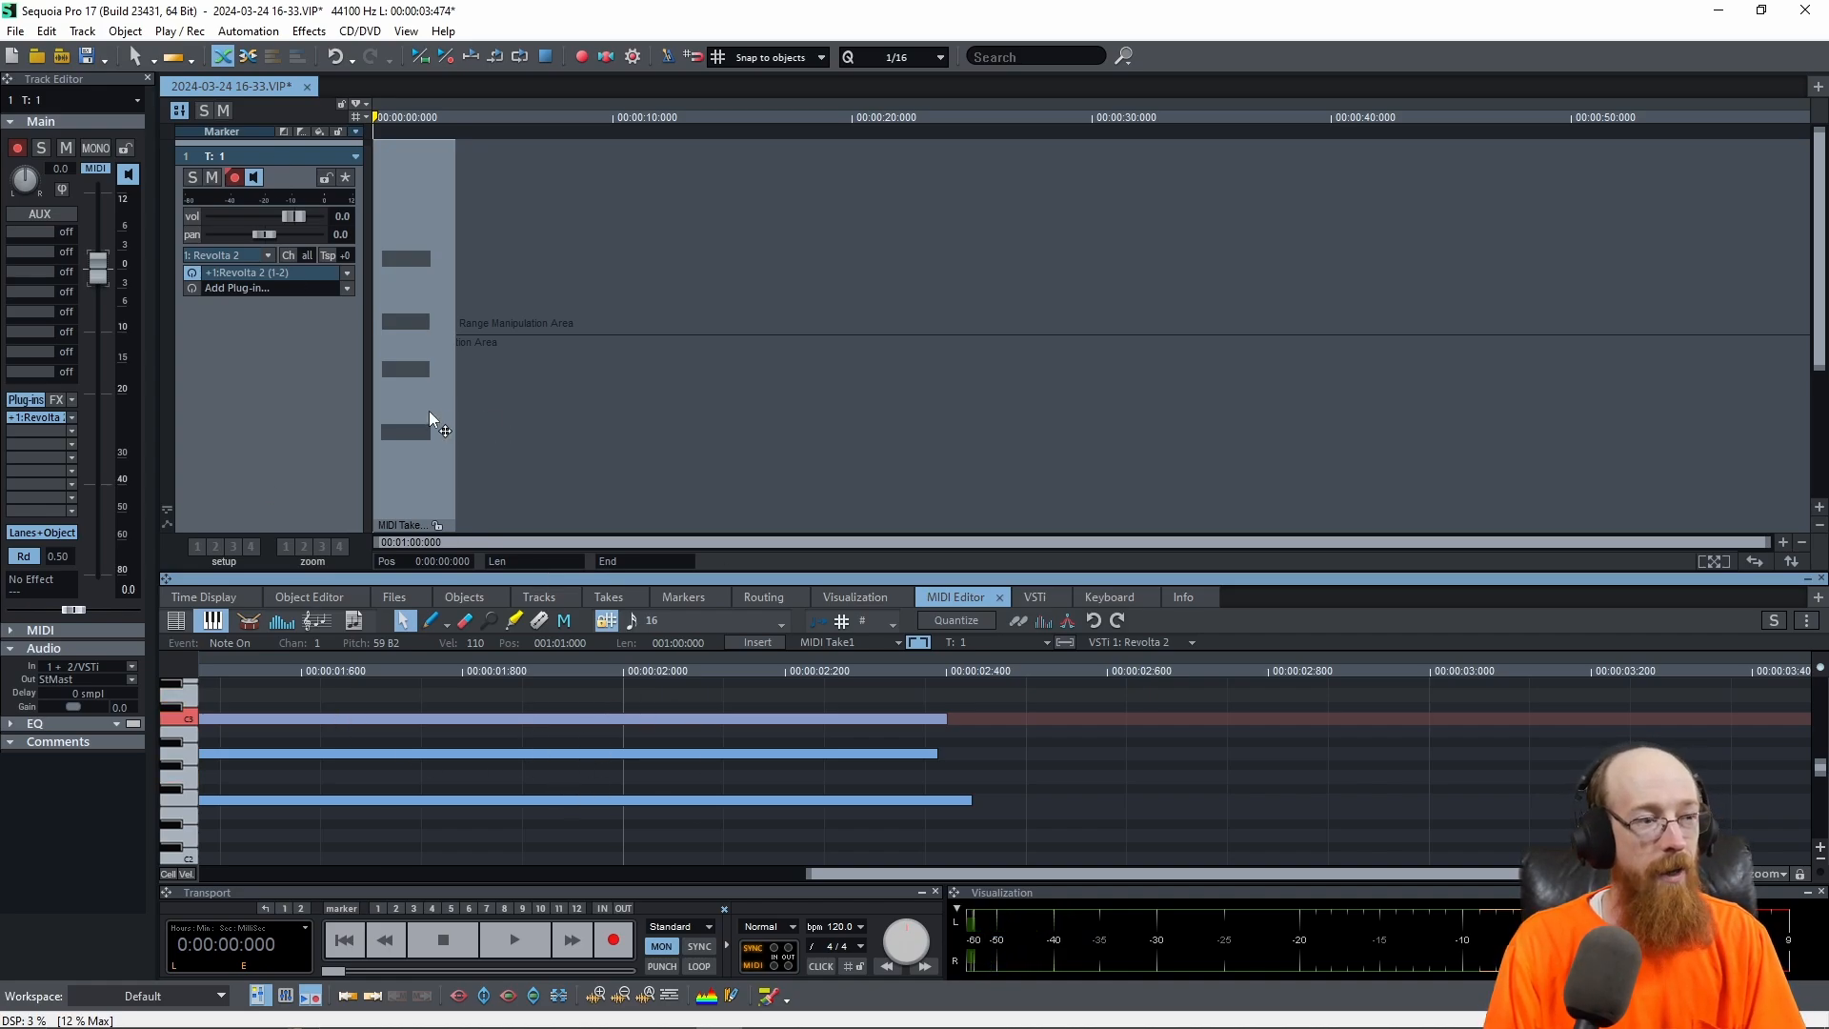
{"action": "mouse_move", "coordinate": [497, 511]}
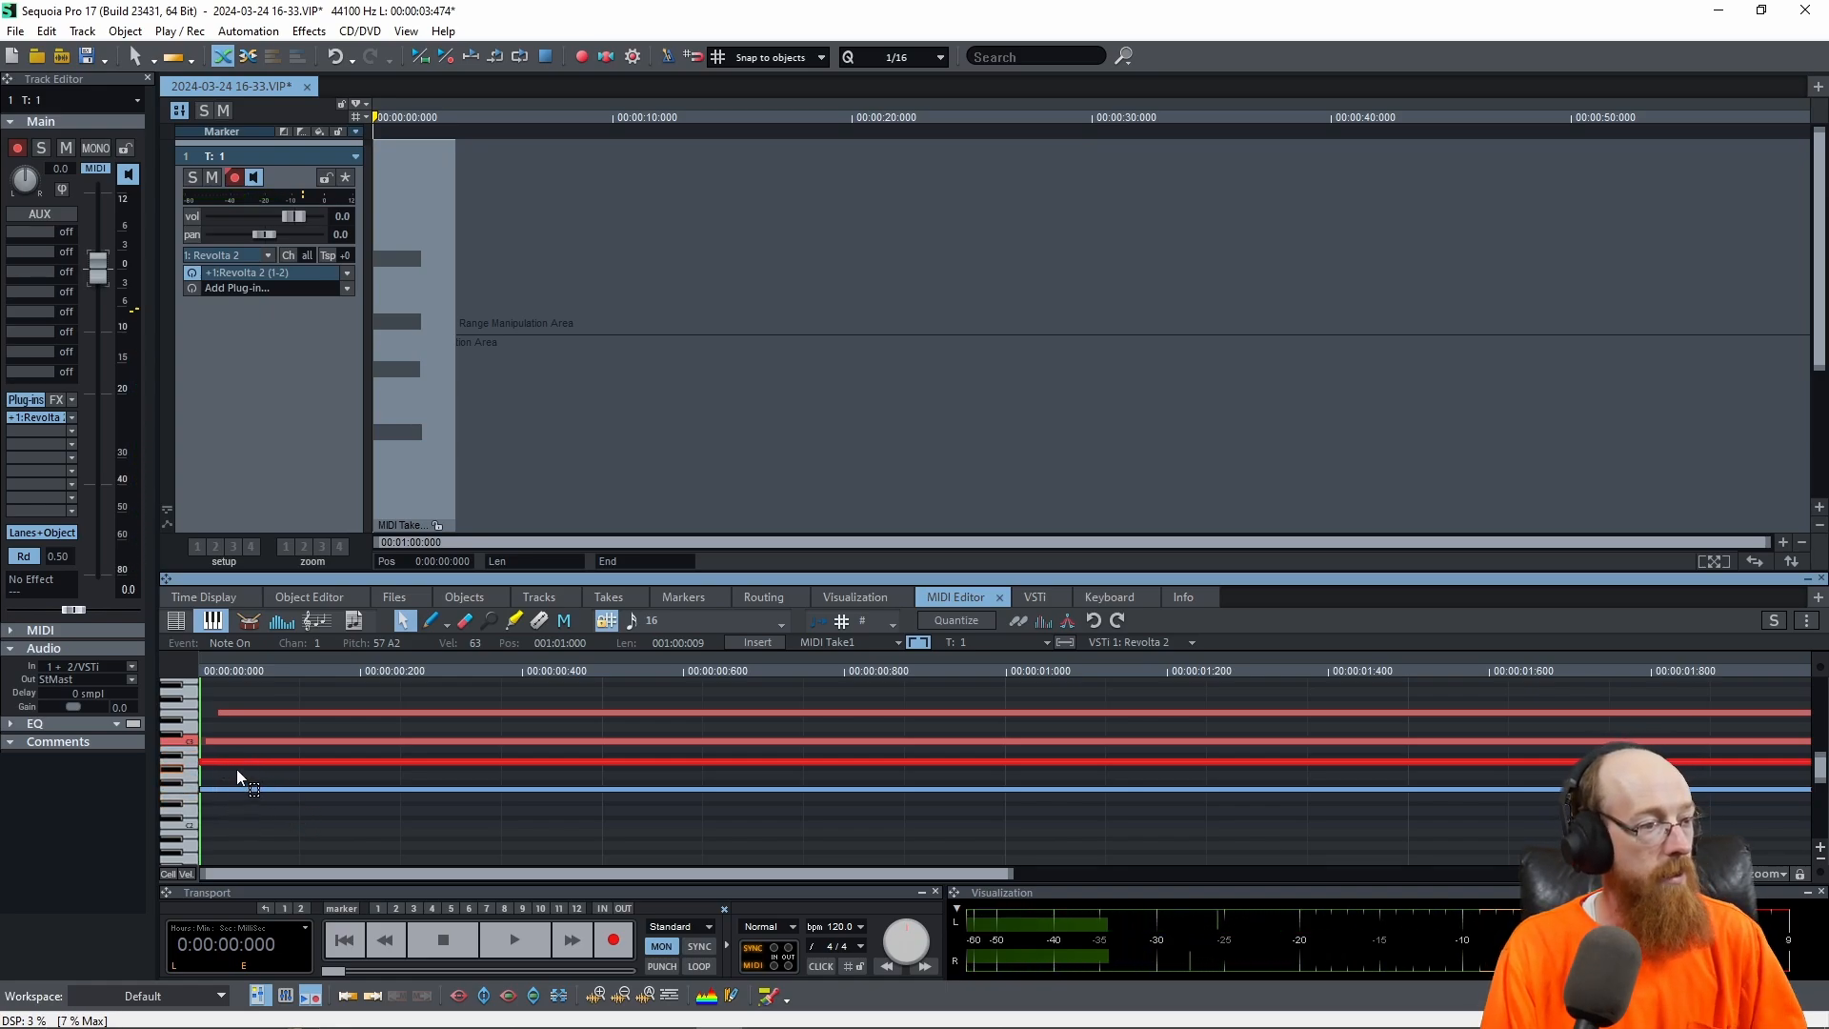
{"action": "mouse_move", "coordinate": [231, 766]}
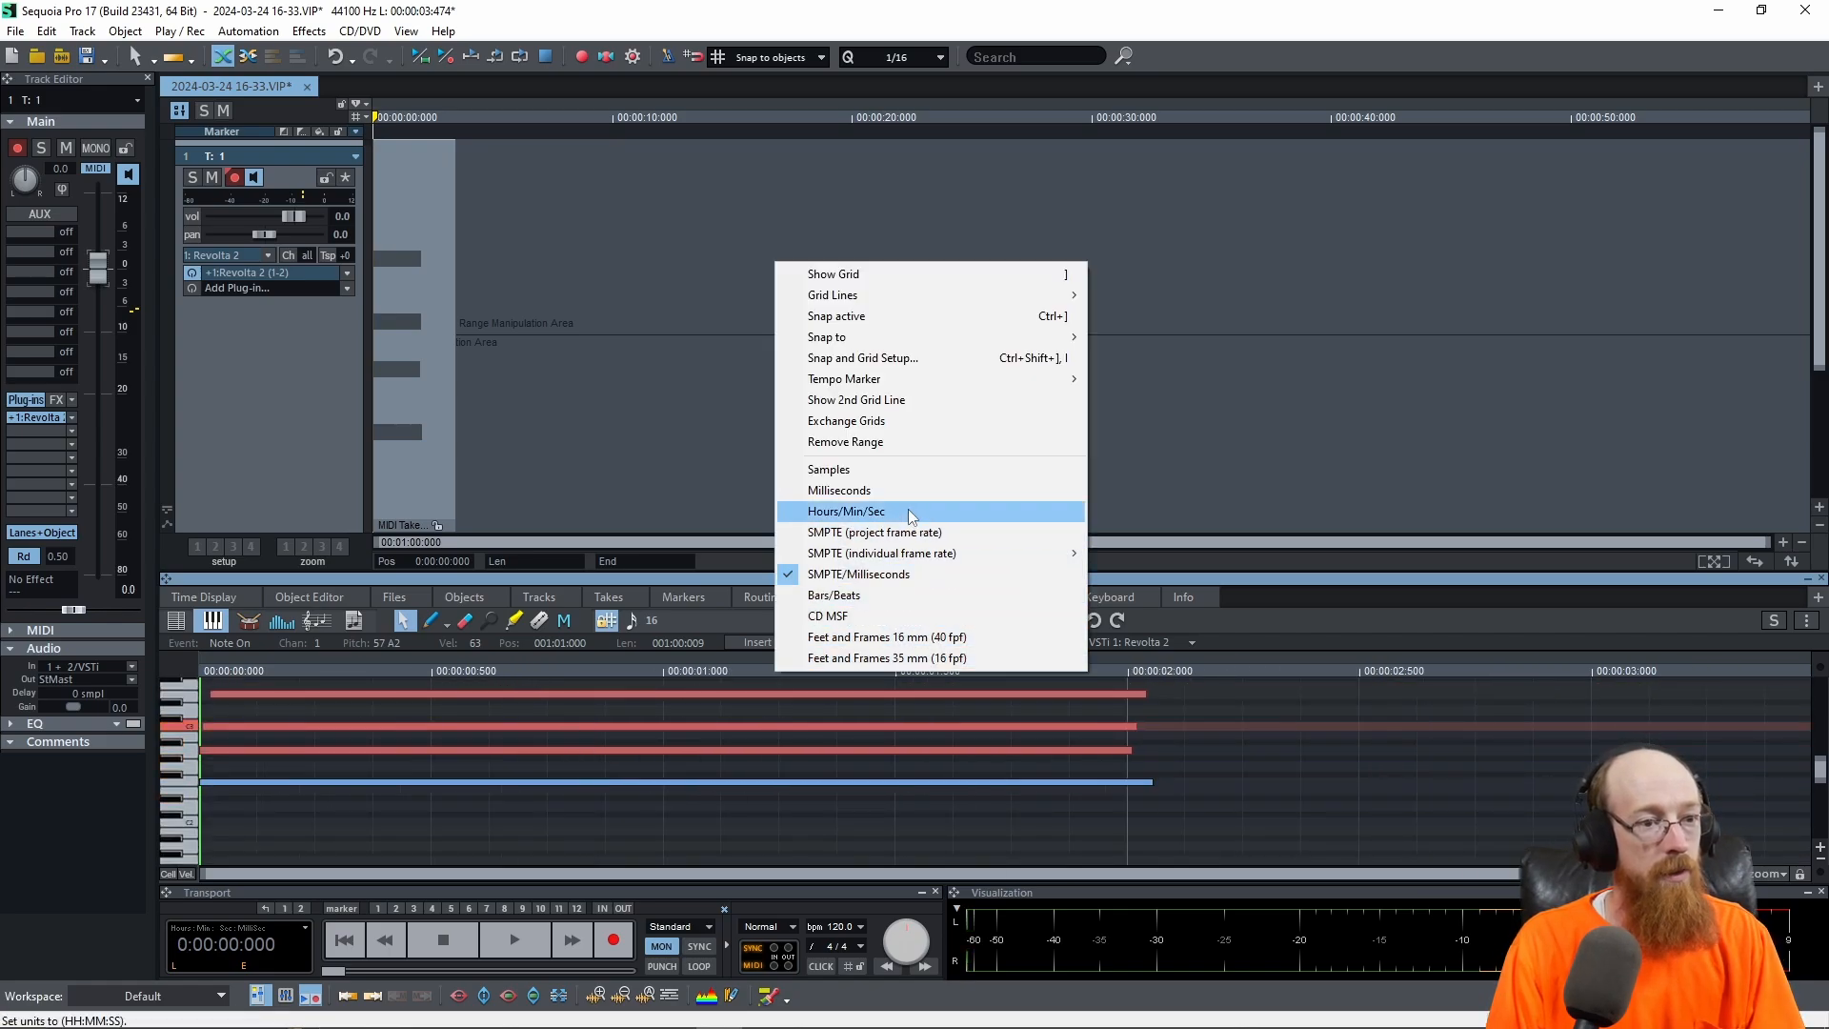
Step: Switch the timeline ruler to Bars/Beats display
{"action": "left_click", "coordinate": [832, 594]}
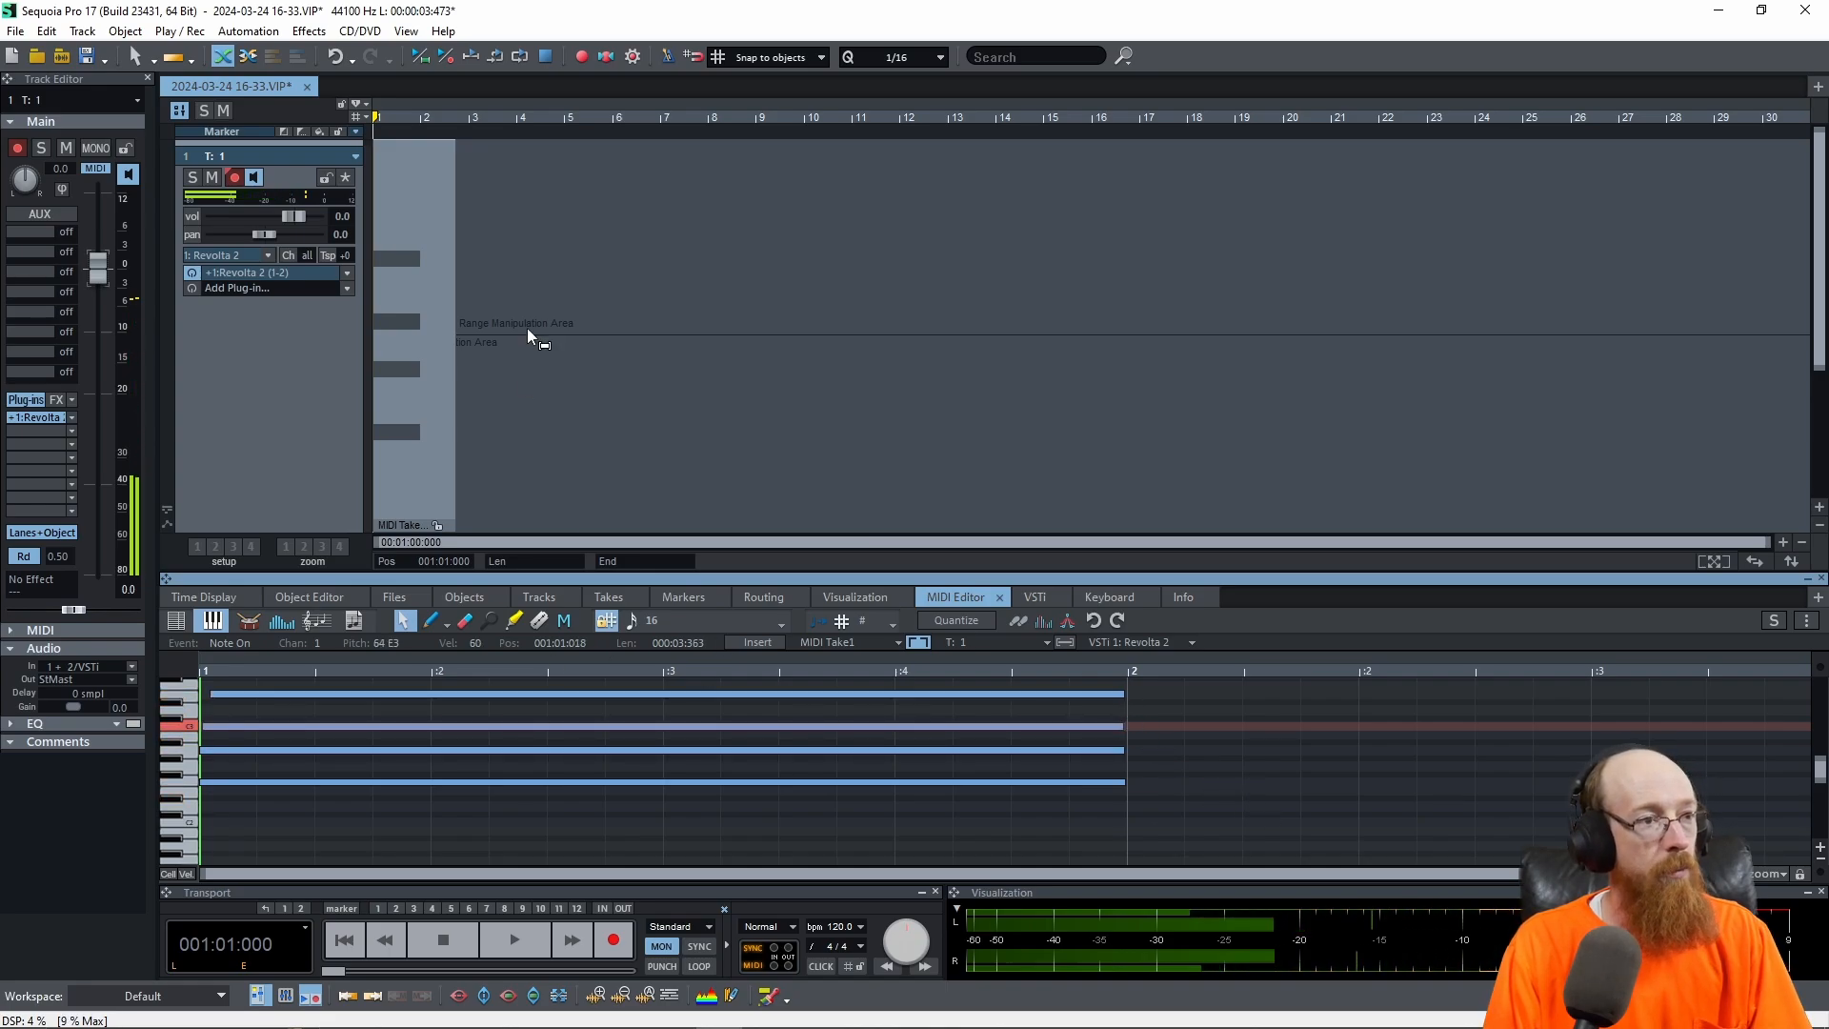
{"action": "mouse_move", "coordinate": [501, 125]}
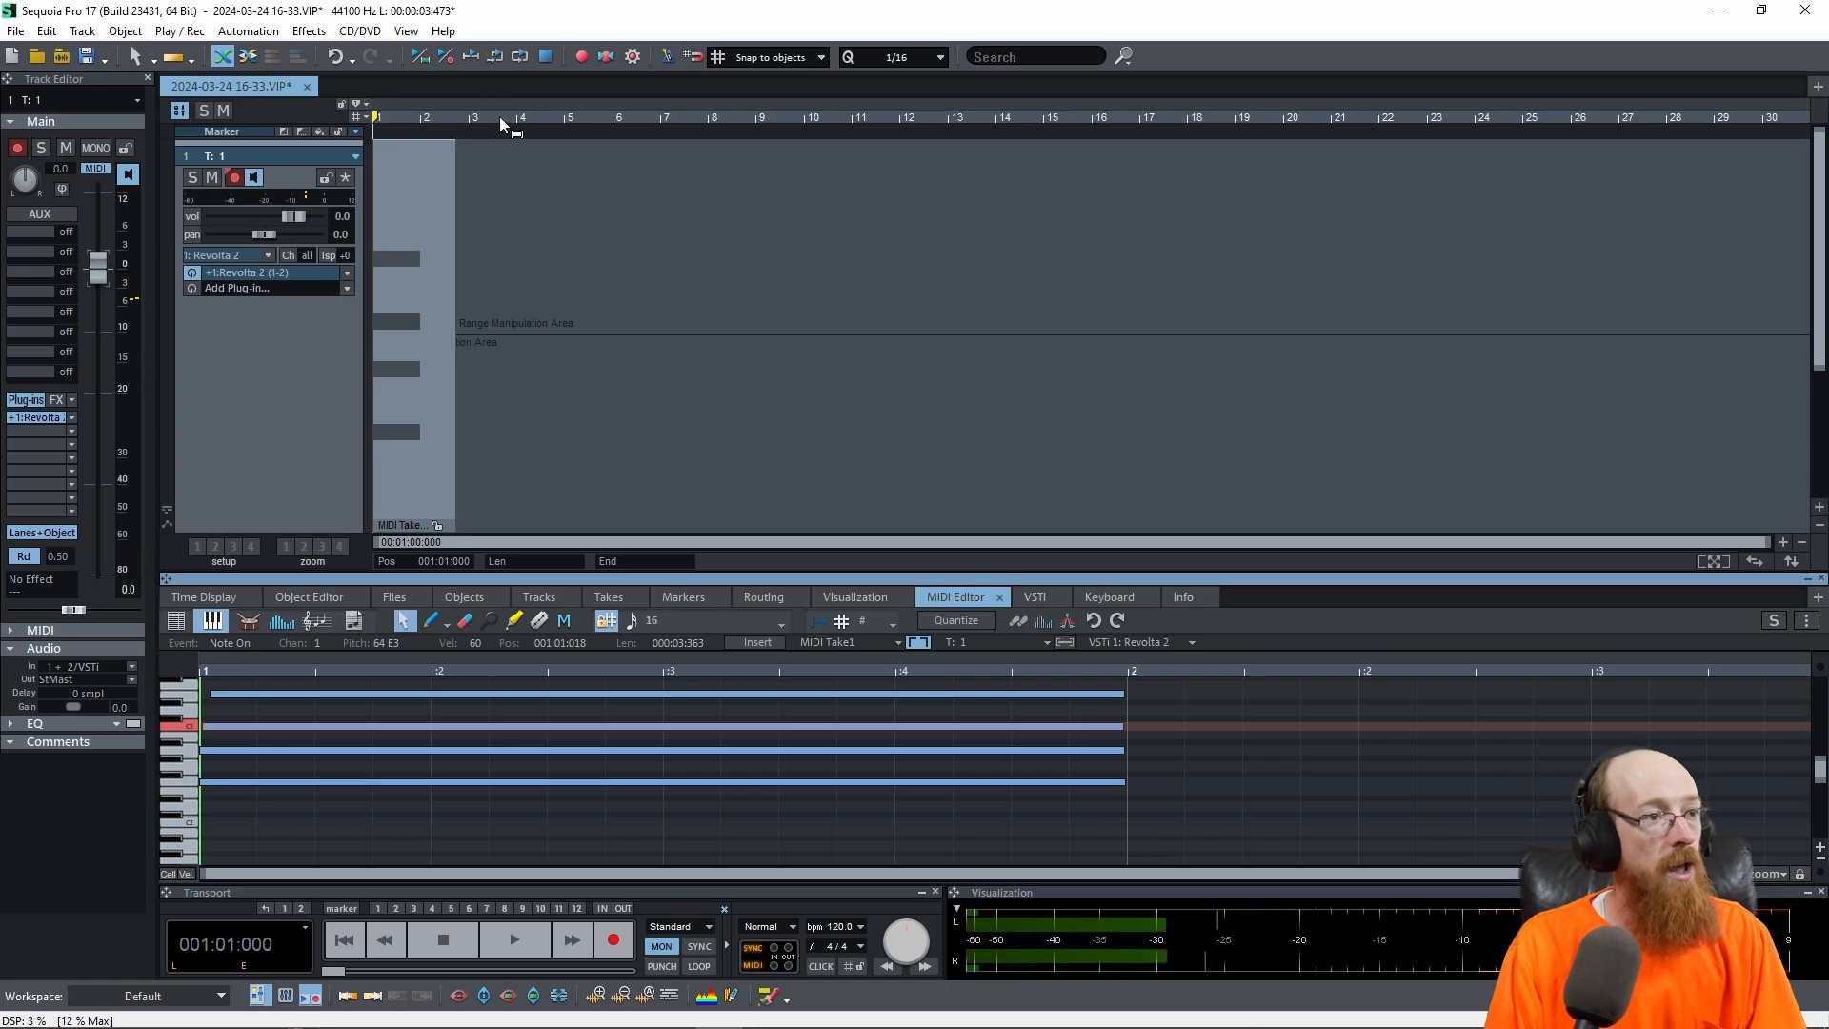
Step: Set snapping to Beat so the chord take trims exactly to bar 2
{"action": "right_click", "coordinate": [501, 126]}
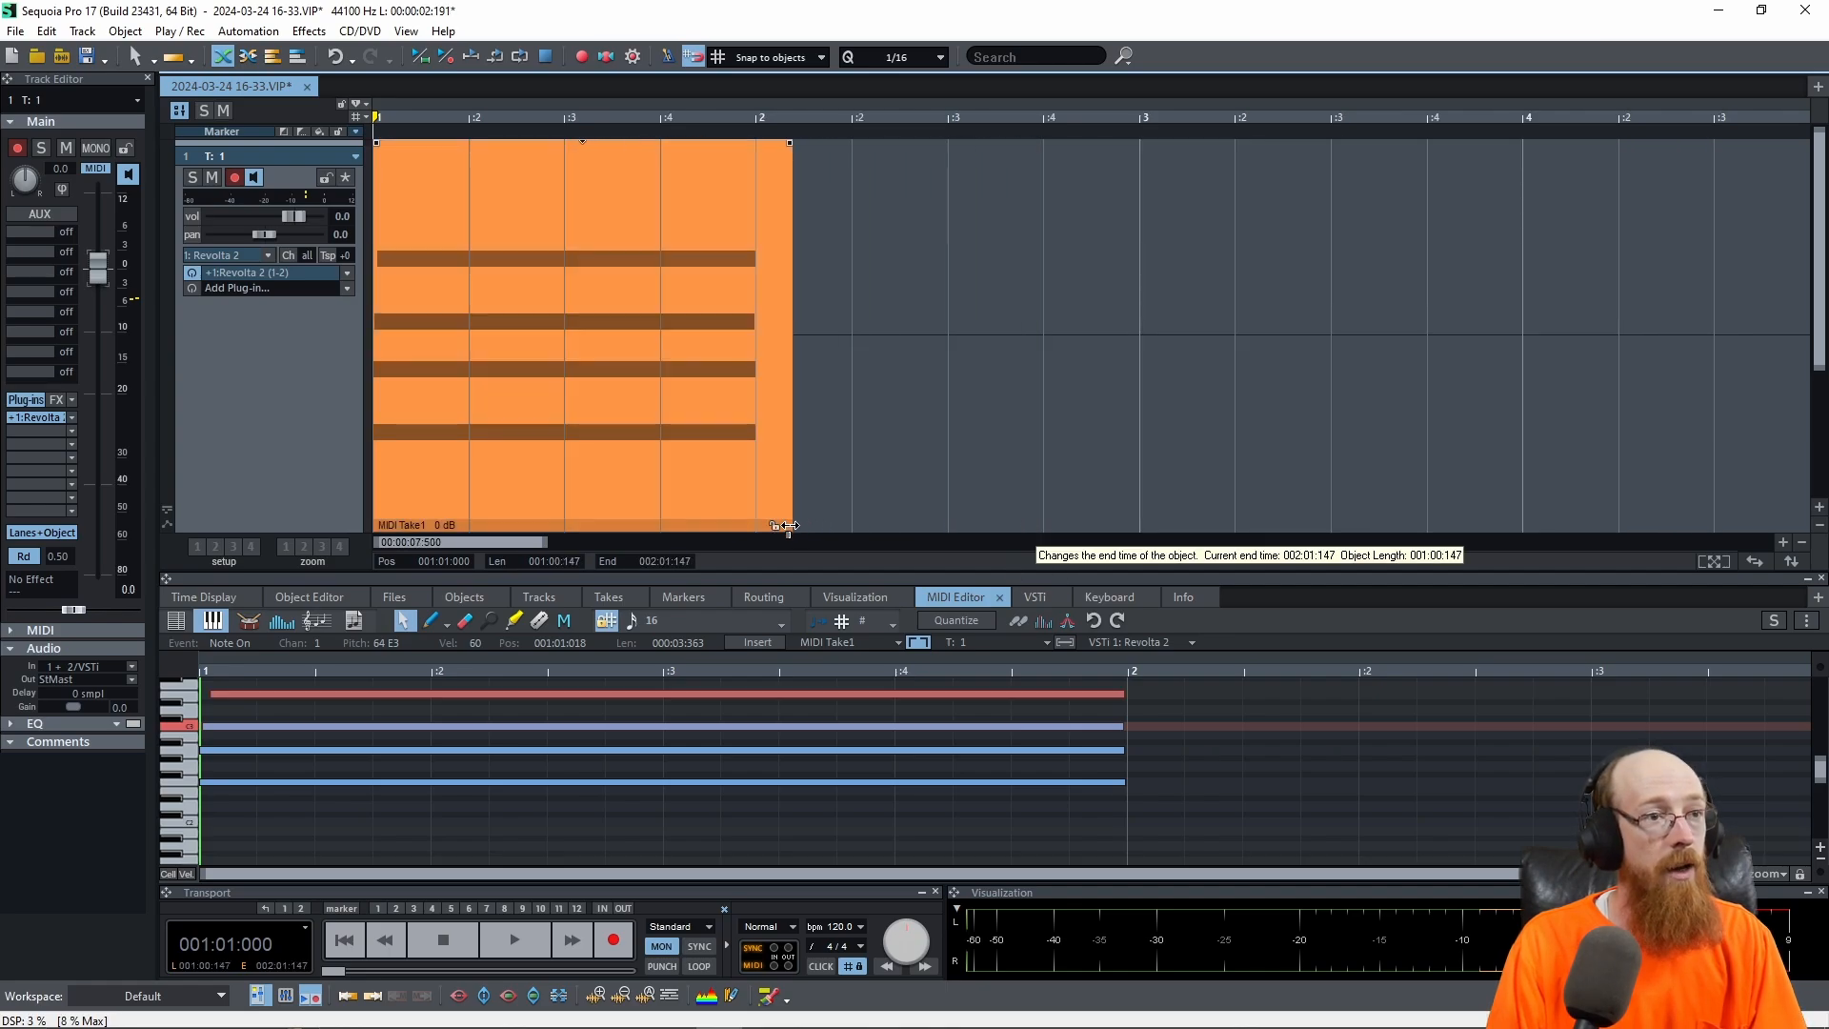
{"action": "left_click", "coordinate": [769, 55]}
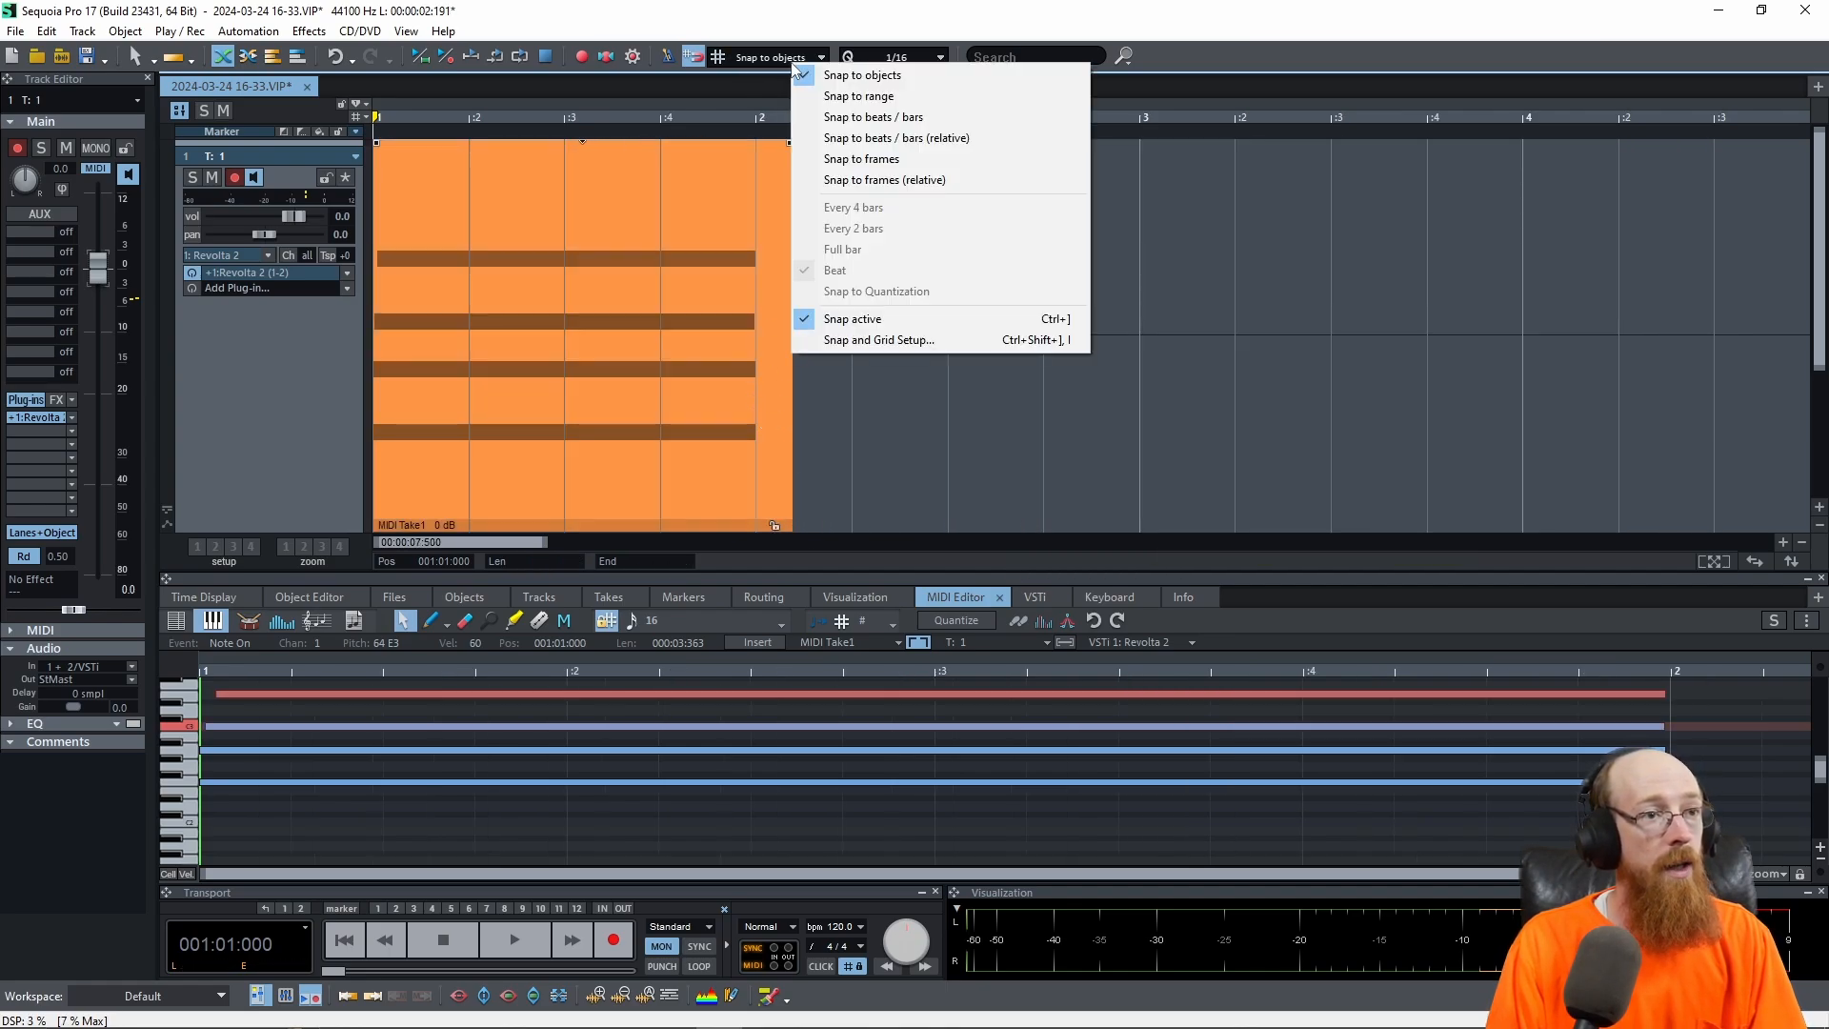
{"action": "mouse_move", "coordinate": [895, 137]}
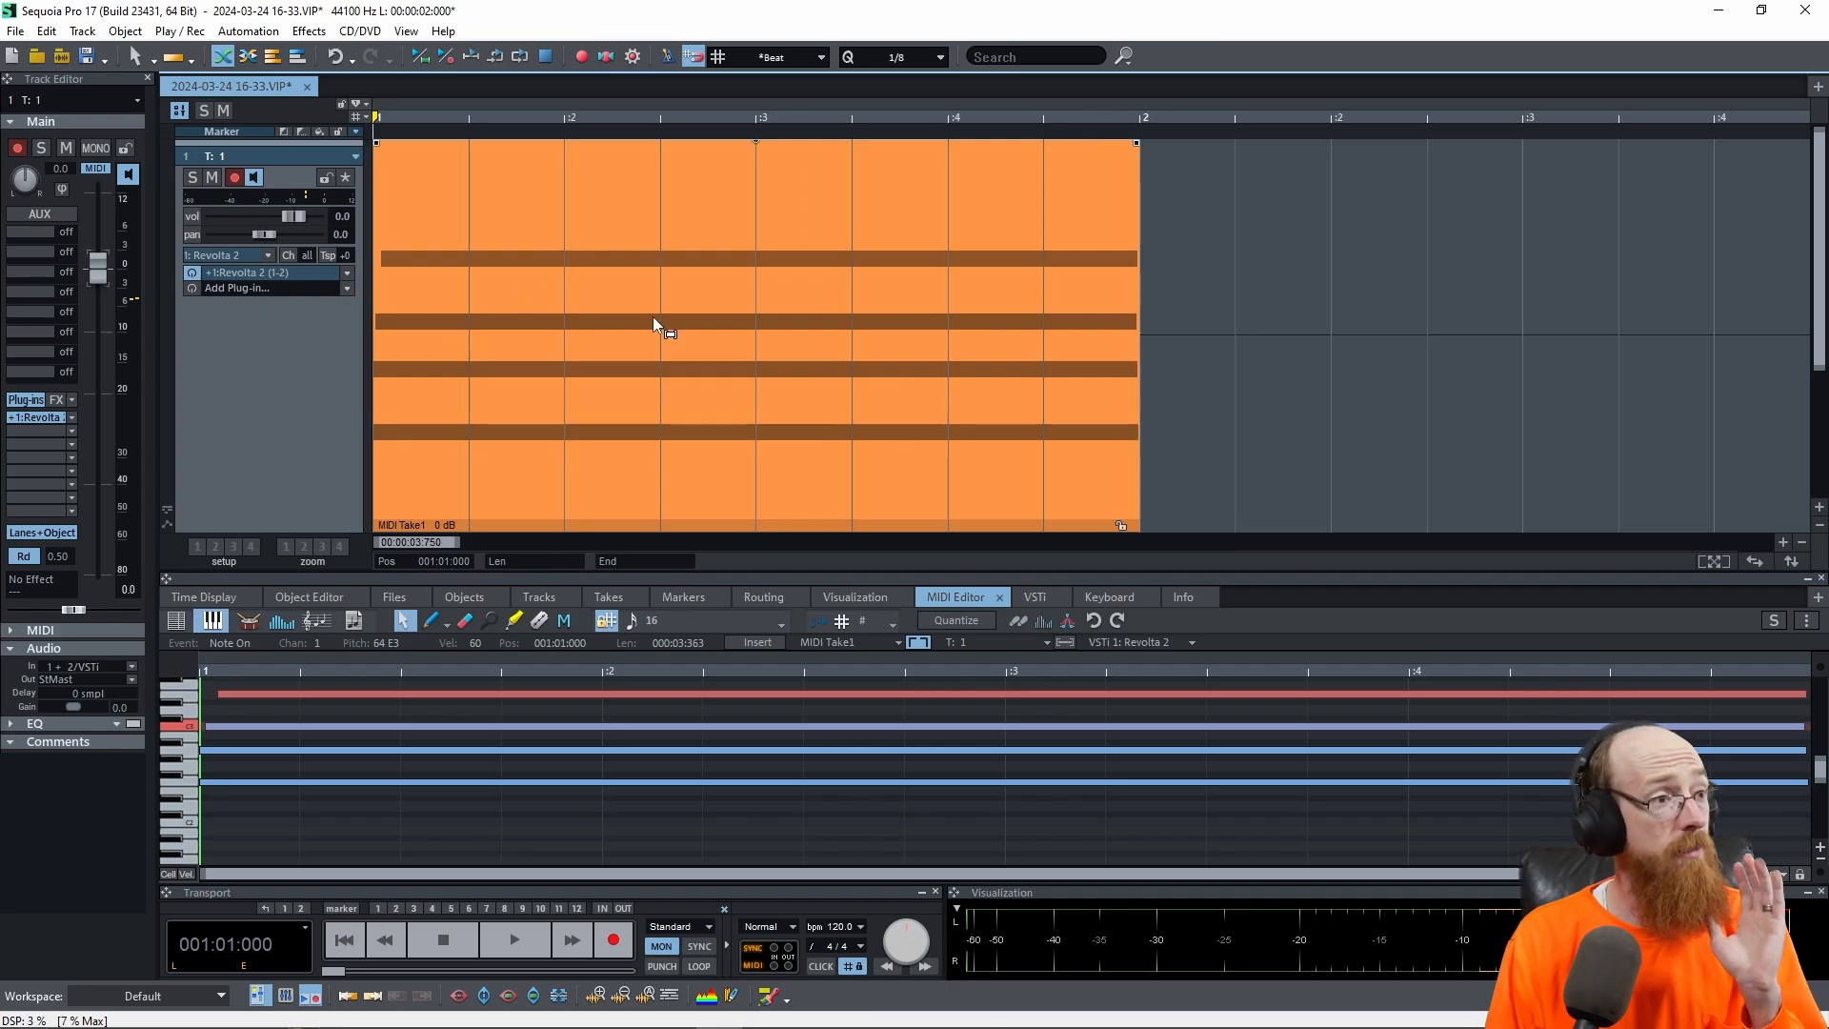
{"action": "mouse_move", "coordinate": [499, 280]}
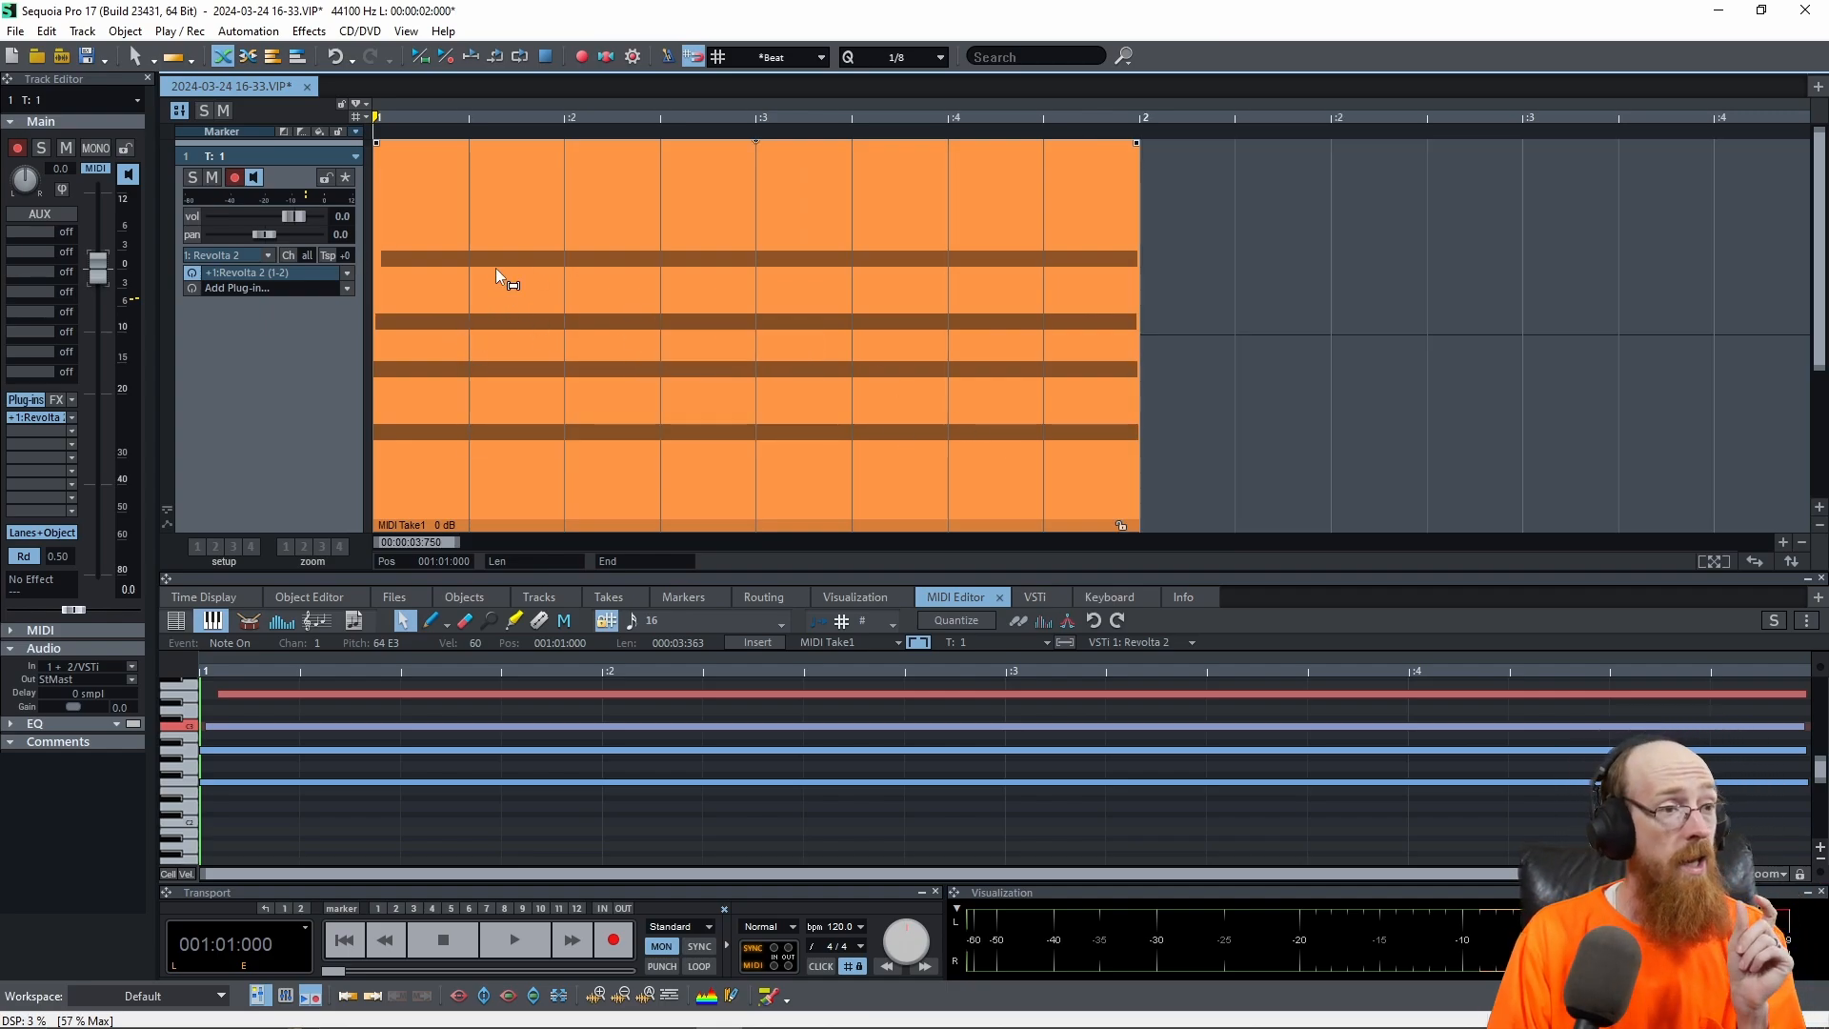
{"action": "mouse_move", "coordinate": [715, 341]}
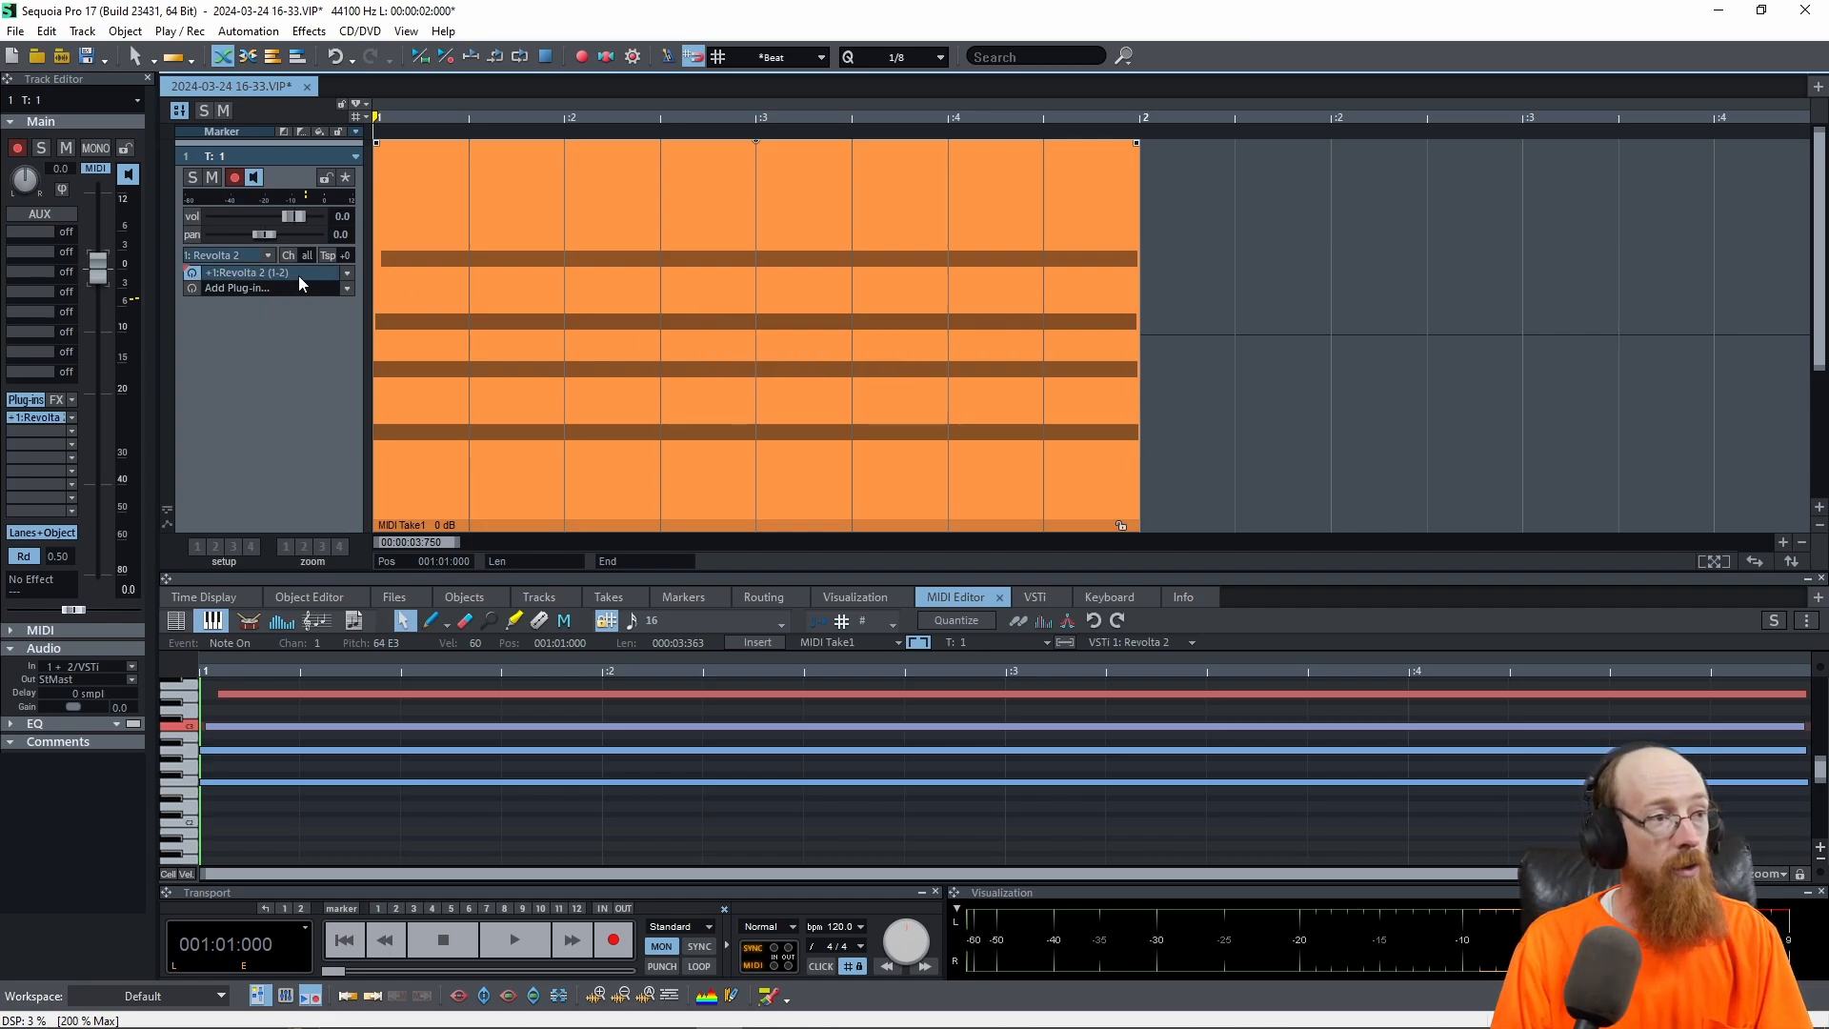
Step: Reopen the Revolta 2 editor via Show Effect dialog on its plug-in slot
{"action": "right_click", "coordinate": [246, 272]}
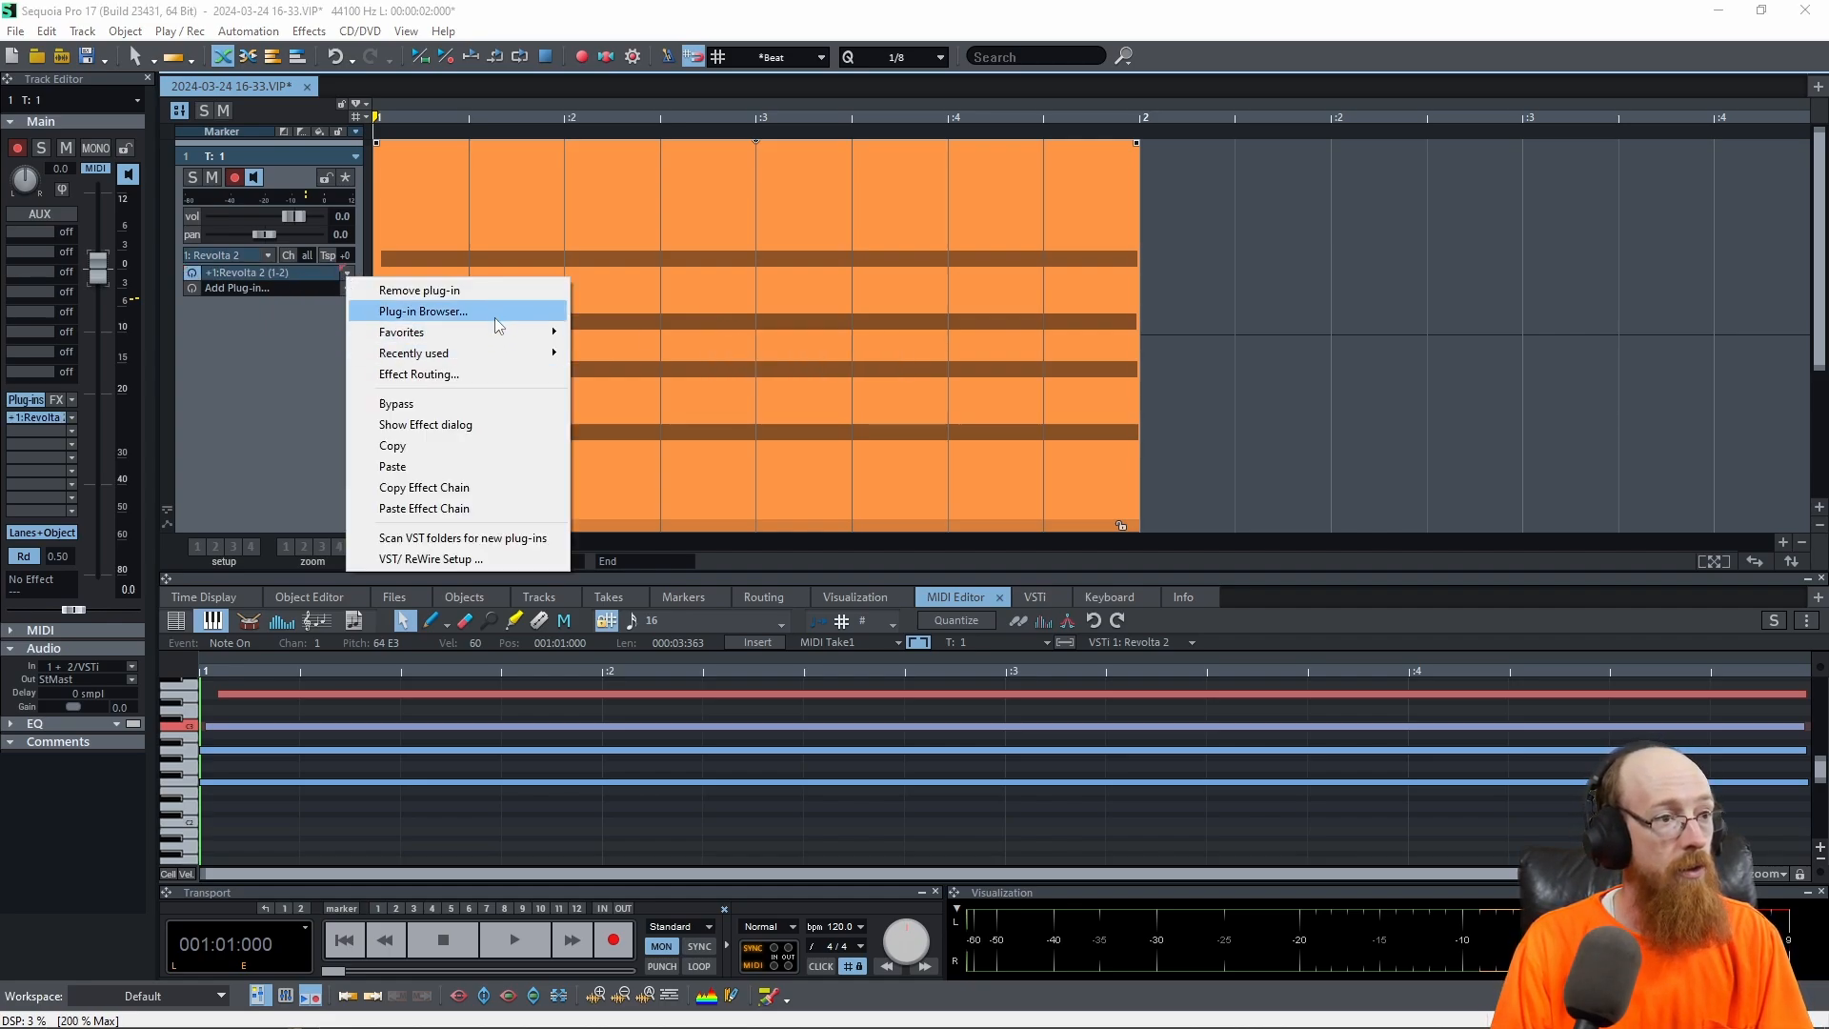
{"action": "mouse_move", "coordinate": [482, 422]}
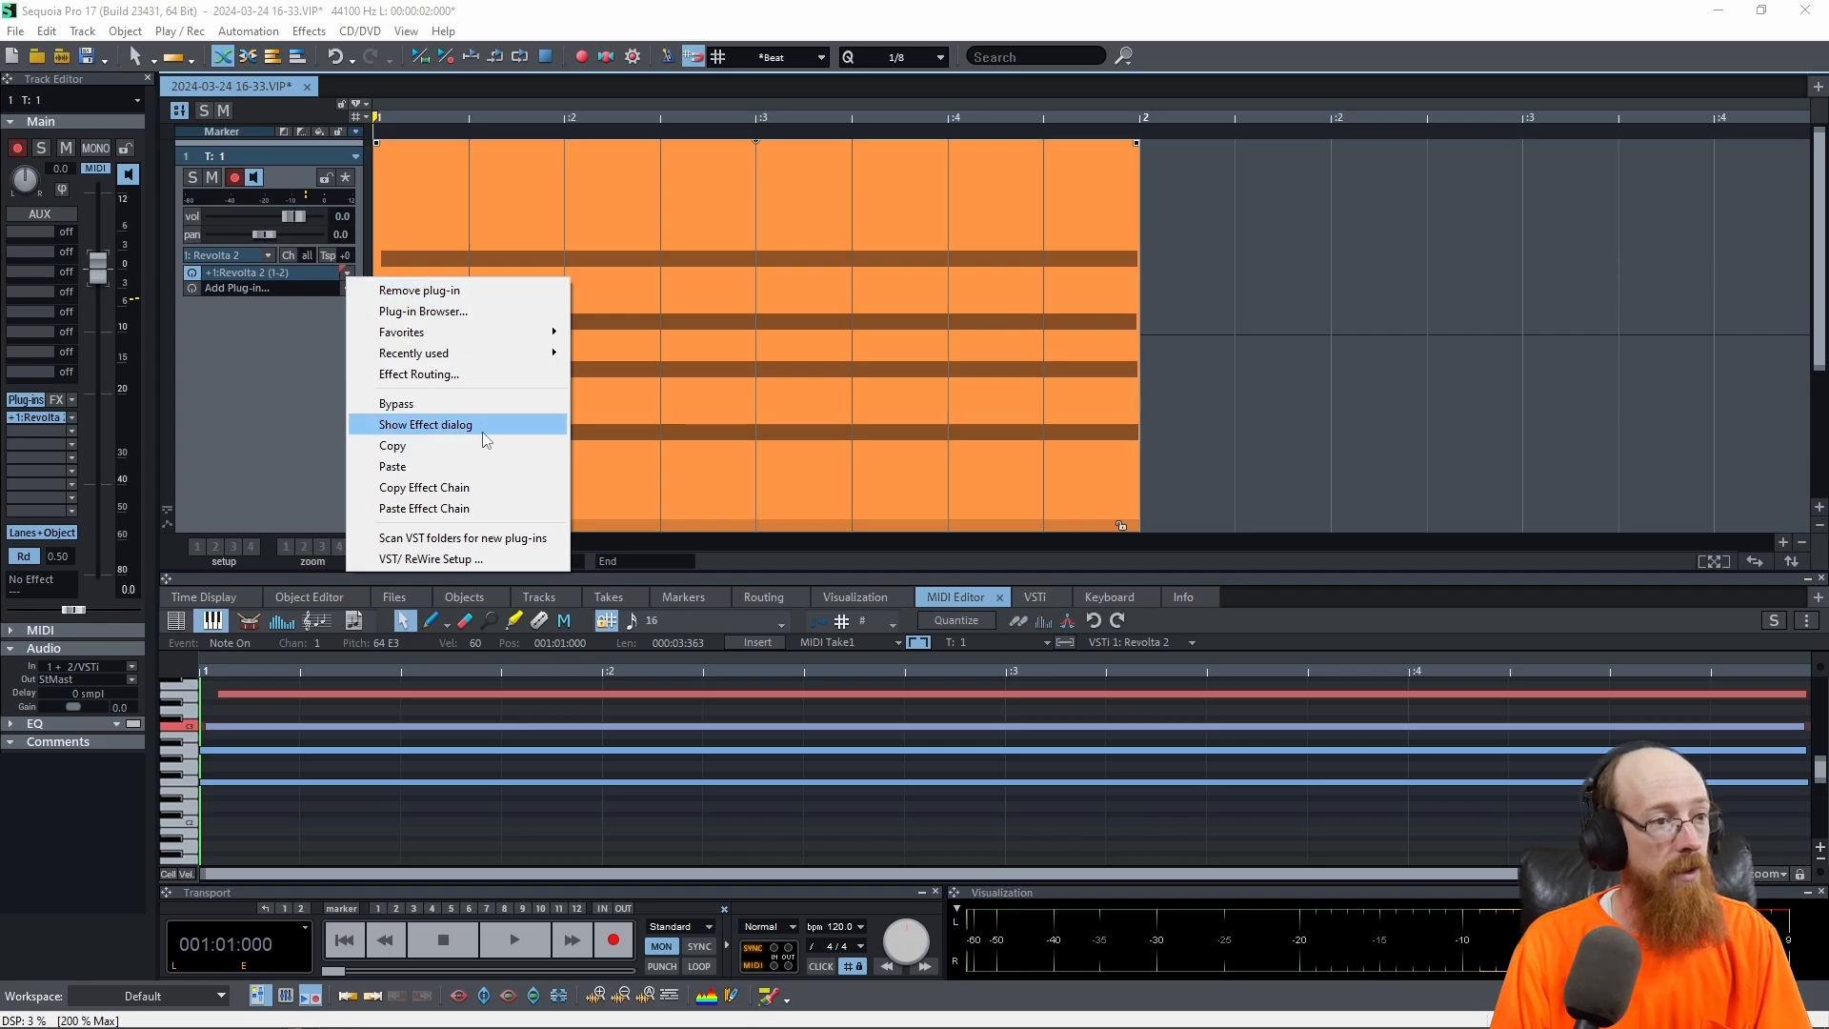
{"action": "left_click", "coordinate": [424, 423]}
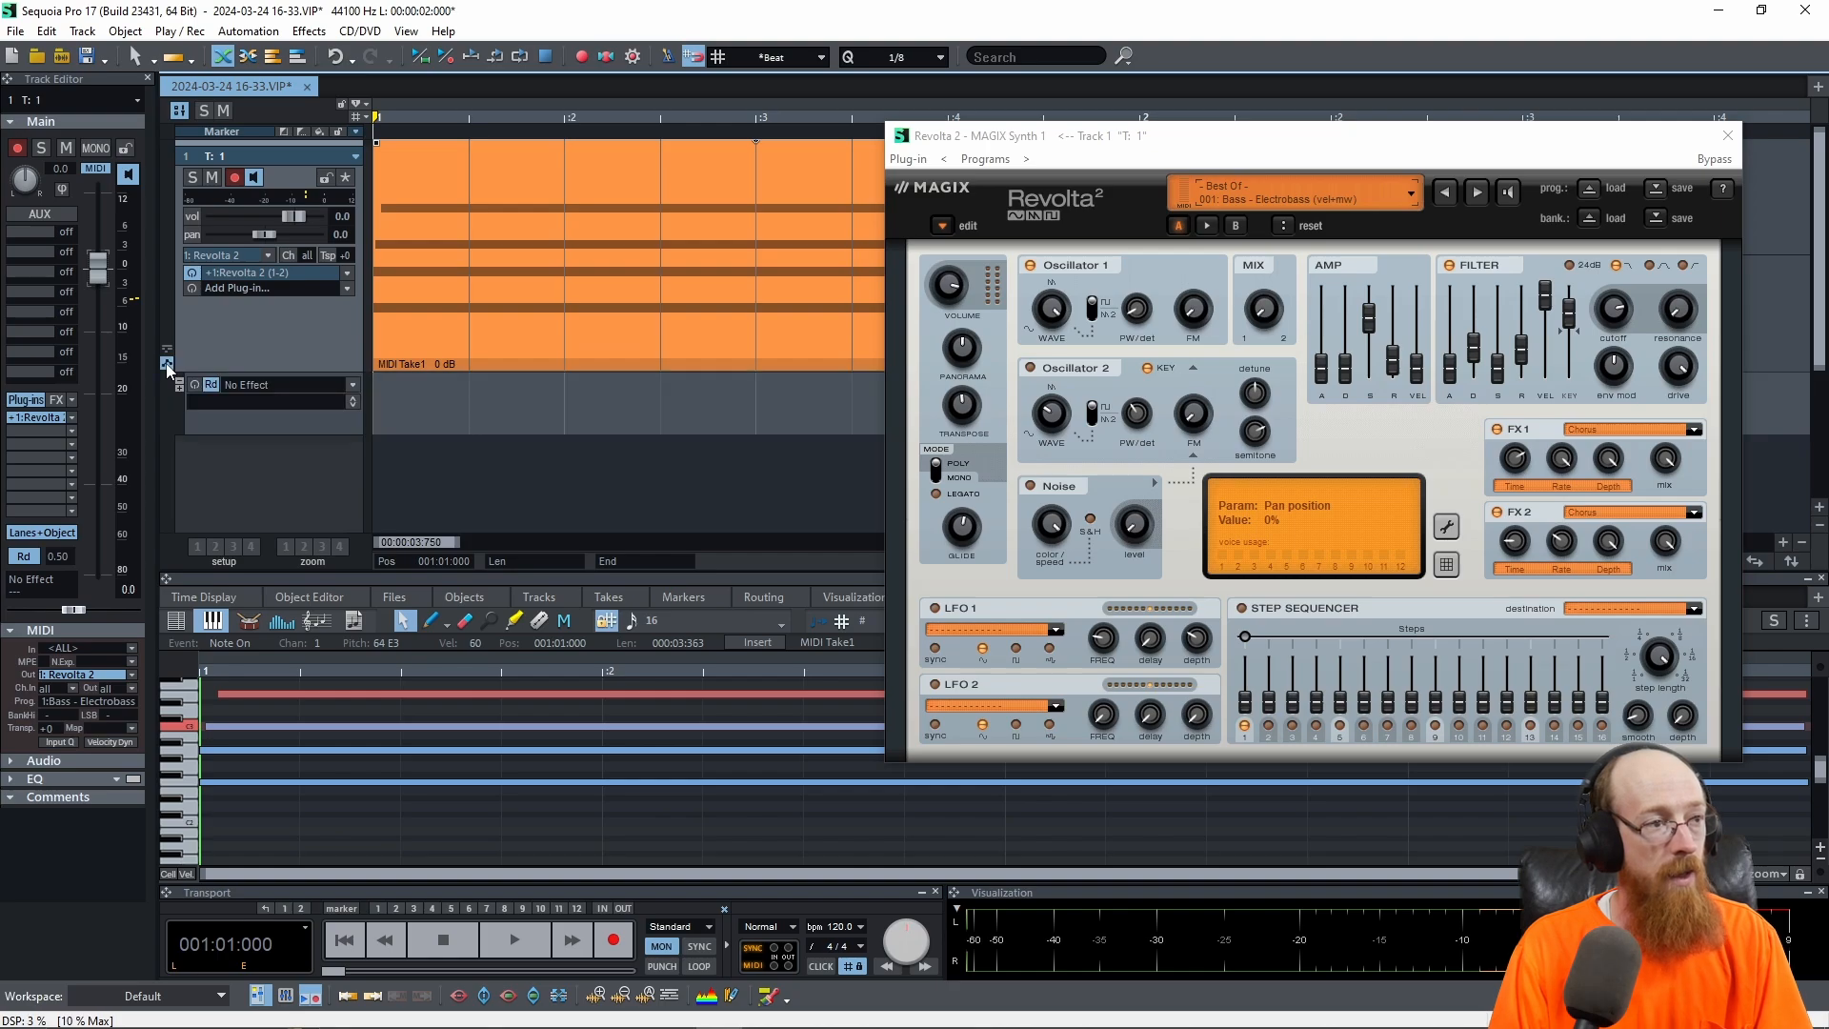
{"action": "mouse_move", "coordinate": [248, 398]}
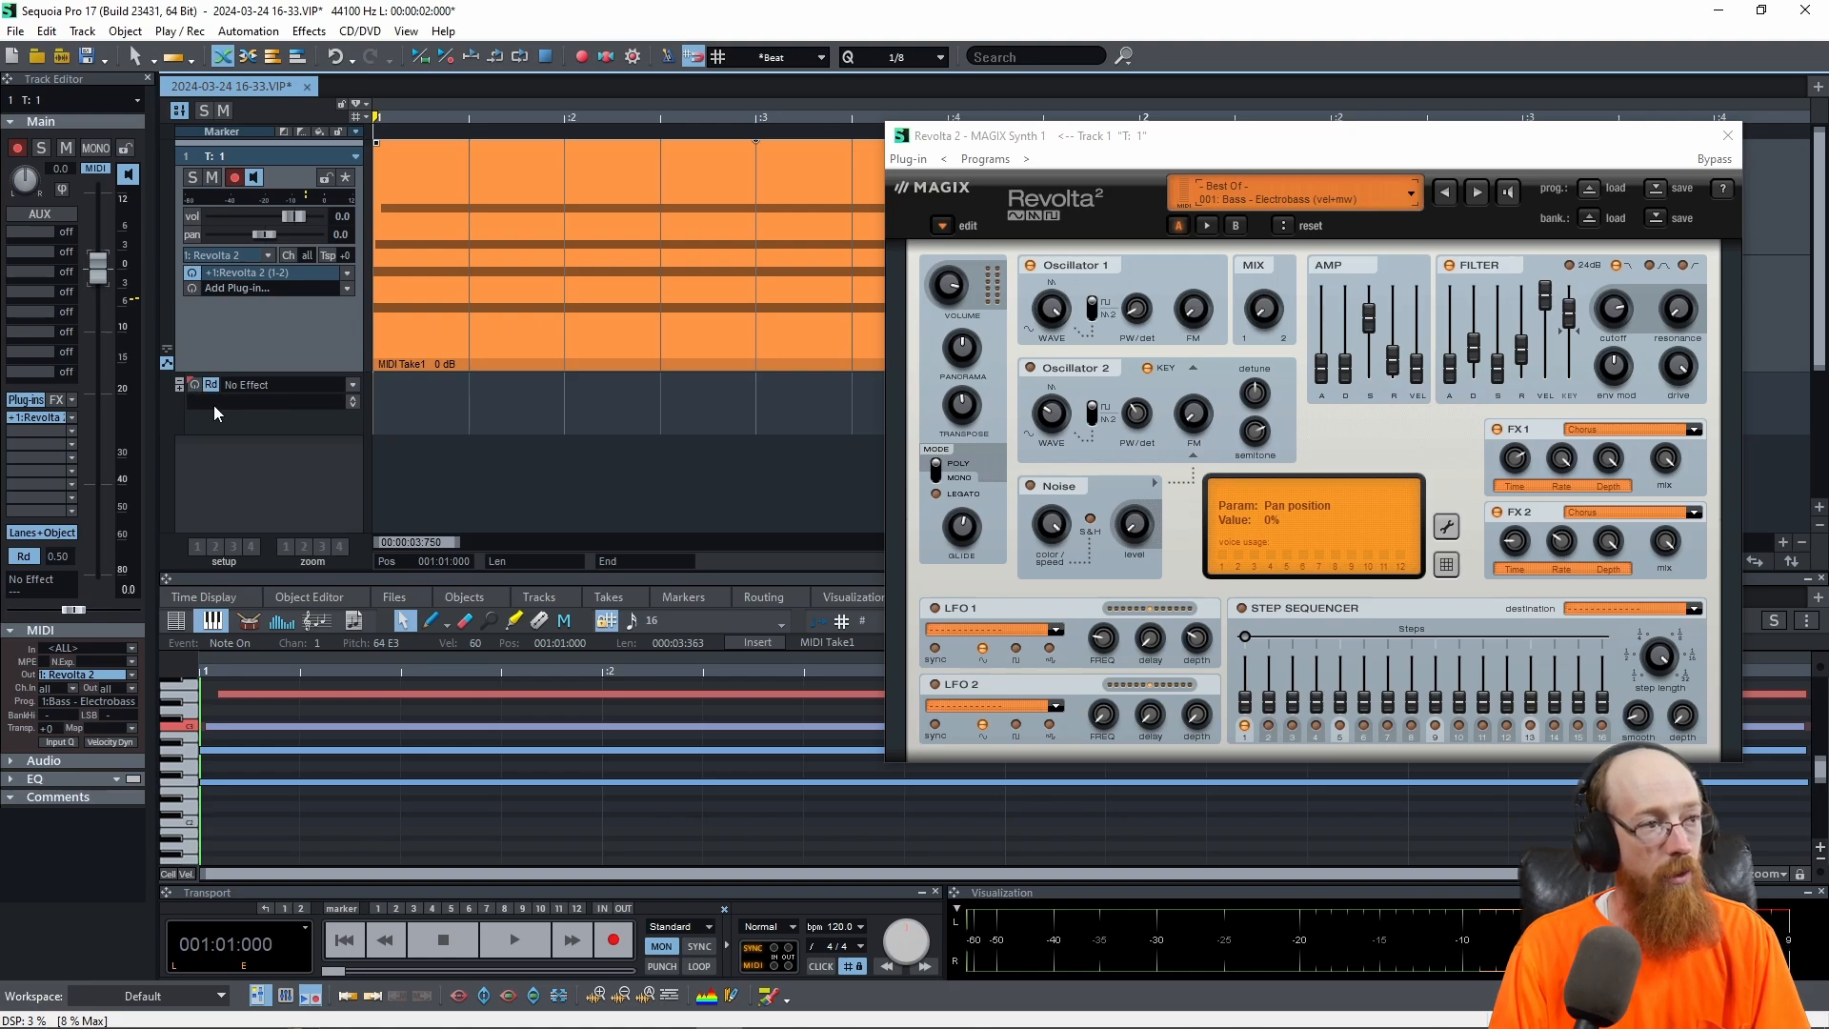
{"action": "mouse_move", "coordinate": [351, 389]}
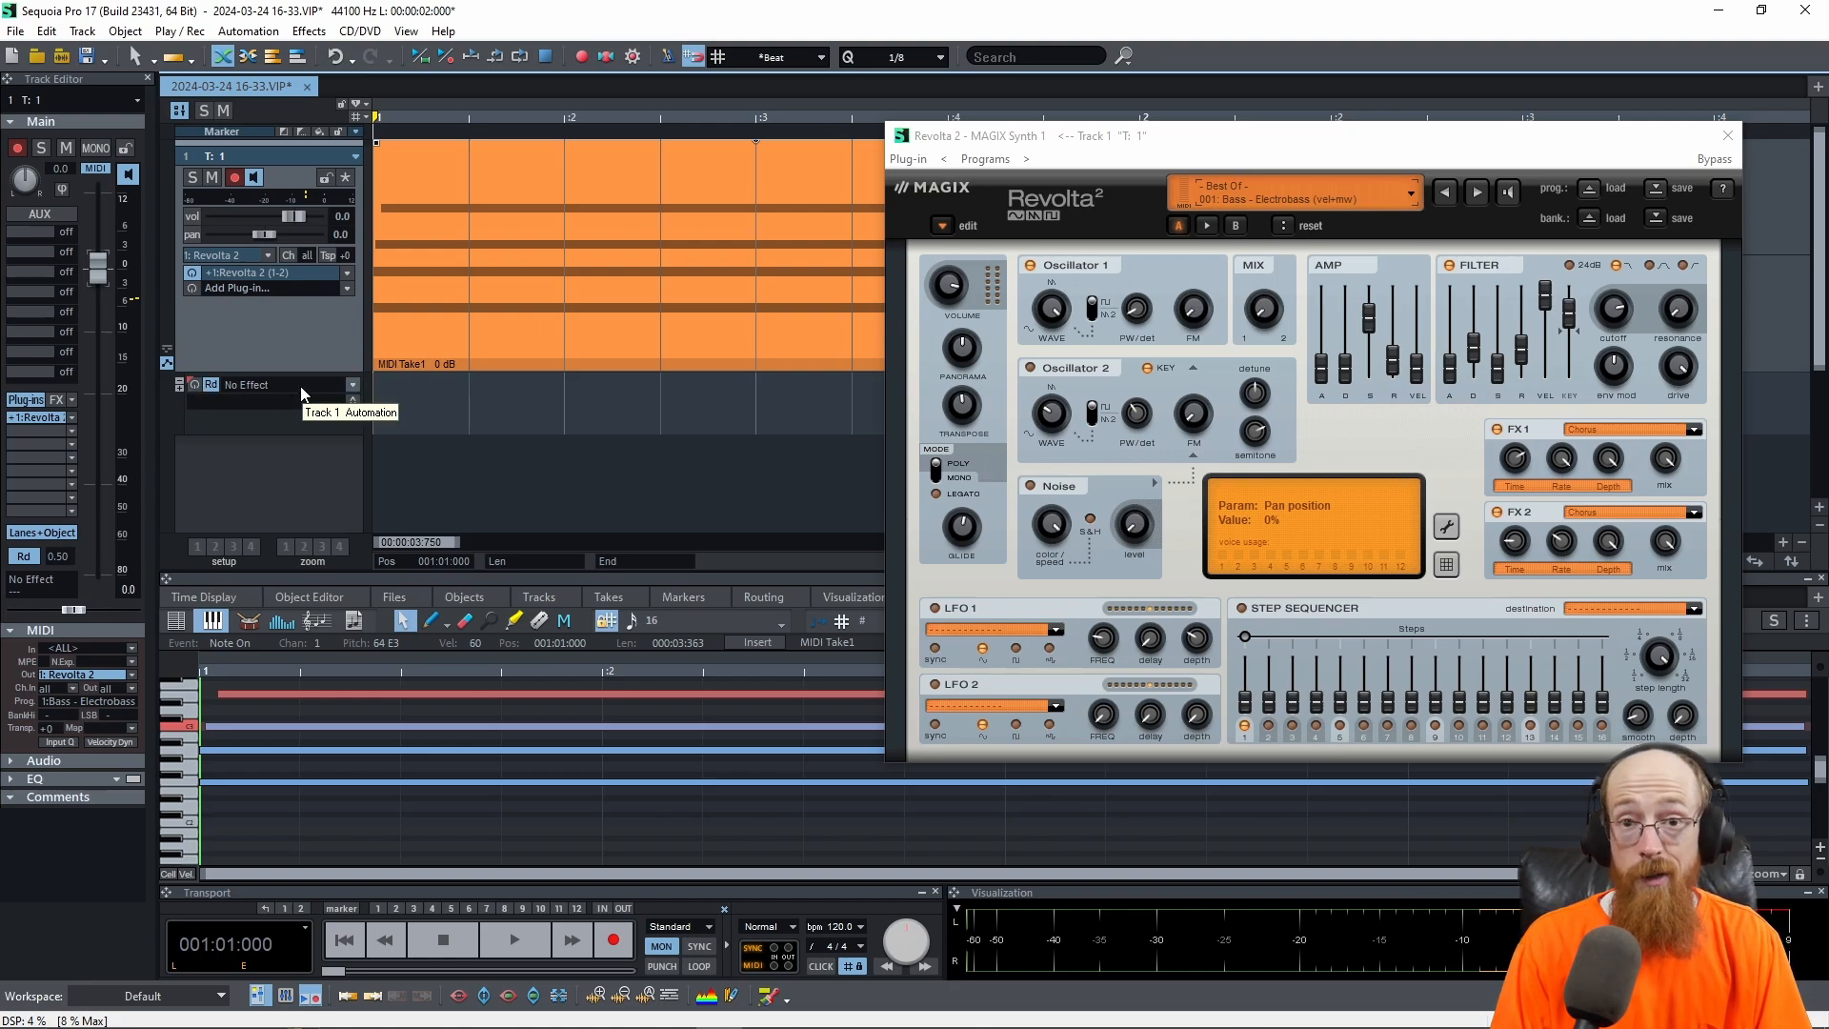
Step: Automate Revolta 2 parameter 20 Filter cutoff, ramping from 0% at clip start to full on beat 2
{"action": "left_click", "coordinate": [268, 383]}
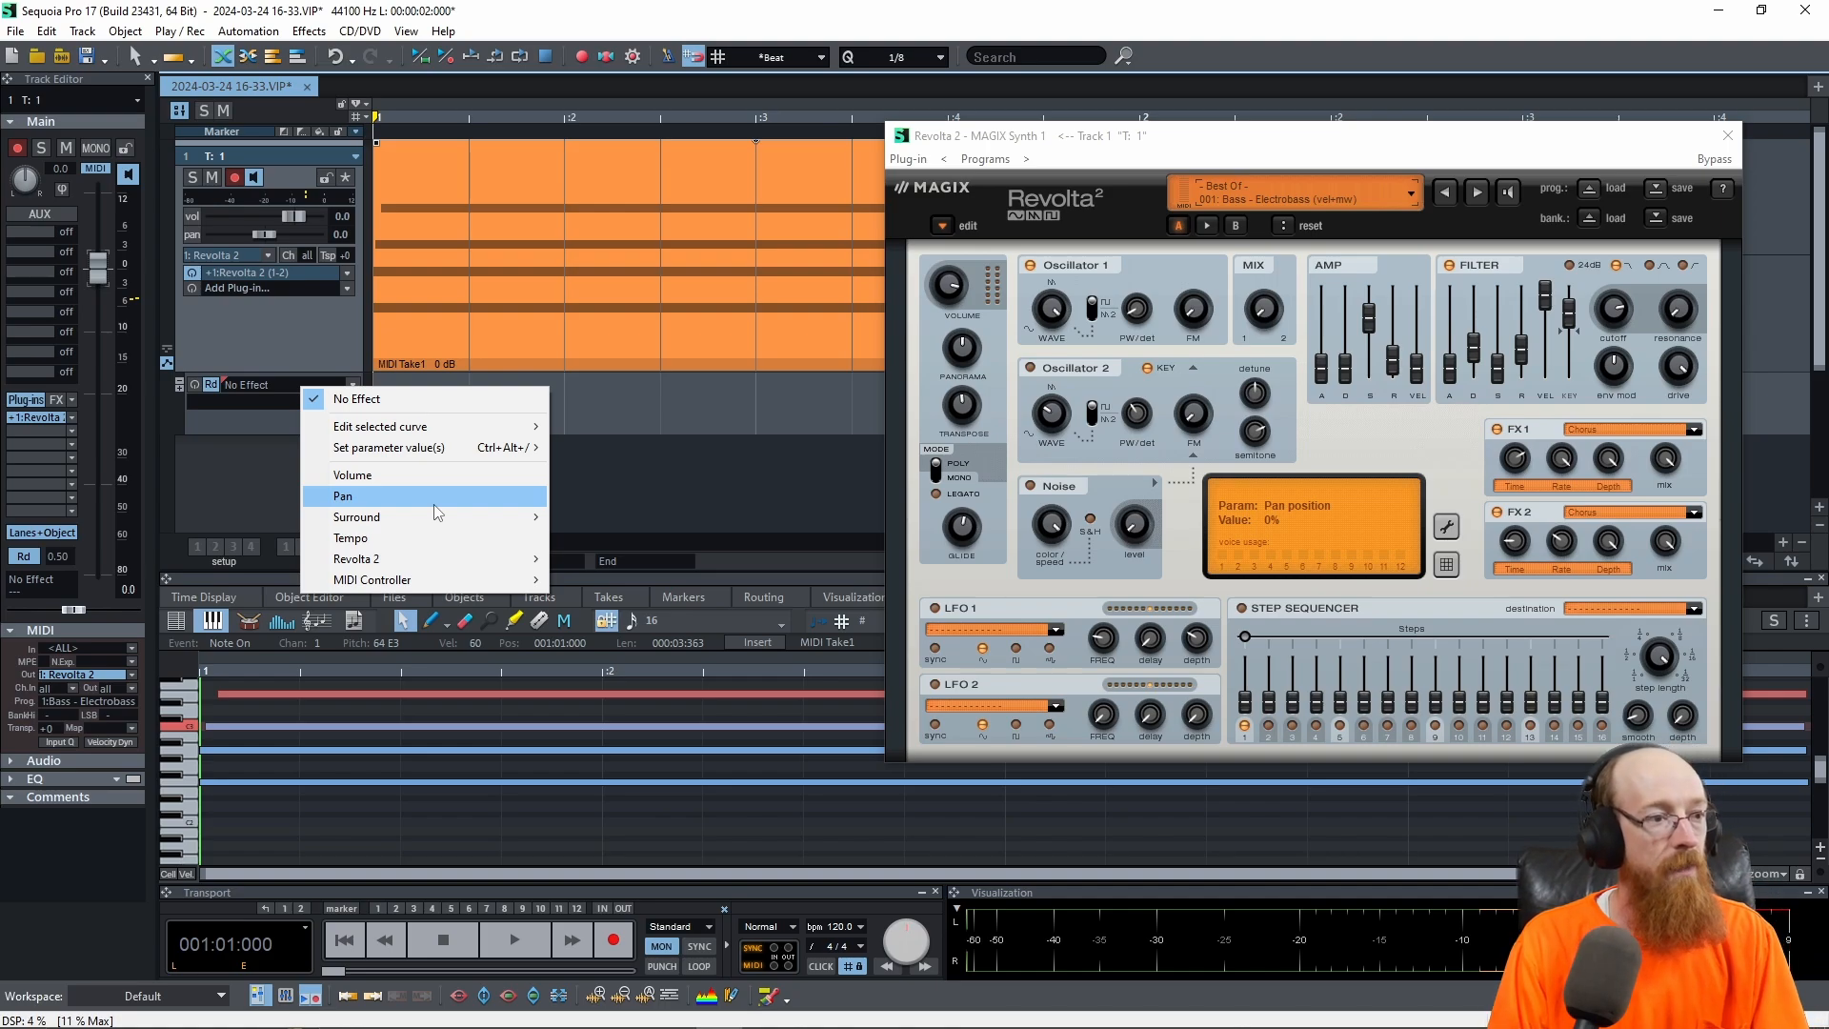
{"action": "mouse_move", "coordinate": [356, 558]}
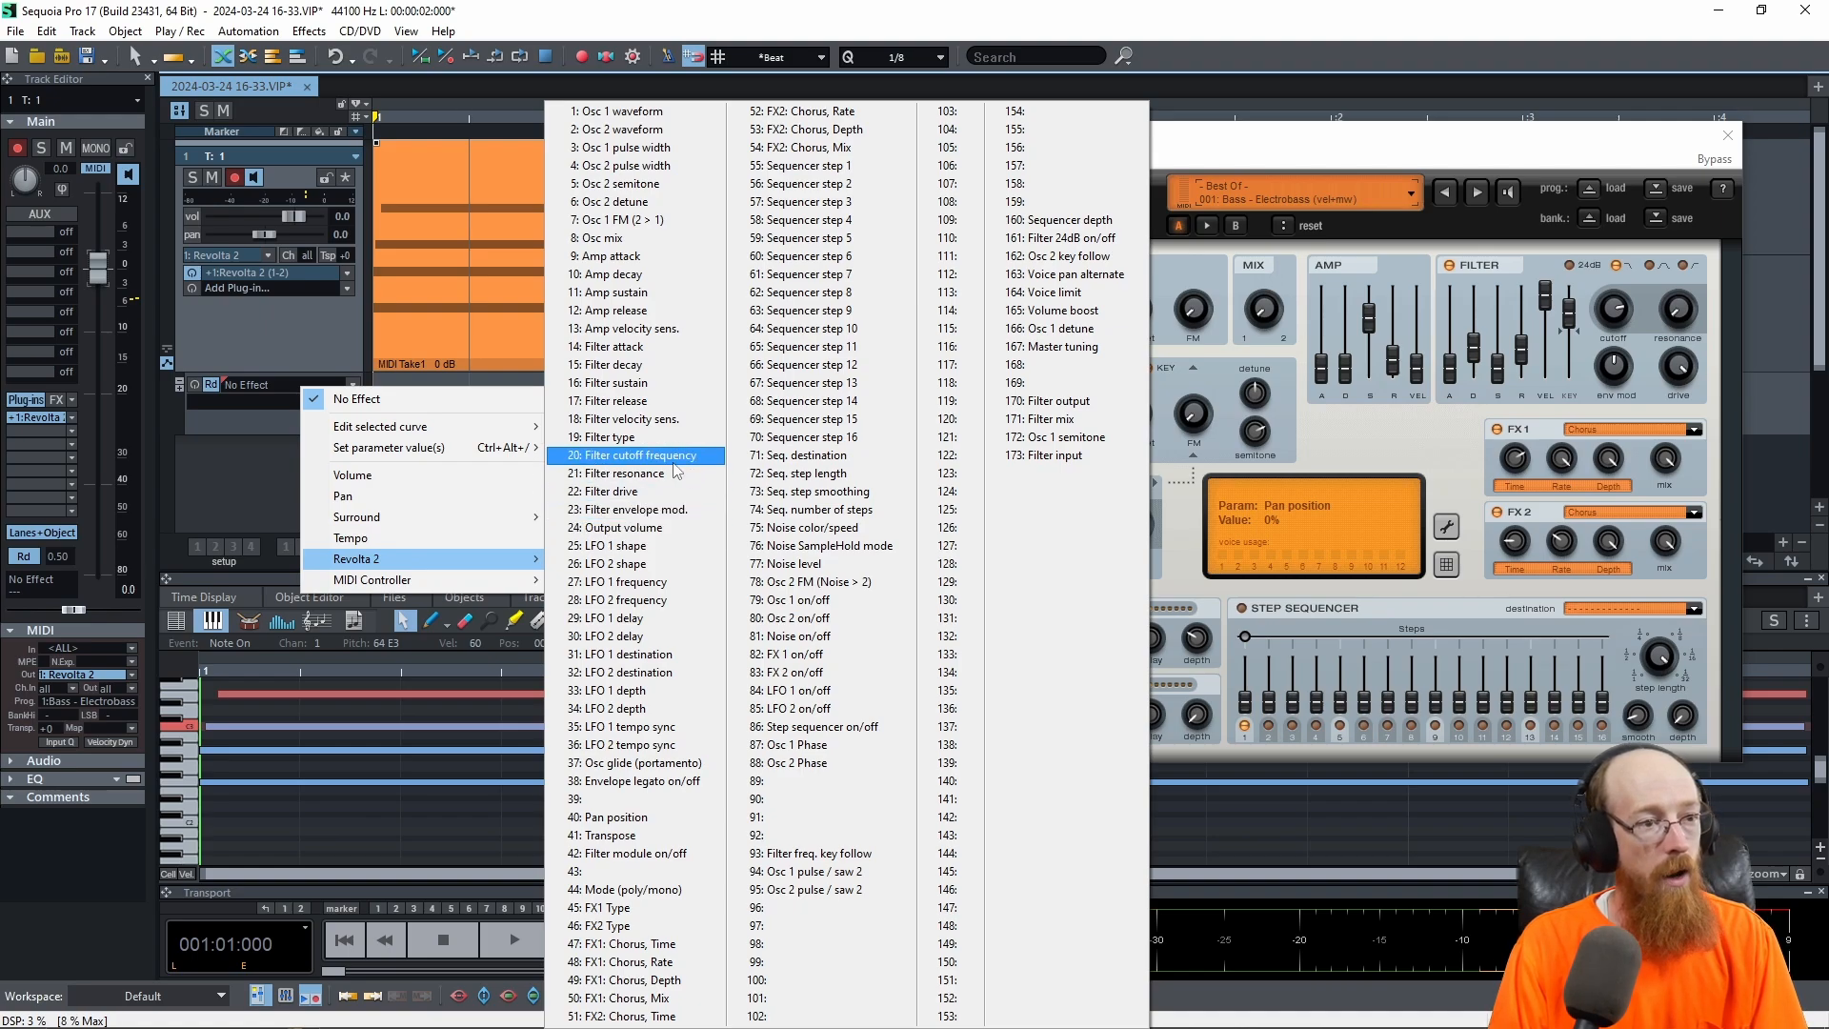
{"action": "left_click", "coordinate": [627, 455]}
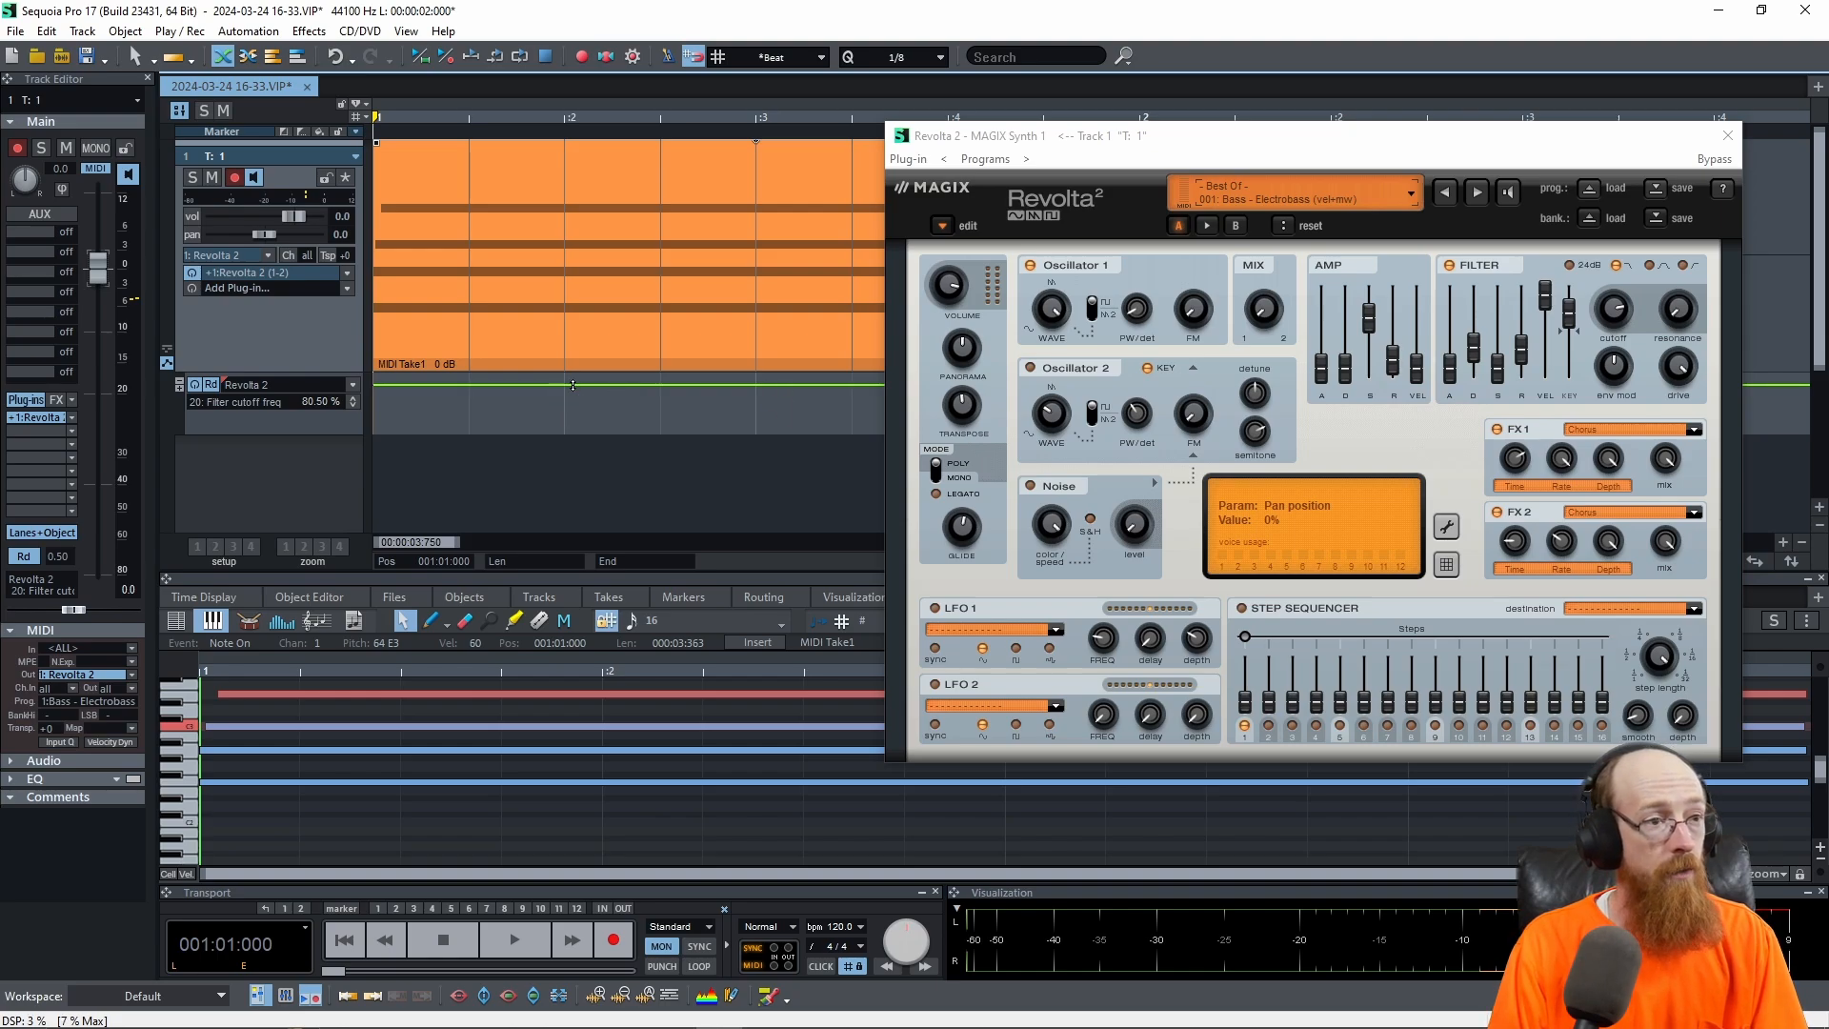
{"action": "left_click_drag", "start_coordinate": [572, 383], "coordinate": [482, 423]}
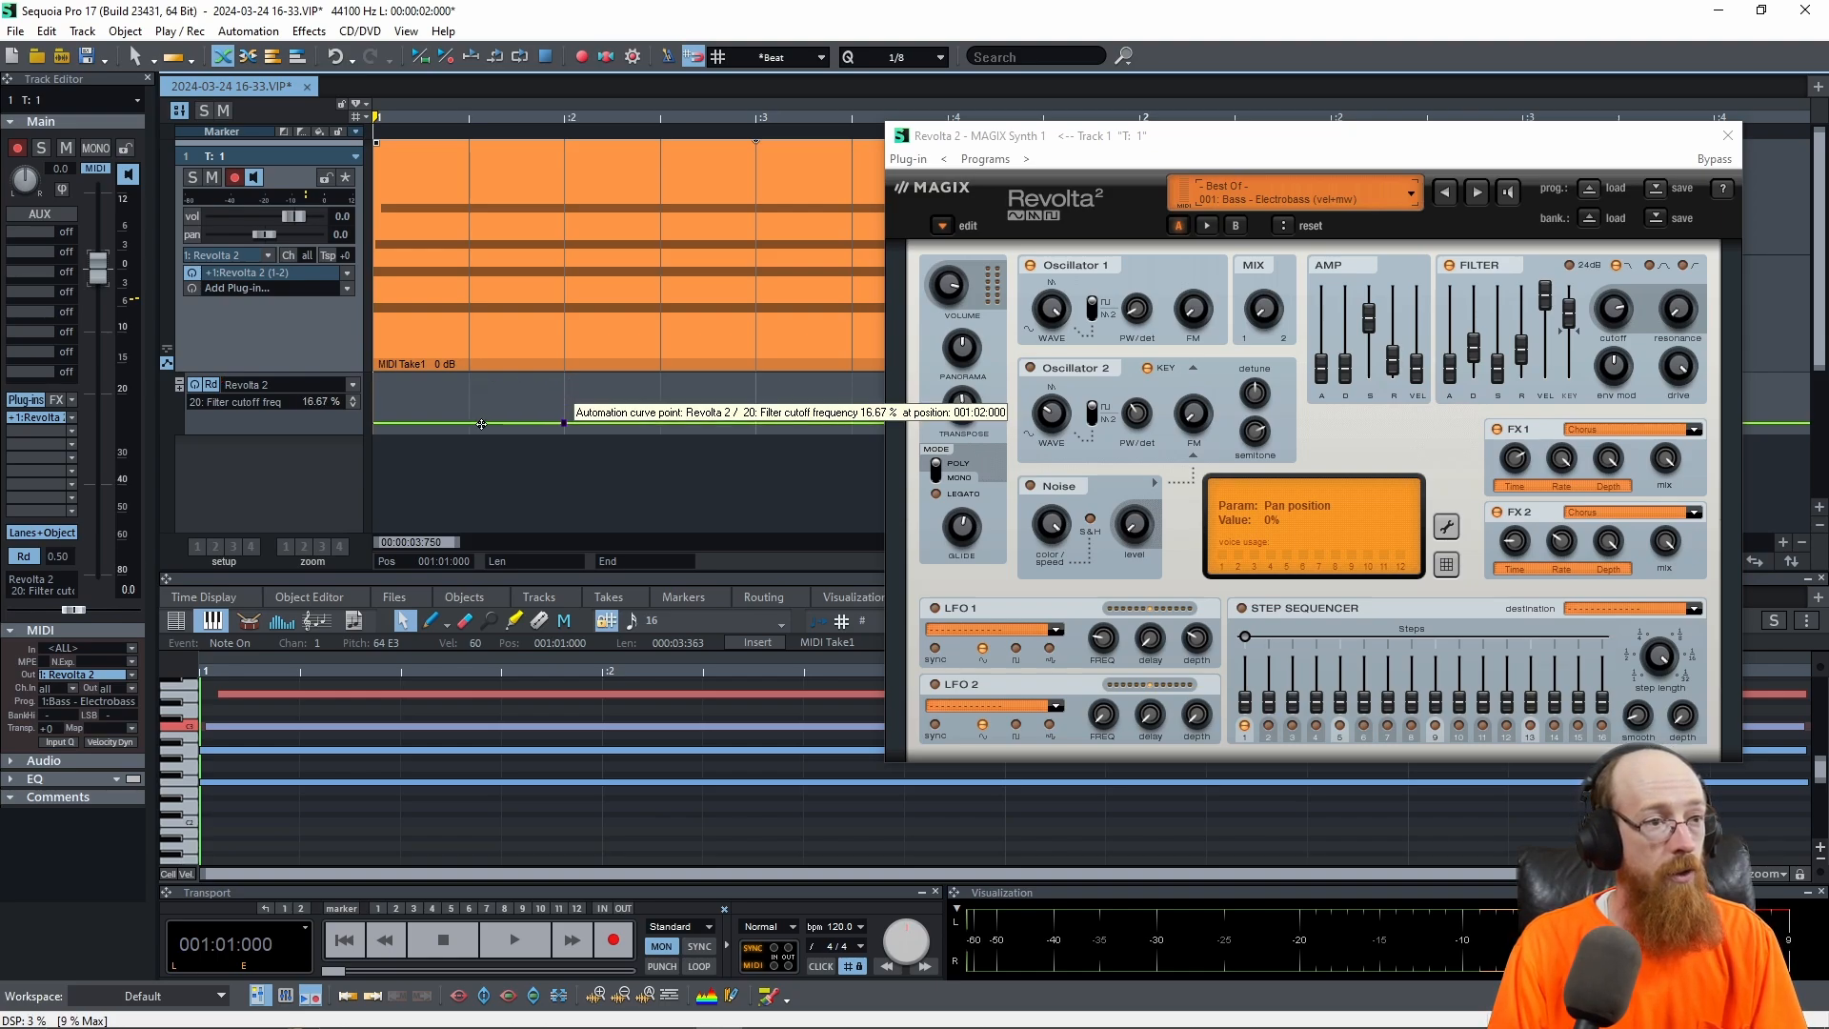
{"action": "left_click_drag", "start_coordinate": [480, 424], "coordinate": [495, 415]}
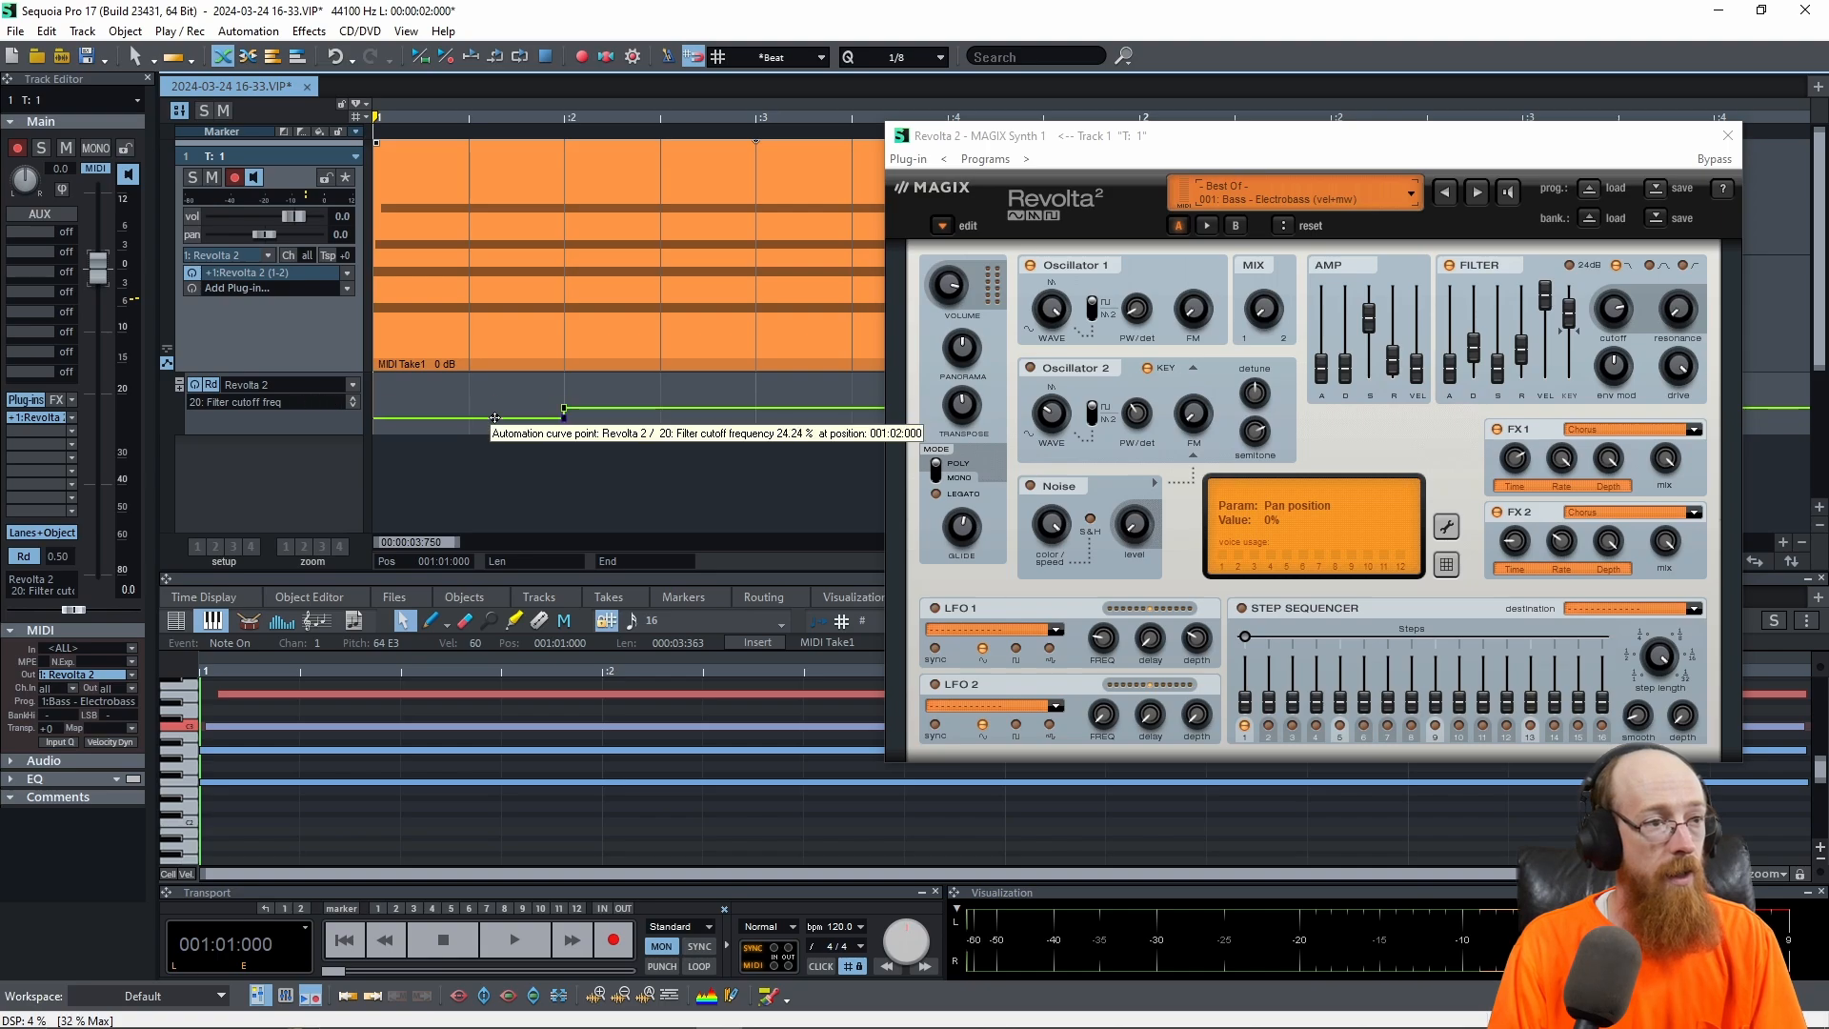
{"action": "left_click_drag", "start_coordinate": [495, 417], "coordinate": [438, 434]}
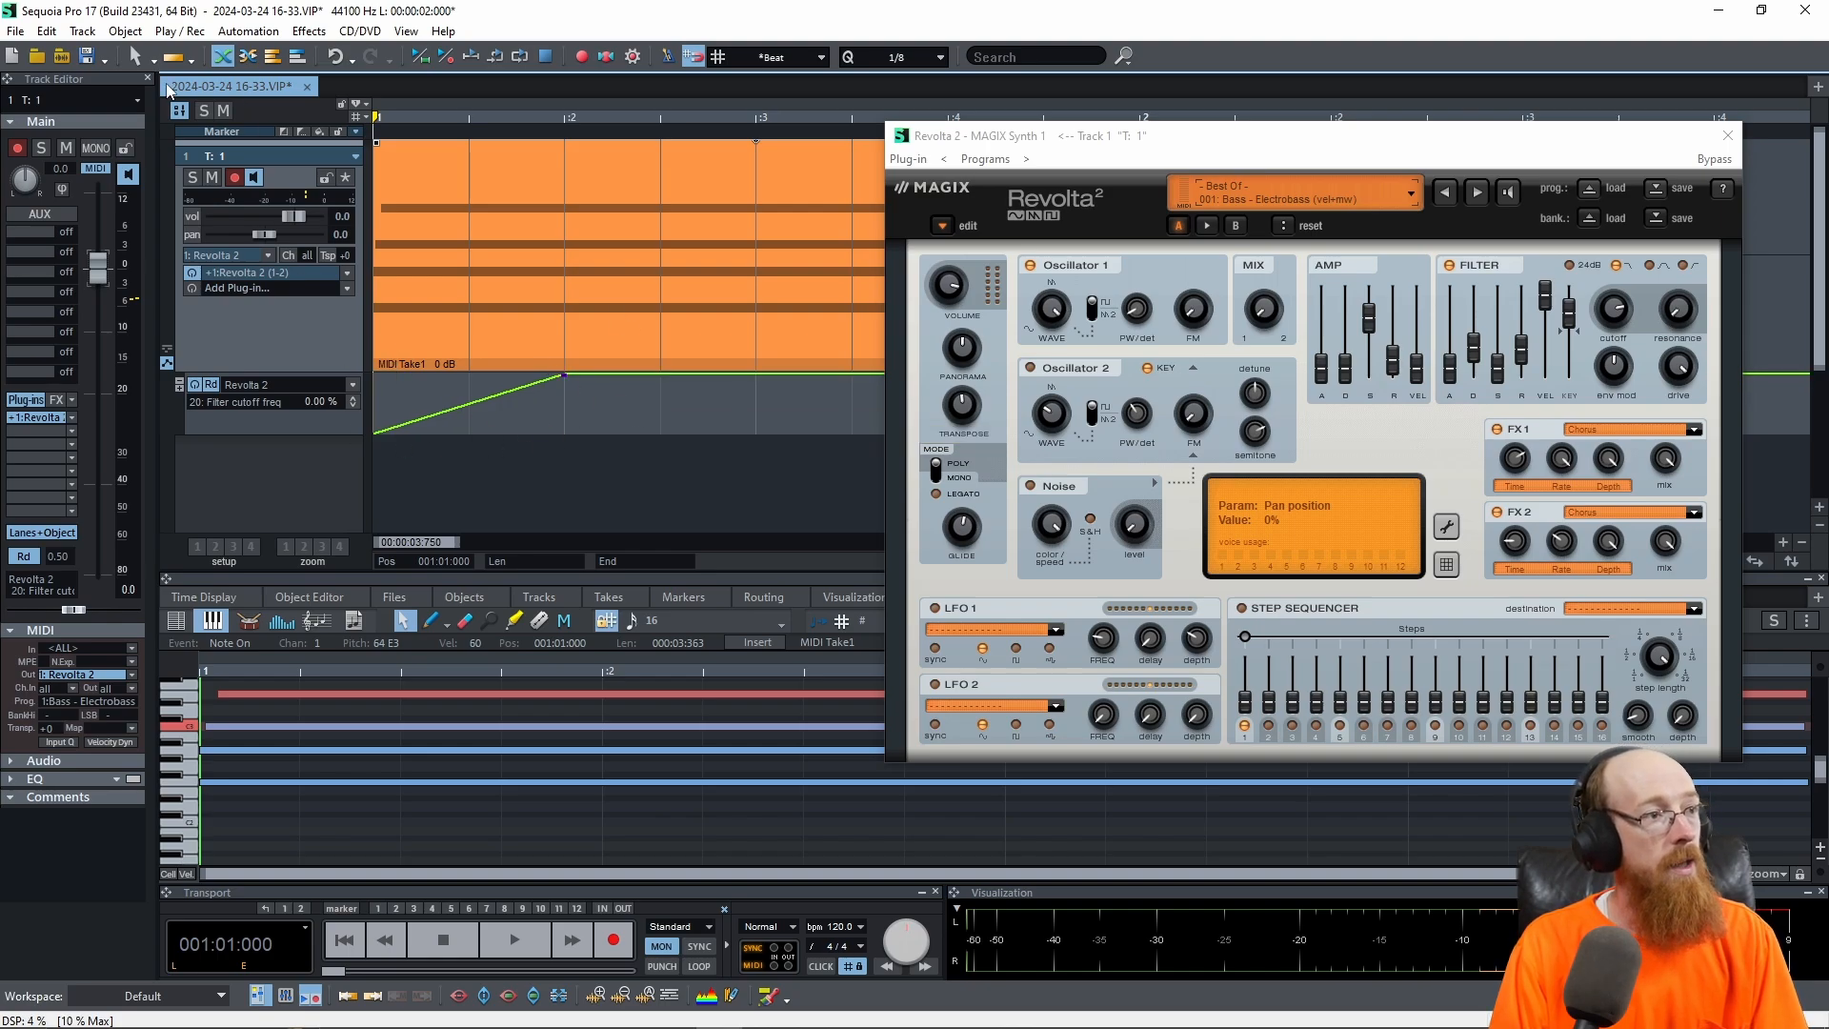
{"action": "left_click", "coordinate": [137, 57]}
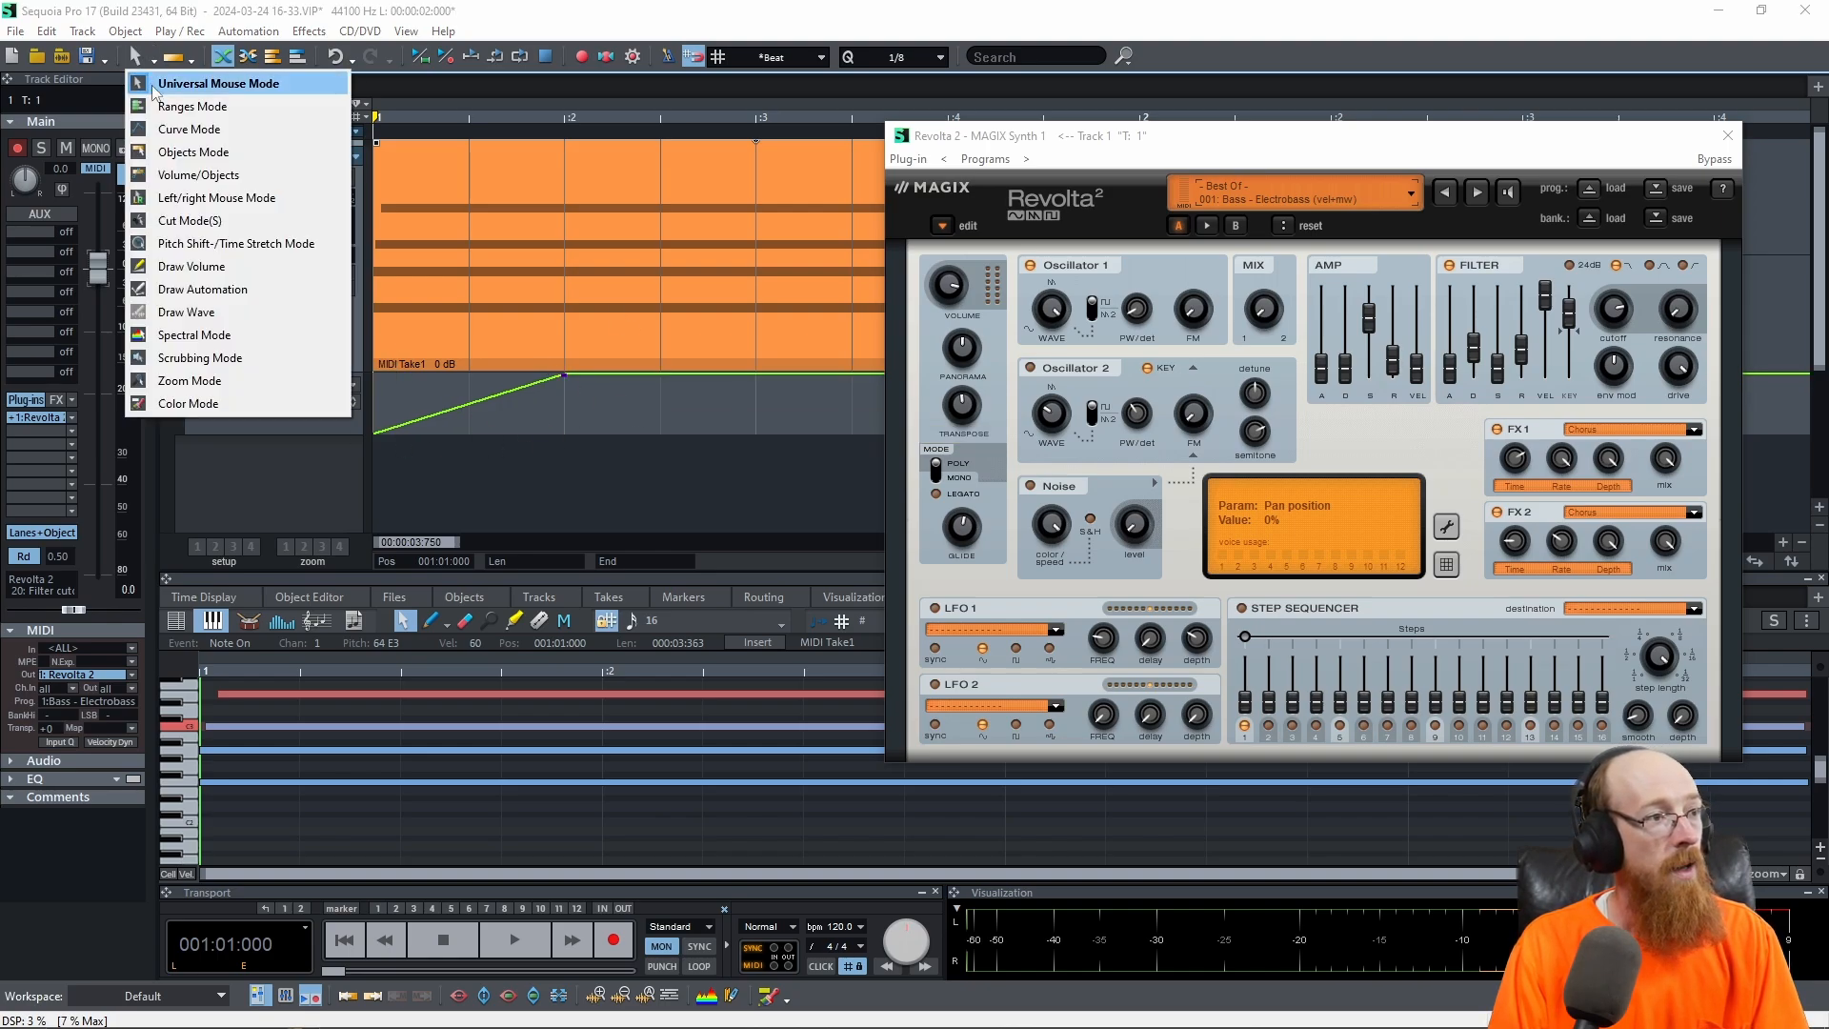
{"action": "mouse_move", "coordinate": [193, 107]}
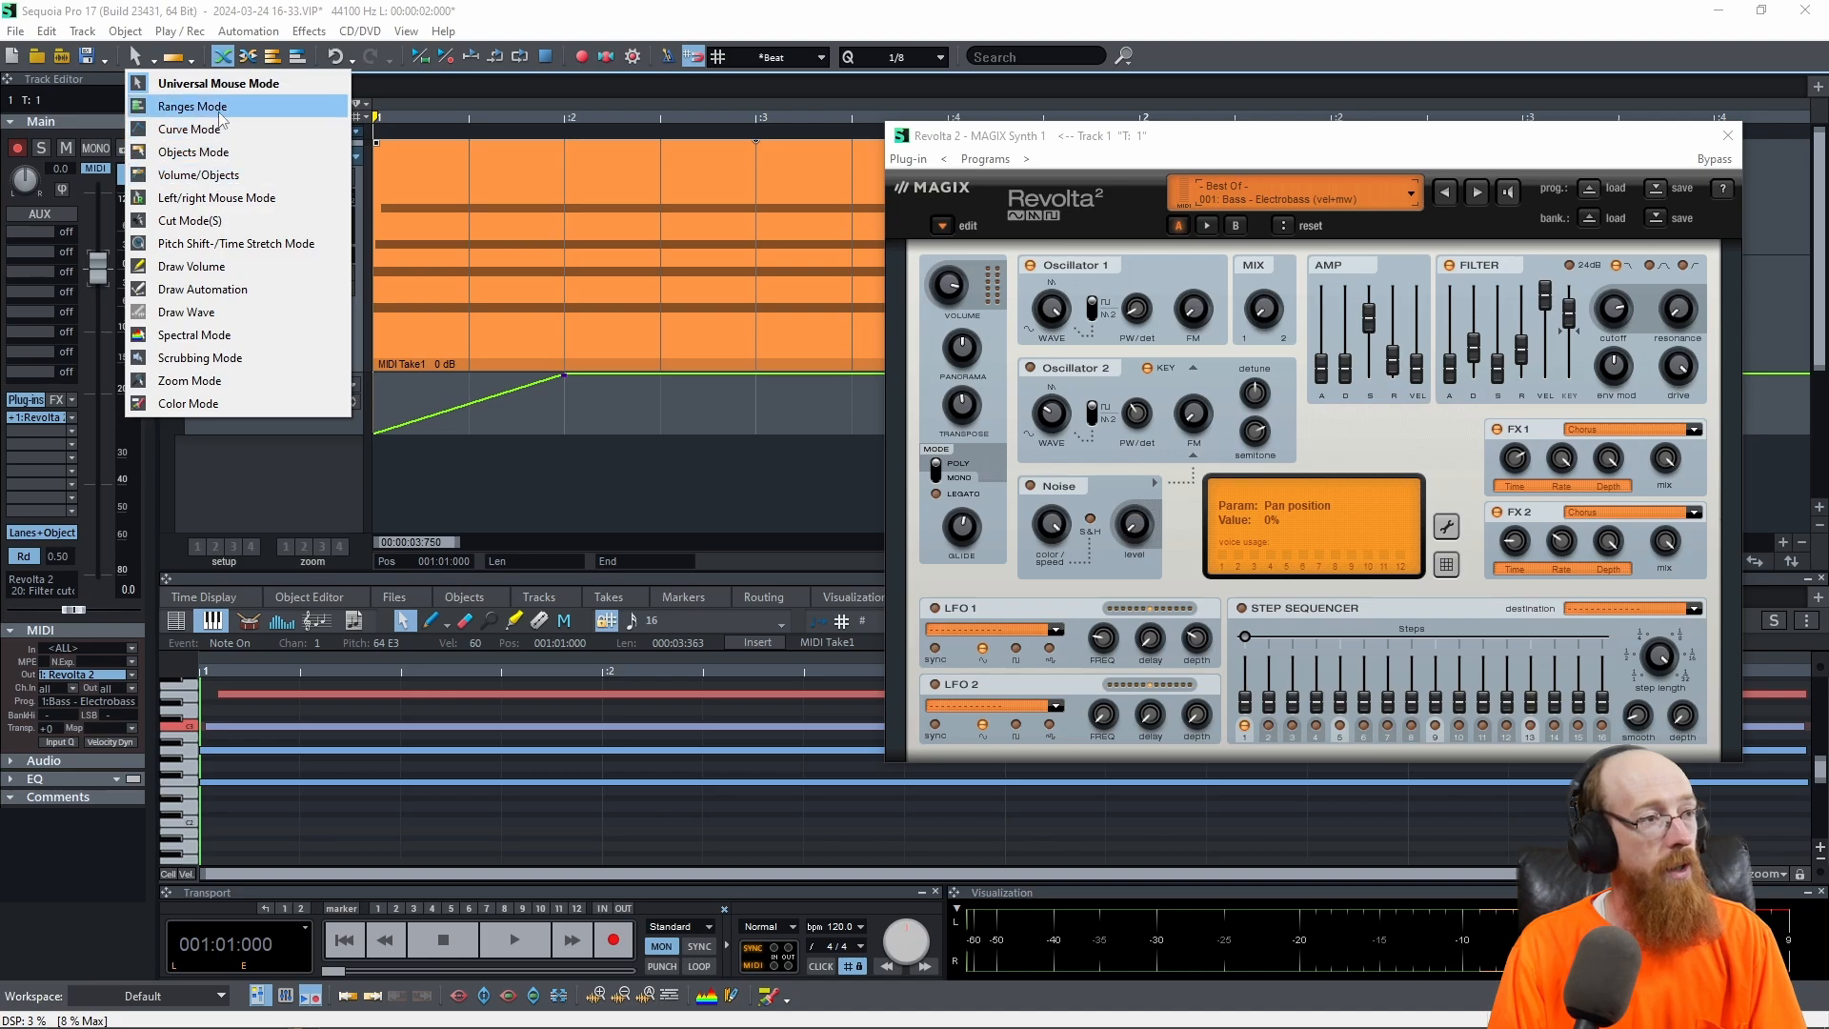
{"action": "mouse_move", "coordinate": [192, 152]}
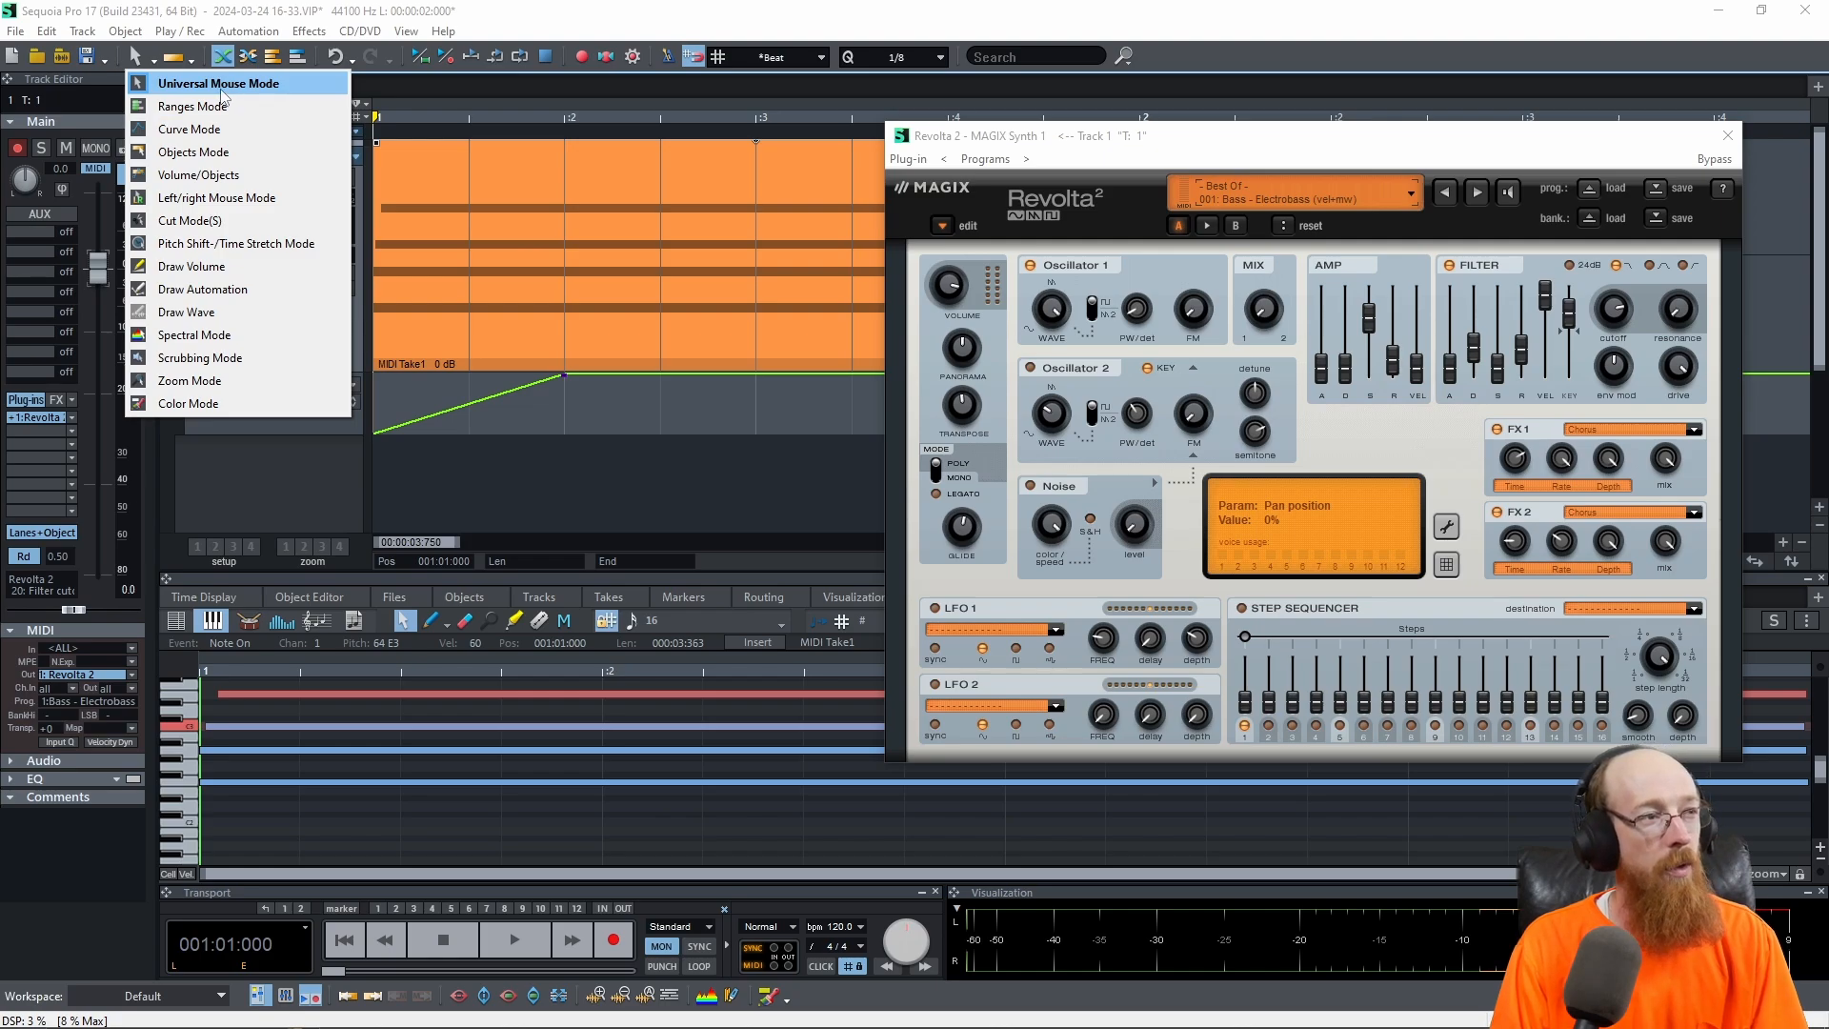
{"action": "mouse_move", "coordinate": [255, 96]}
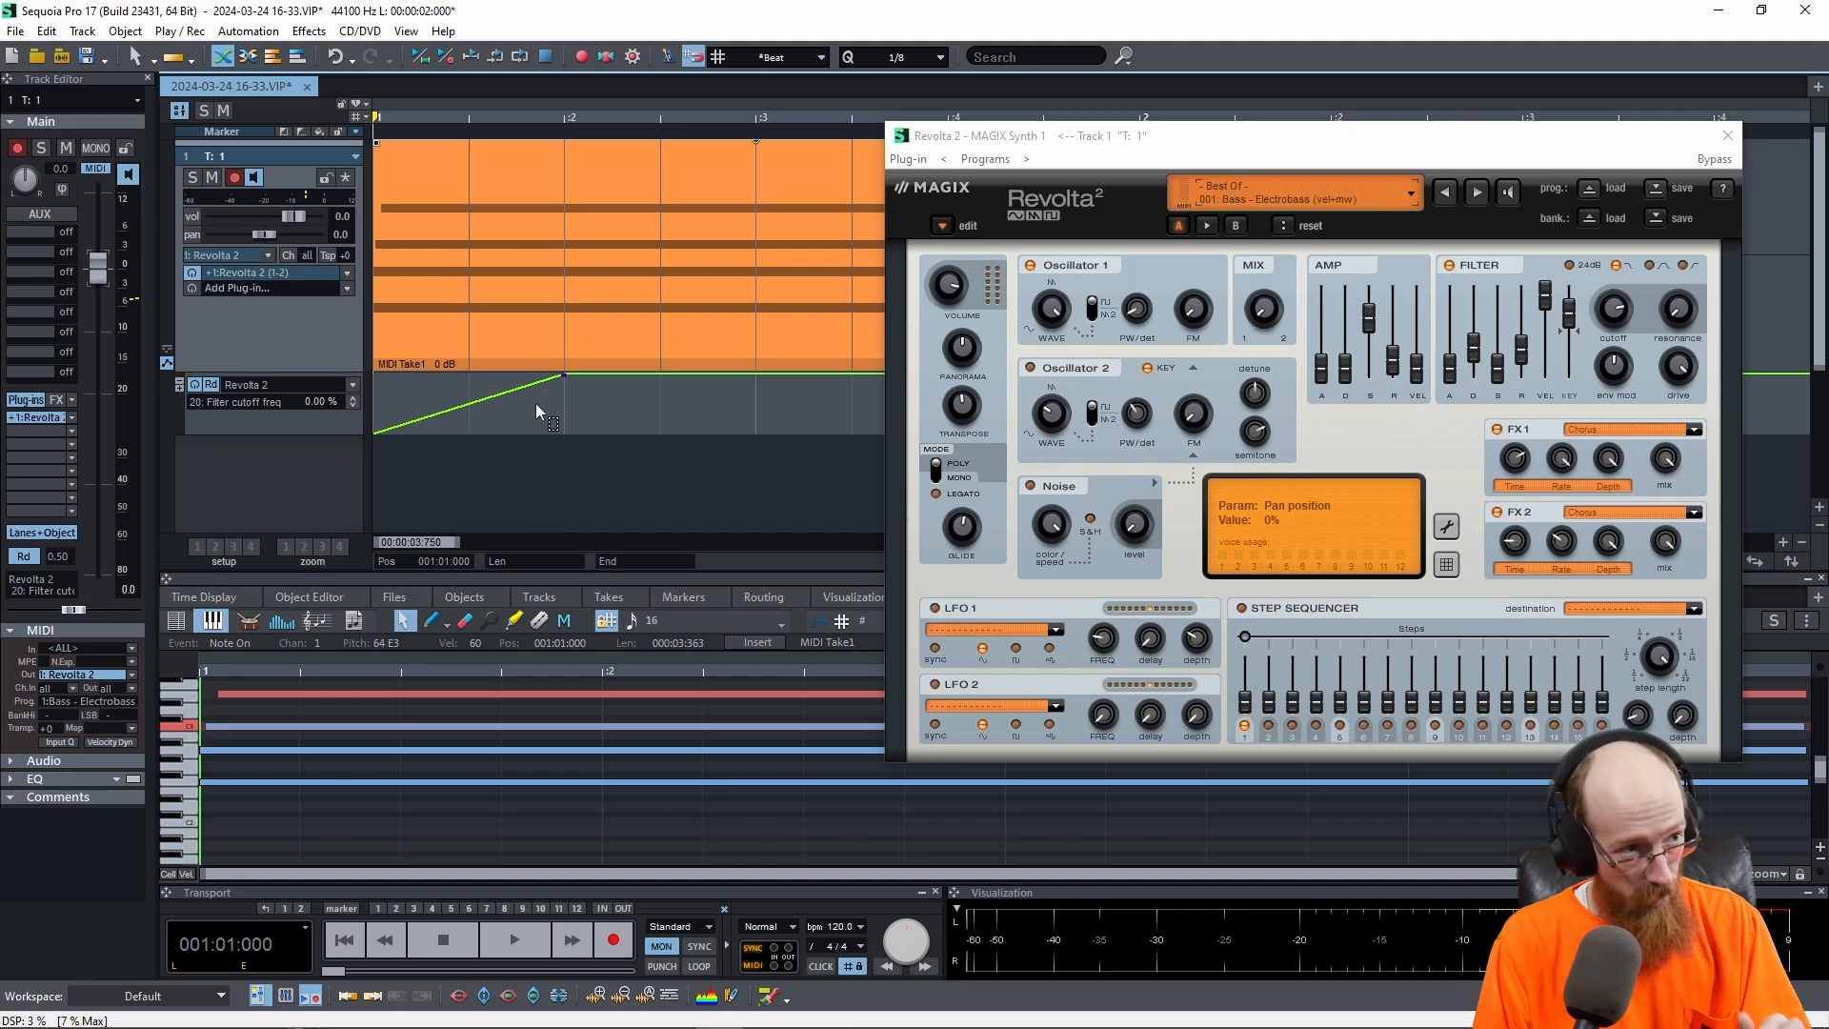
Step: Move the cutoff ramp's peak to beat 4 and close the Revolta 2 window
{"action": "left_click_drag", "start_coordinate": [549, 413], "coordinate": [699, 372]}
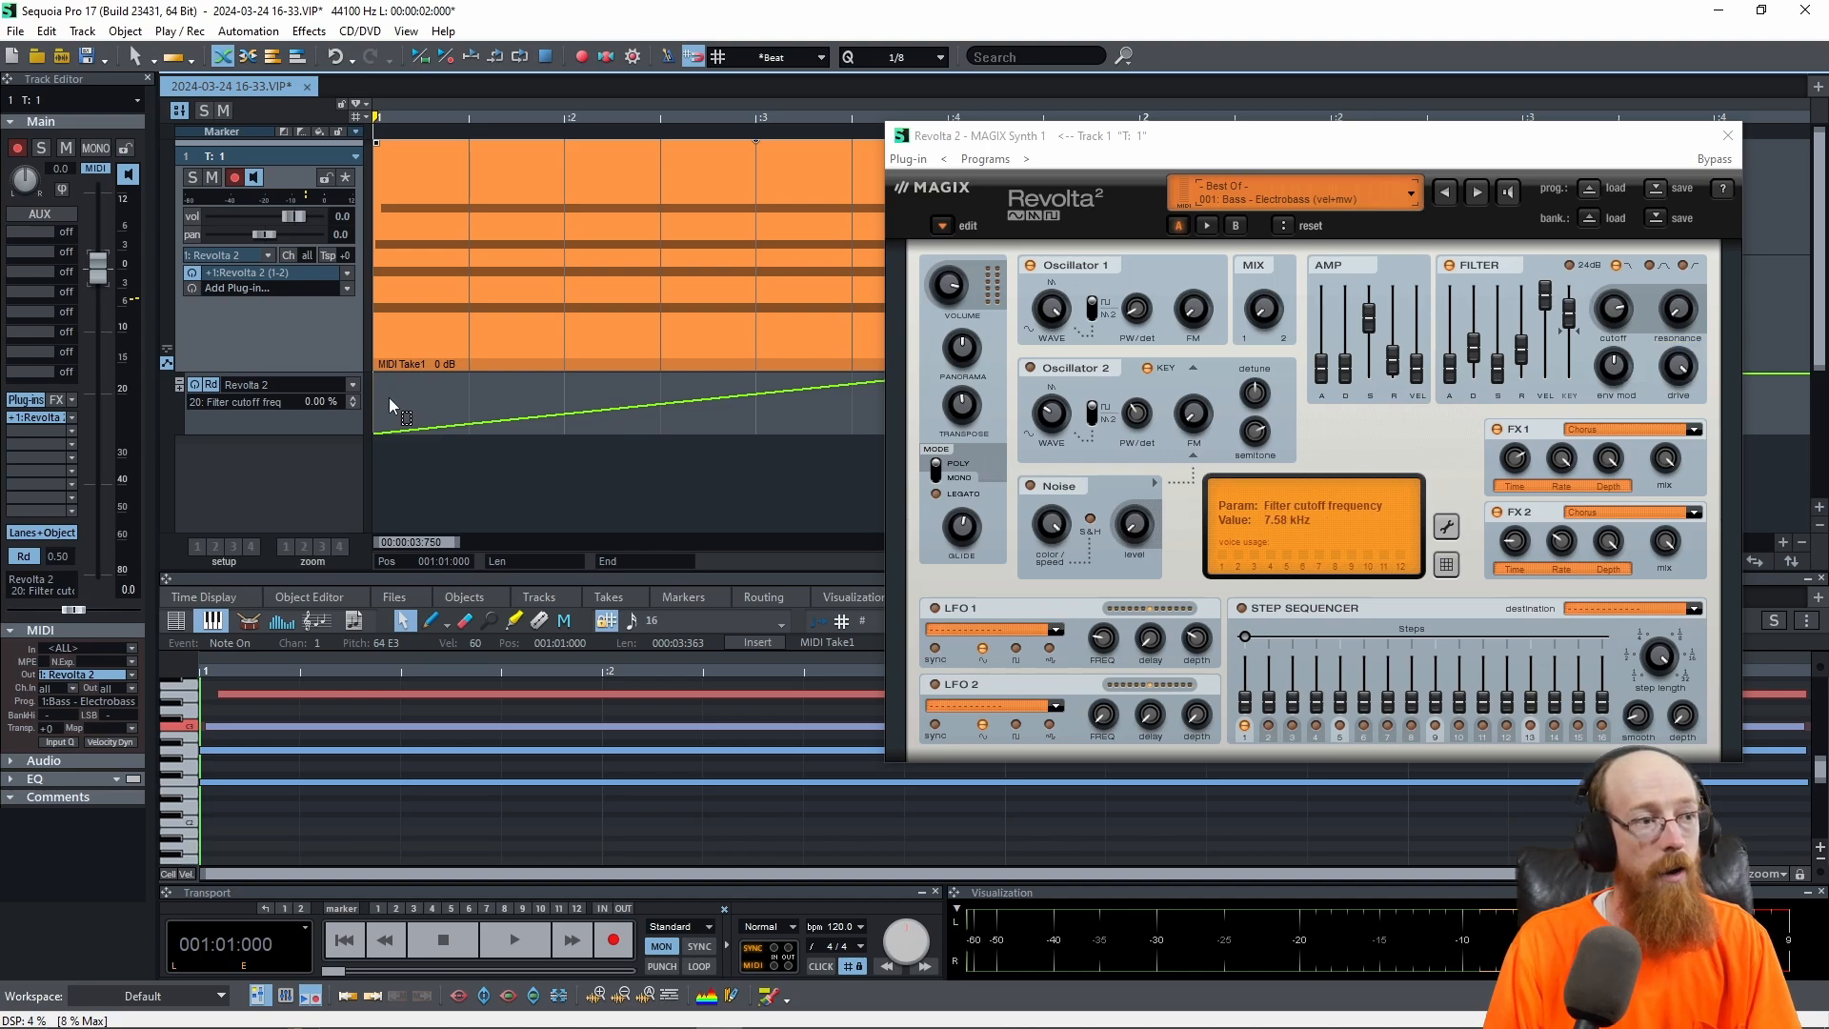
{"action": "left_click", "coordinate": [514, 939]}
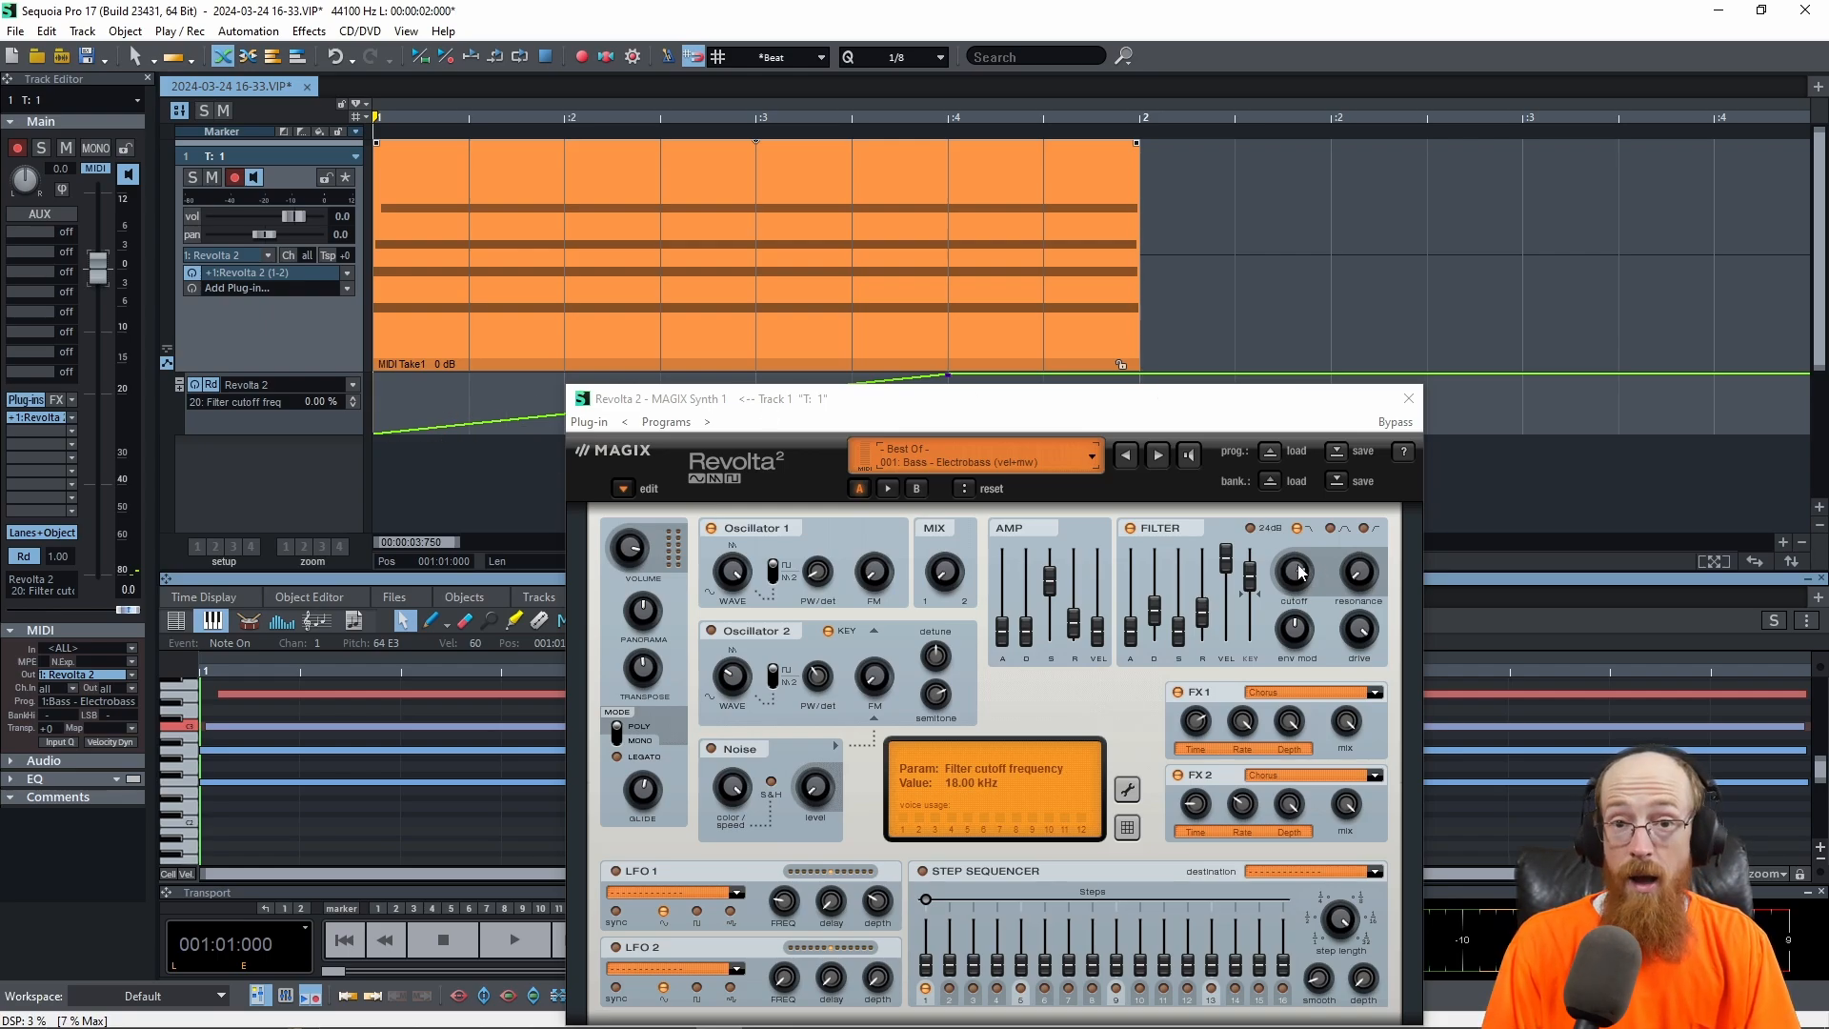
{"action": "left_click", "coordinate": [1406, 398]}
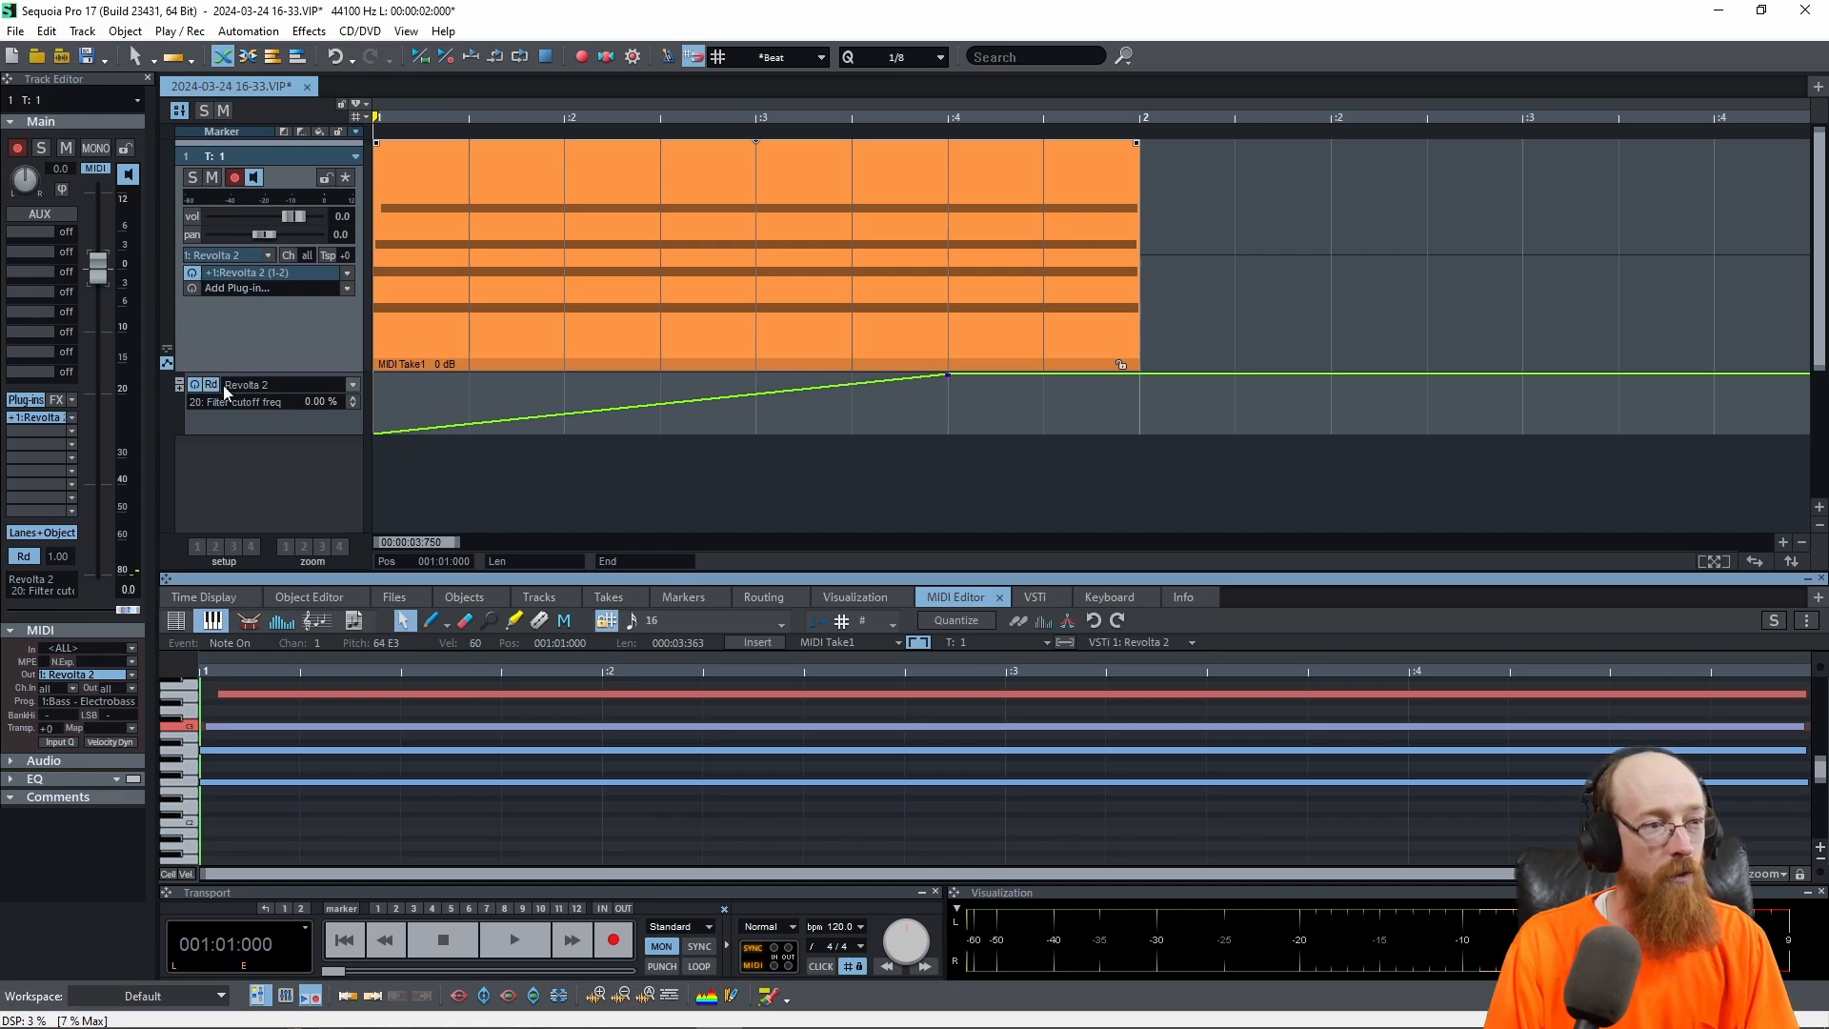
{"action": "mouse_move", "coordinate": [665, 396]}
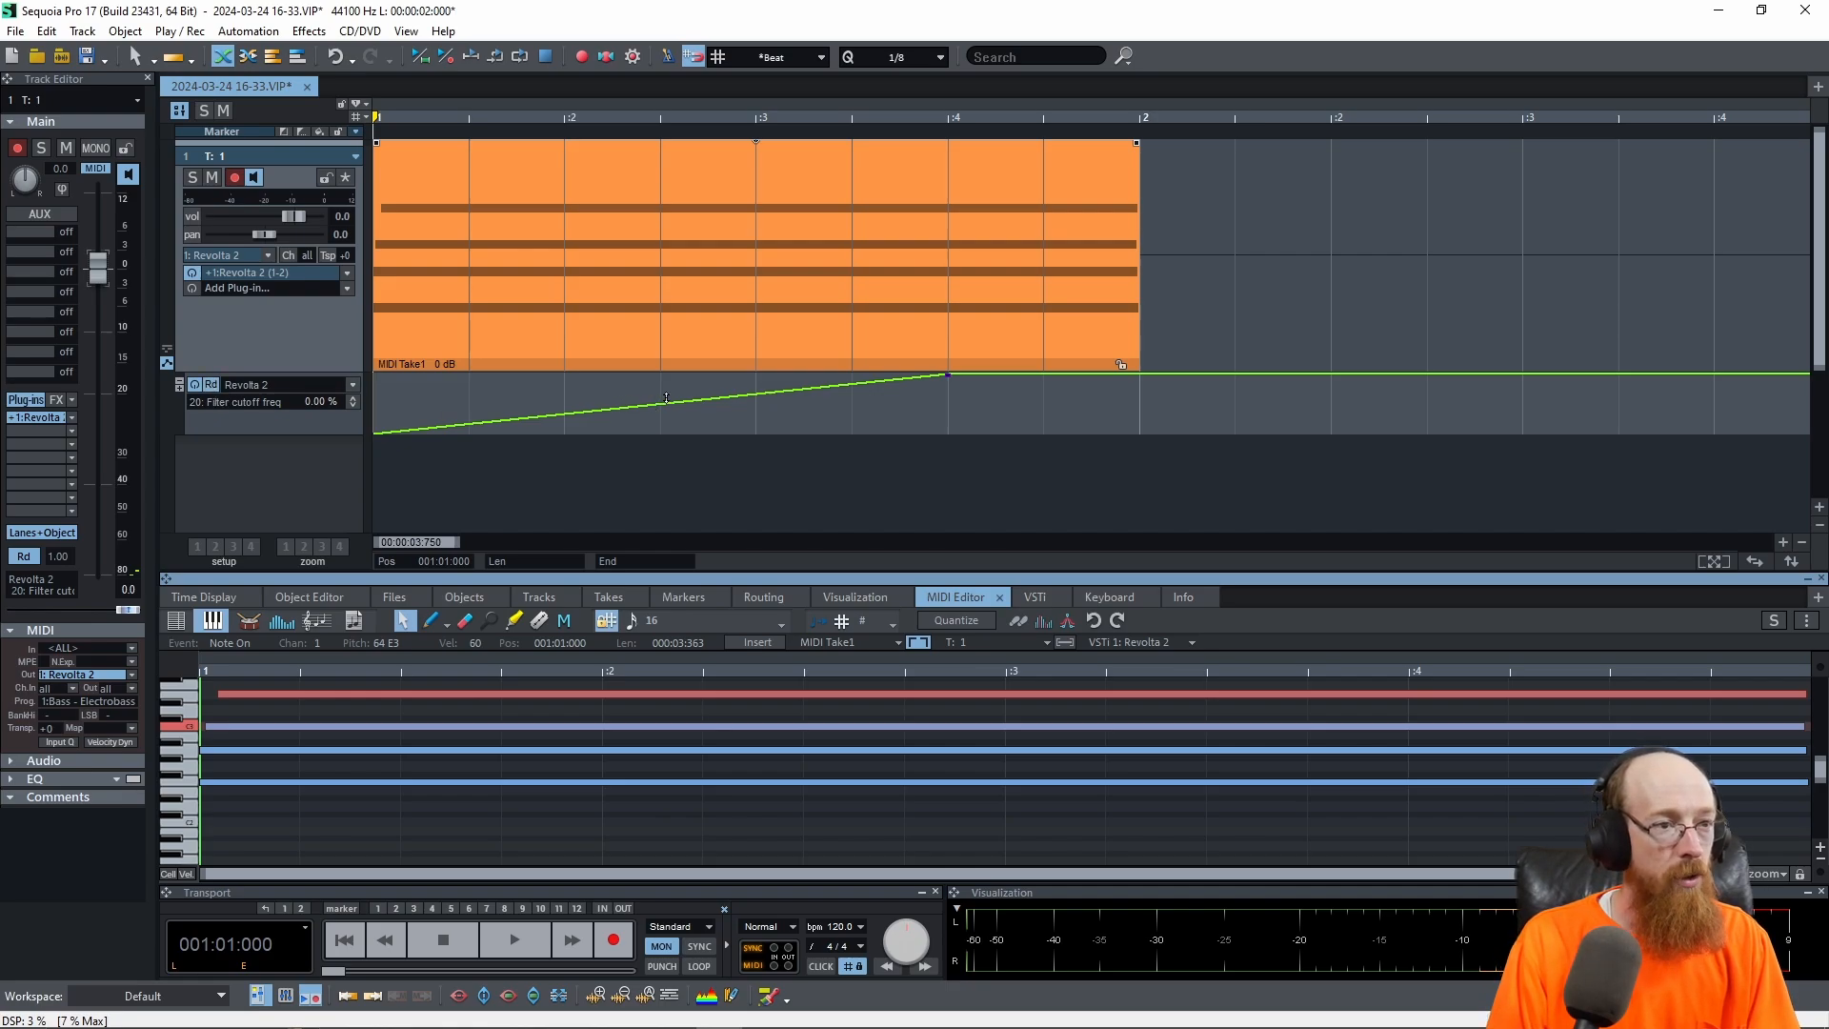
{"action": "mouse_move", "coordinate": [566, 410]}
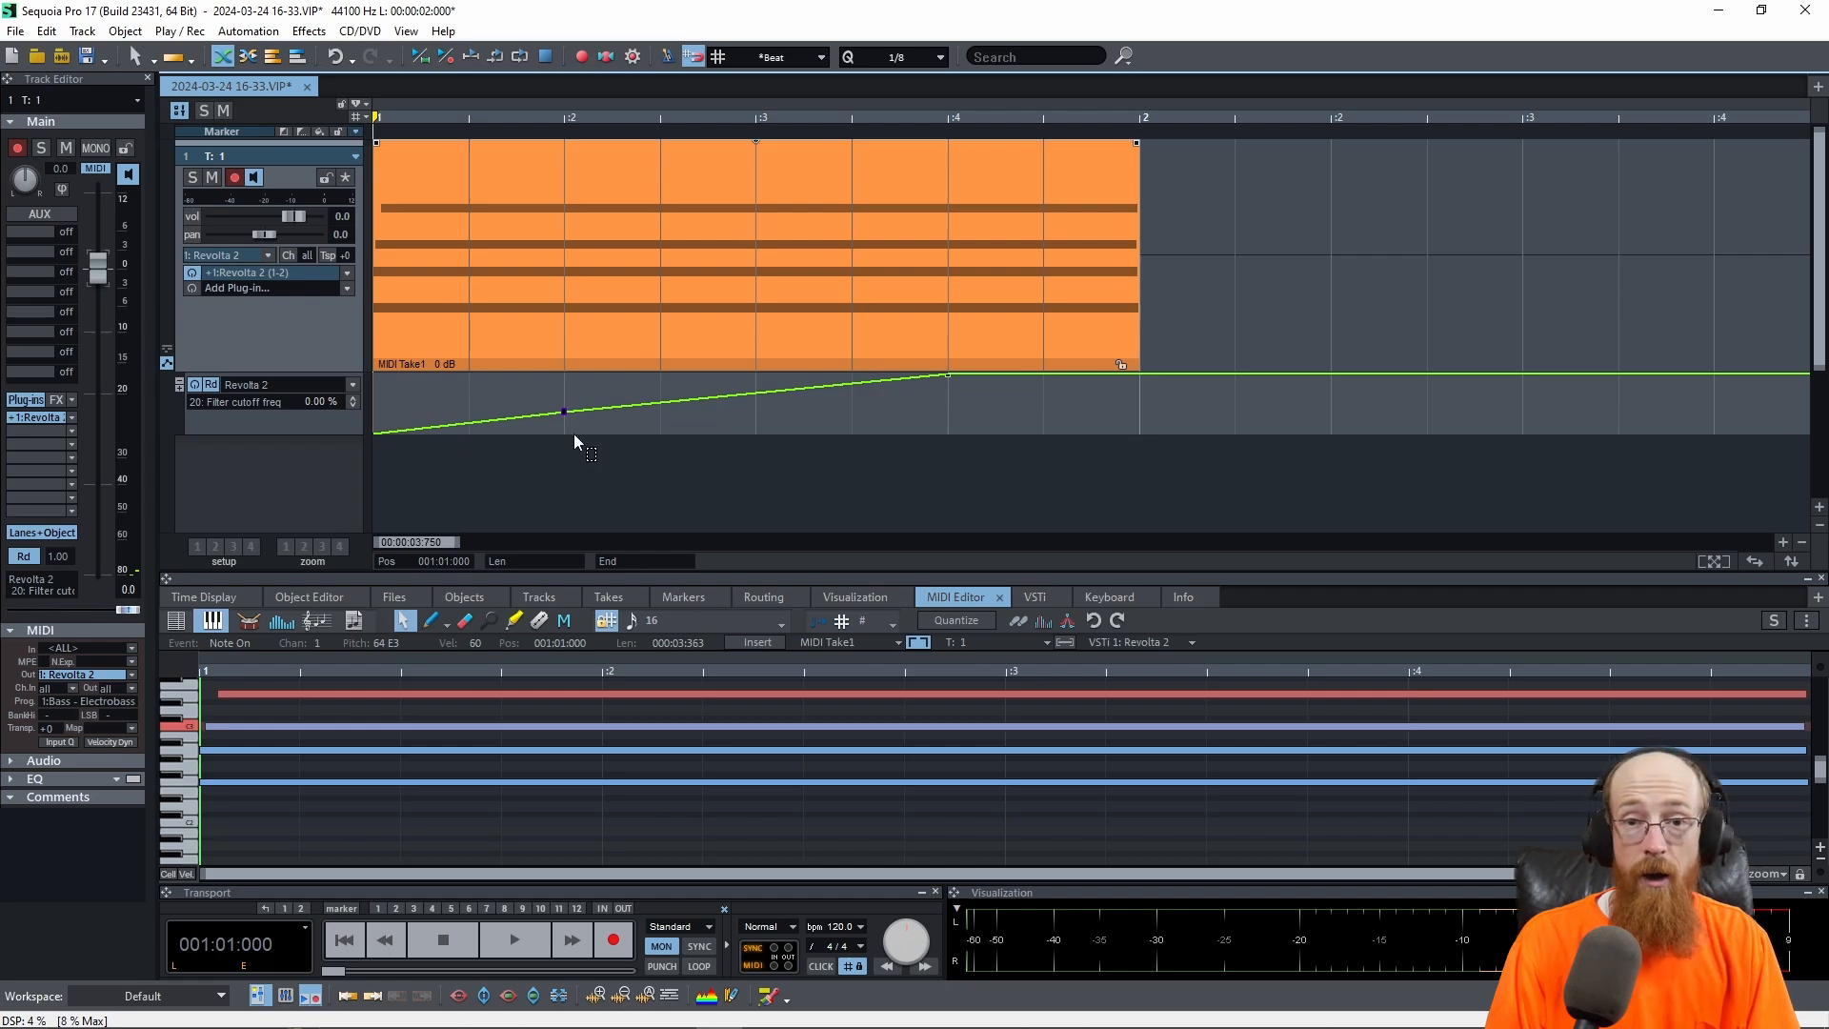
{"action": "mouse_move", "coordinate": [775, 473]}
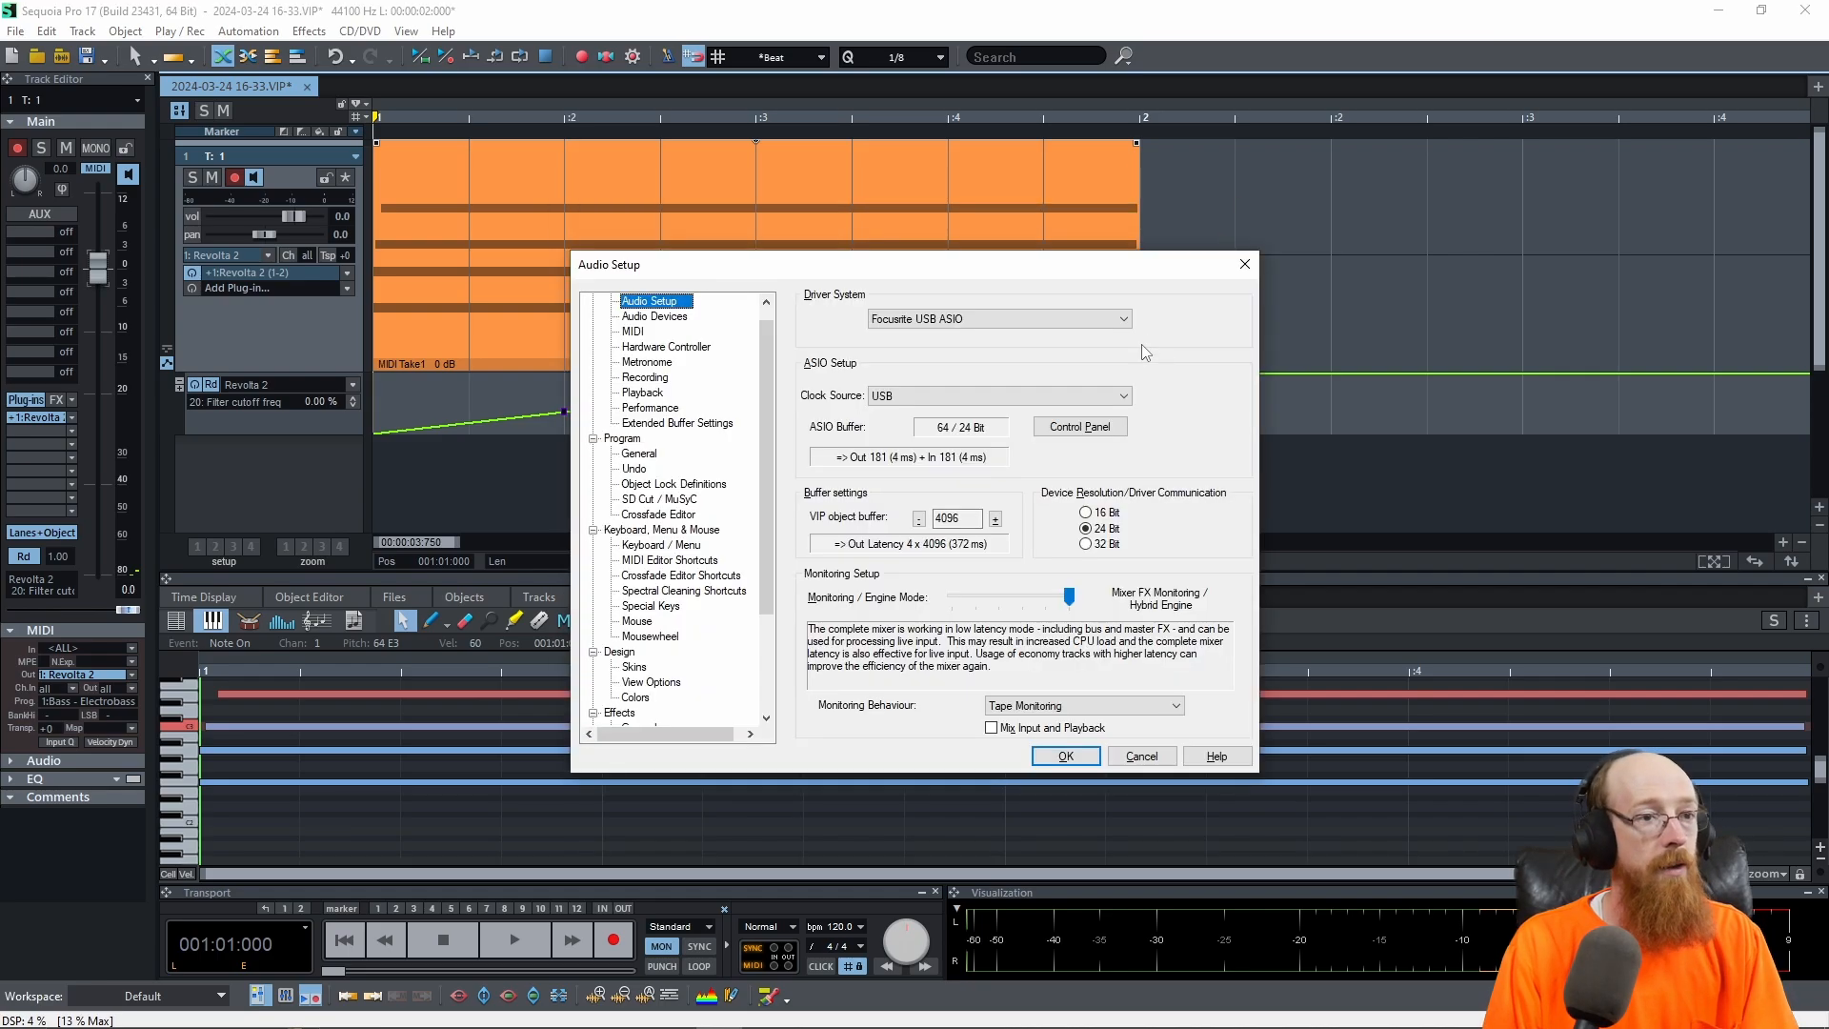
Step: Review the View Options and General settings pages, then close the dialog
{"action": "left_click", "coordinate": [652, 590]}
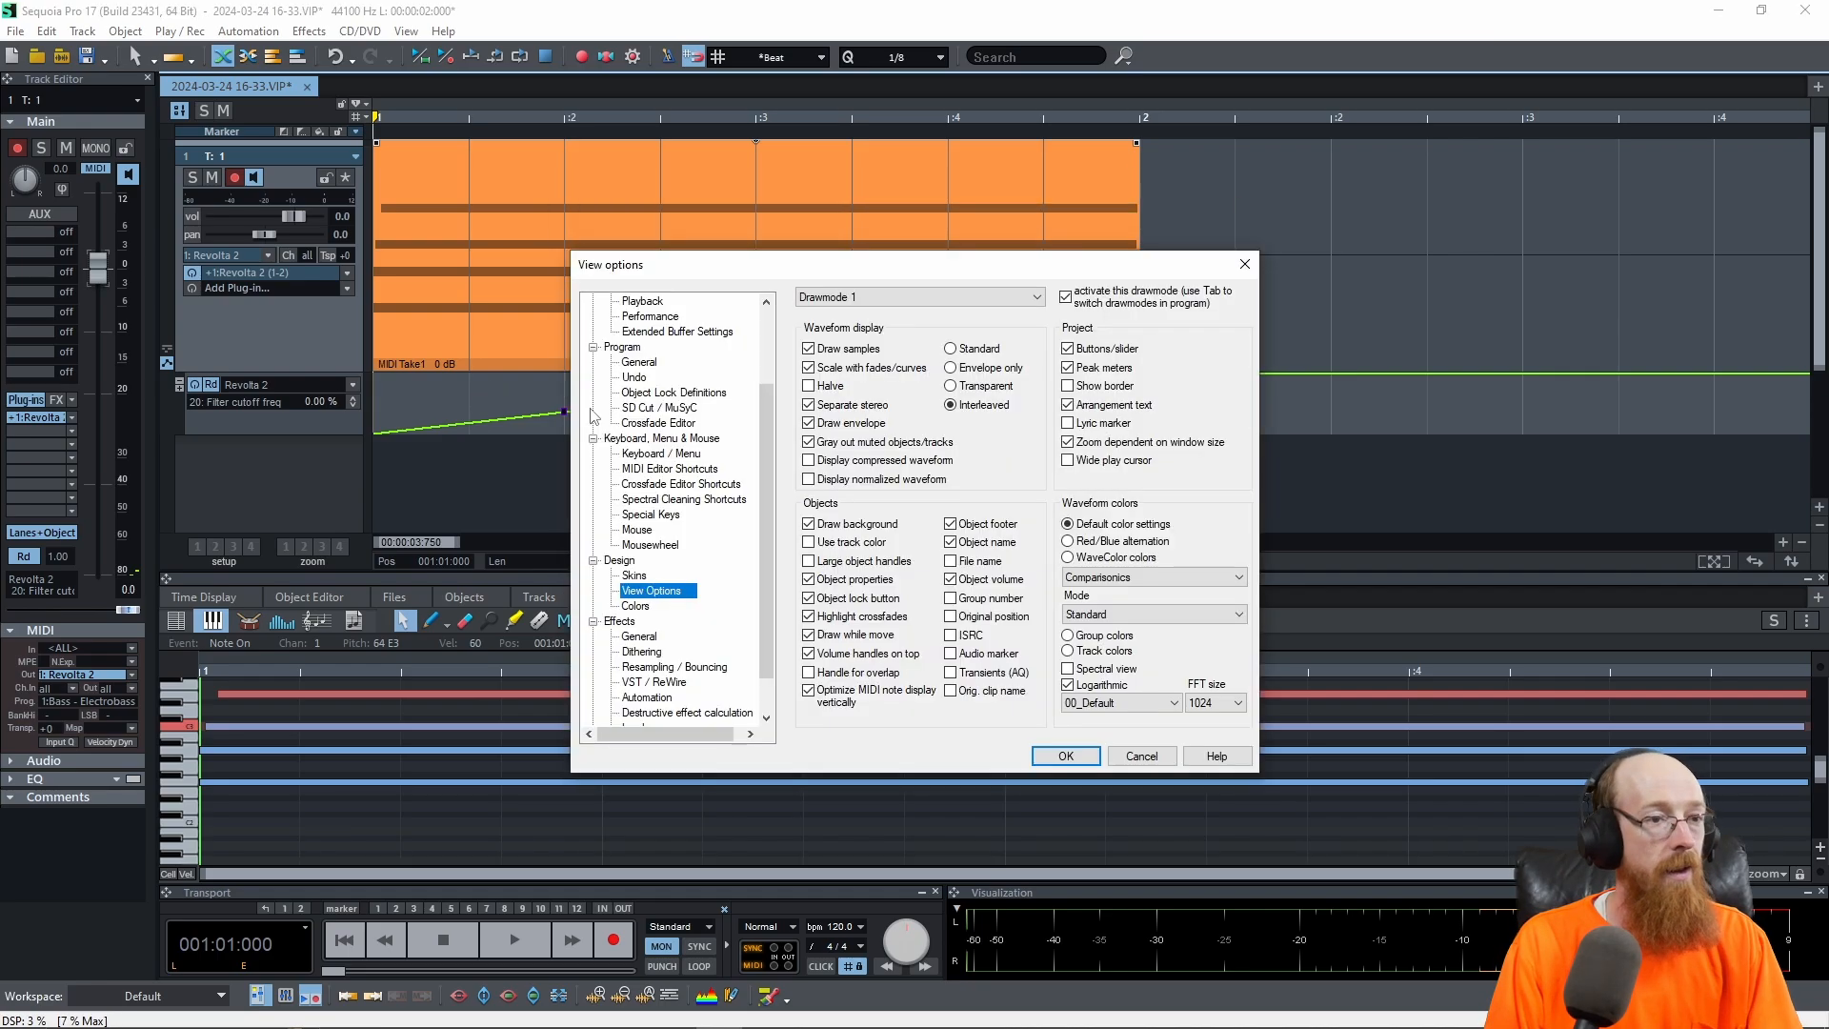
{"action": "mouse_move", "coordinate": [670, 567]}
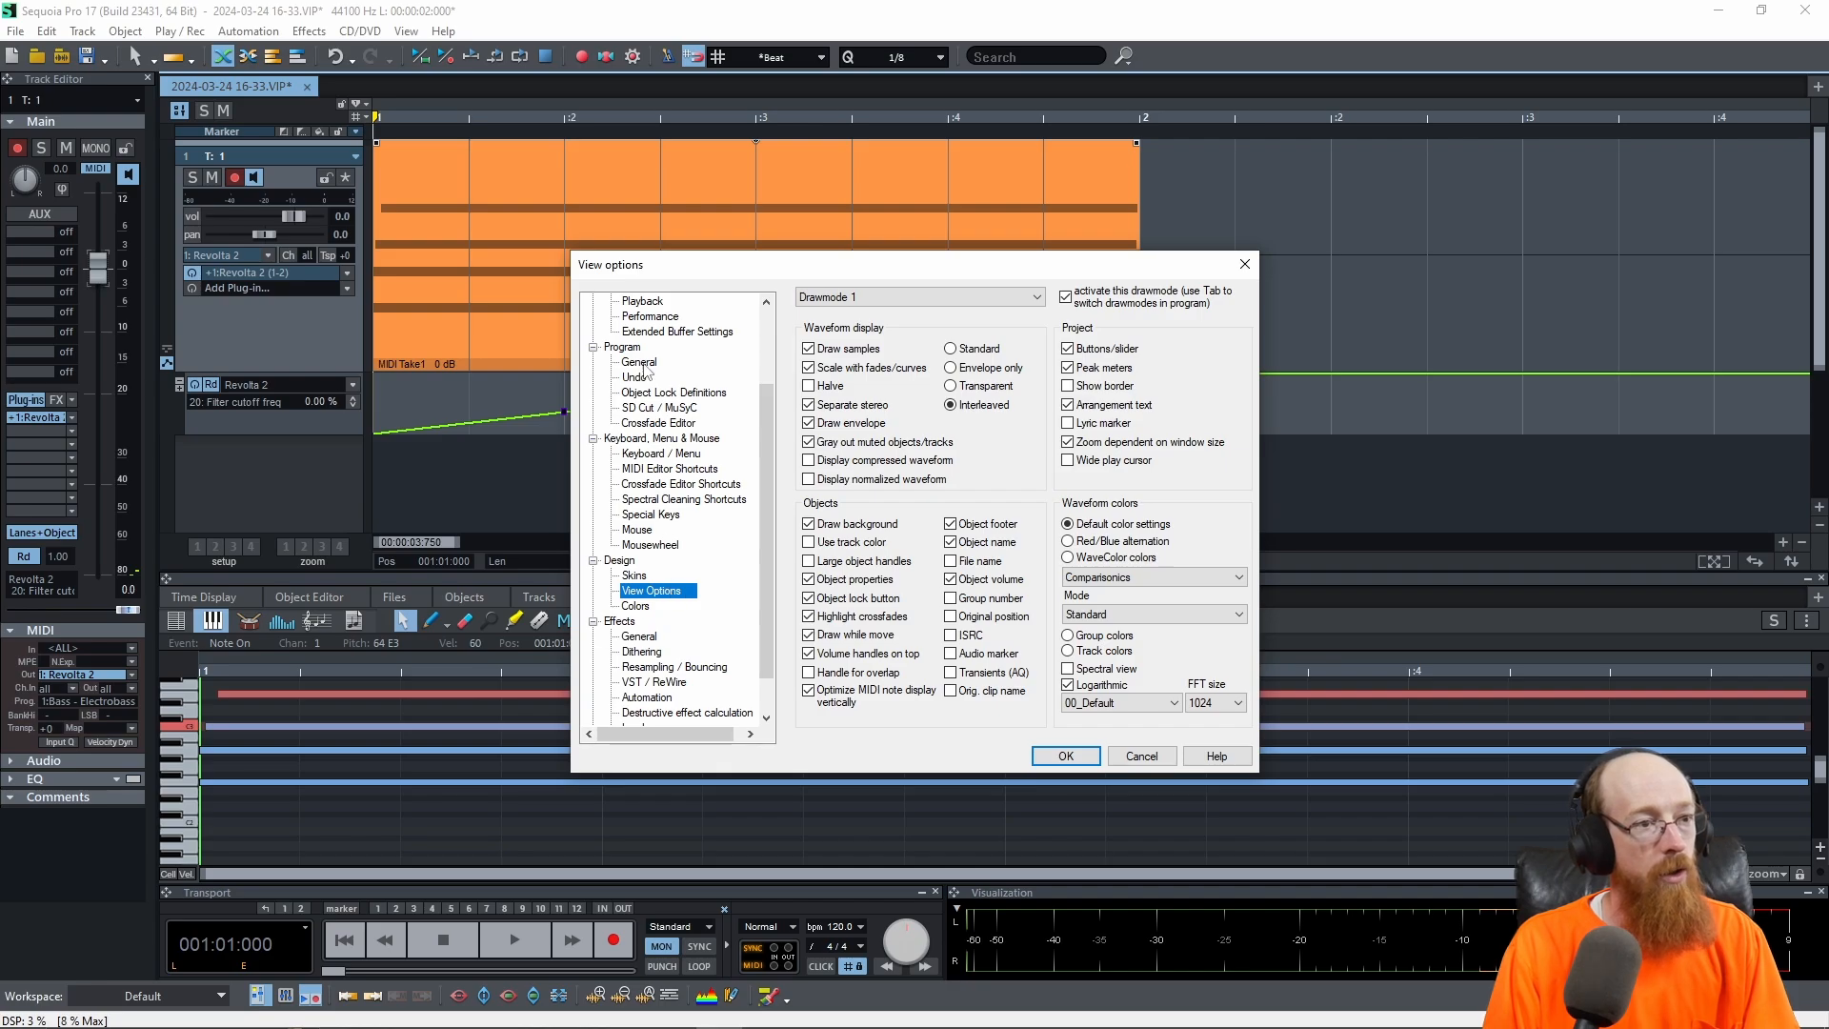
{"action": "left_click", "coordinate": [640, 362]}
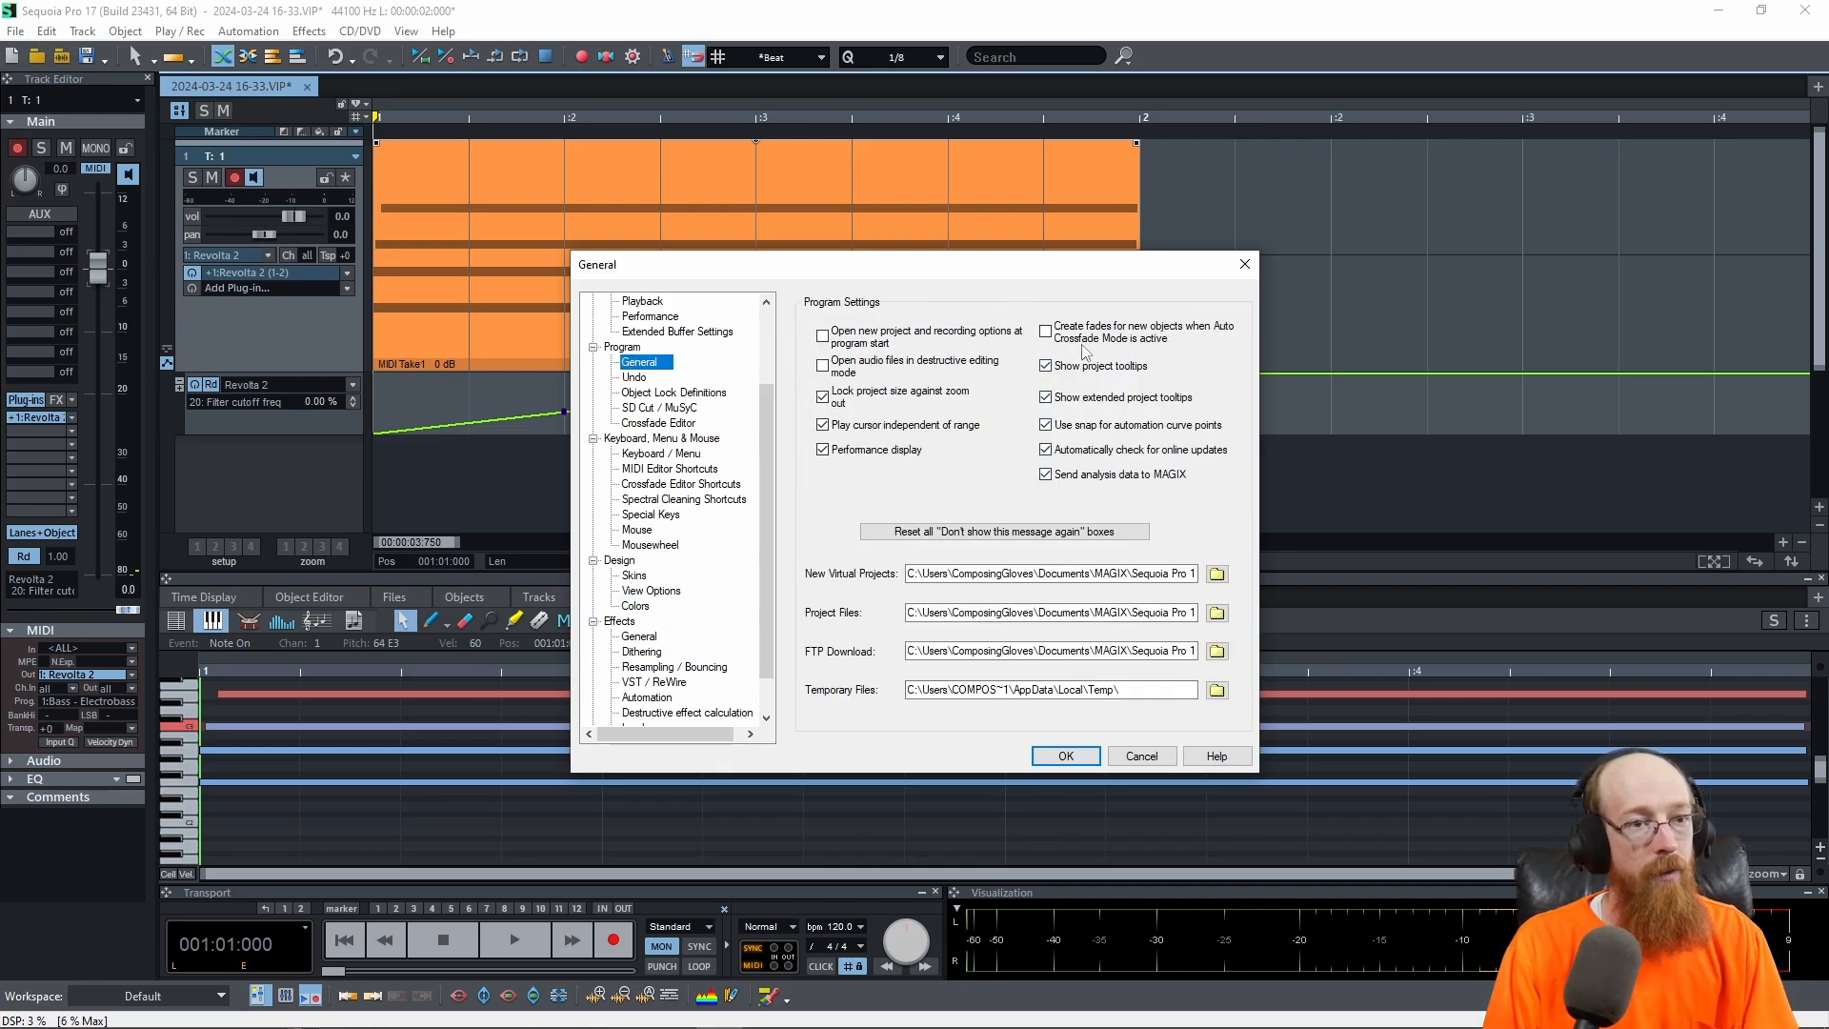
{"action": "left_click", "coordinate": [1044, 424]}
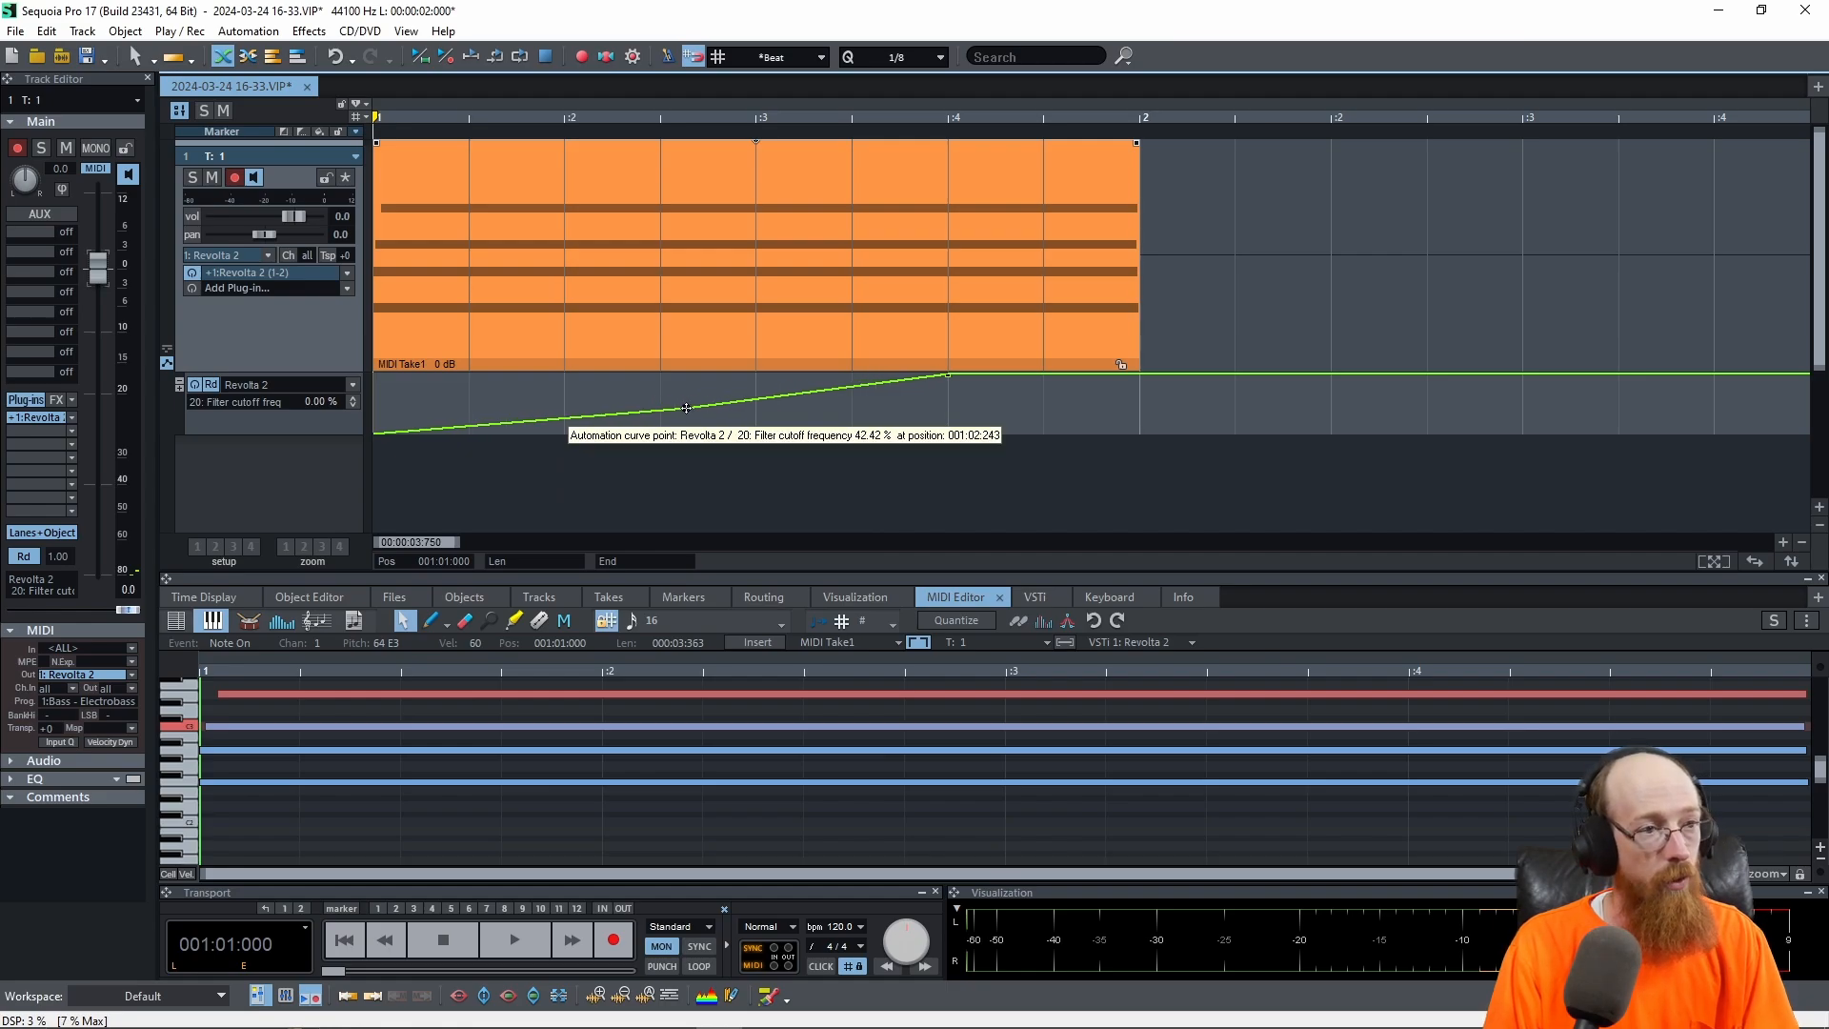
Step: Drag the cutoff ramp's peak point back to beat 2 at maximum value
{"action": "left_click_drag", "start_coordinate": [684, 408], "coordinate": [566, 413]}
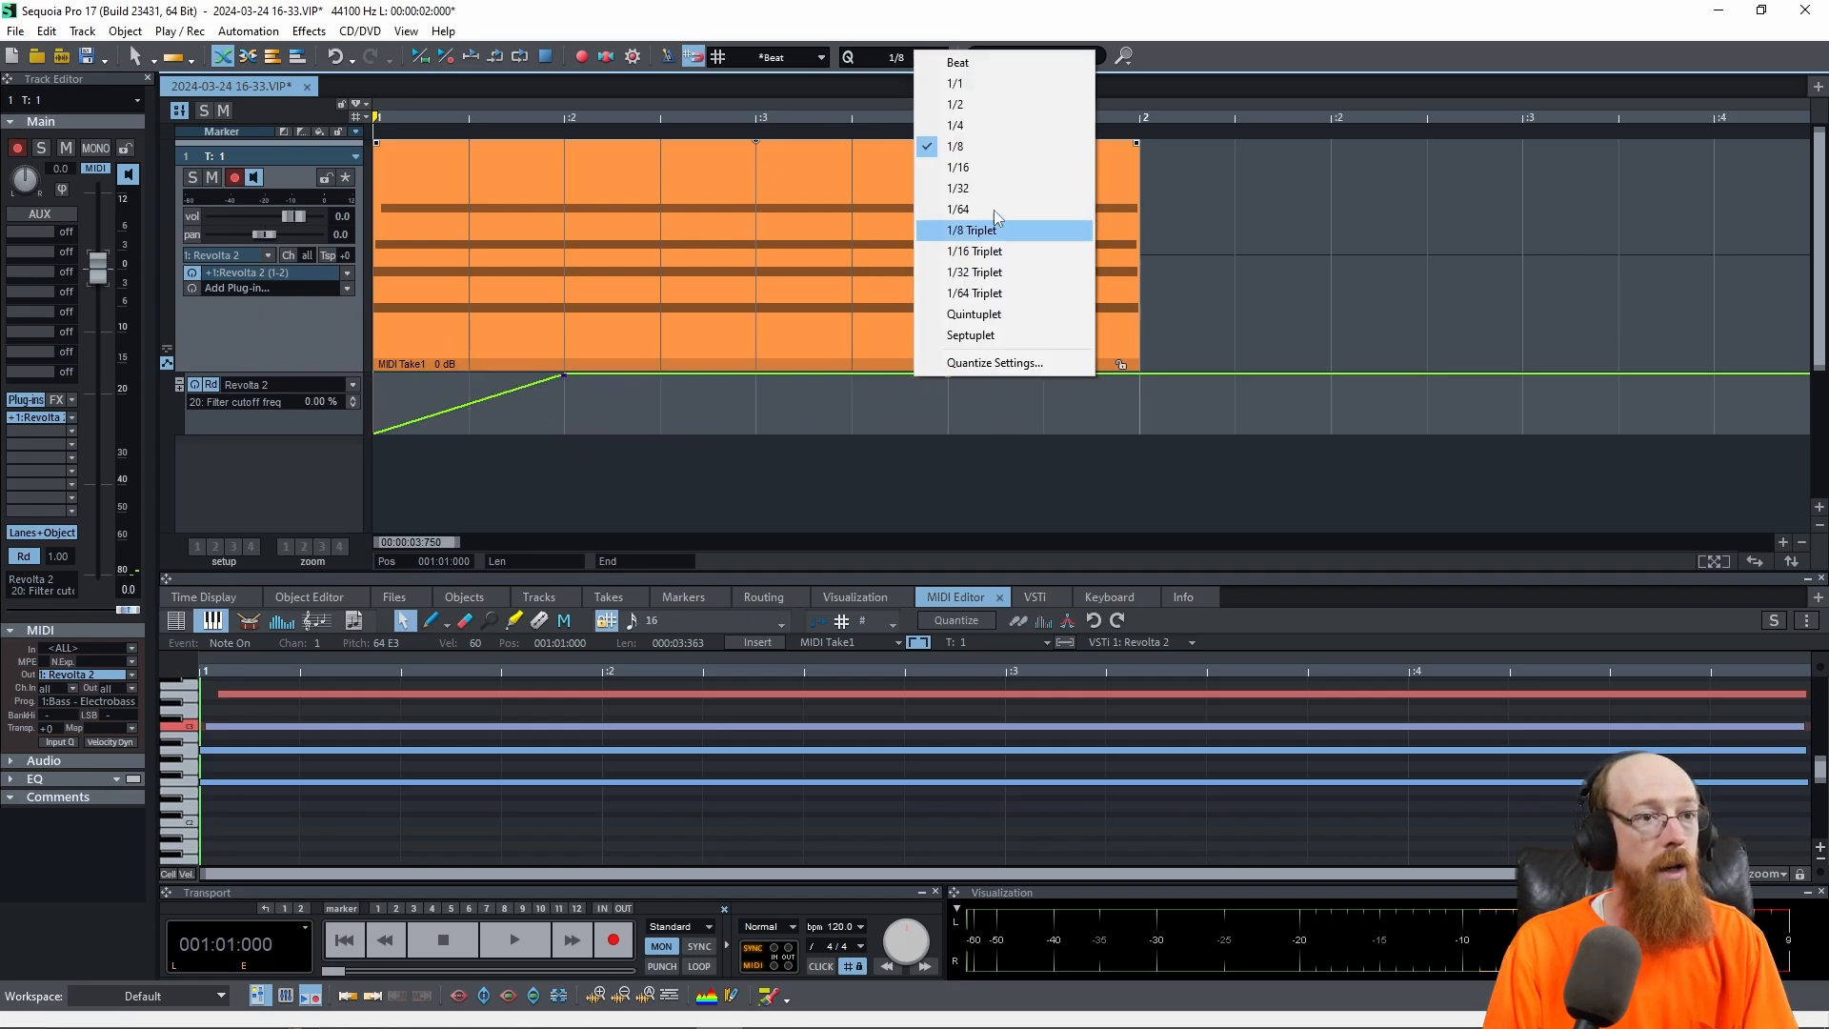
Step: Set snapping to Snap to Quantization with a 1/16 grid value
{"action": "left_click", "coordinate": [955, 167]}
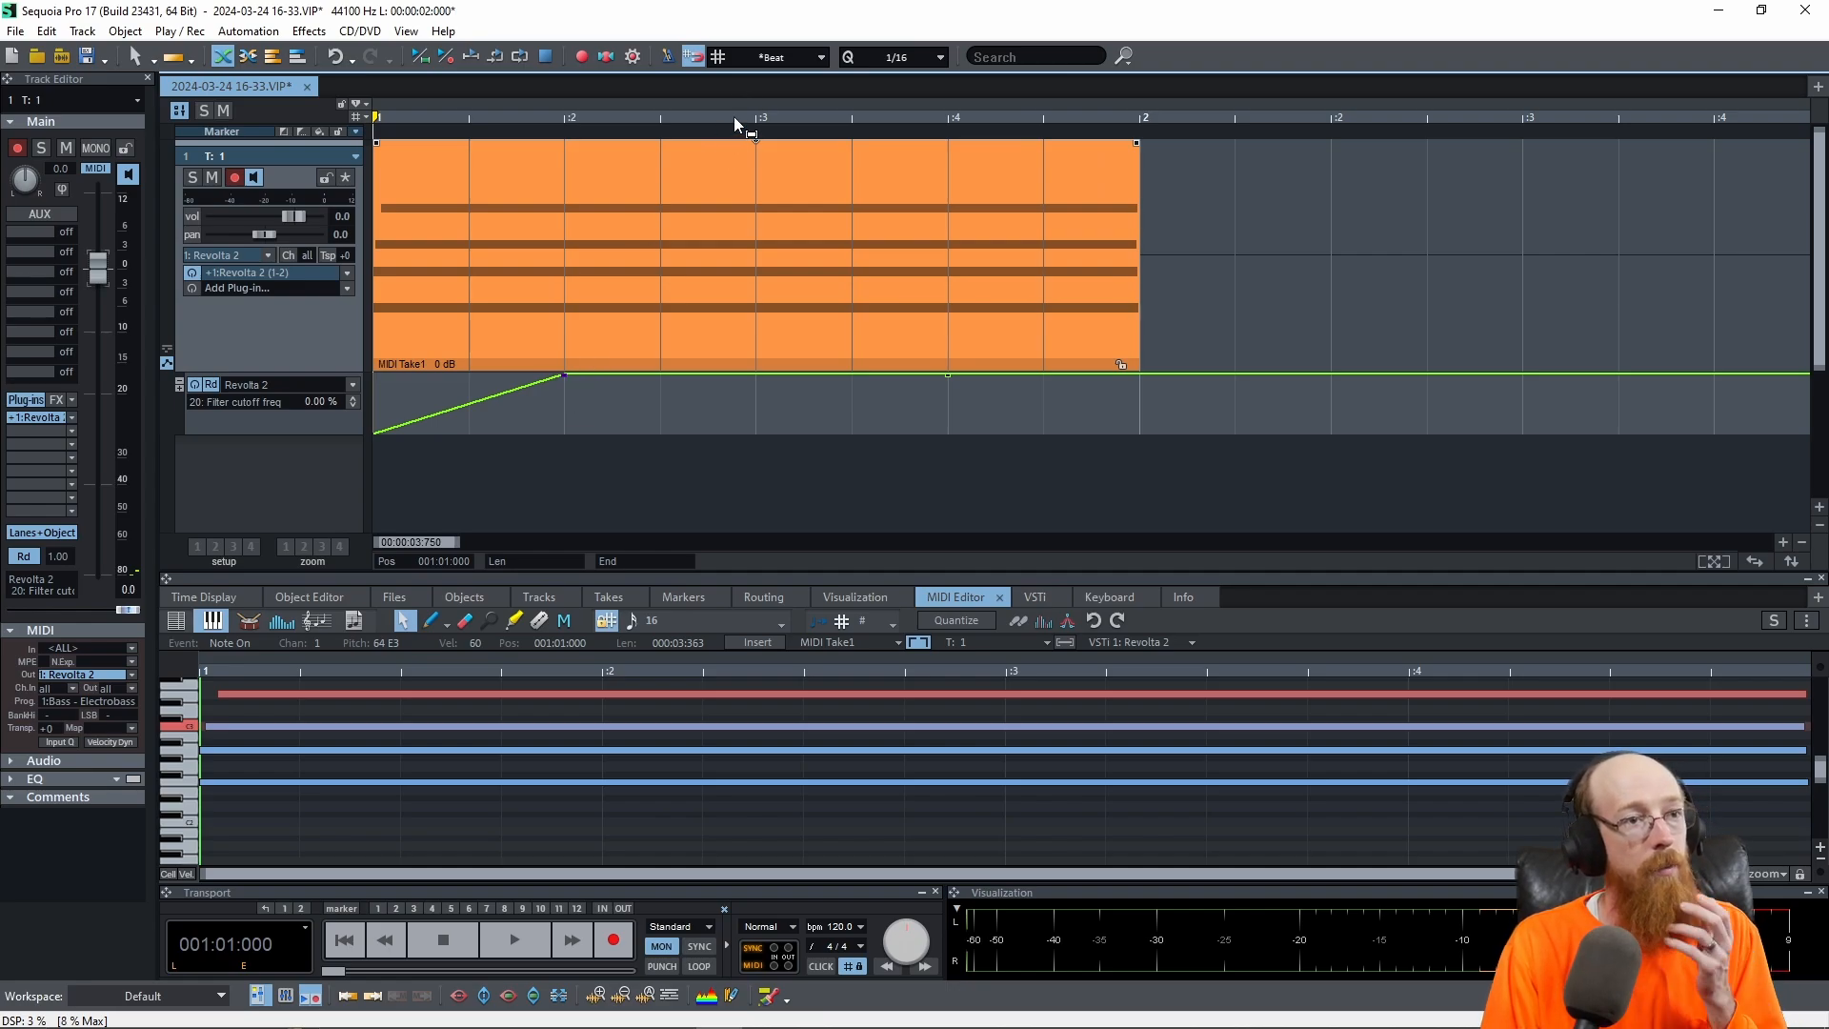
{"action": "left_click", "coordinate": [890, 57]}
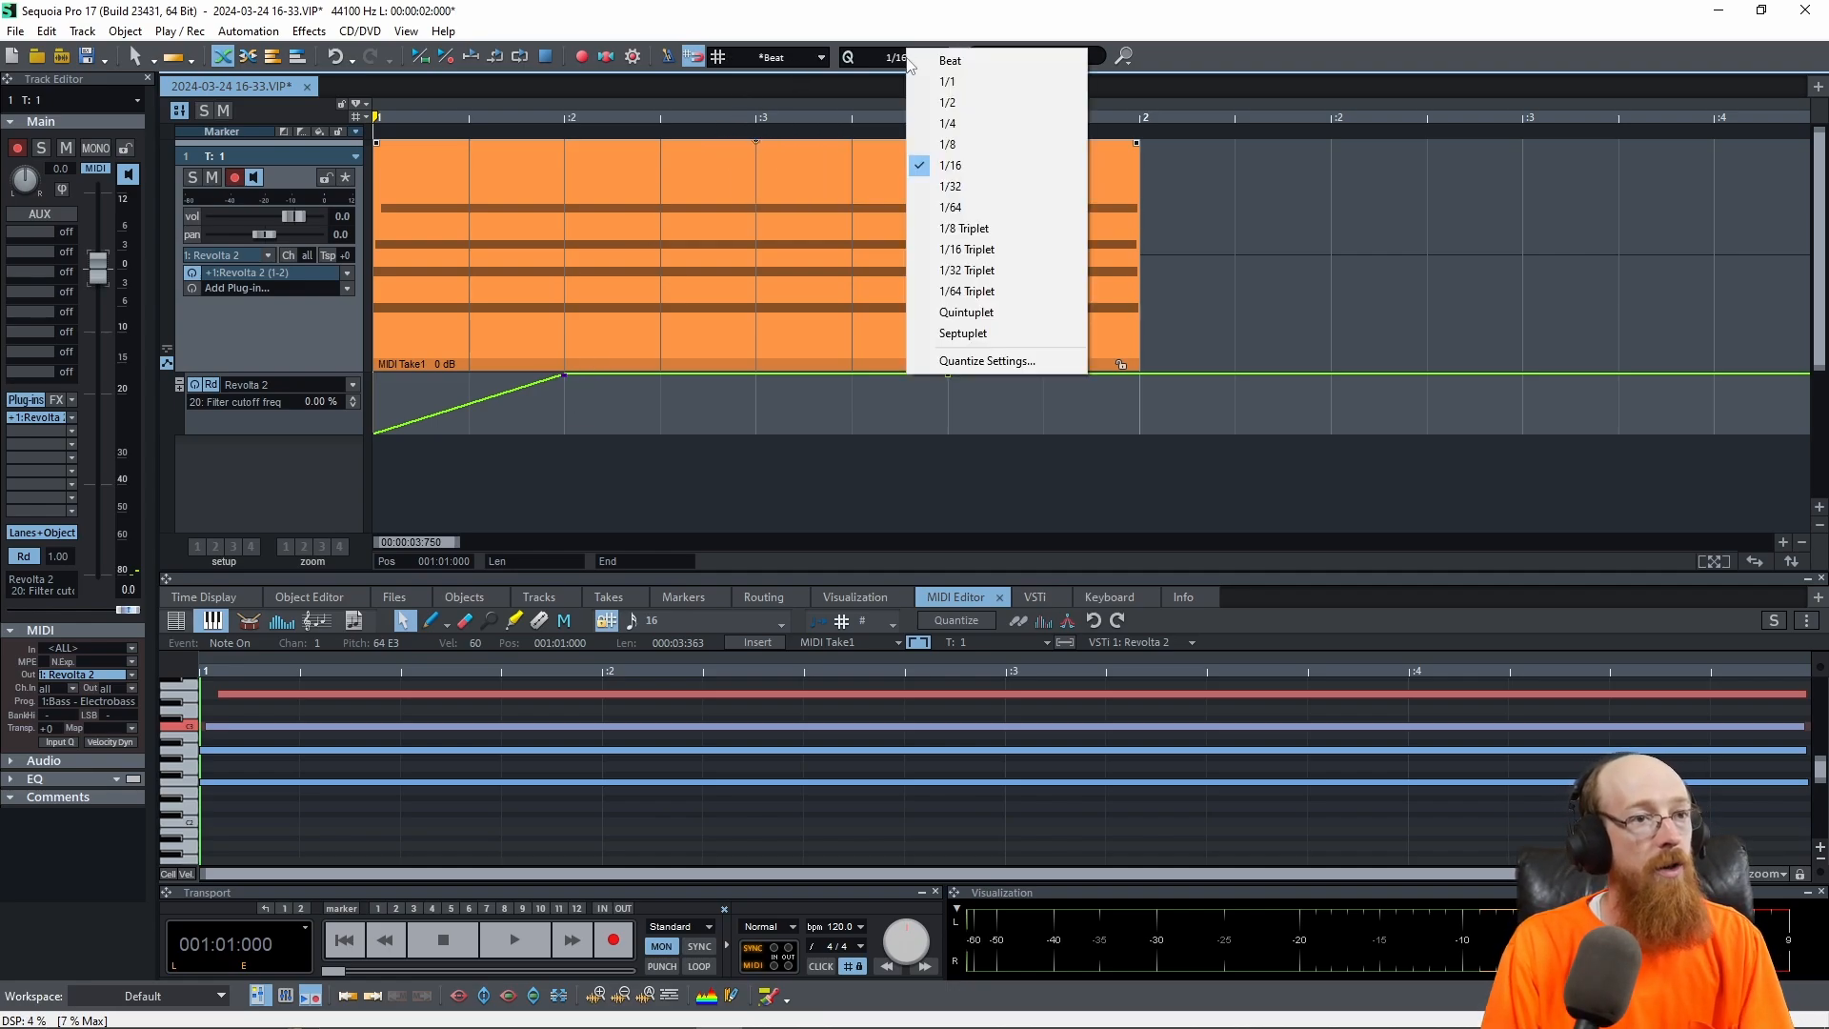
{"action": "left_click", "coordinate": [947, 143]}
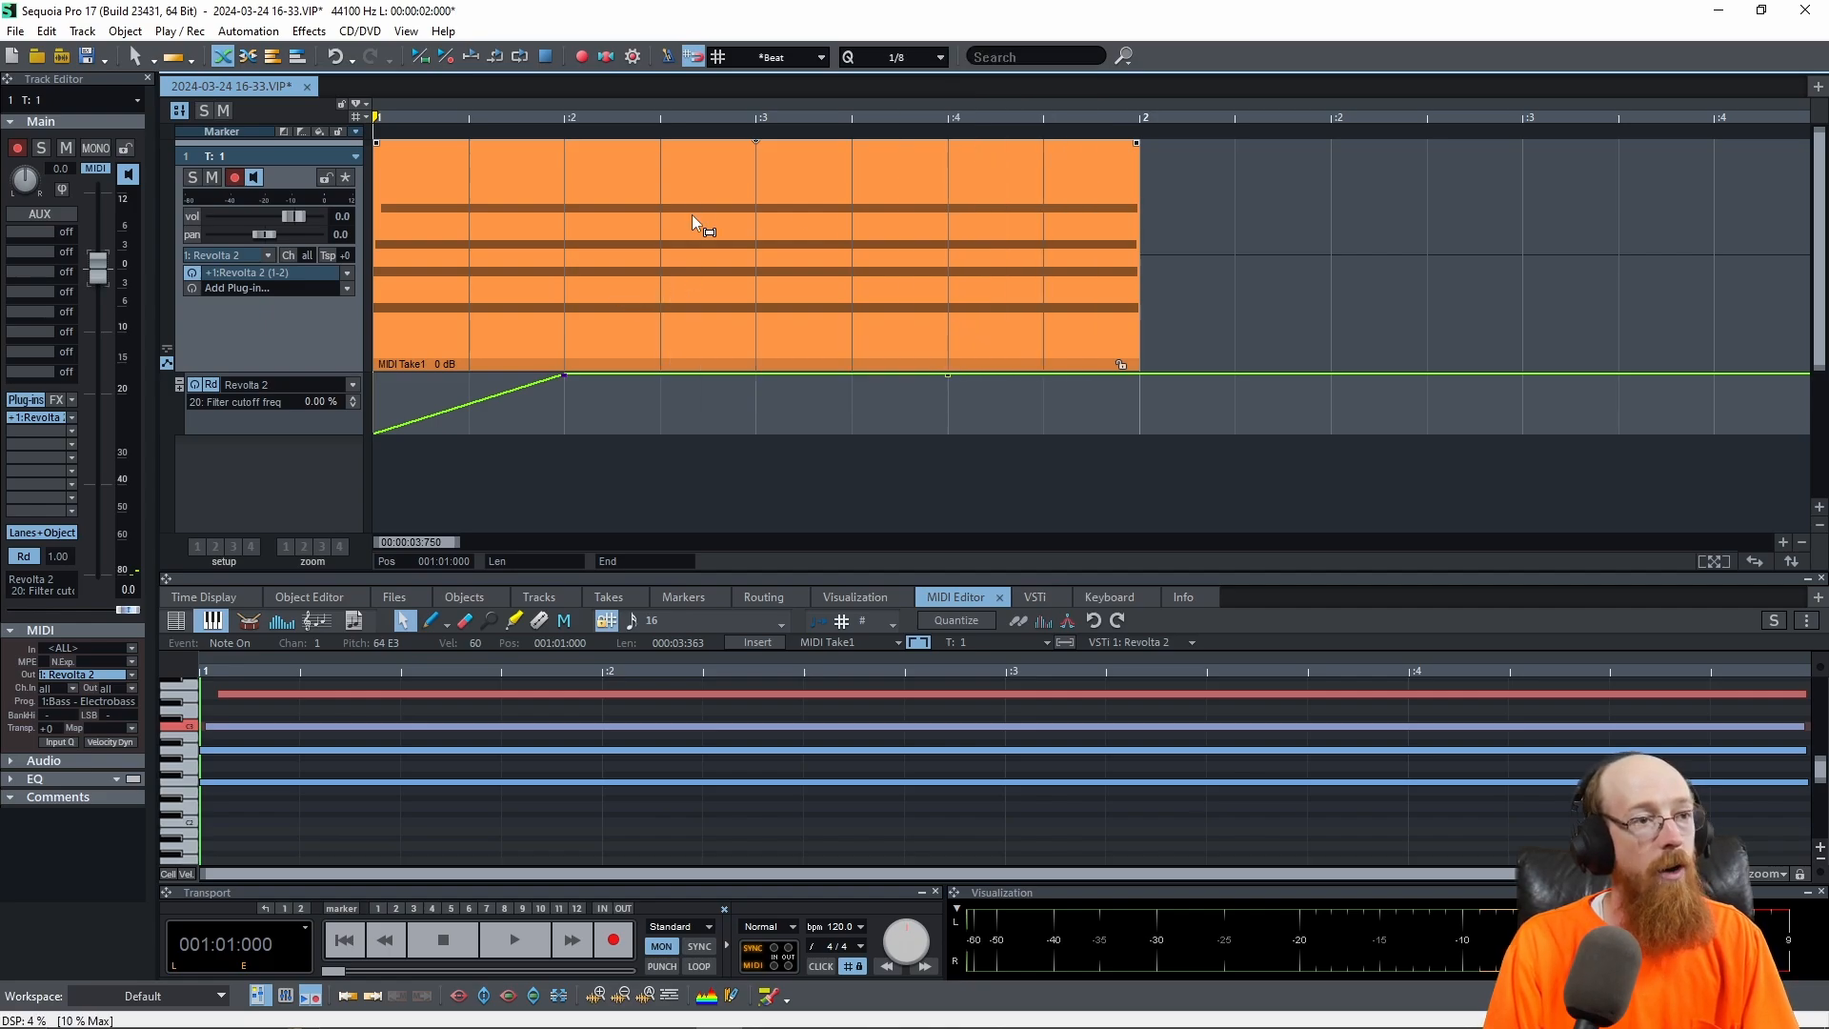
{"action": "left_click", "coordinate": [766, 55]}
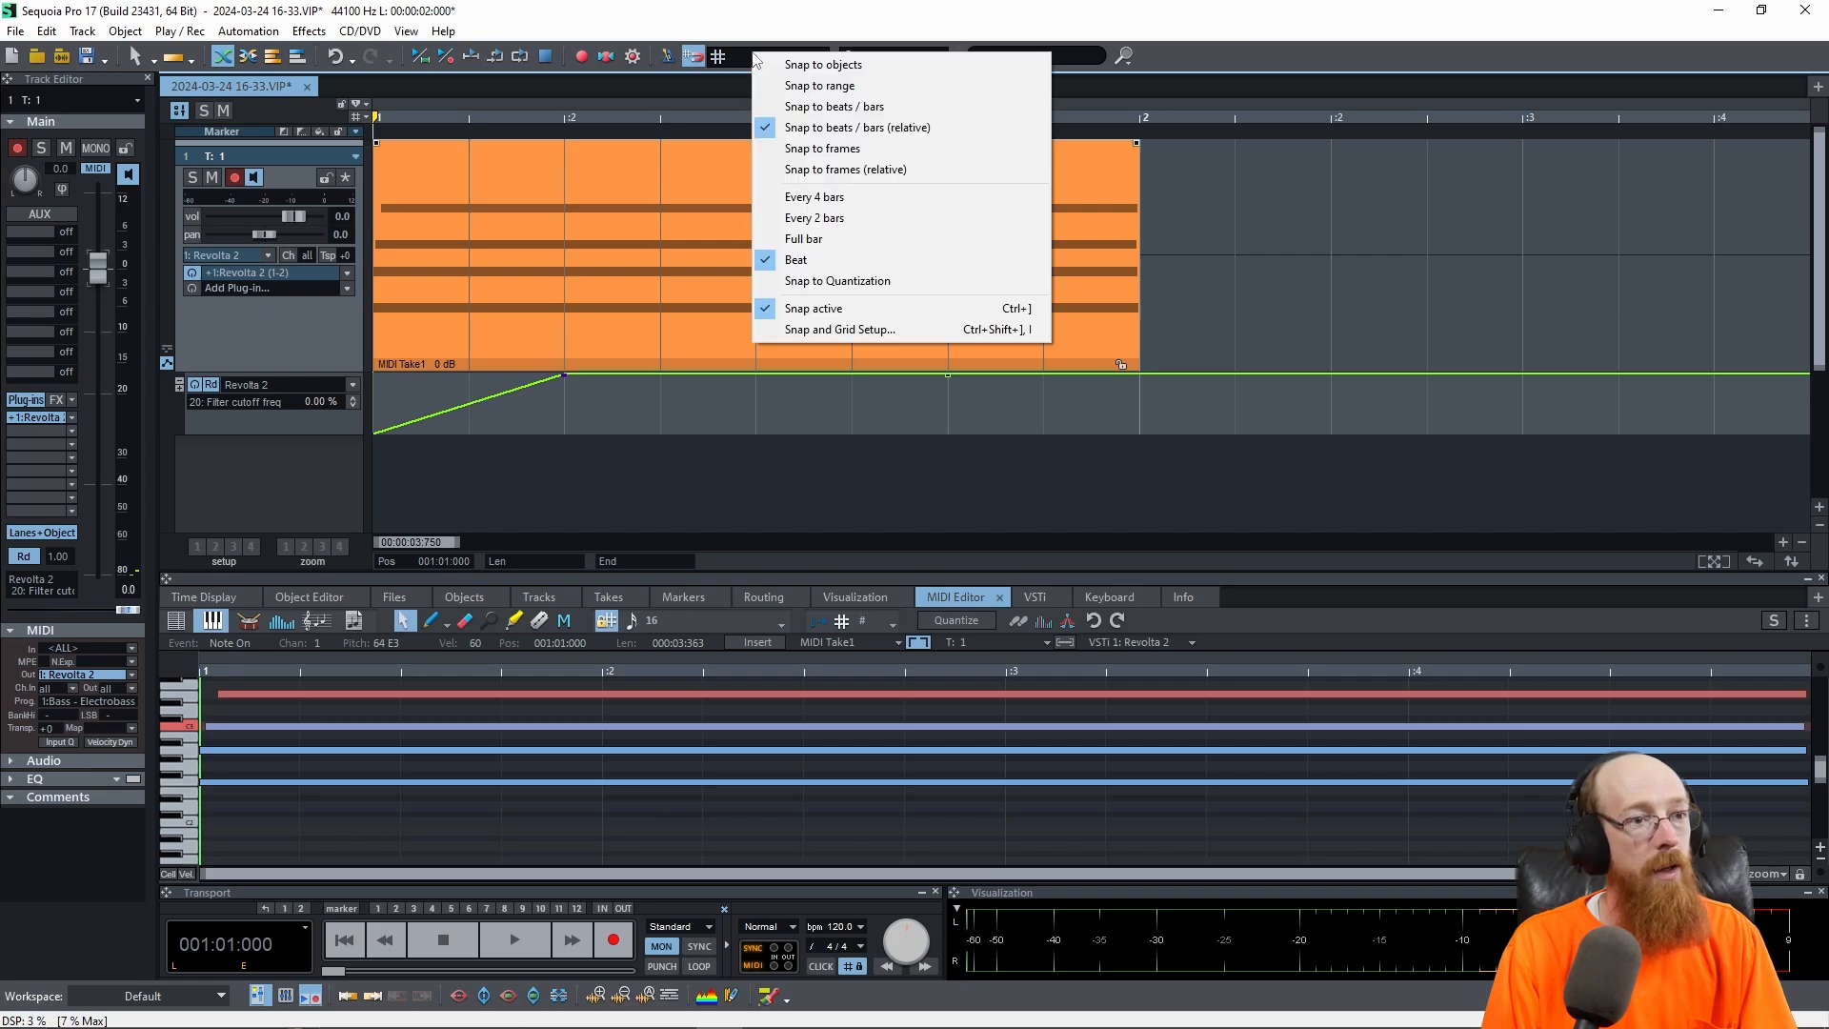
{"action": "mouse_move", "coordinate": [836, 280]}
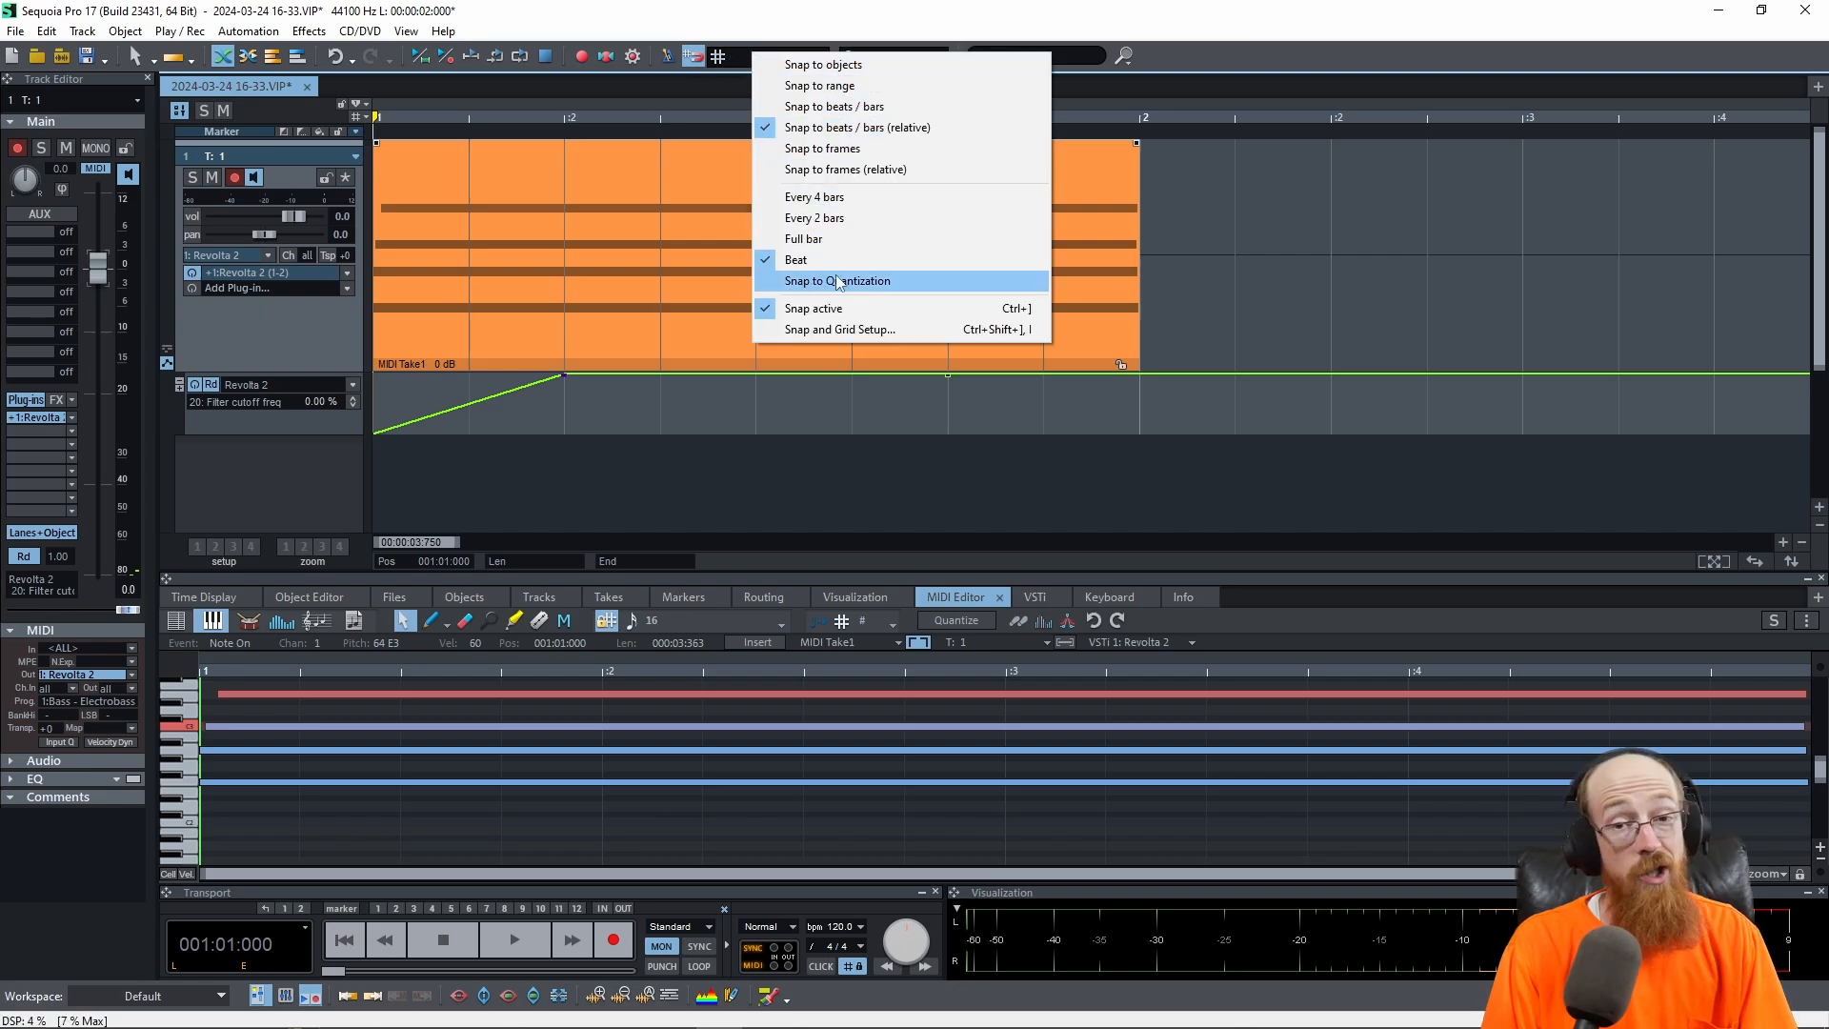
{"action": "left_click", "coordinate": [839, 280]}
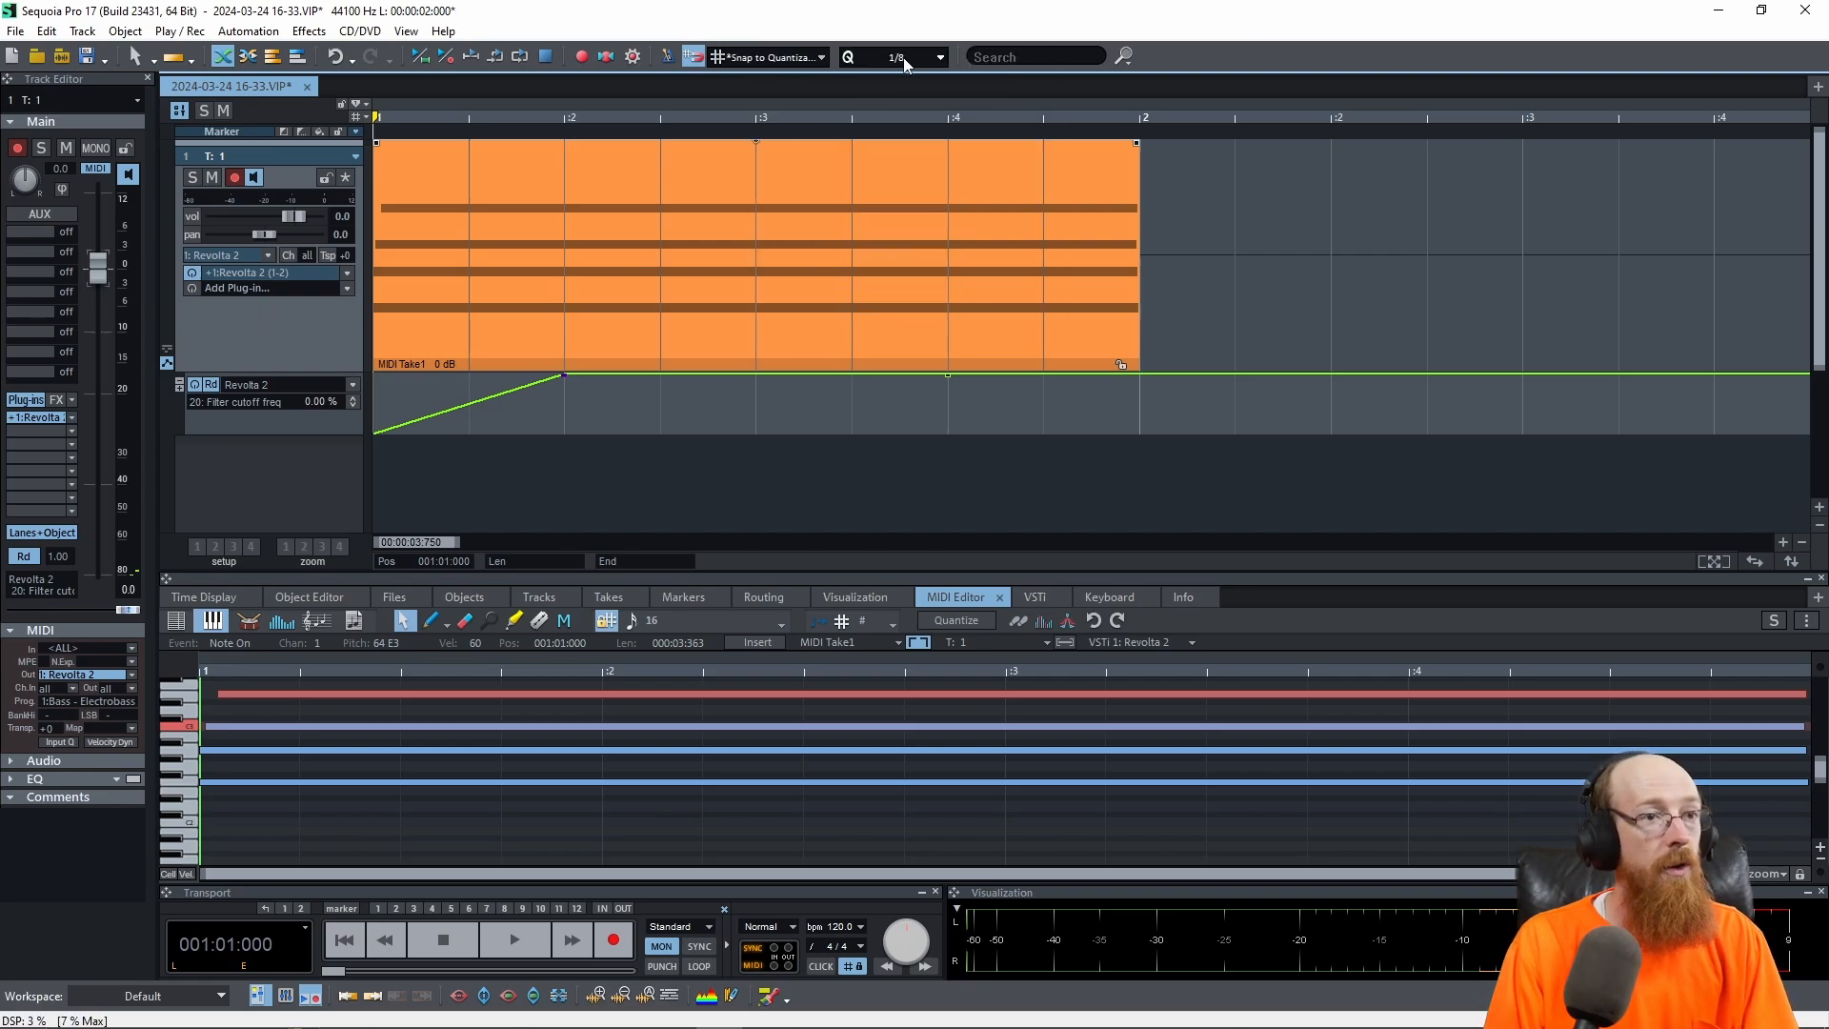
{"action": "left_click", "coordinate": [891, 56]}
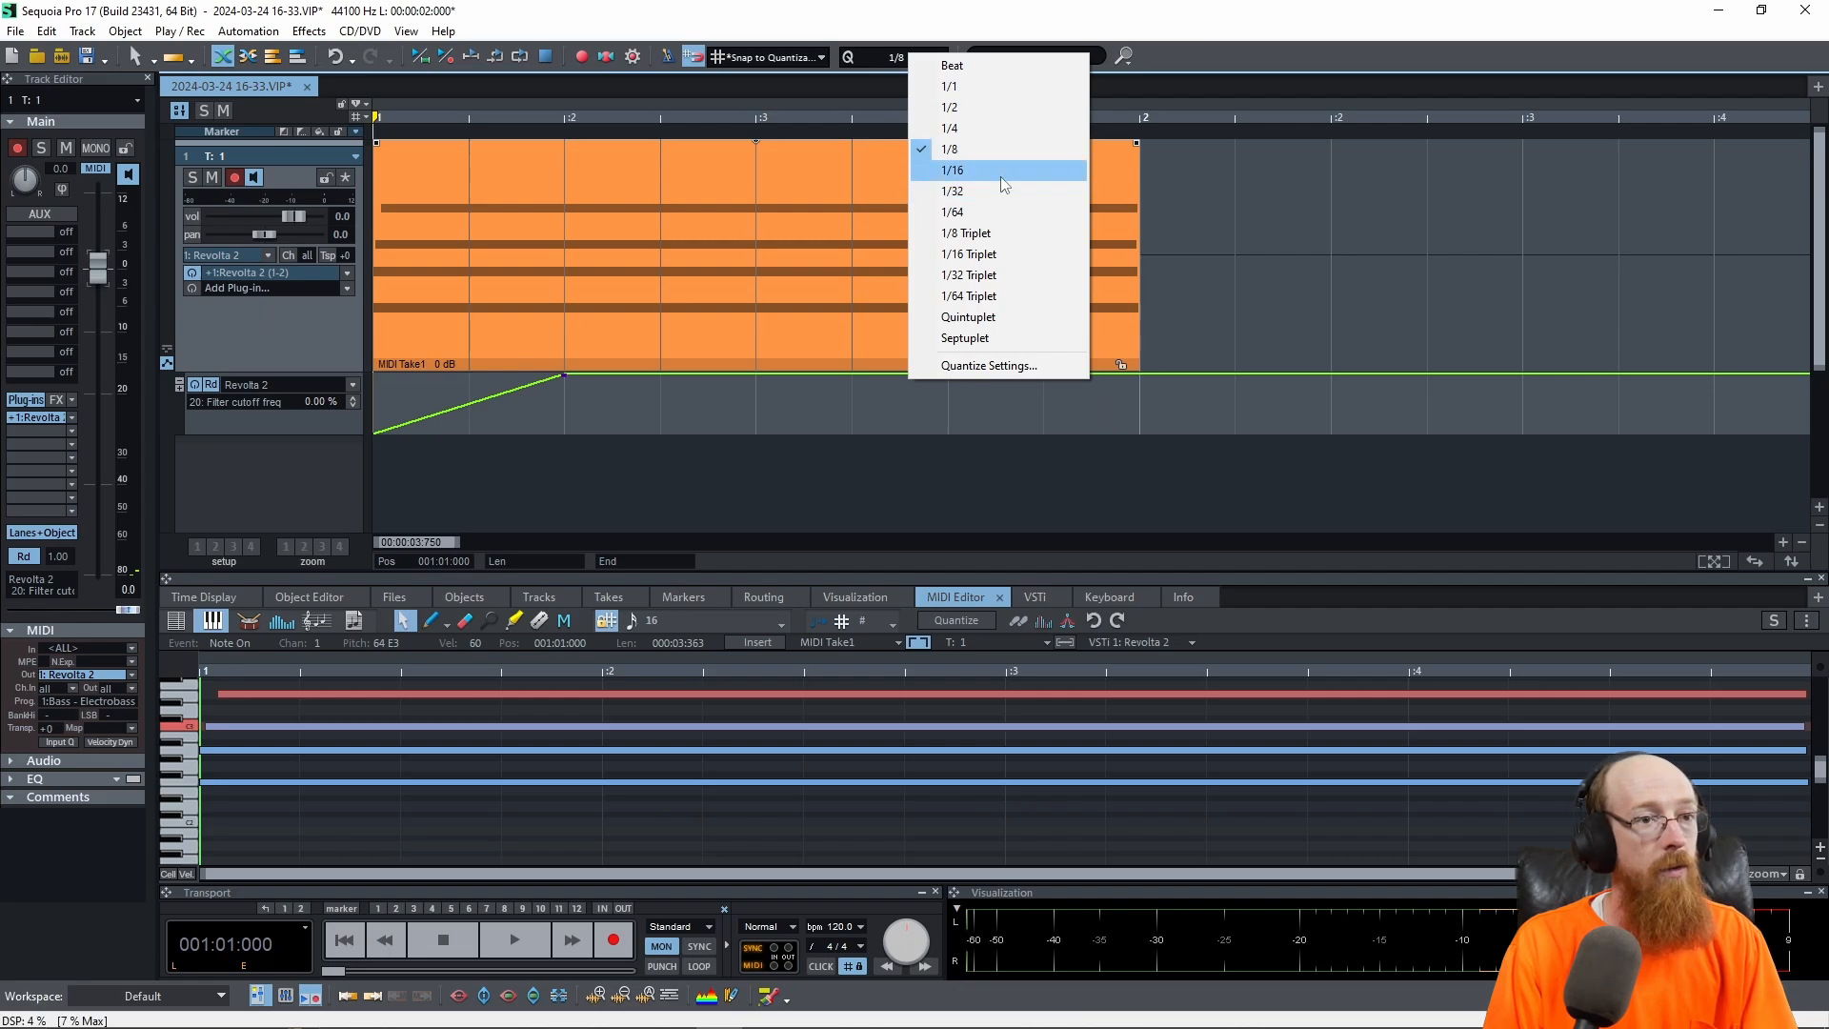
{"action": "left_click", "coordinate": [953, 170]}
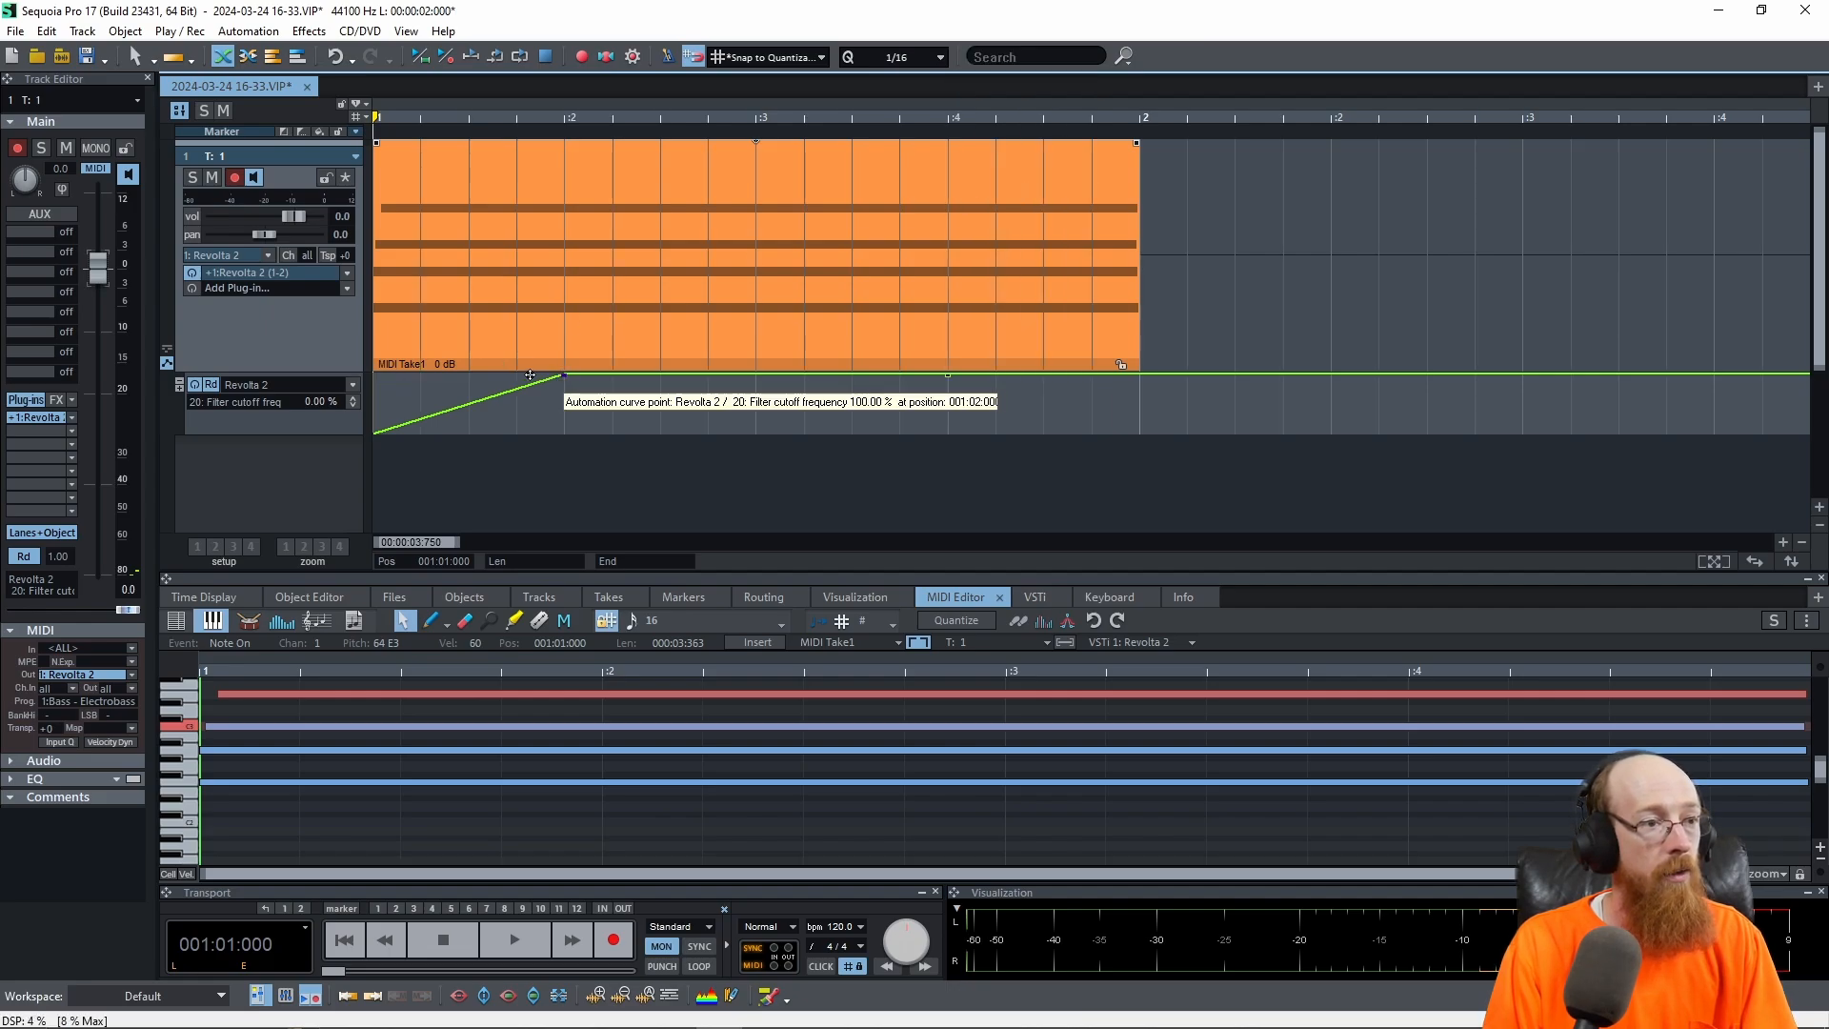
Step: Draw alternating high and low cutoff points across MIDI Take1 forming a zigzag
{"action": "left_click_drag", "start_coordinate": [531, 376], "coordinate": [455, 358]}
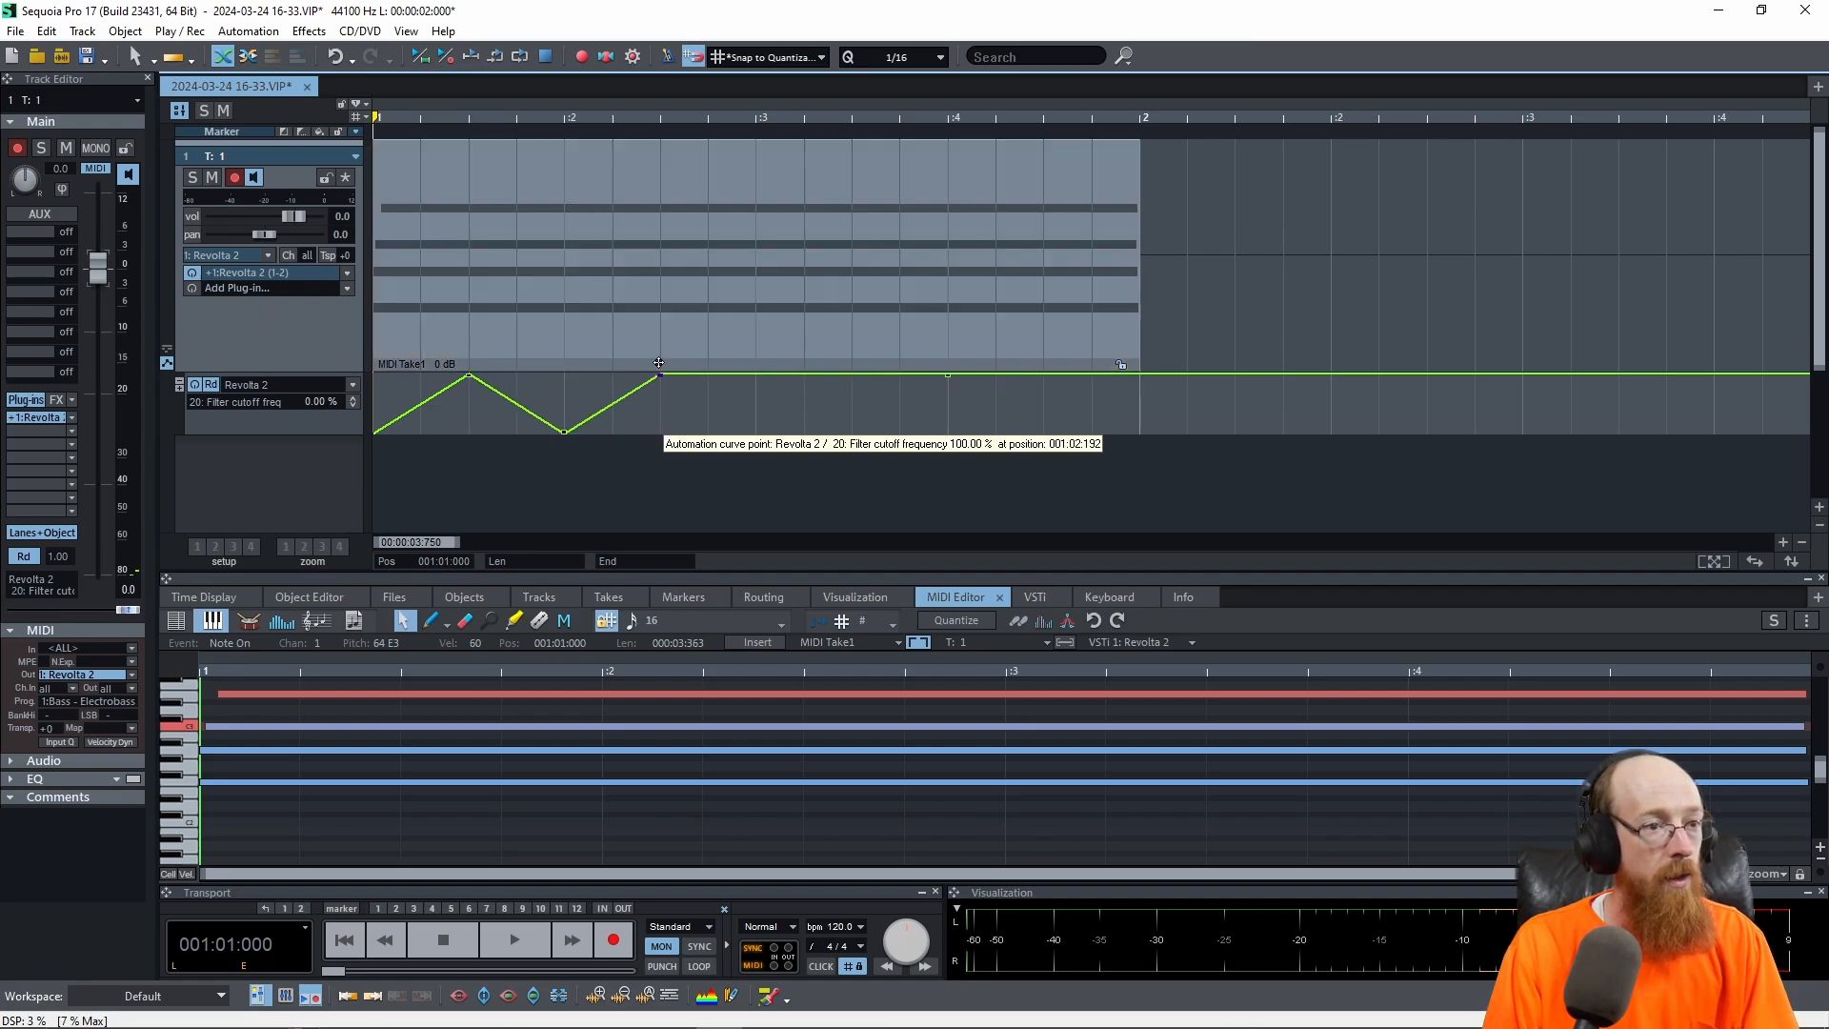
{"action": "left_click_drag", "start_coordinate": [659, 362], "coordinate": [705, 375]}
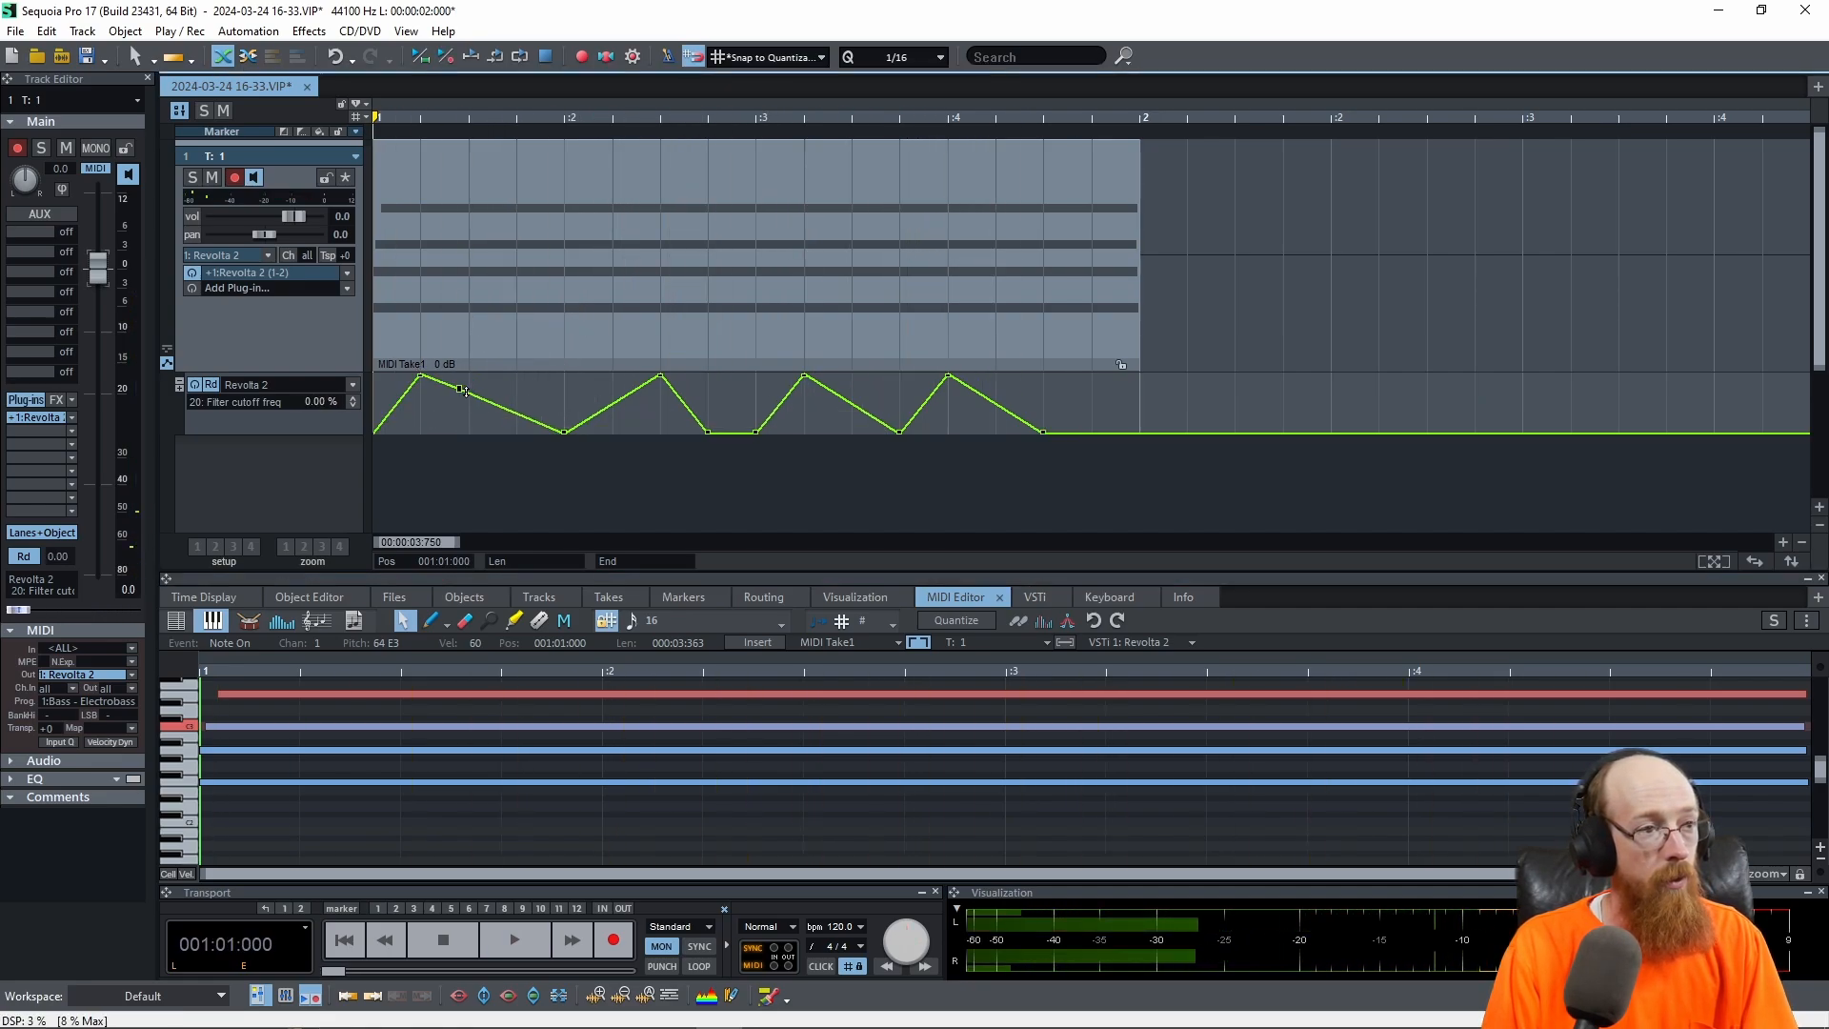
{"action": "left_click_drag", "start_coordinate": [467, 388], "coordinate": [469, 435]}
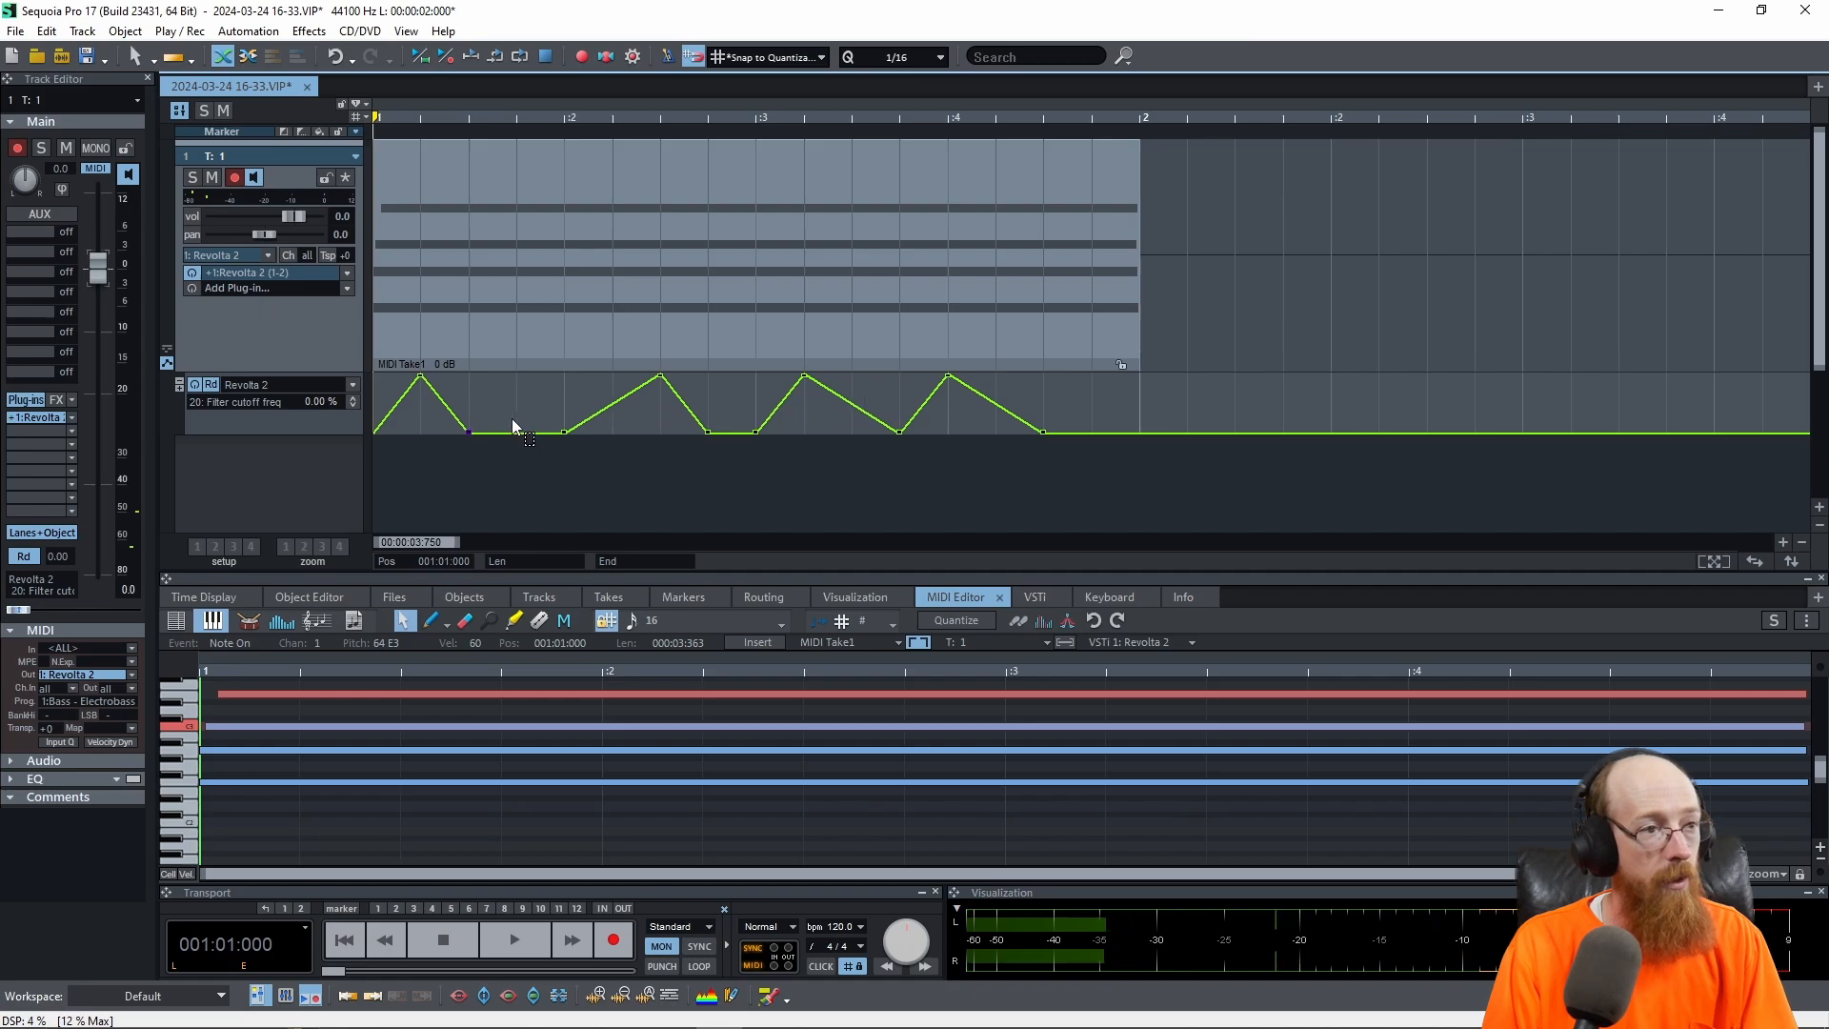
{"action": "mouse_move", "coordinate": [518, 423]}
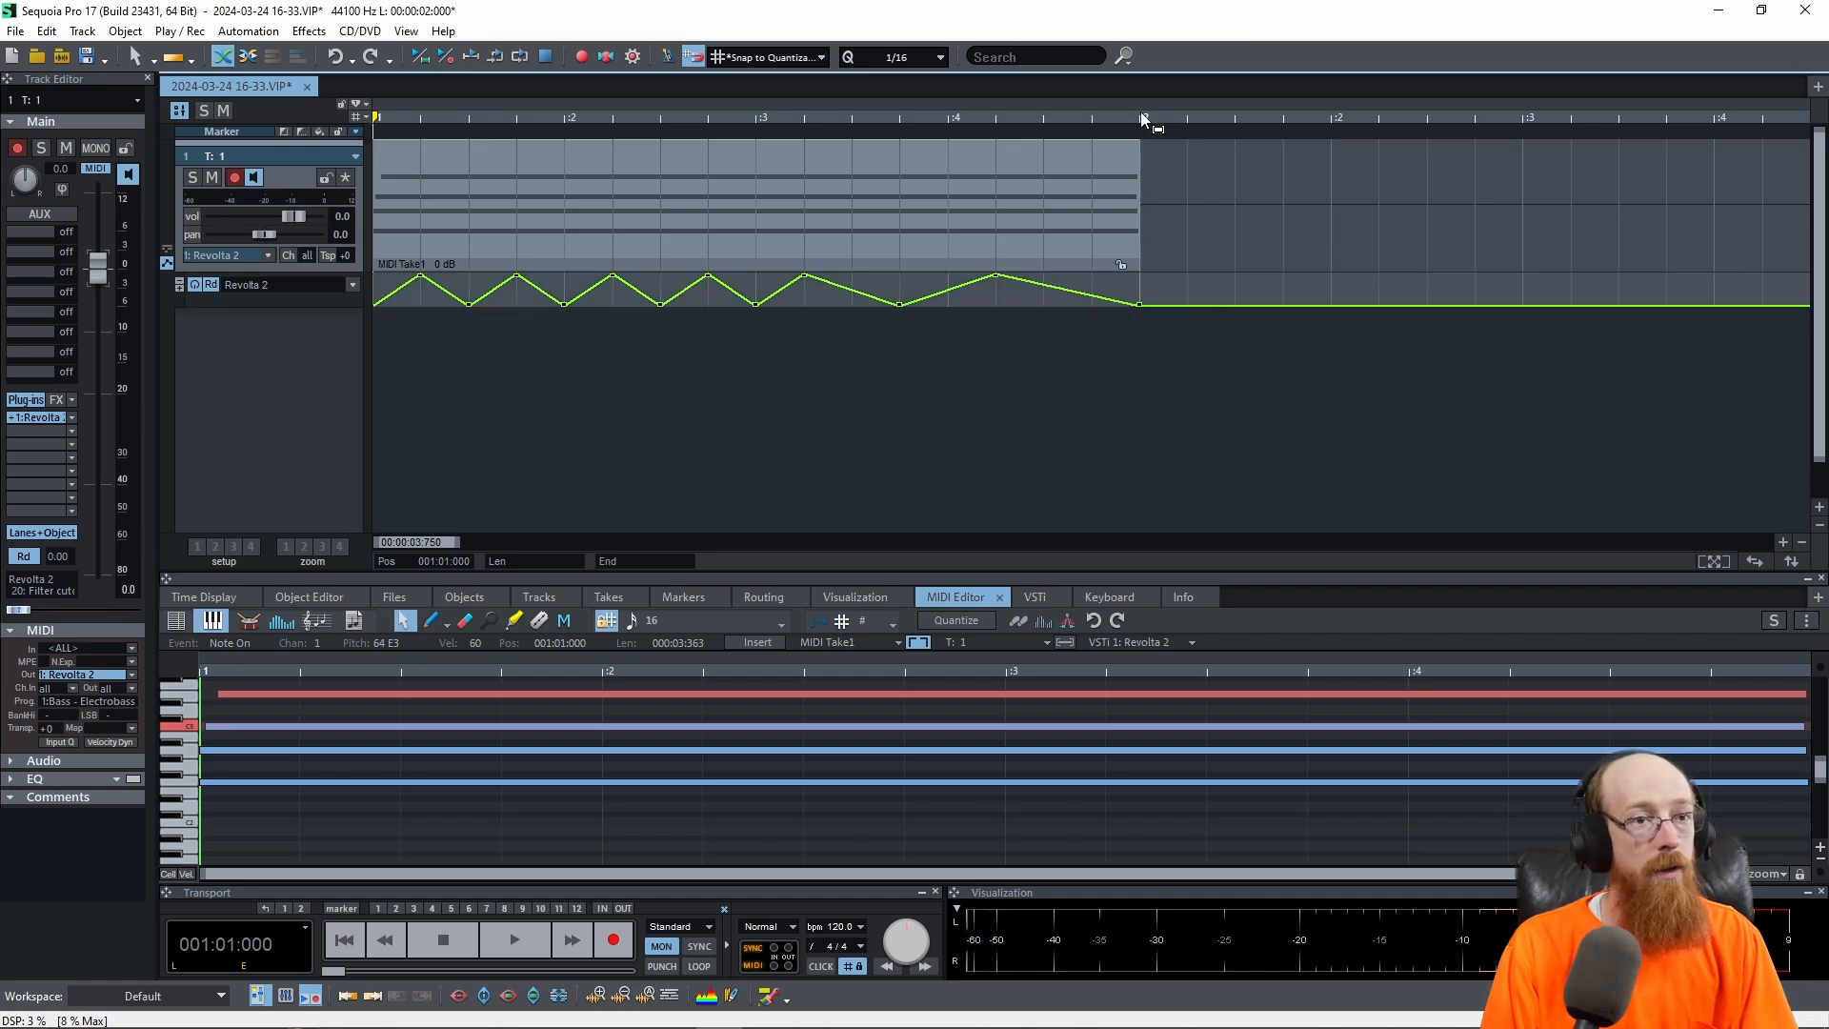
Step: Select the cutoff automation range so the zigzag can be repeated into bar 2
{"action": "left_click", "coordinate": [1141, 116]}
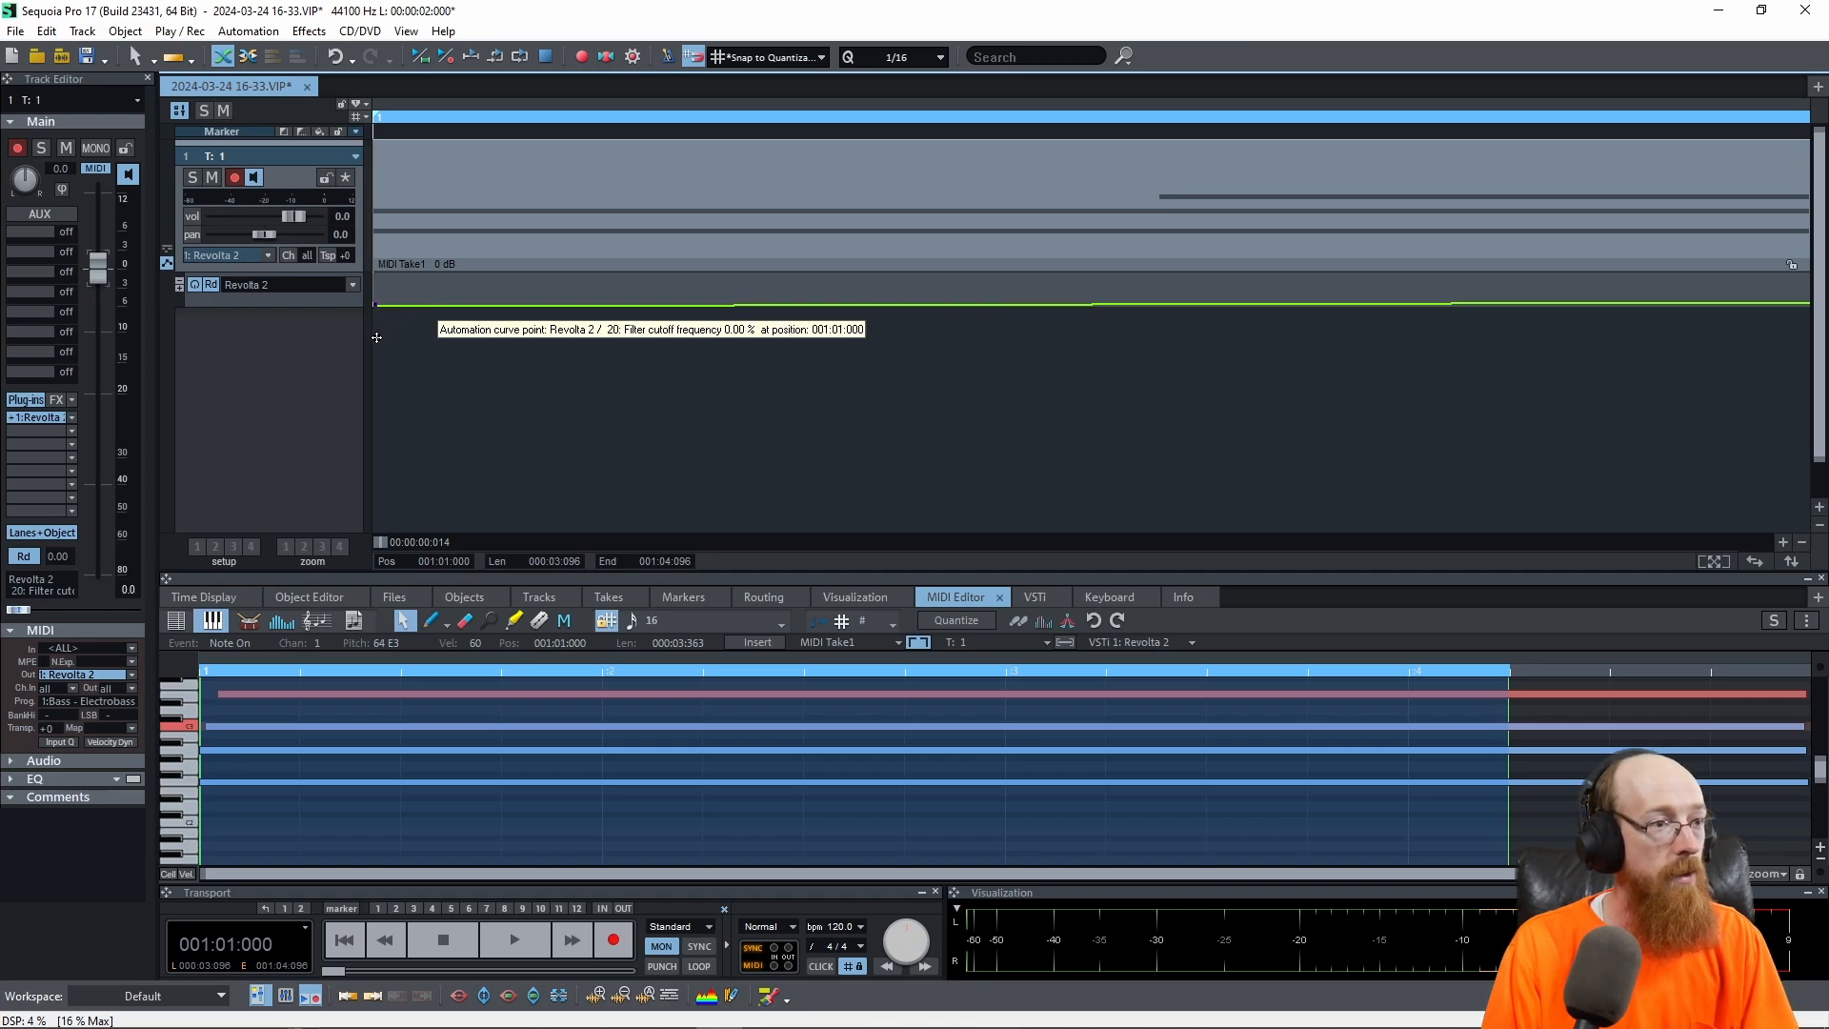
{"action": "mouse_move", "coordinate": [490, 358]}
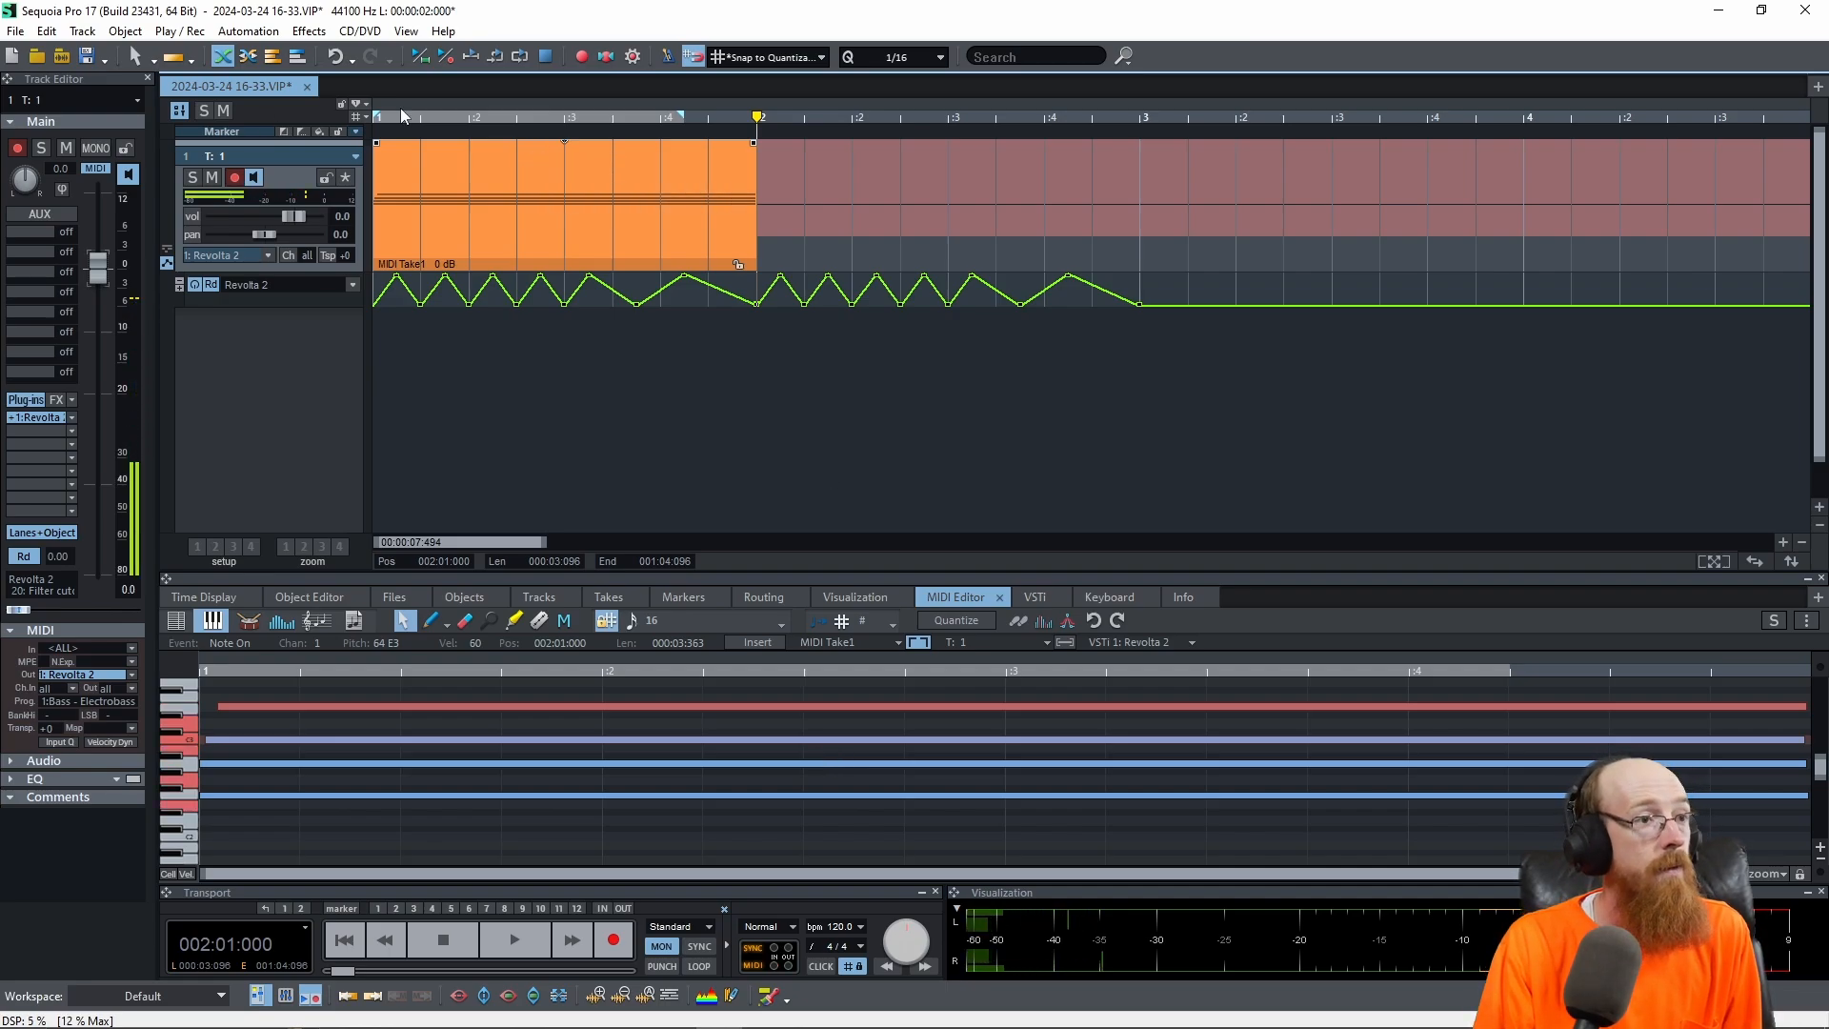
Step: Set the range to bars 1–3, record a first take and discard it
{"action": "left_click", "coordinate": [396, 116]}
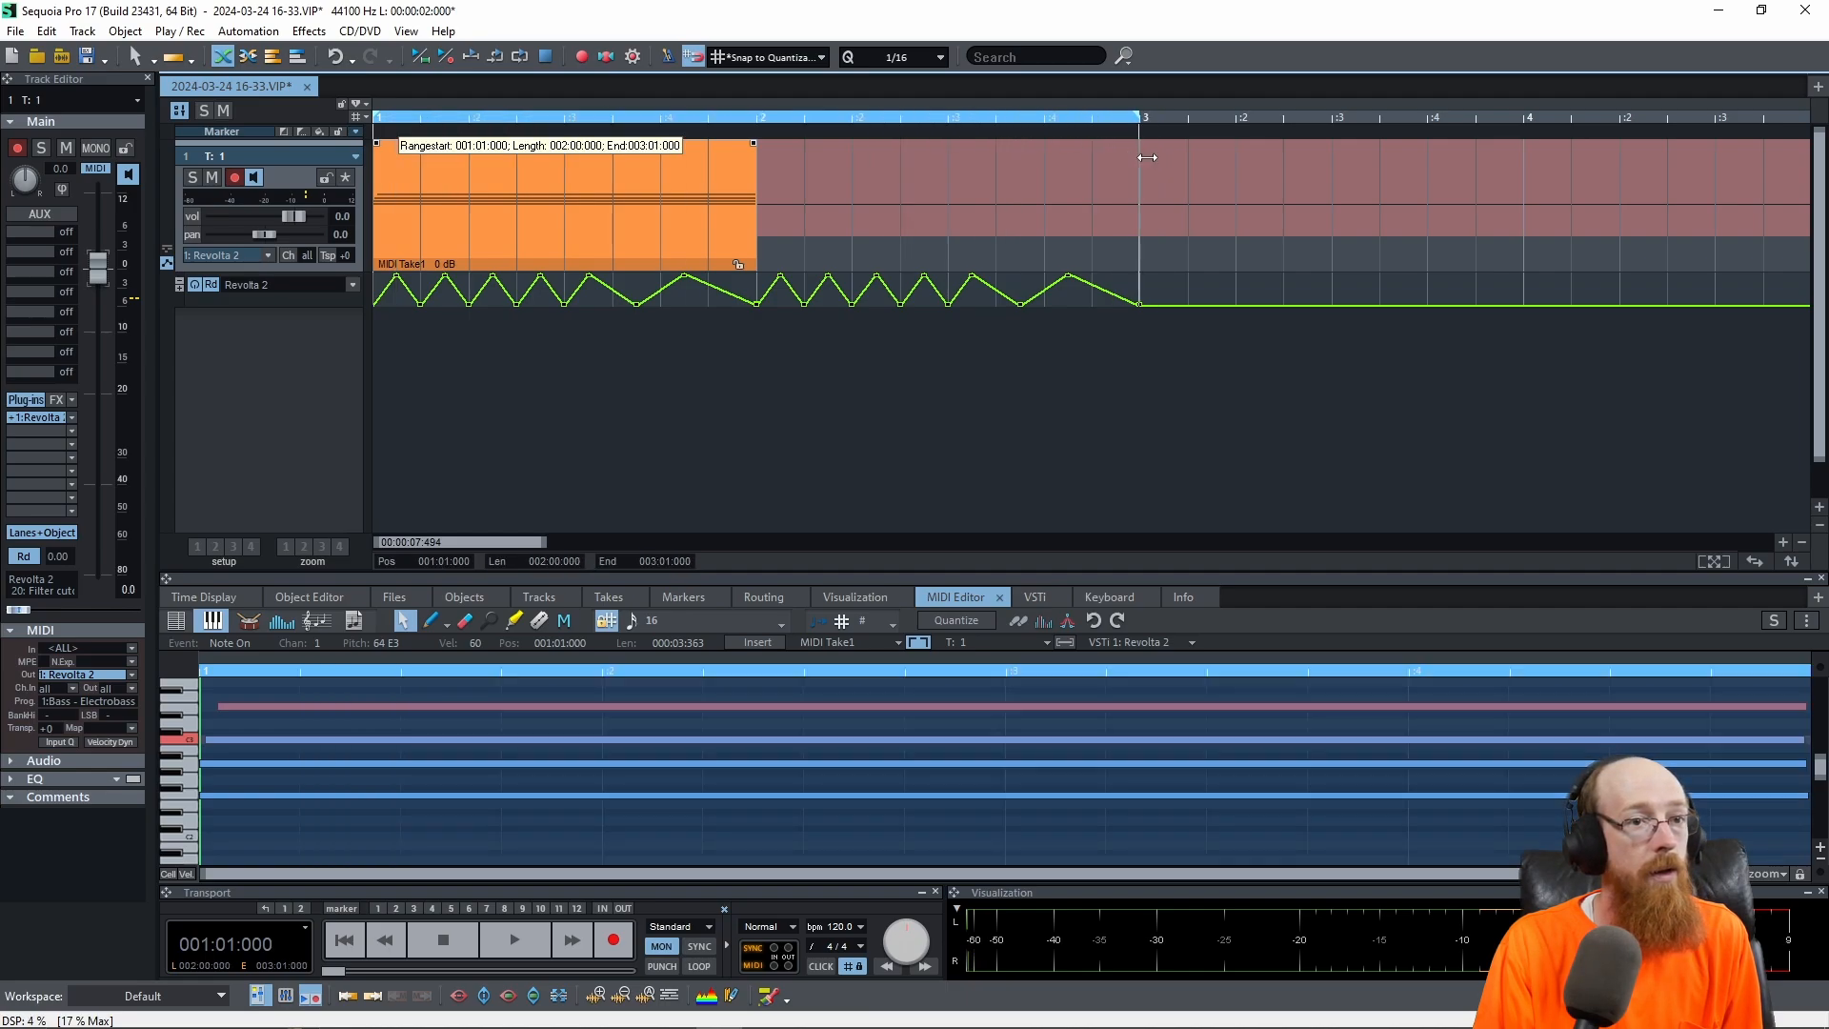
{"action": "mouse_move", "coordinate": [288, 503]}
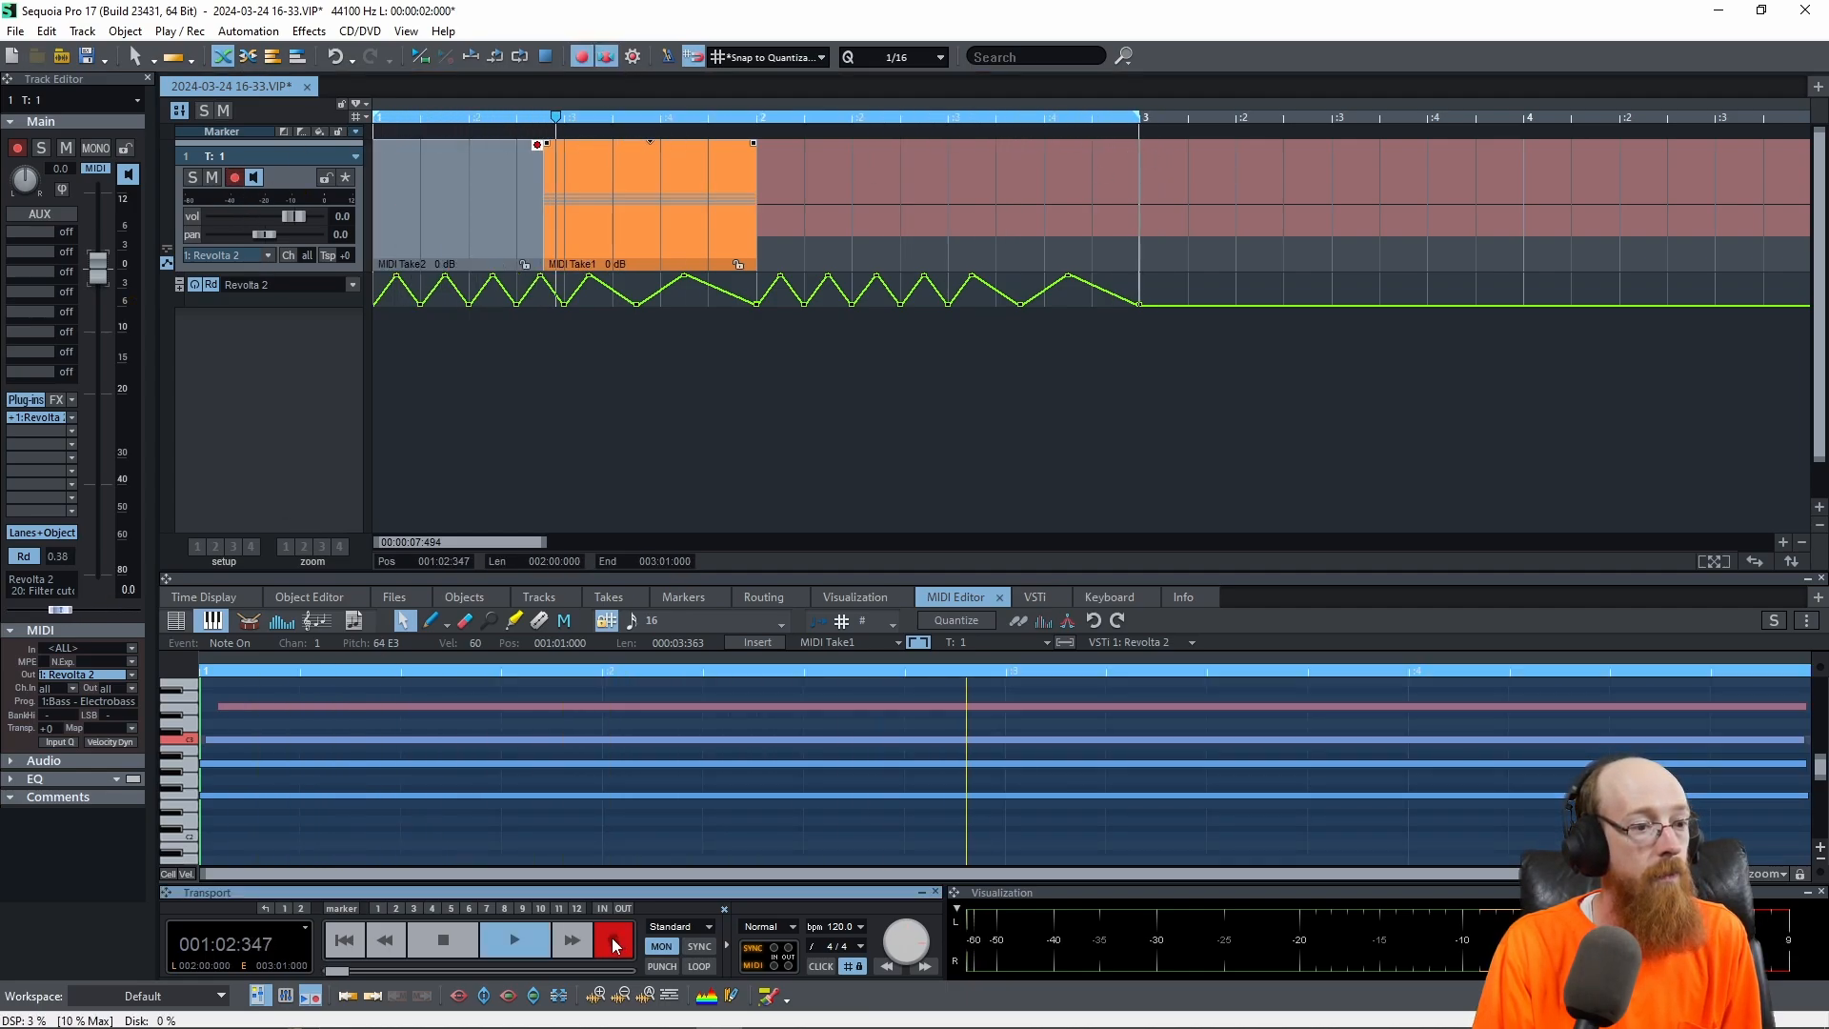
{"action": "left_click", "coordinate": [613, 939]}
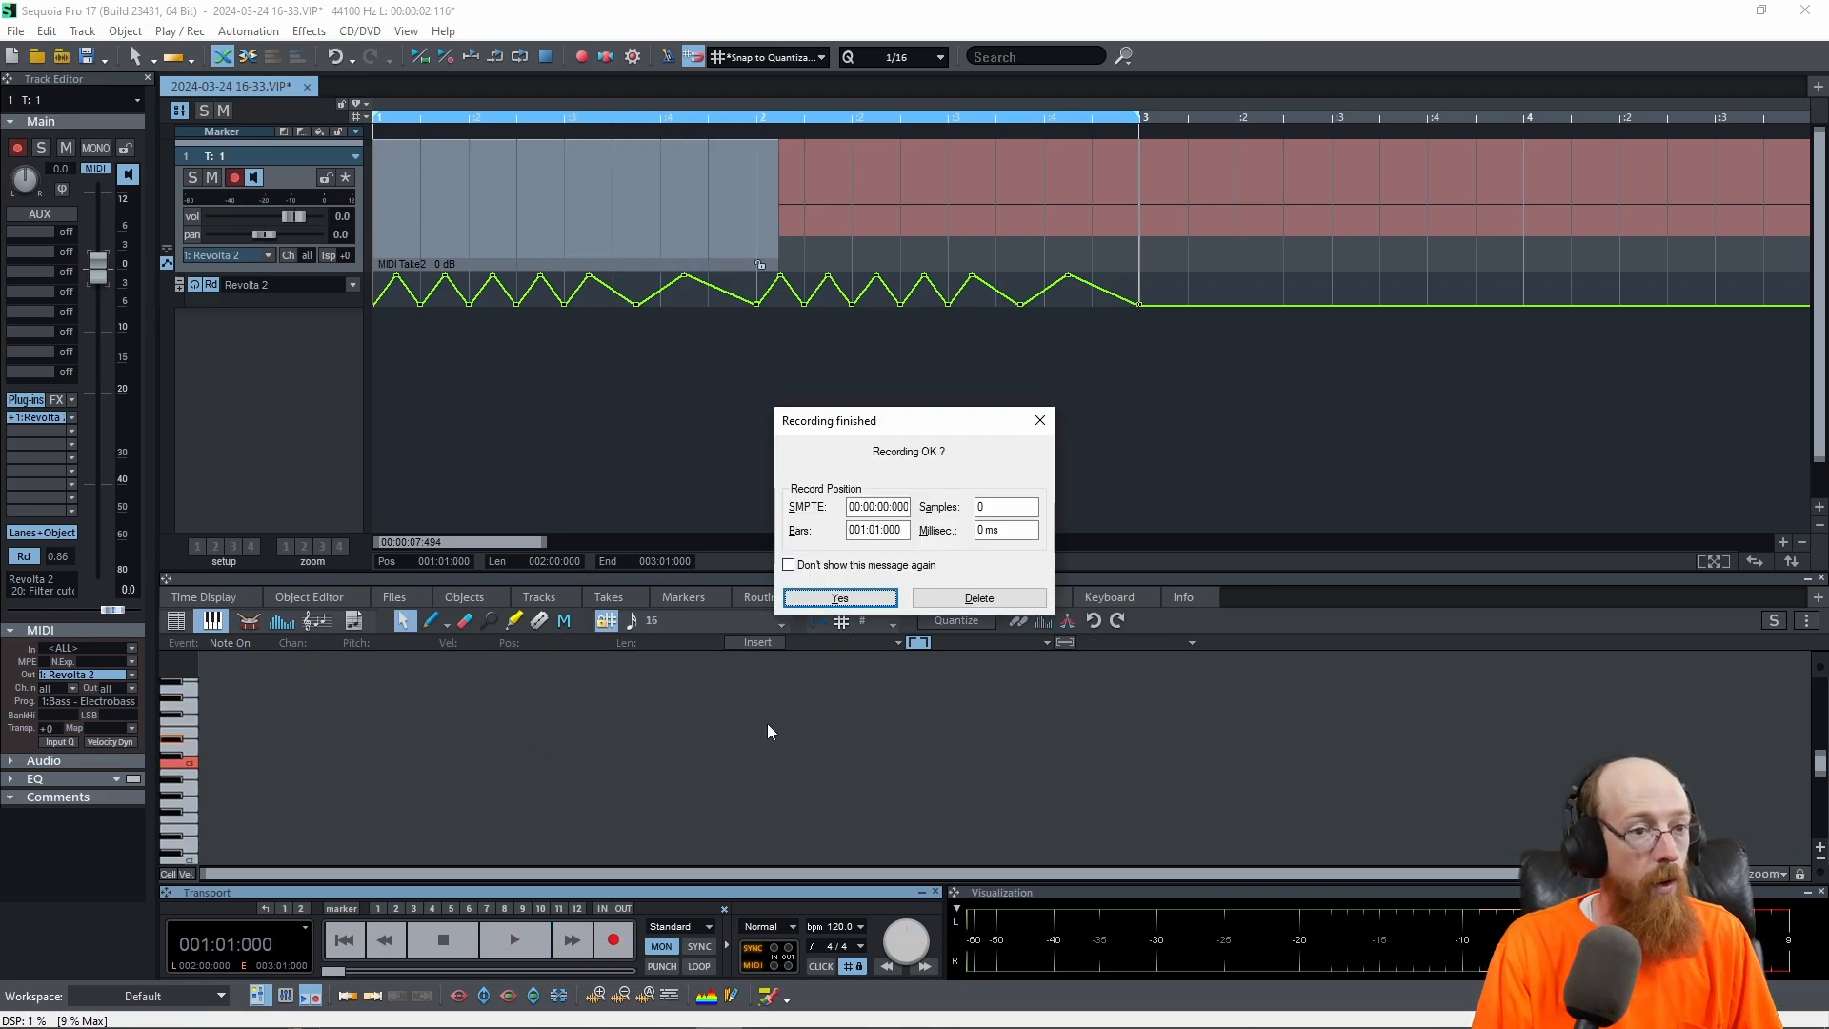
{"action": "left_click", "coordinate": [838, 596]}
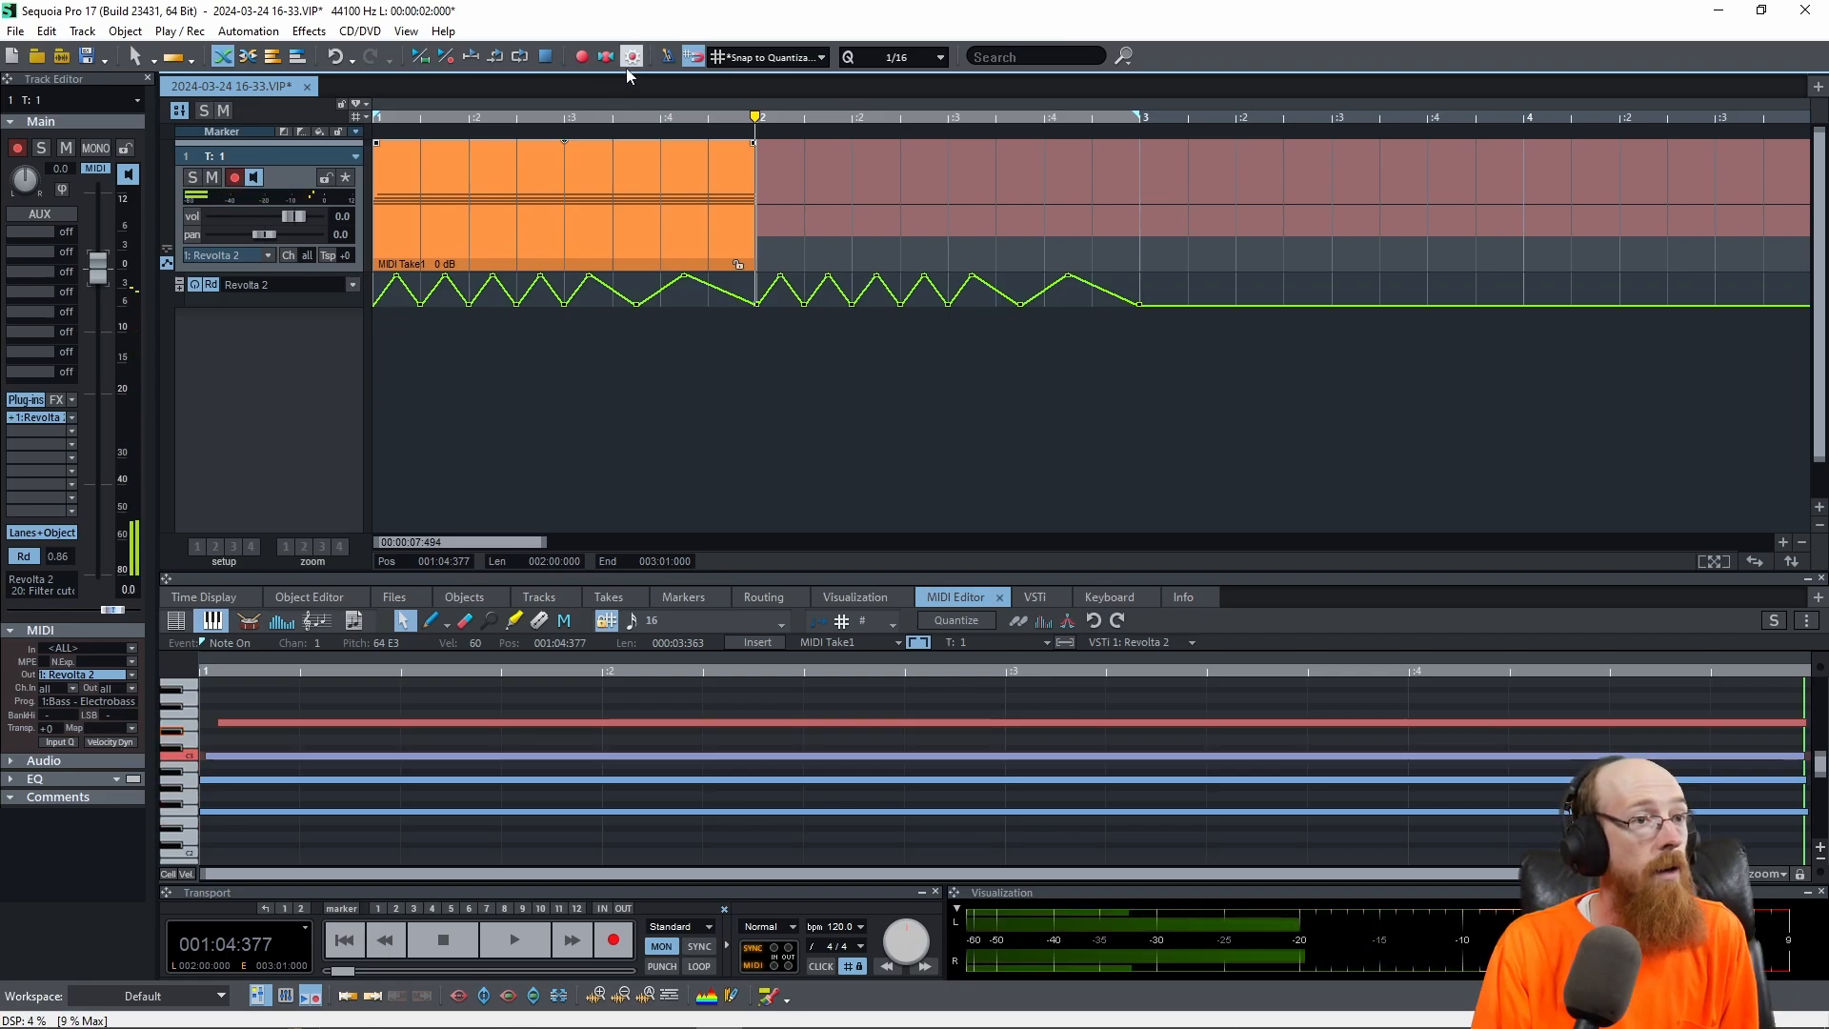
Step: Record the second chord take from bar 2 and keep it
{"action": "left_click", "coordinate": [611, 939]}
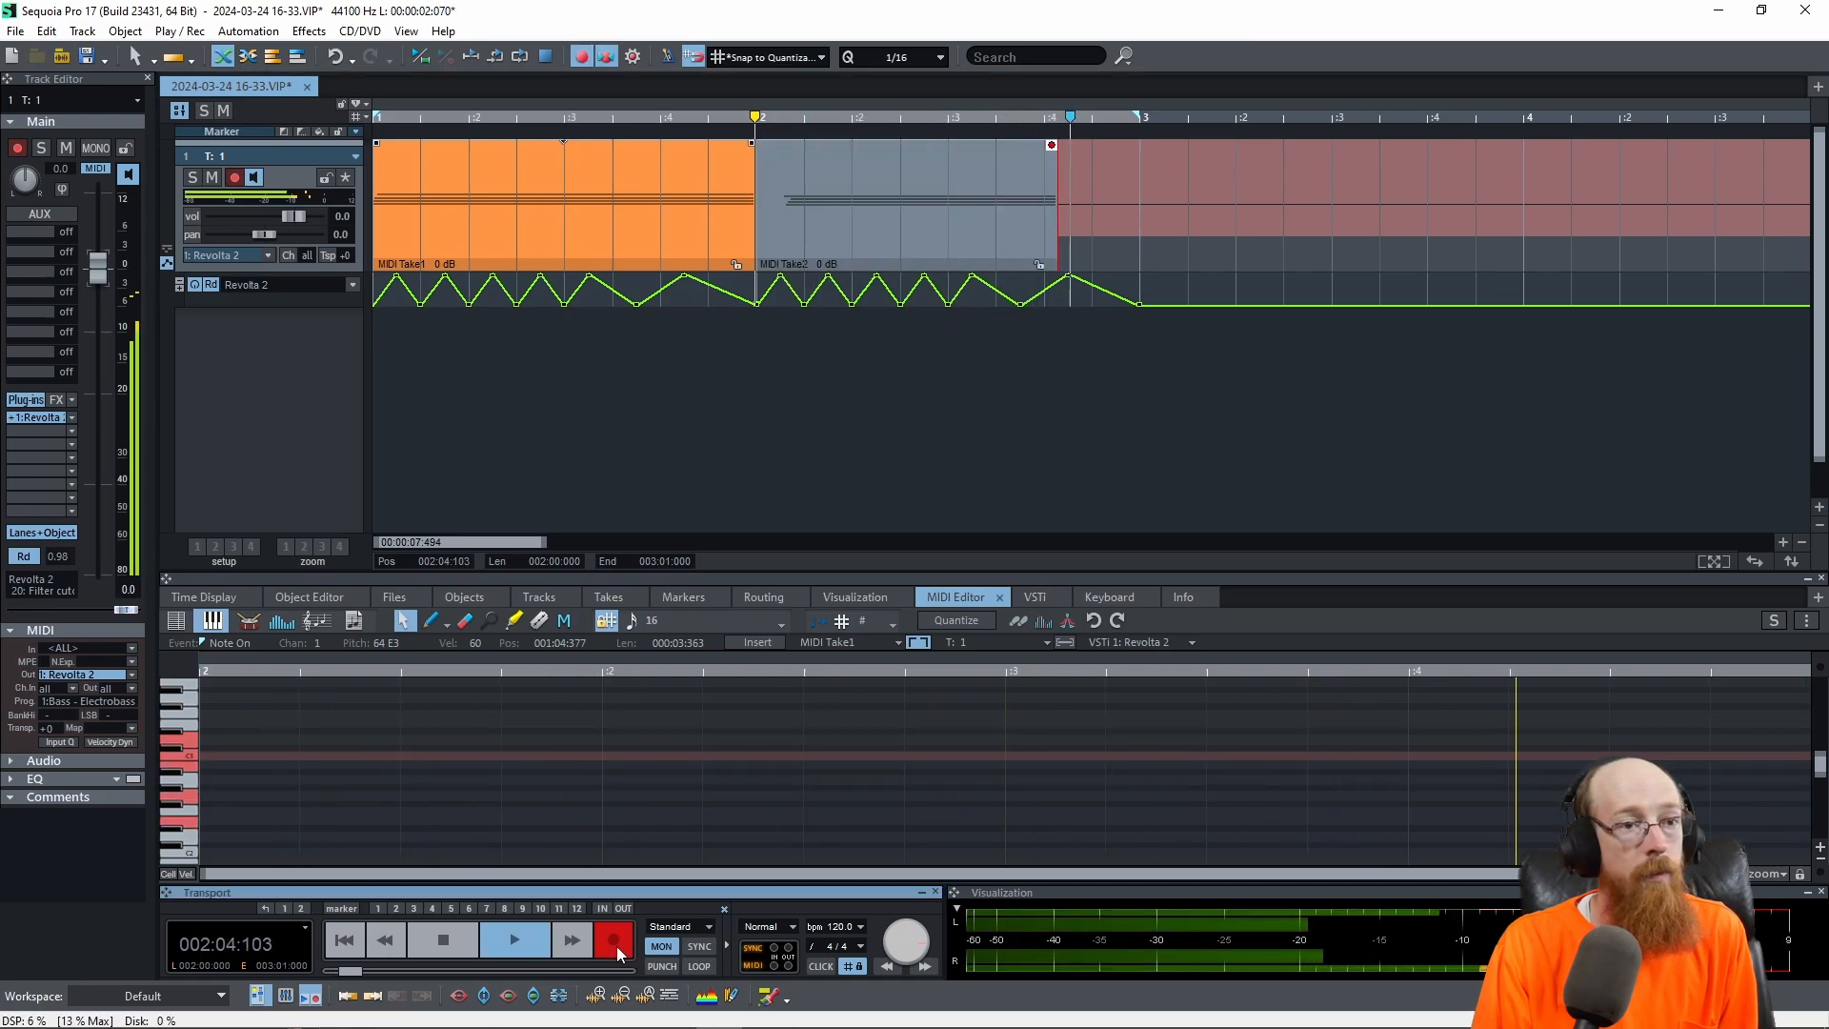
{"action": "left_click", "coordinate": [611, 939]}
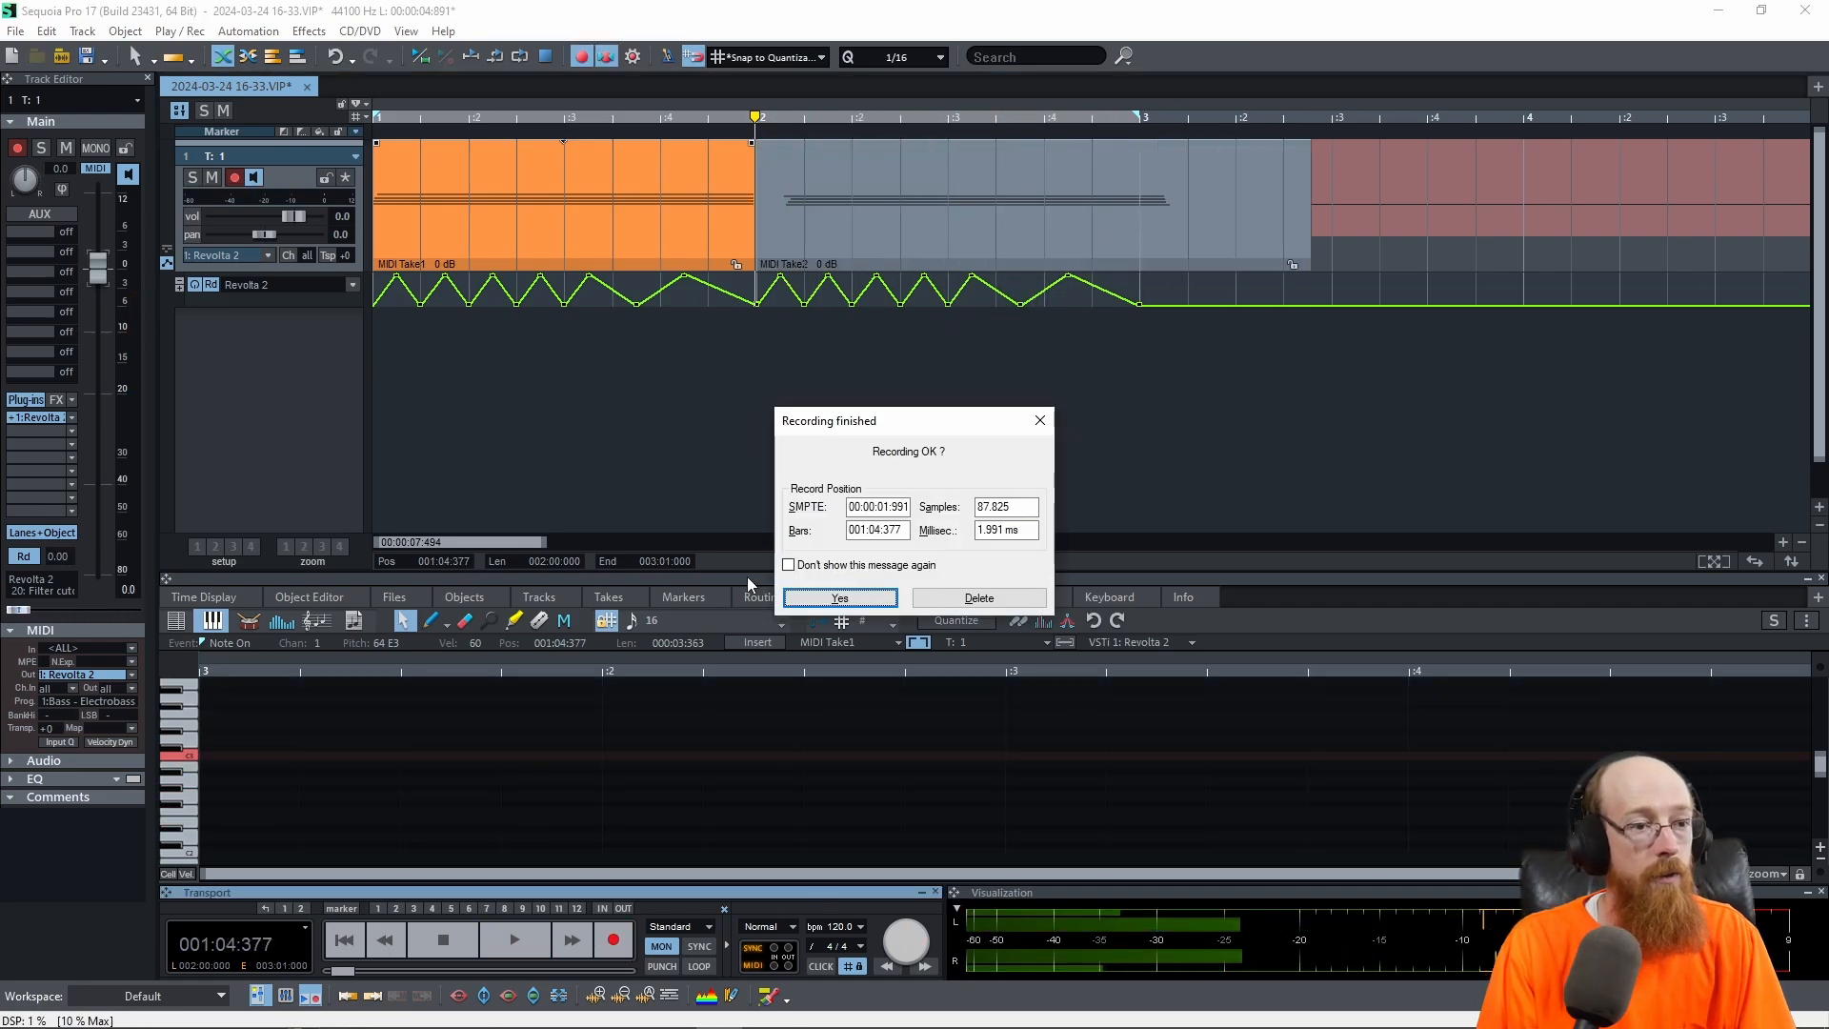
{"action": "left_click", "coordinate": [839, 596]}
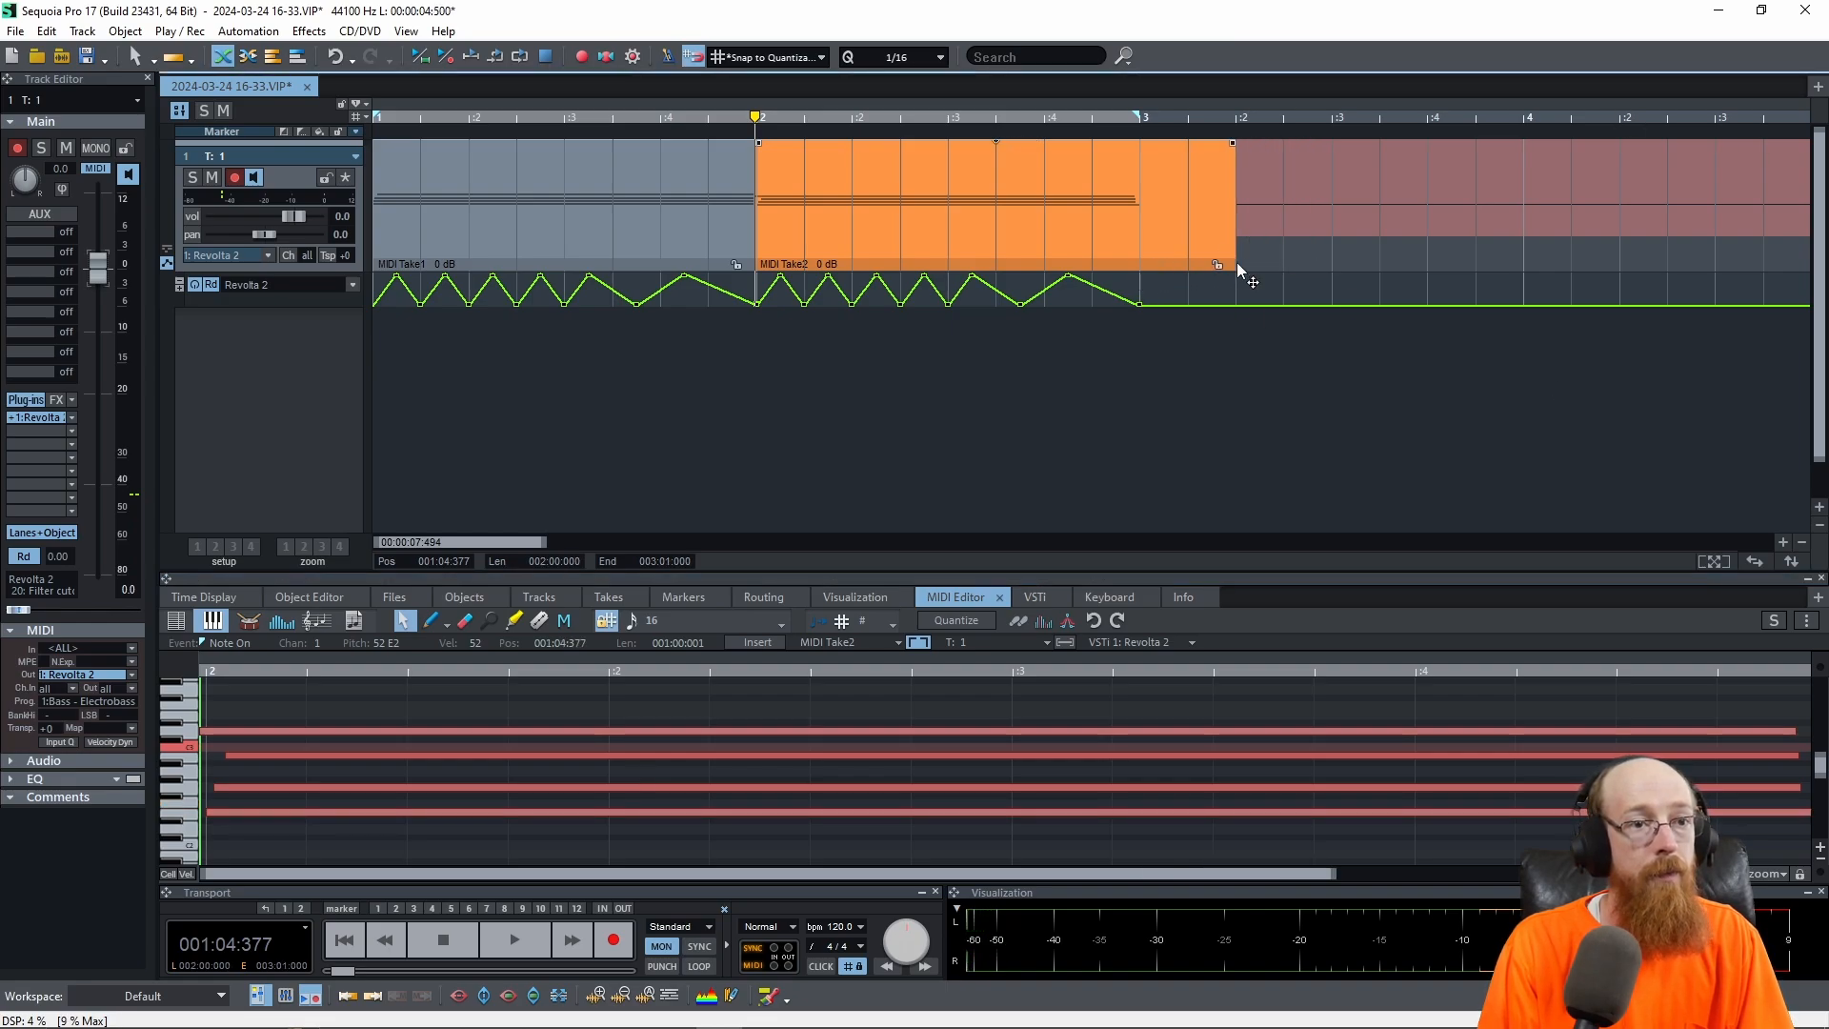
Step: Drag MIDI Take2's right edge until its End reads 003:01:001
{"action": "left_click_drag", "start_coordinate": [1231, 267], "coordinate": [1160, 267]}
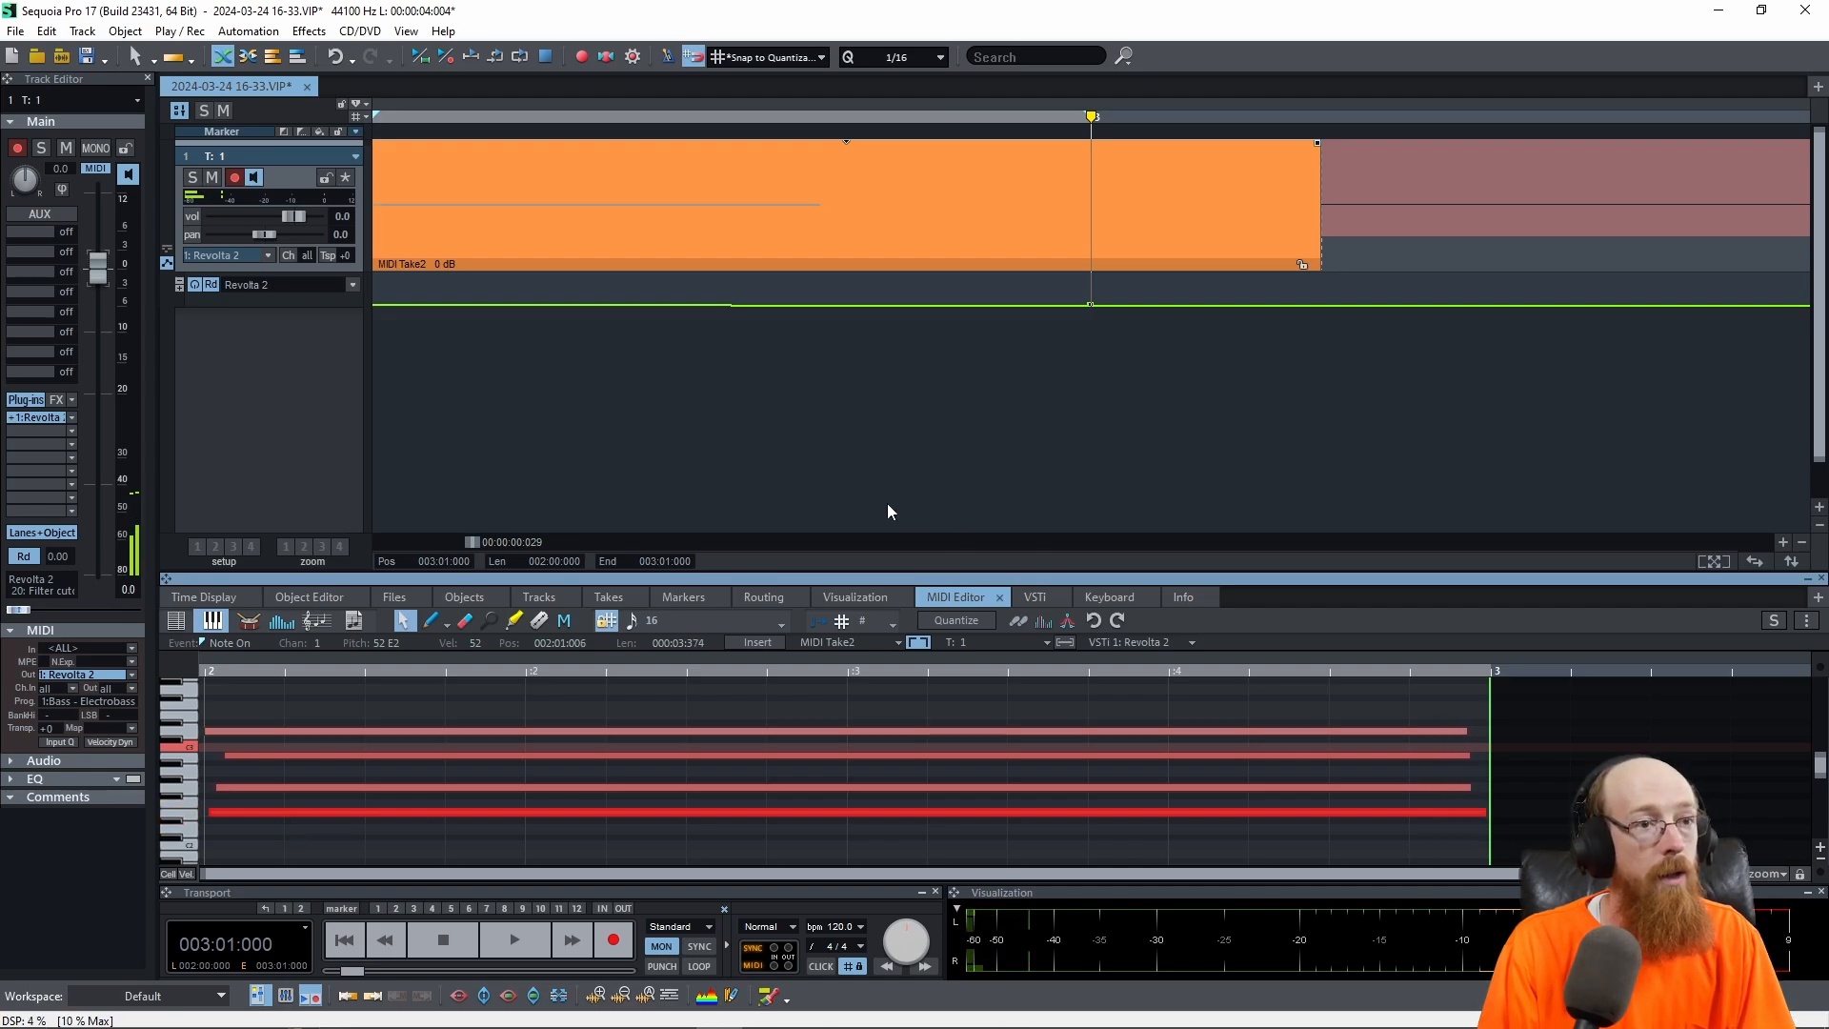
{"action": "left_click_drag", "start_coordinate": [1317, 263], "coordinate": [1115, 263]}
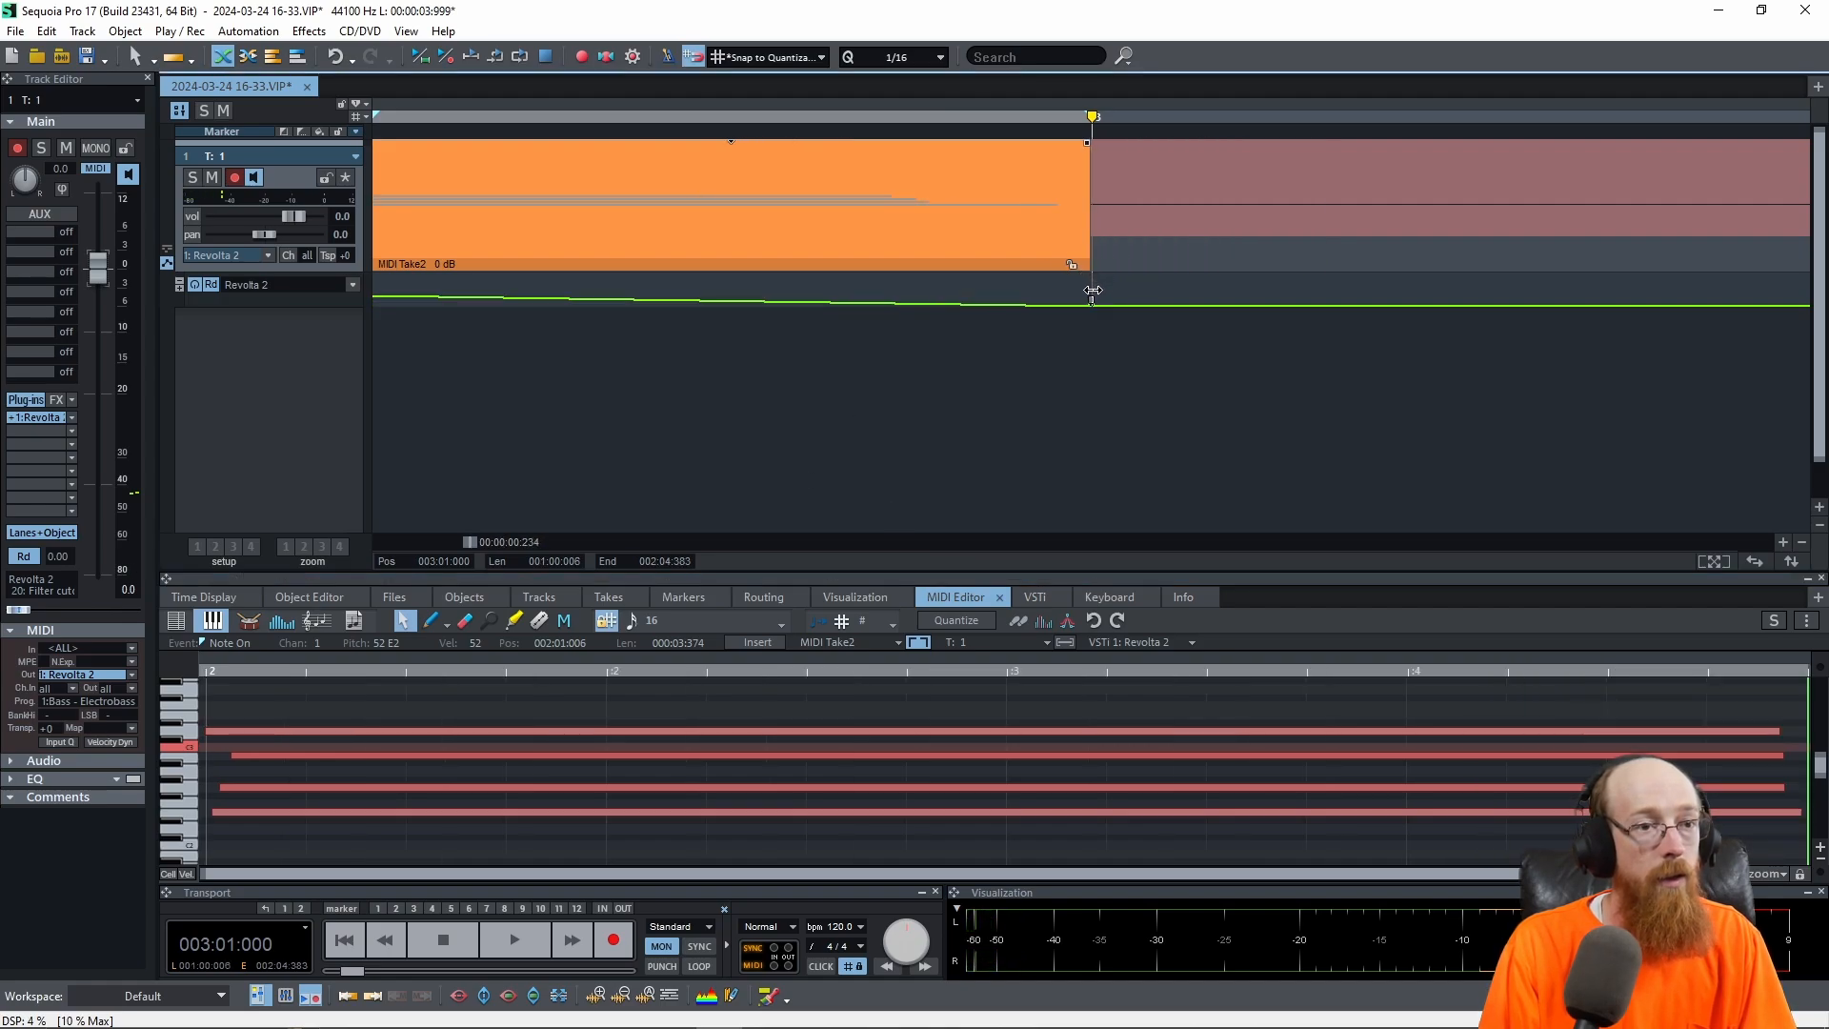
{"action": "left_click_drag", "start_coordinate": [1089, 290], "coordinate": [1103, 263]}
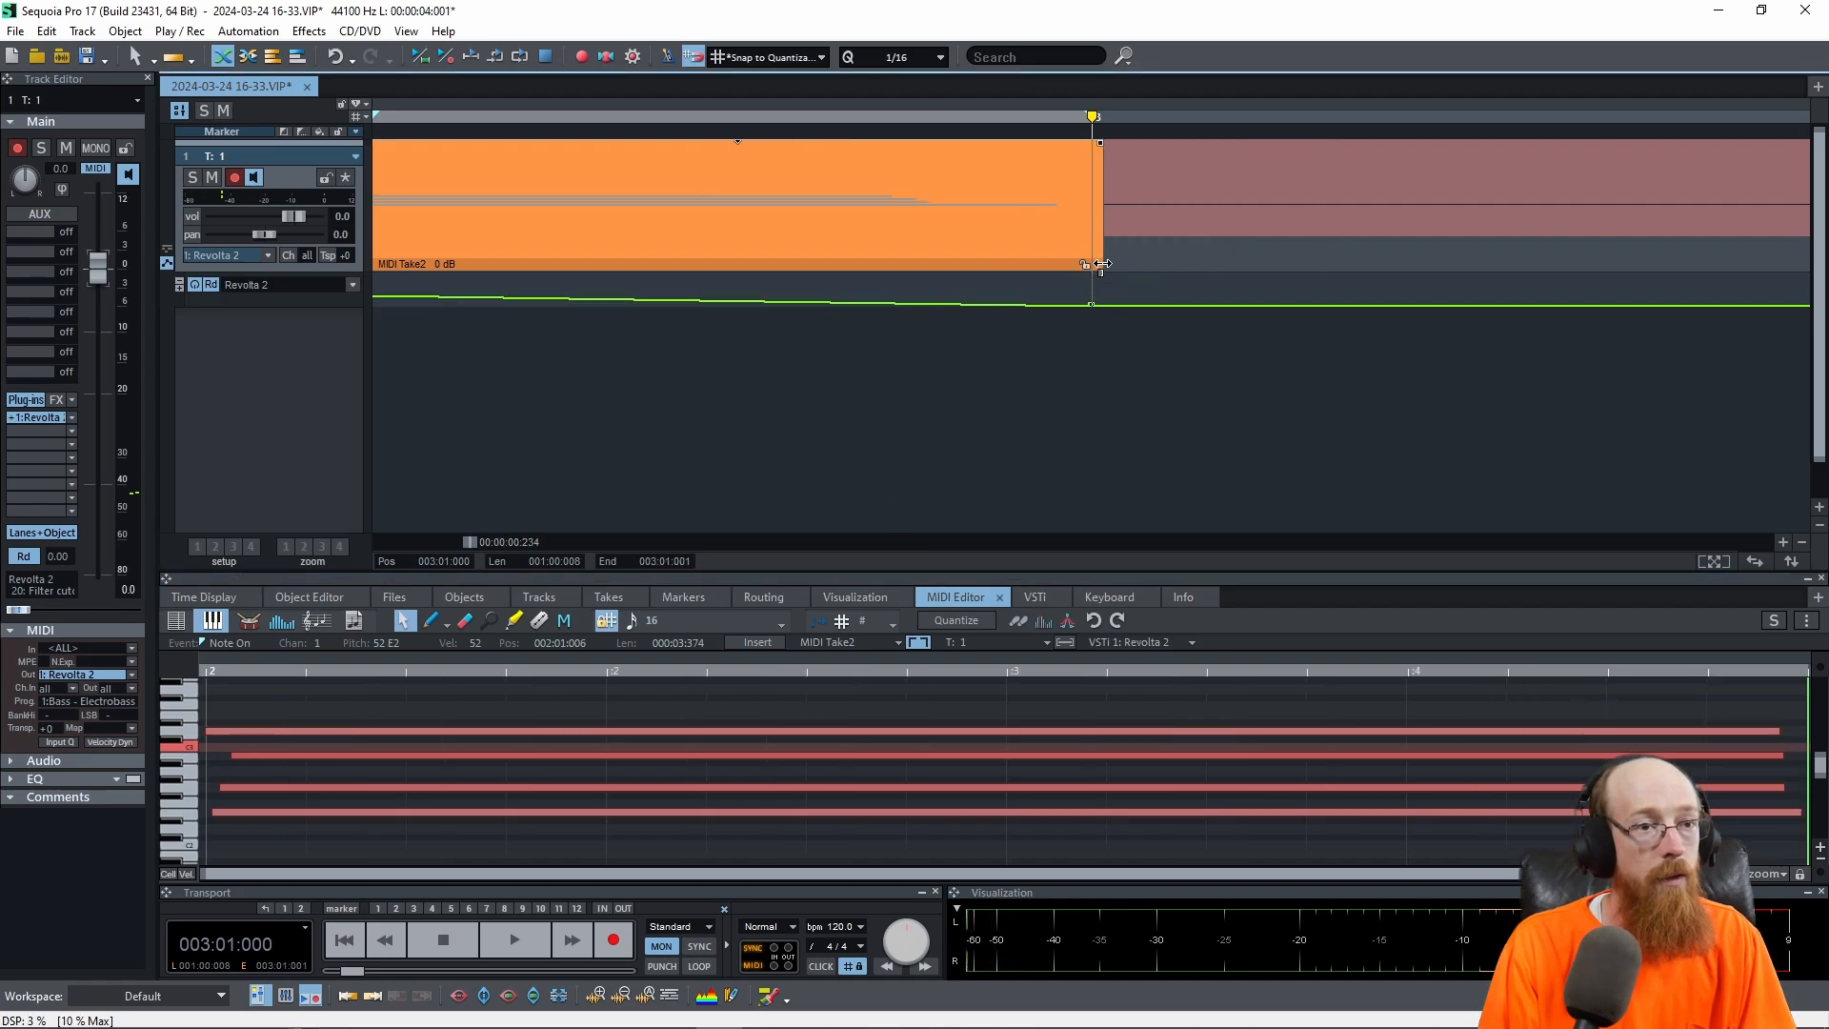
{"action": "left_click_drag", "start_coordinate": [1090, 263], "coordinate": [1090, 268]}
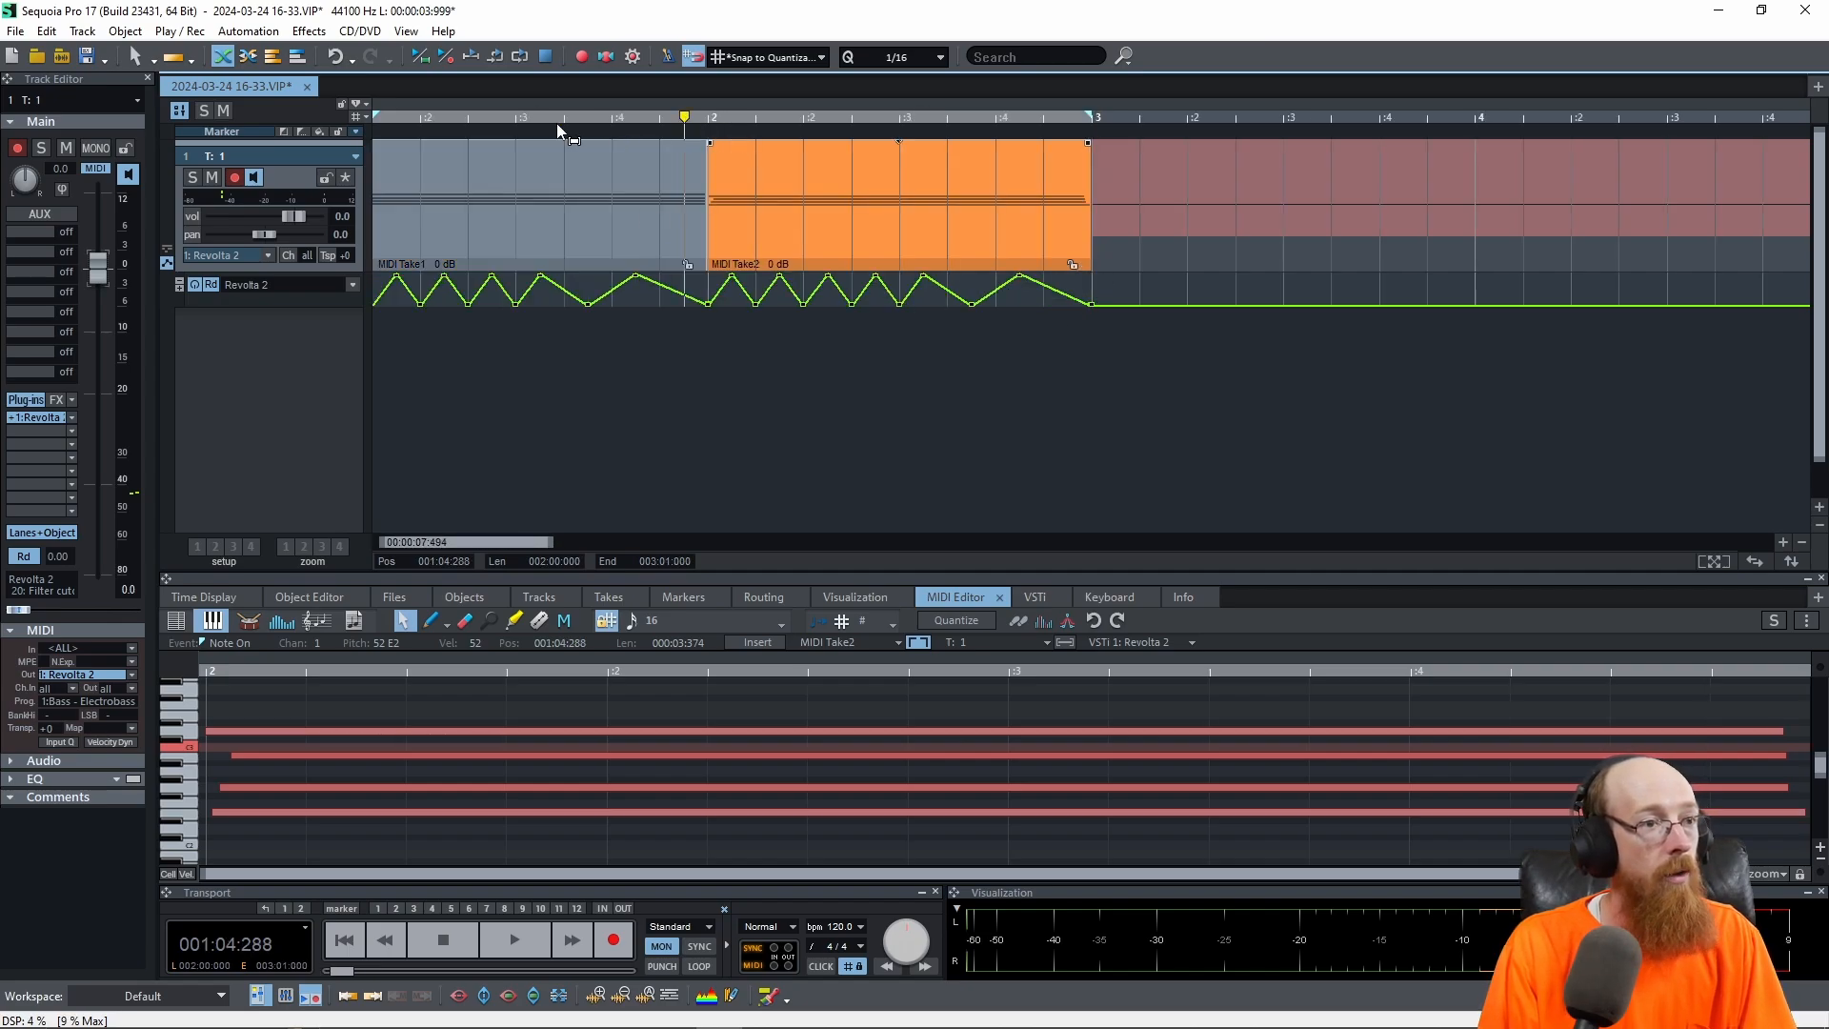
{"action": "left_click", "coordinate": [514, 939]}
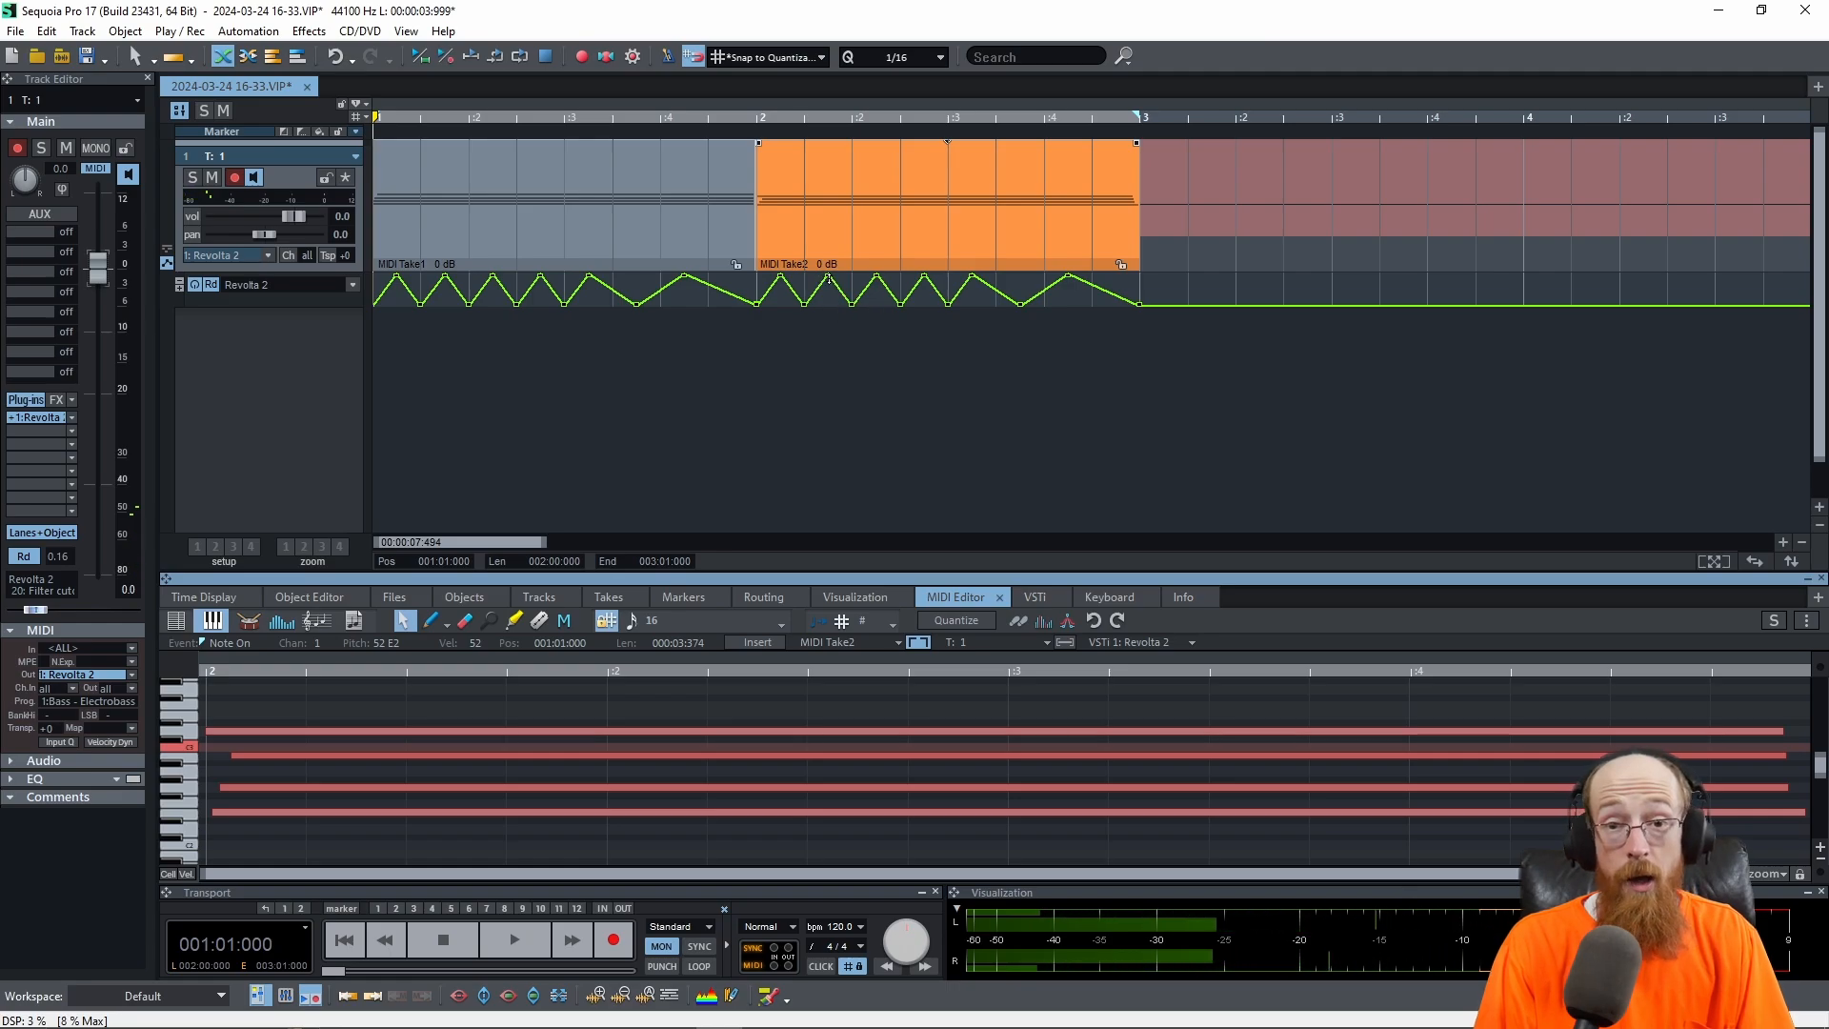
{"action": "mouse_move", "coordinate": [892, 330]}
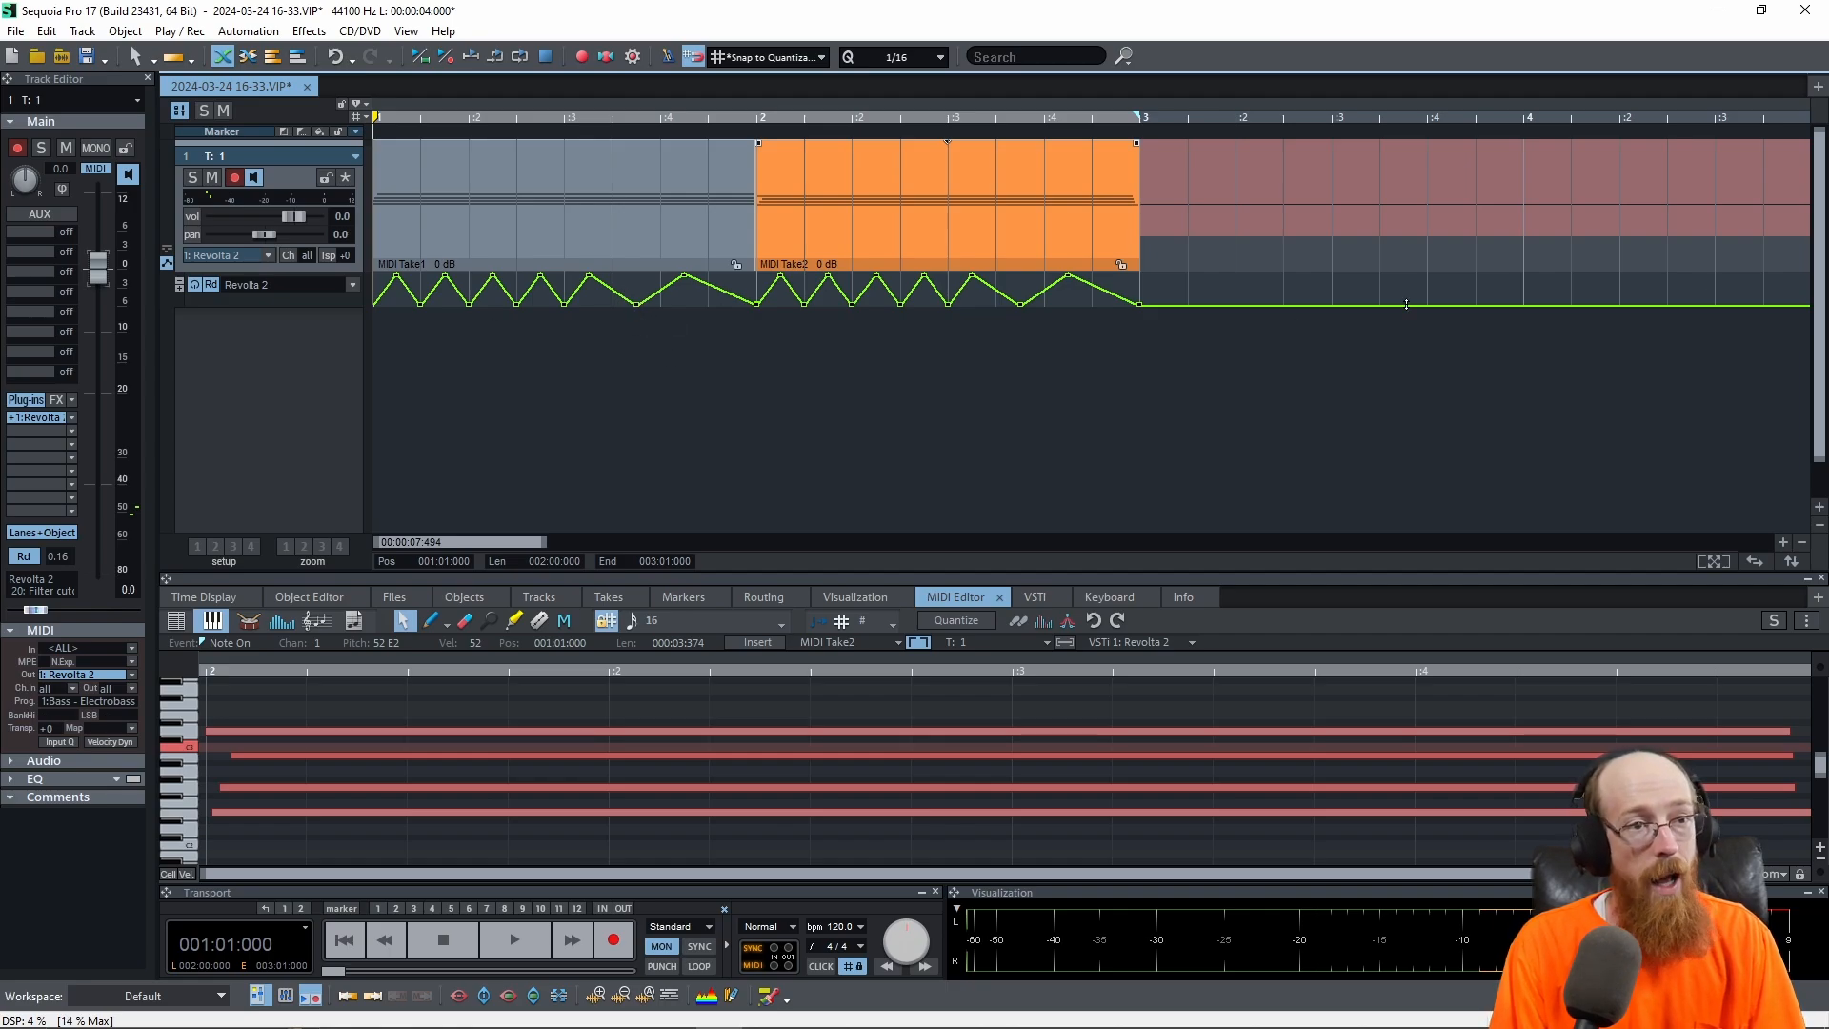
{"action": "mouse_move", "coordinate": [578, 315]}
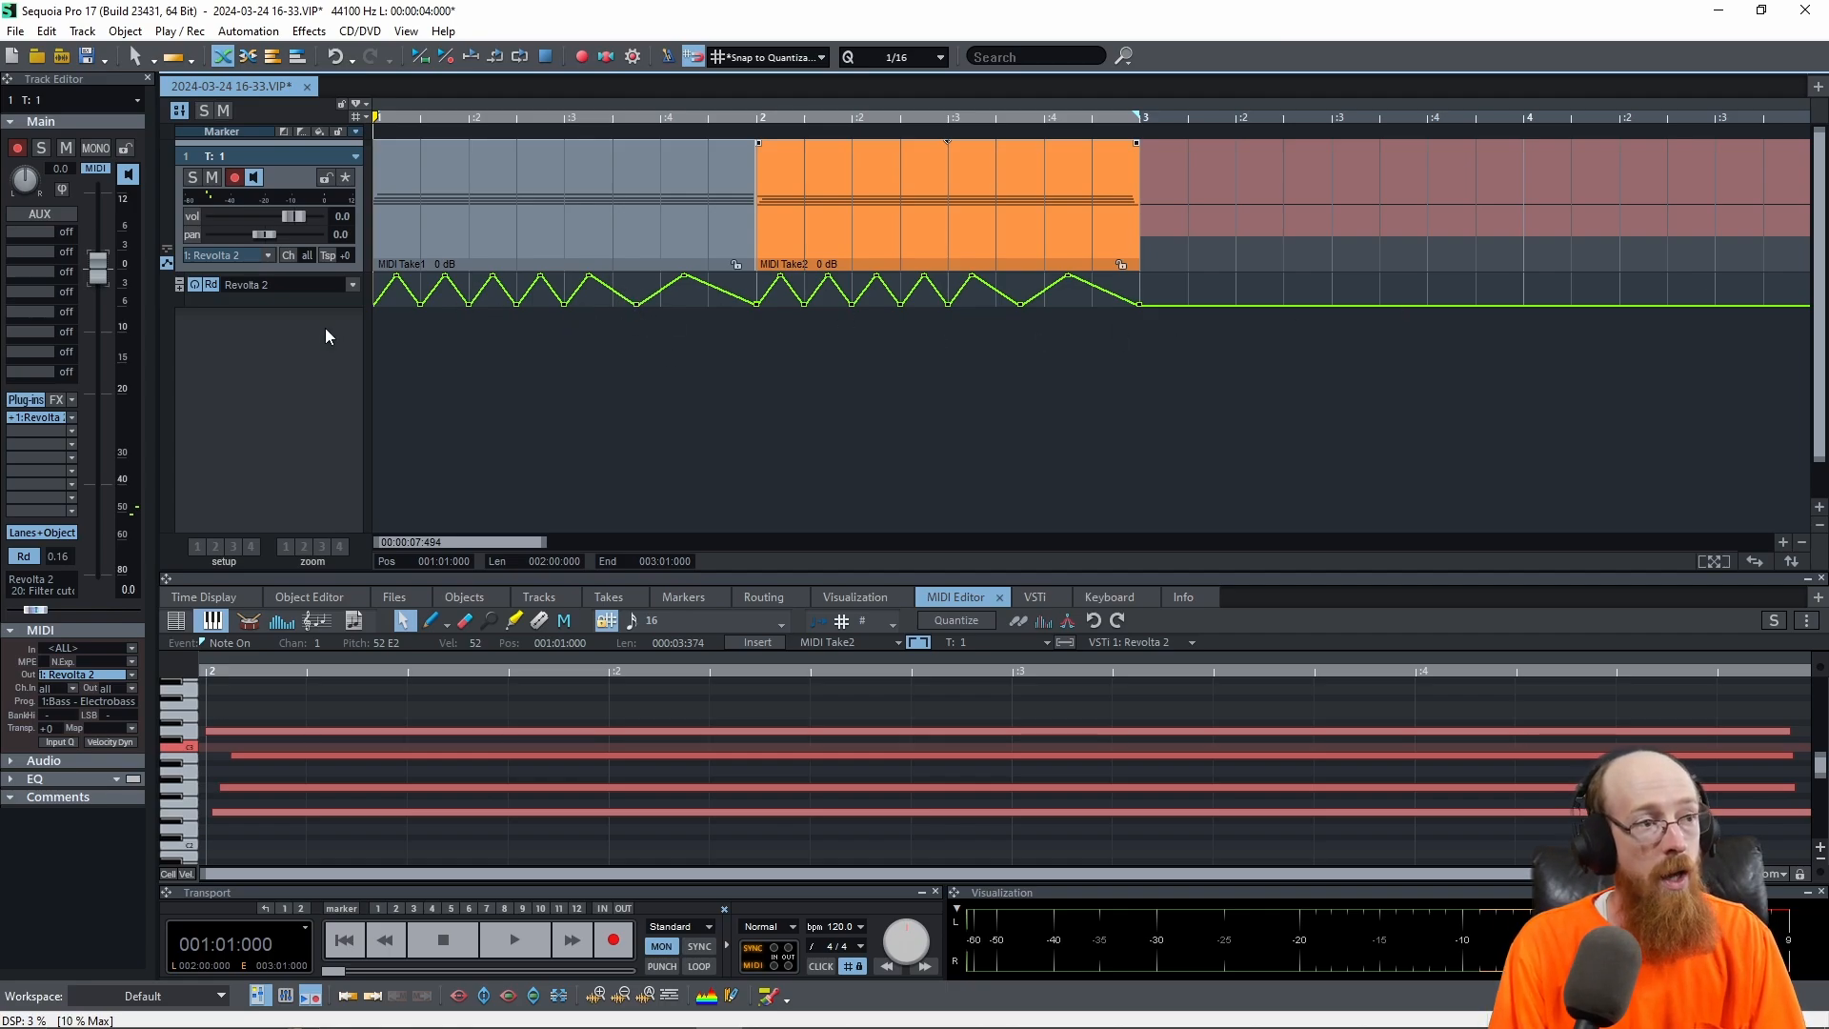
{"action": "mouse_move", "coordinate": [354, 289]}
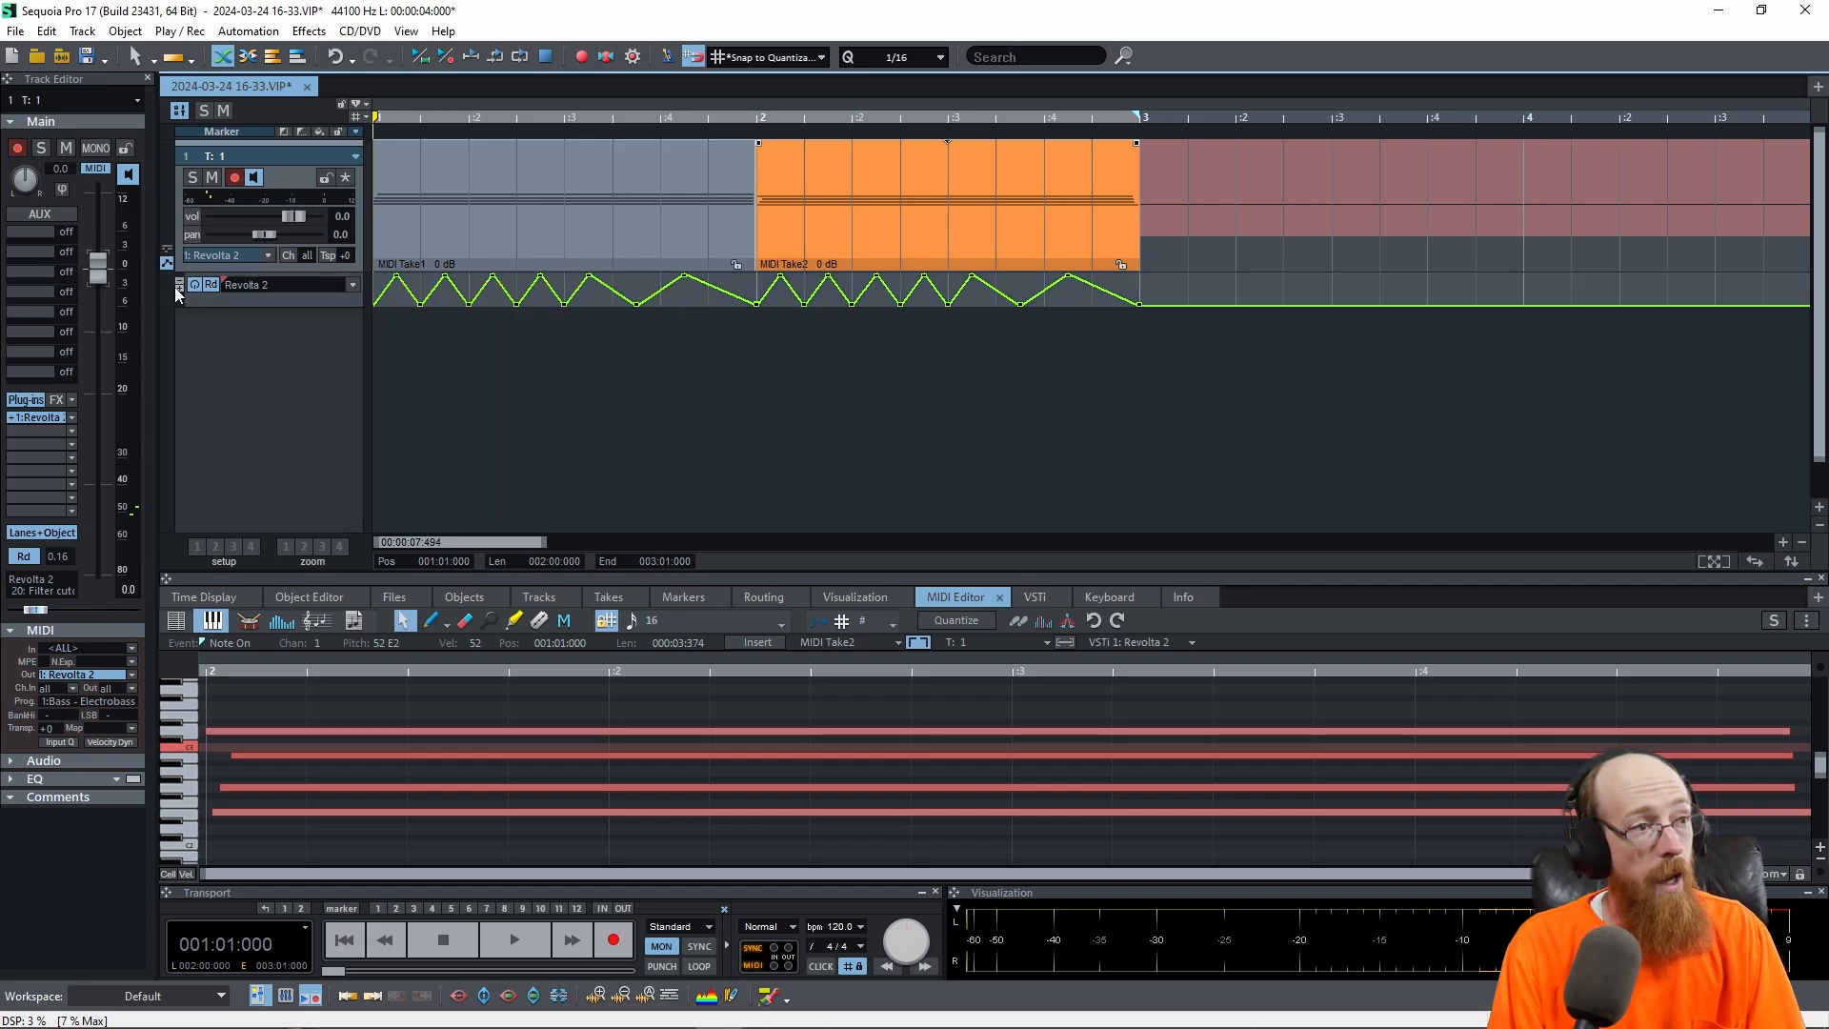
Step: Add a Revolta 2 22: Filter drive lane and draw rising ramps over bars 1 and 2
{"action": "left_click", "coordinate": [246, 284]}
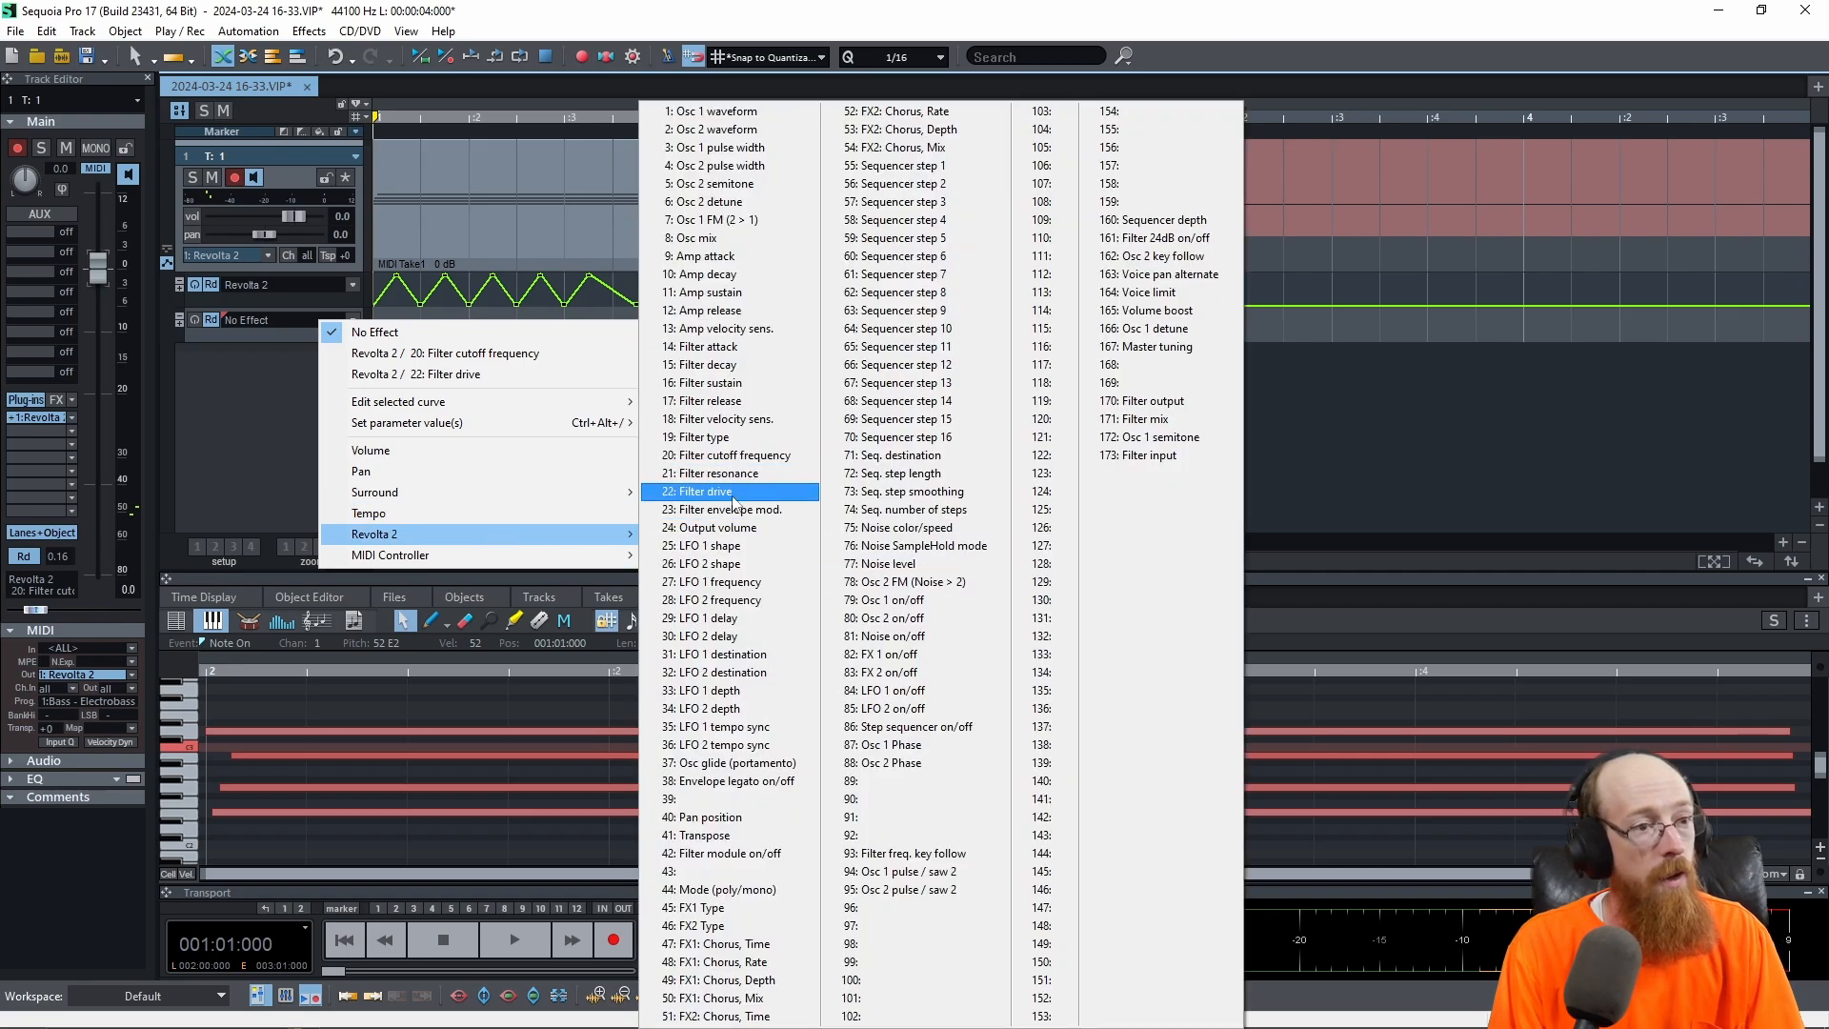
{"action": "left_click", "coordinate": [699, 492]}
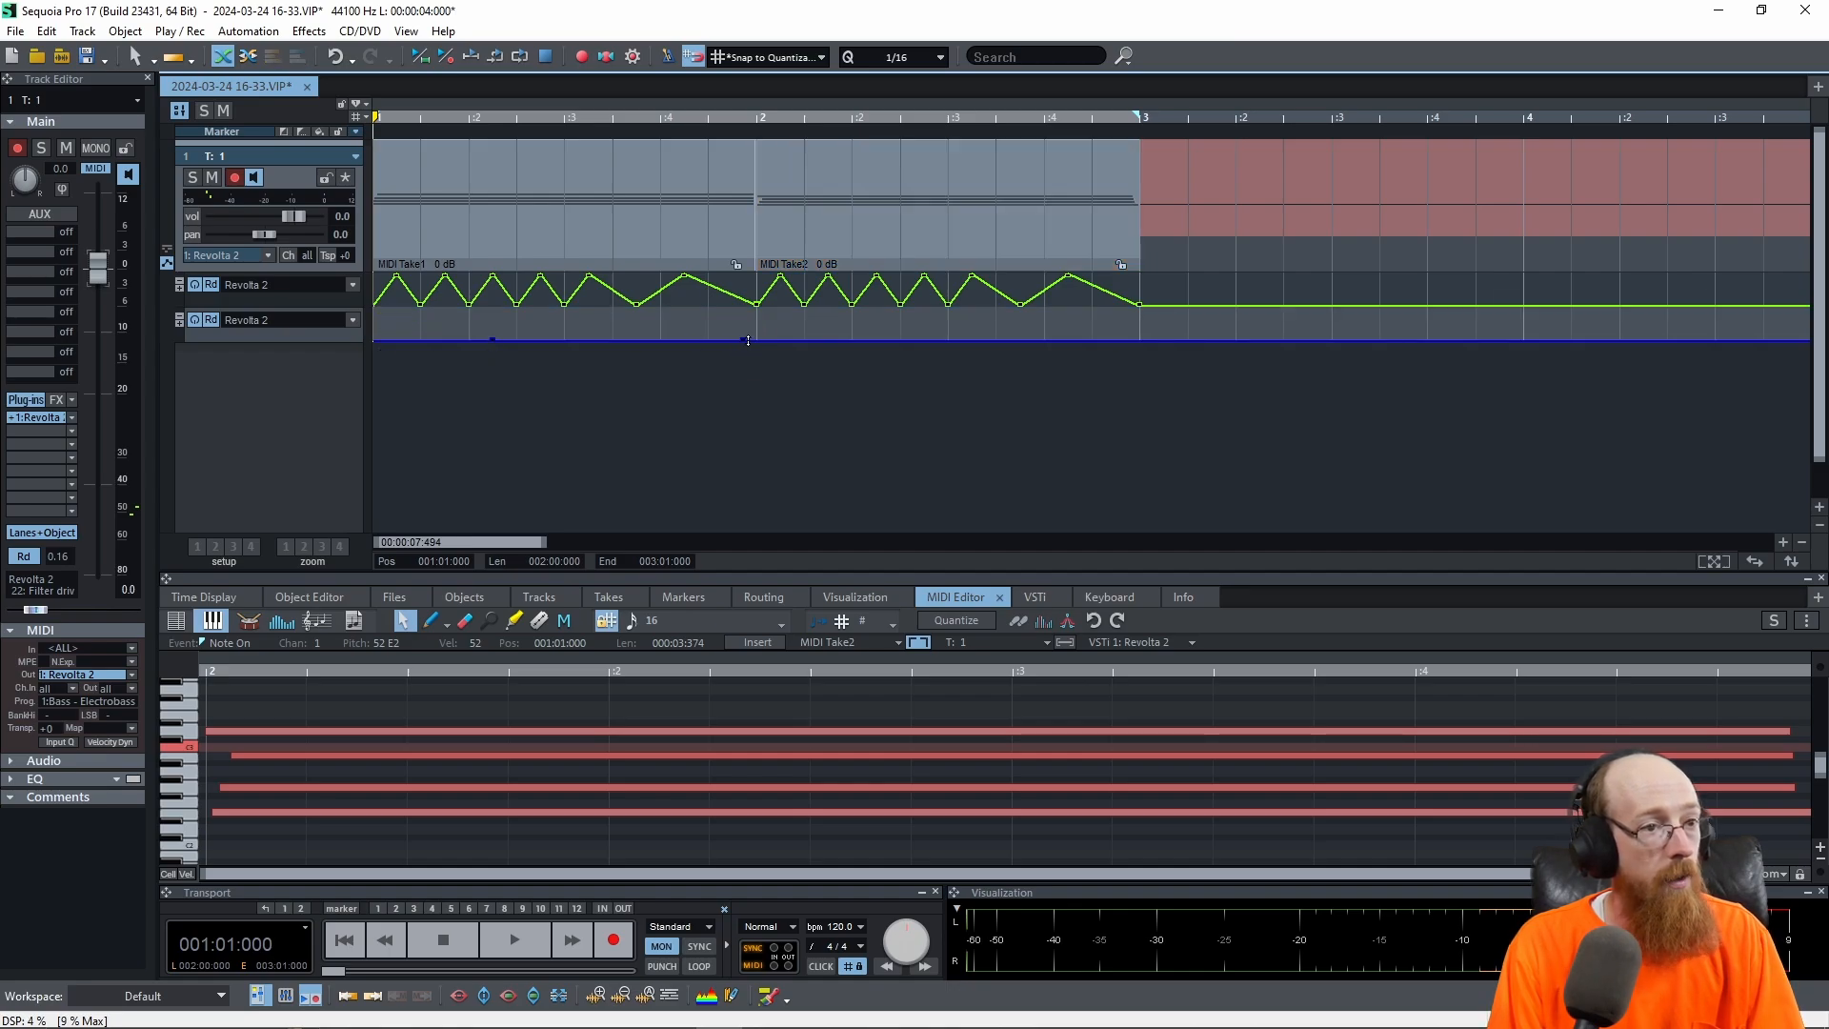
{"action": "left_click_drag", "start_coordinate": [490, 340], "coordinate": [758, 303]}
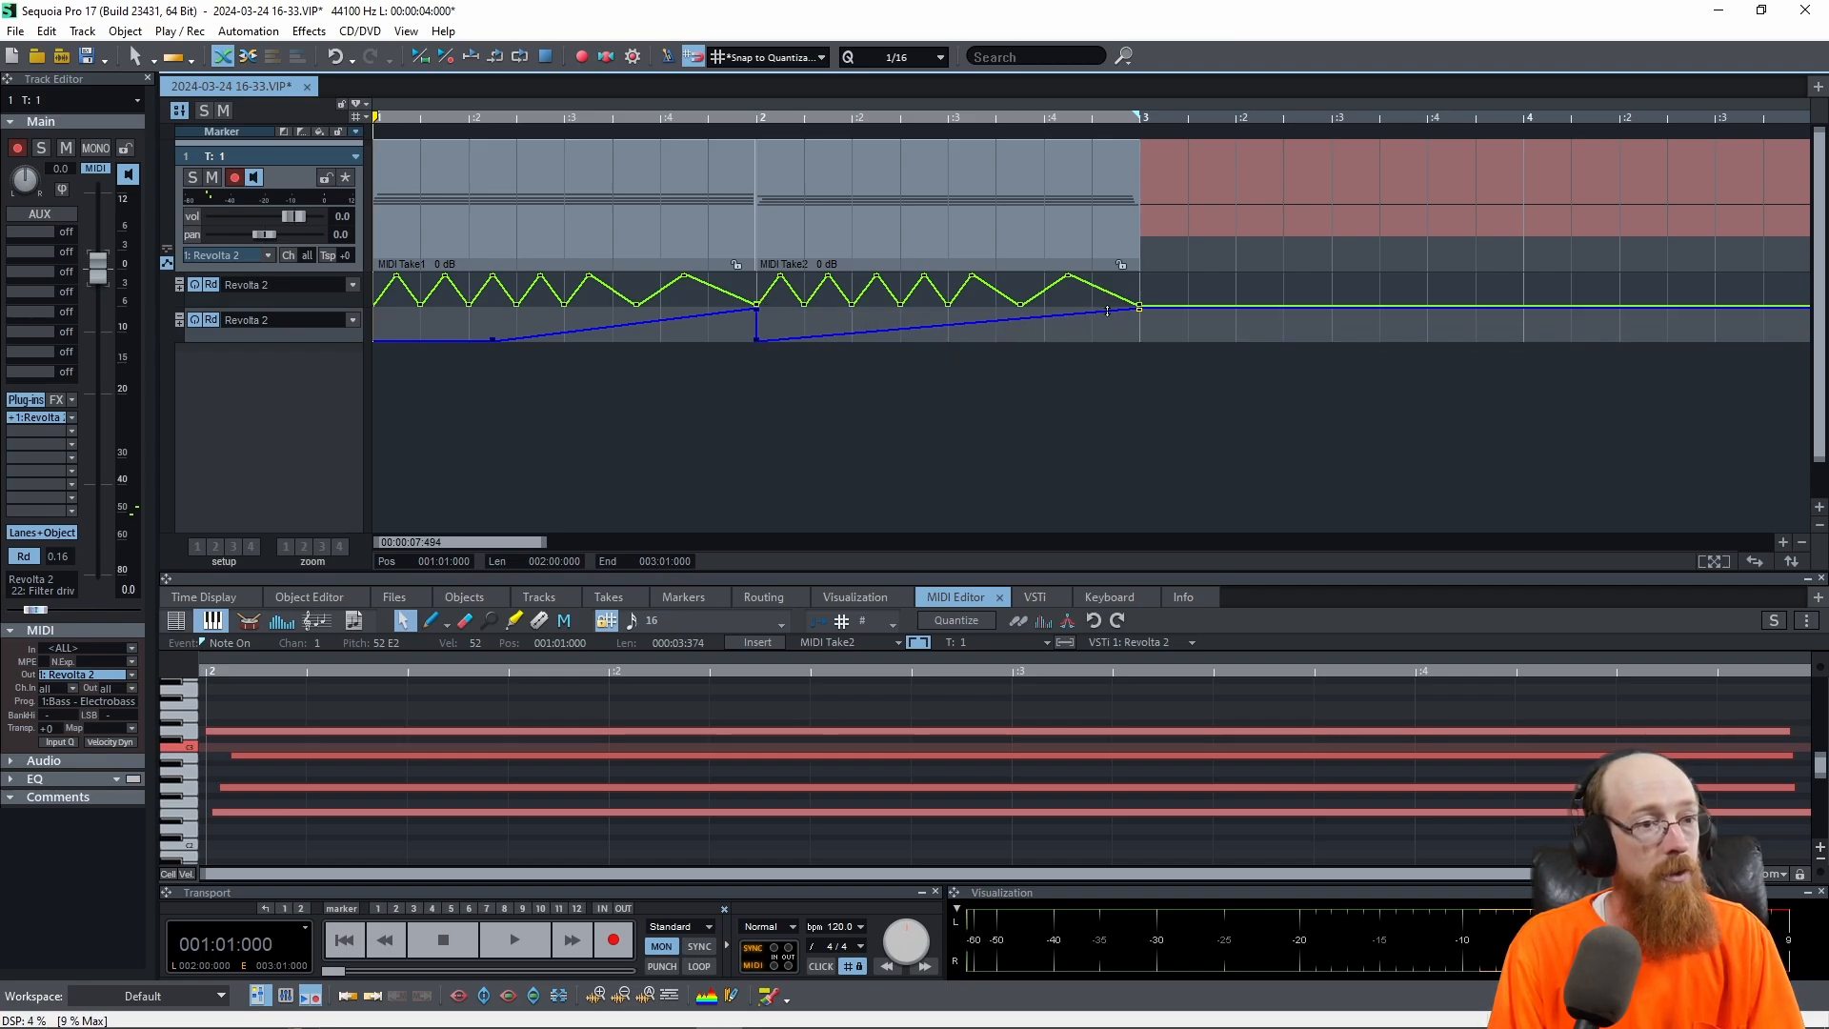
{"action": "left_click", "coordinate": [515, 939]}
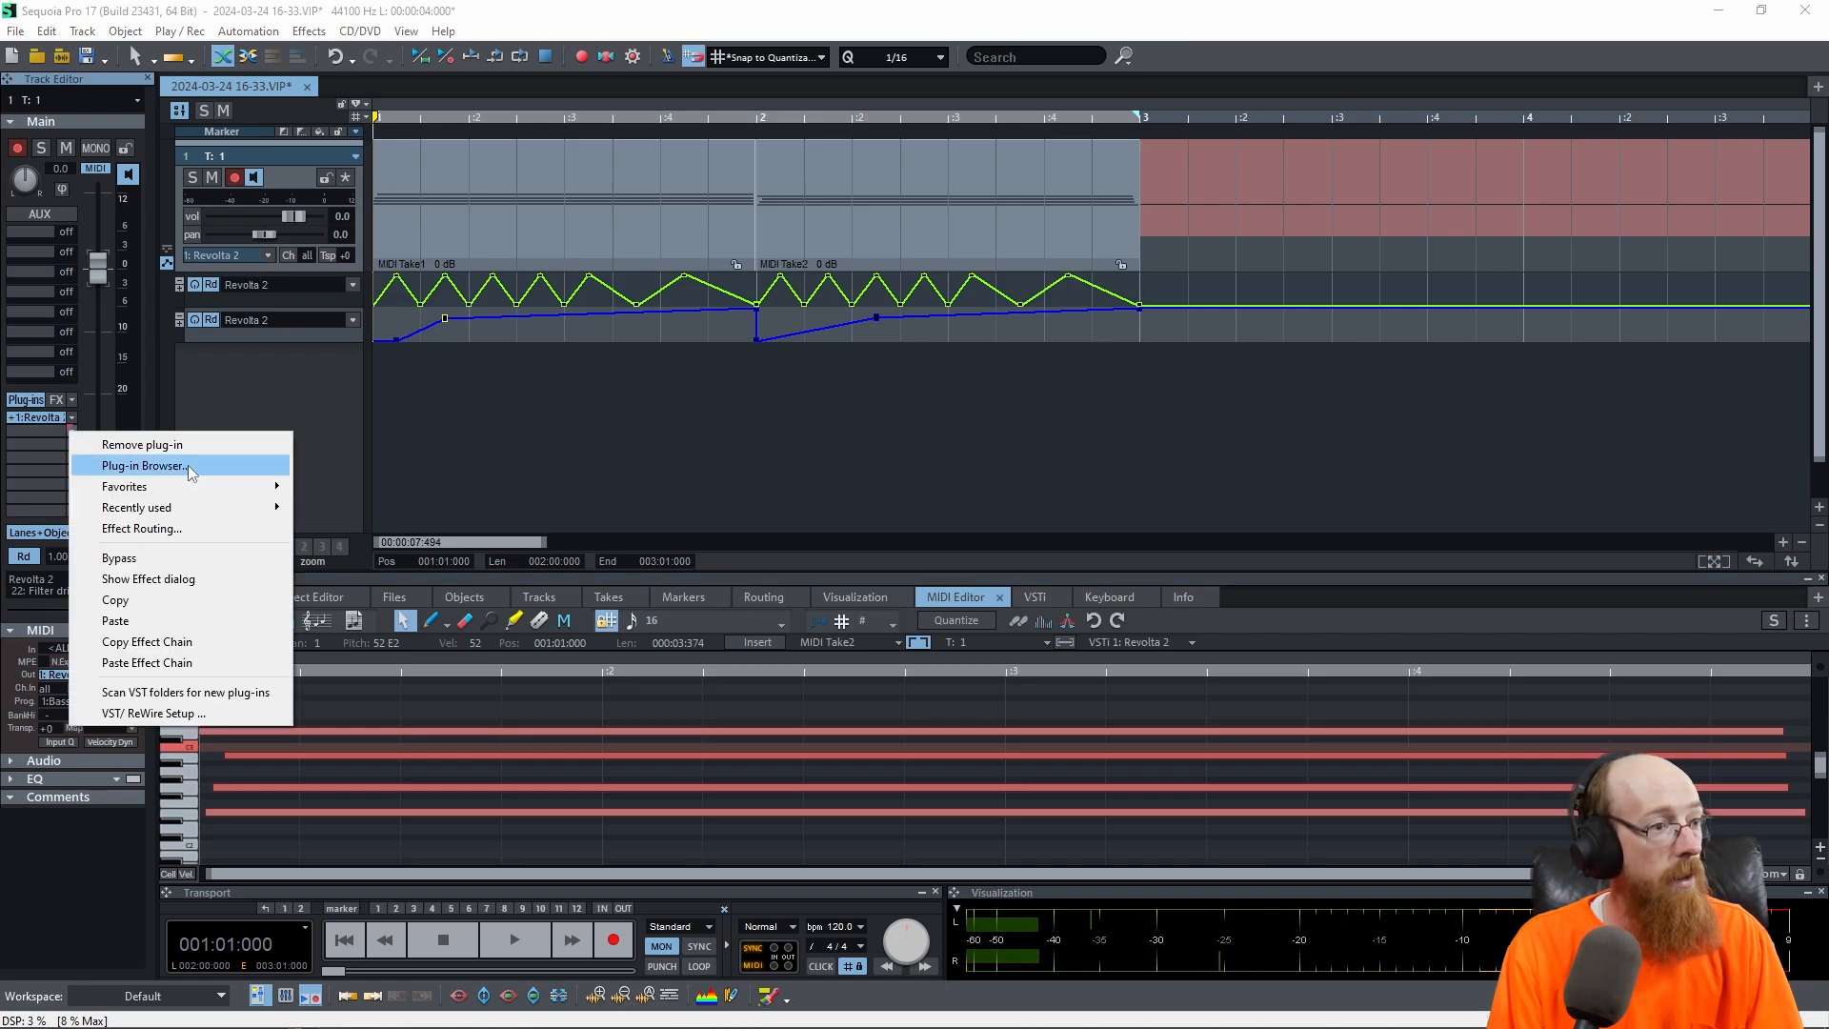
Step: Add an OTT plugin and the eFX_Reverb via the plug-in browser searches 'ott' and 'verb'
{"action": "left_click", "coordinate": [143, 465]}
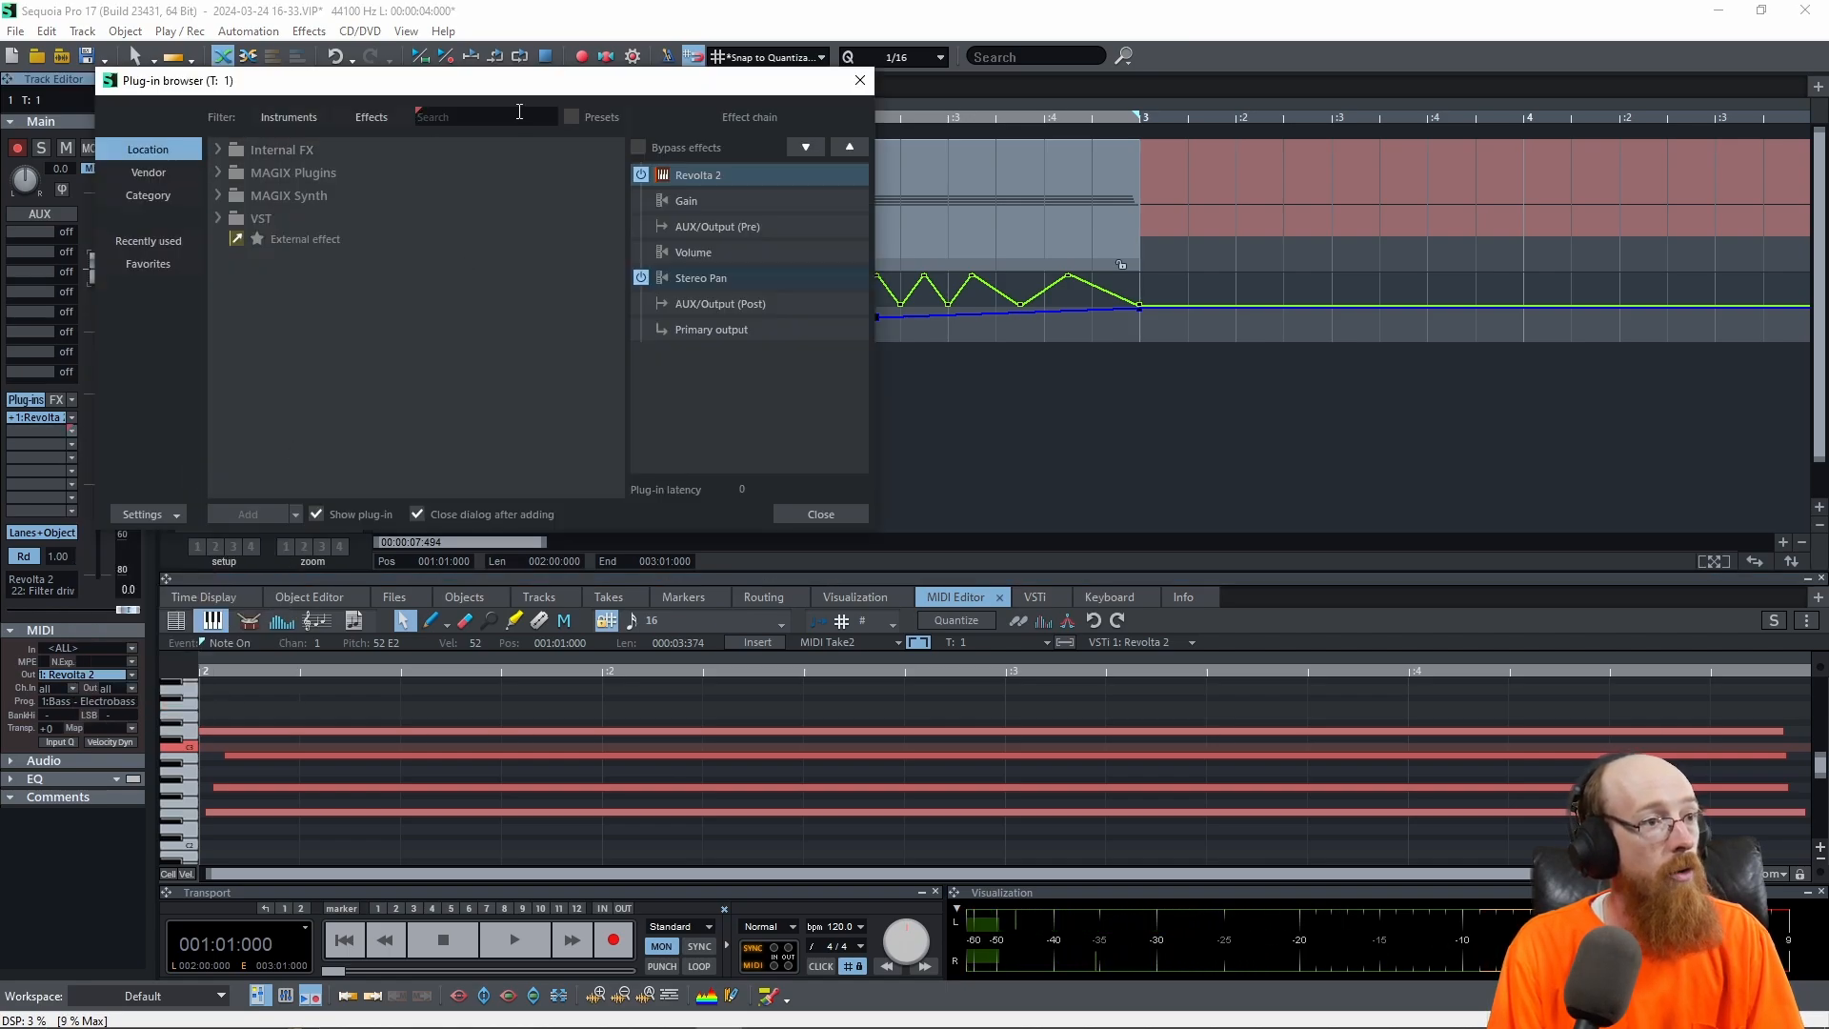
{"action": "type", "text": "ott"}
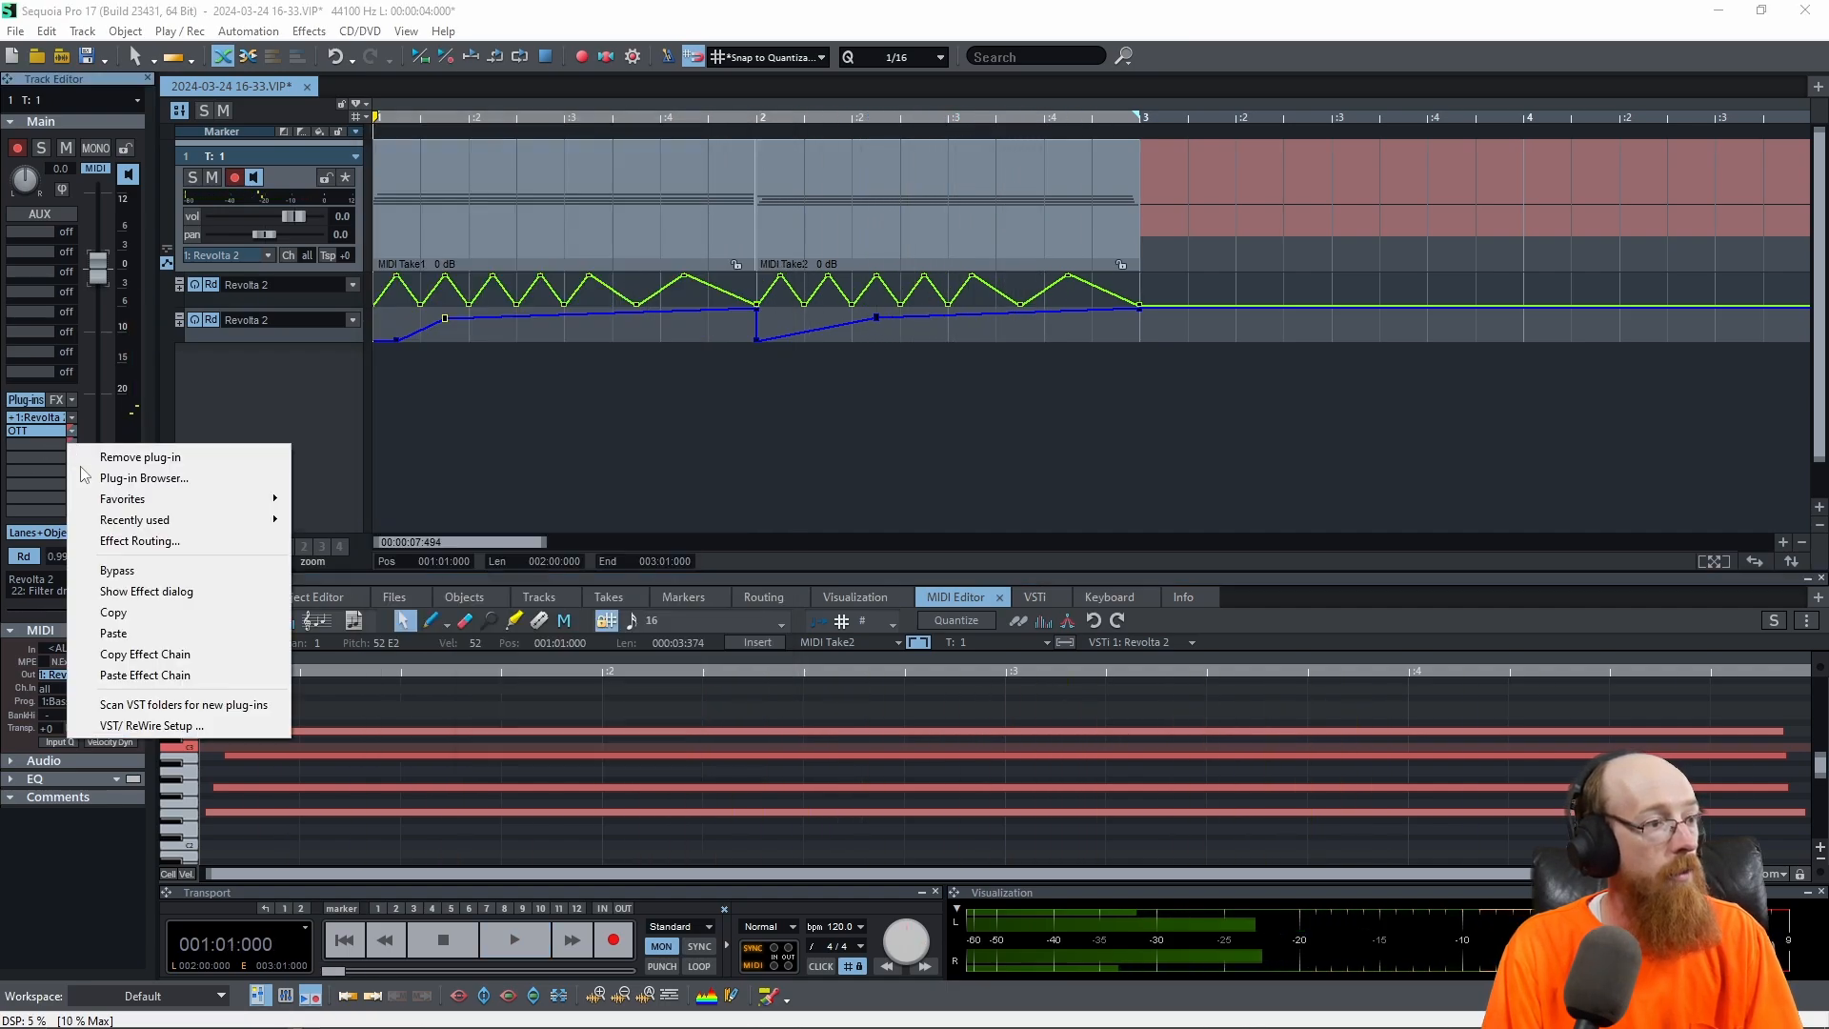
{"action": "left_click", "coordinate": [143, 476]}
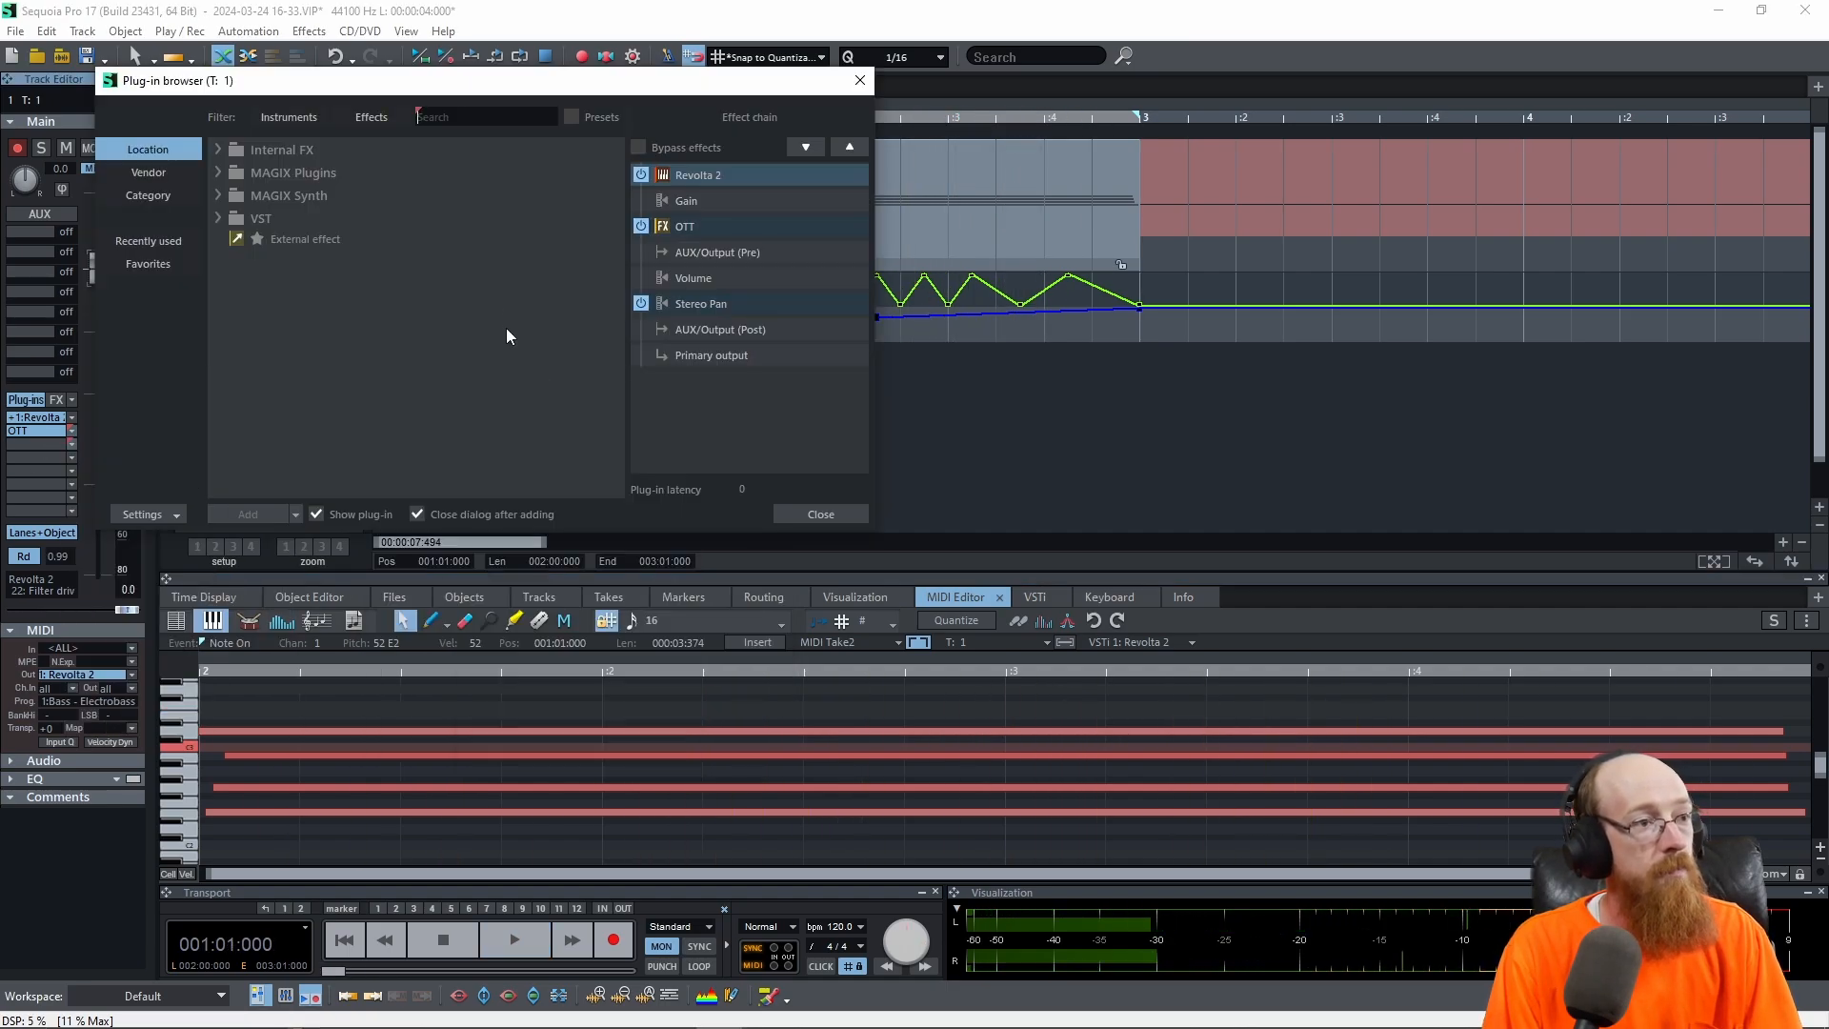
{"action": "type", "text": "verb"}
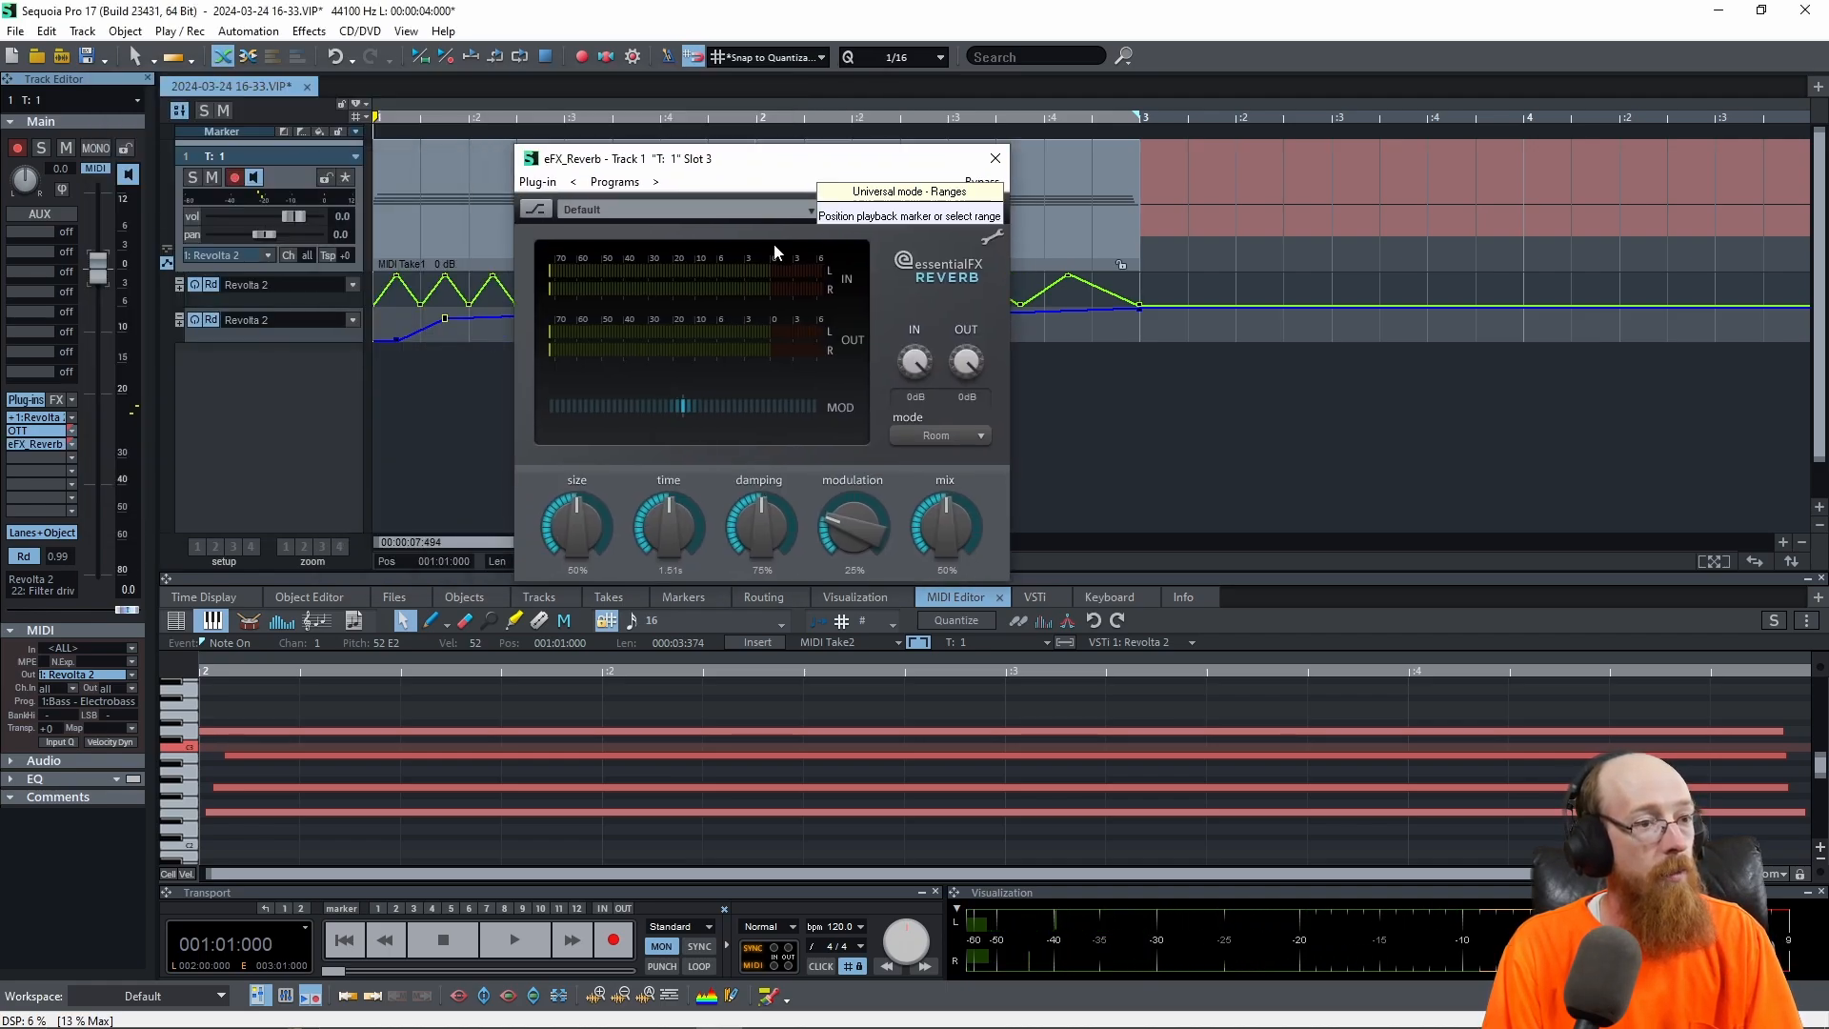
Step: Shrink the reverb size, shorten time to 0.38 s and lower mix to 6%
{"action": "left_click_drag", "start_coordinate": [575, 525], "coordinate": [560, 555]}
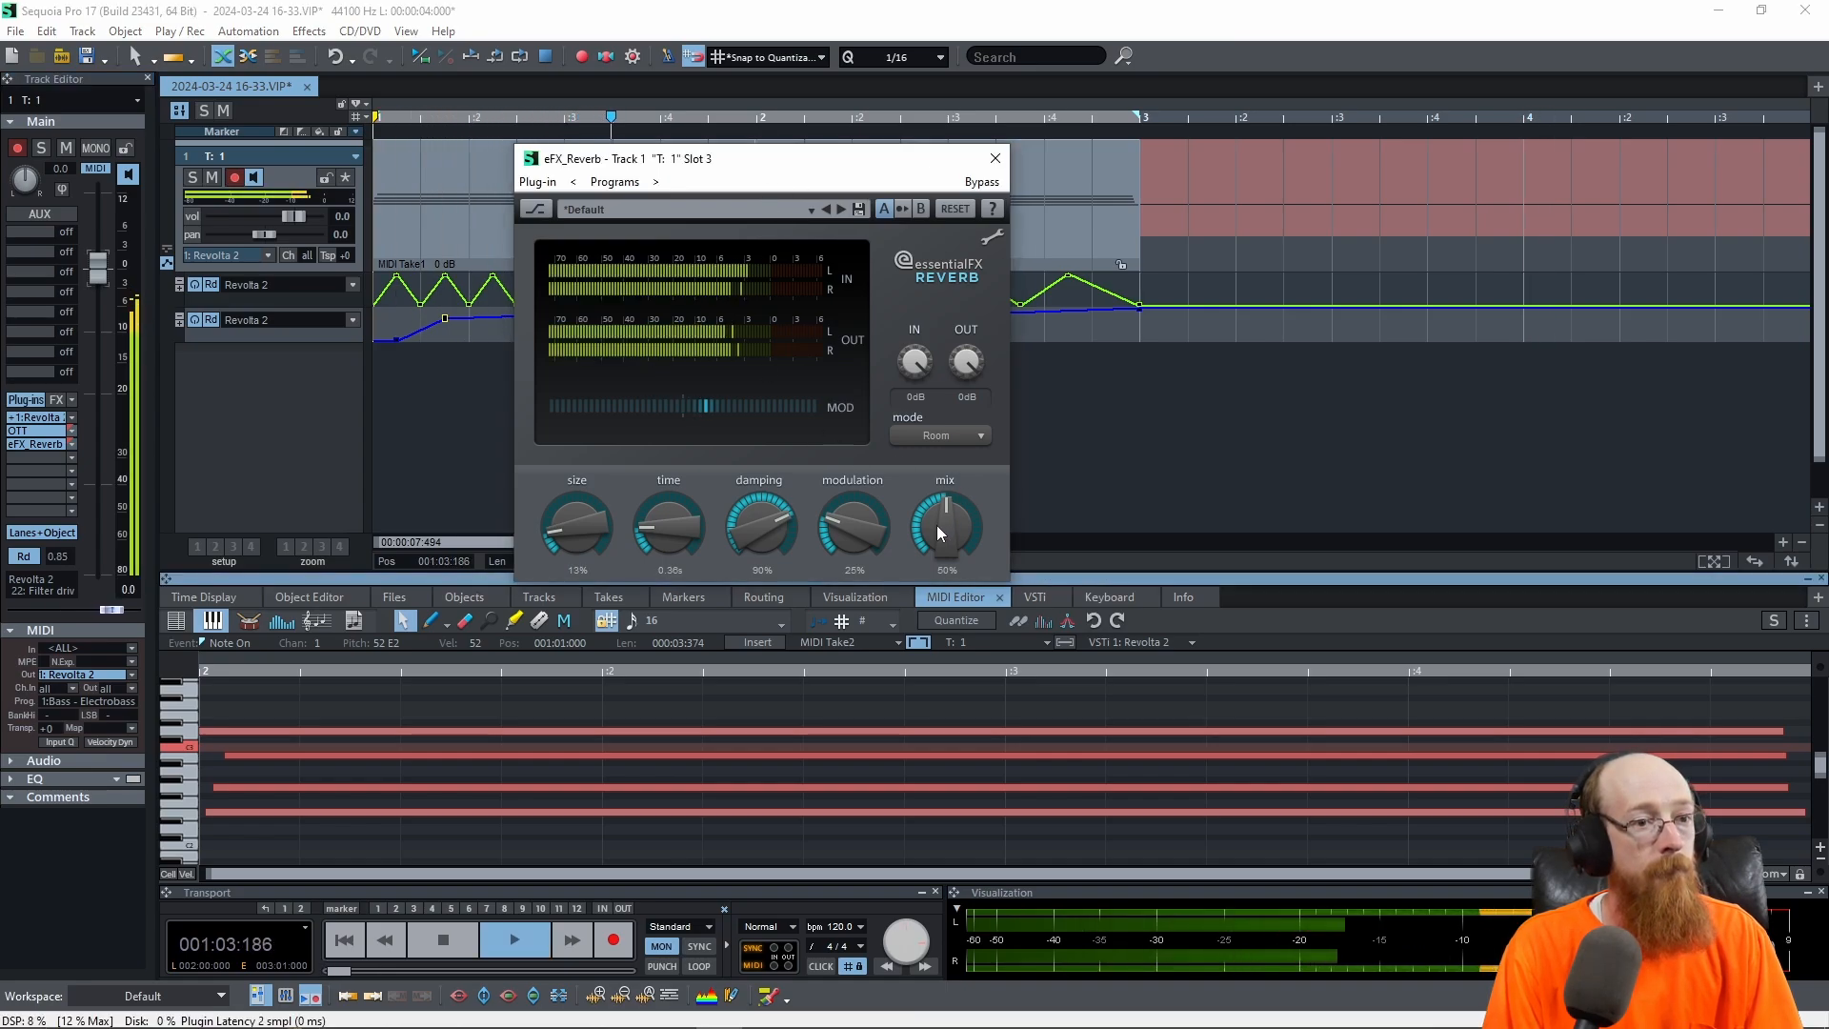
{"action": "left_click_drag", "start_coordinate": [945, 526], "coordinate": [950, 554]}
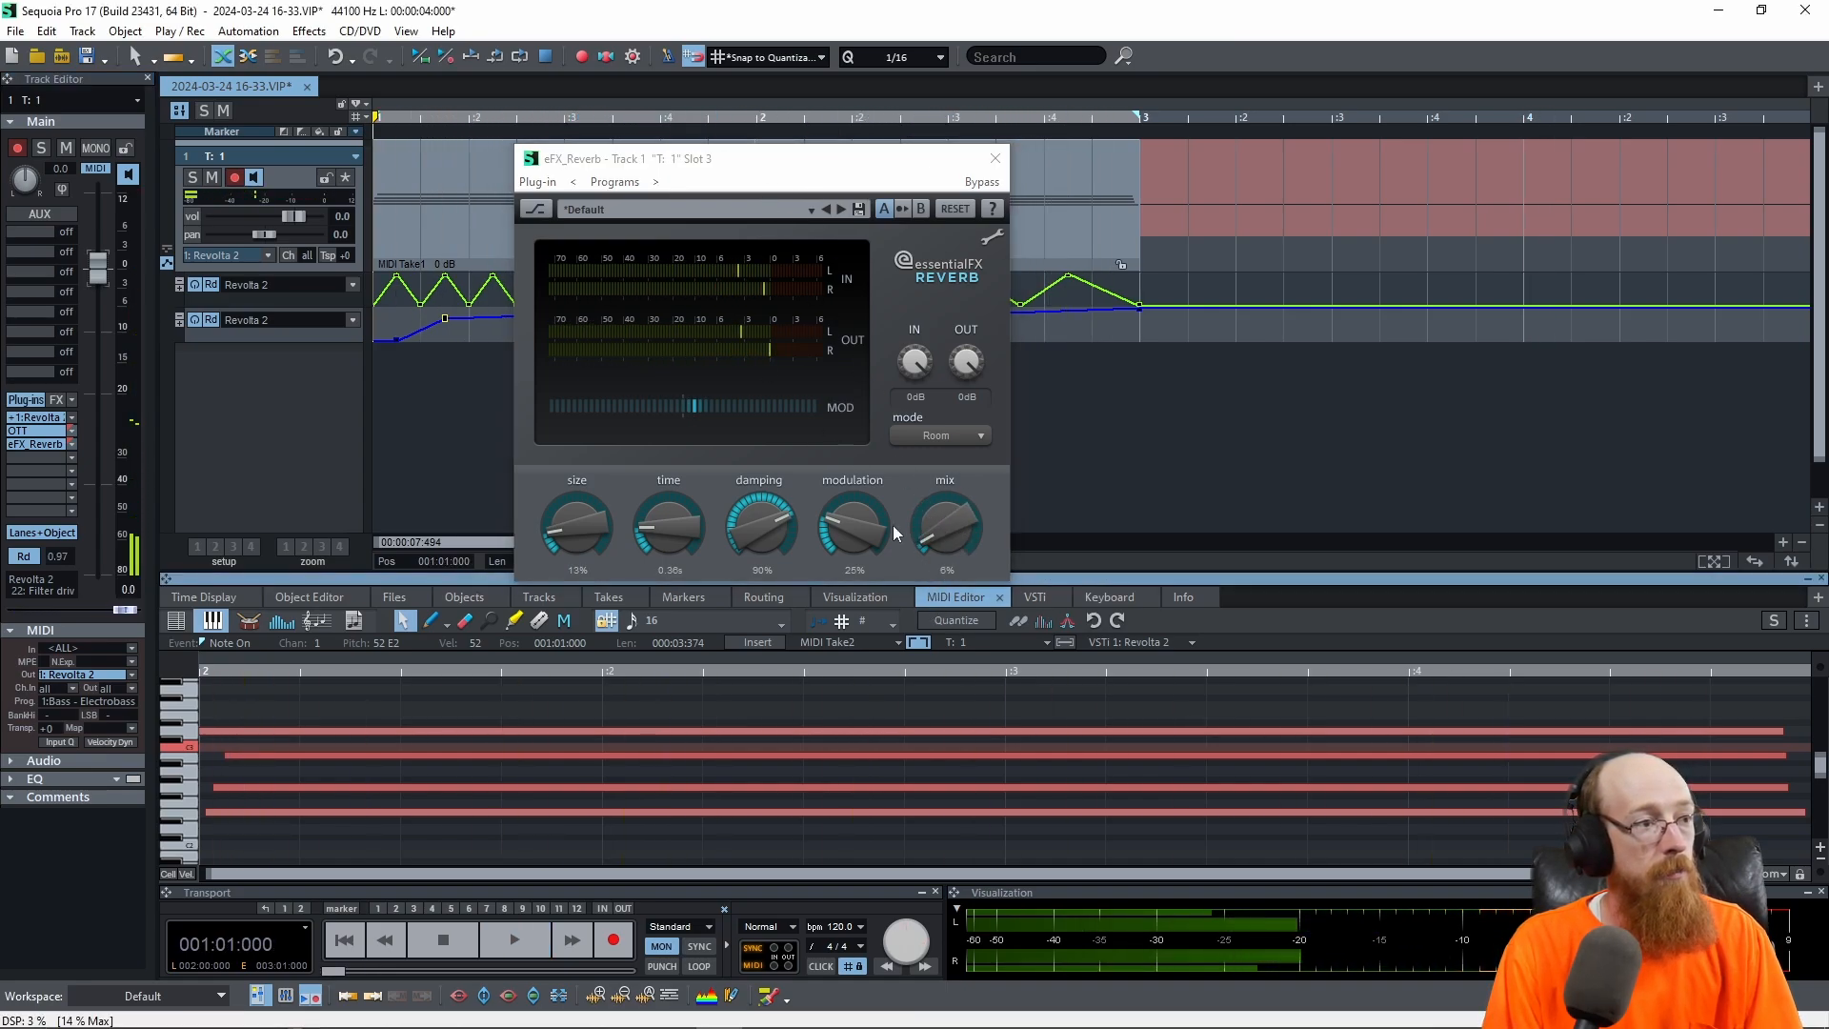
Step: Assign lane 3 to eFX_Reverb Mix and ramp it from 0% at bar 2 to 100% at bar 3
{"action": "left_click", "coordinate": [245, 355]}
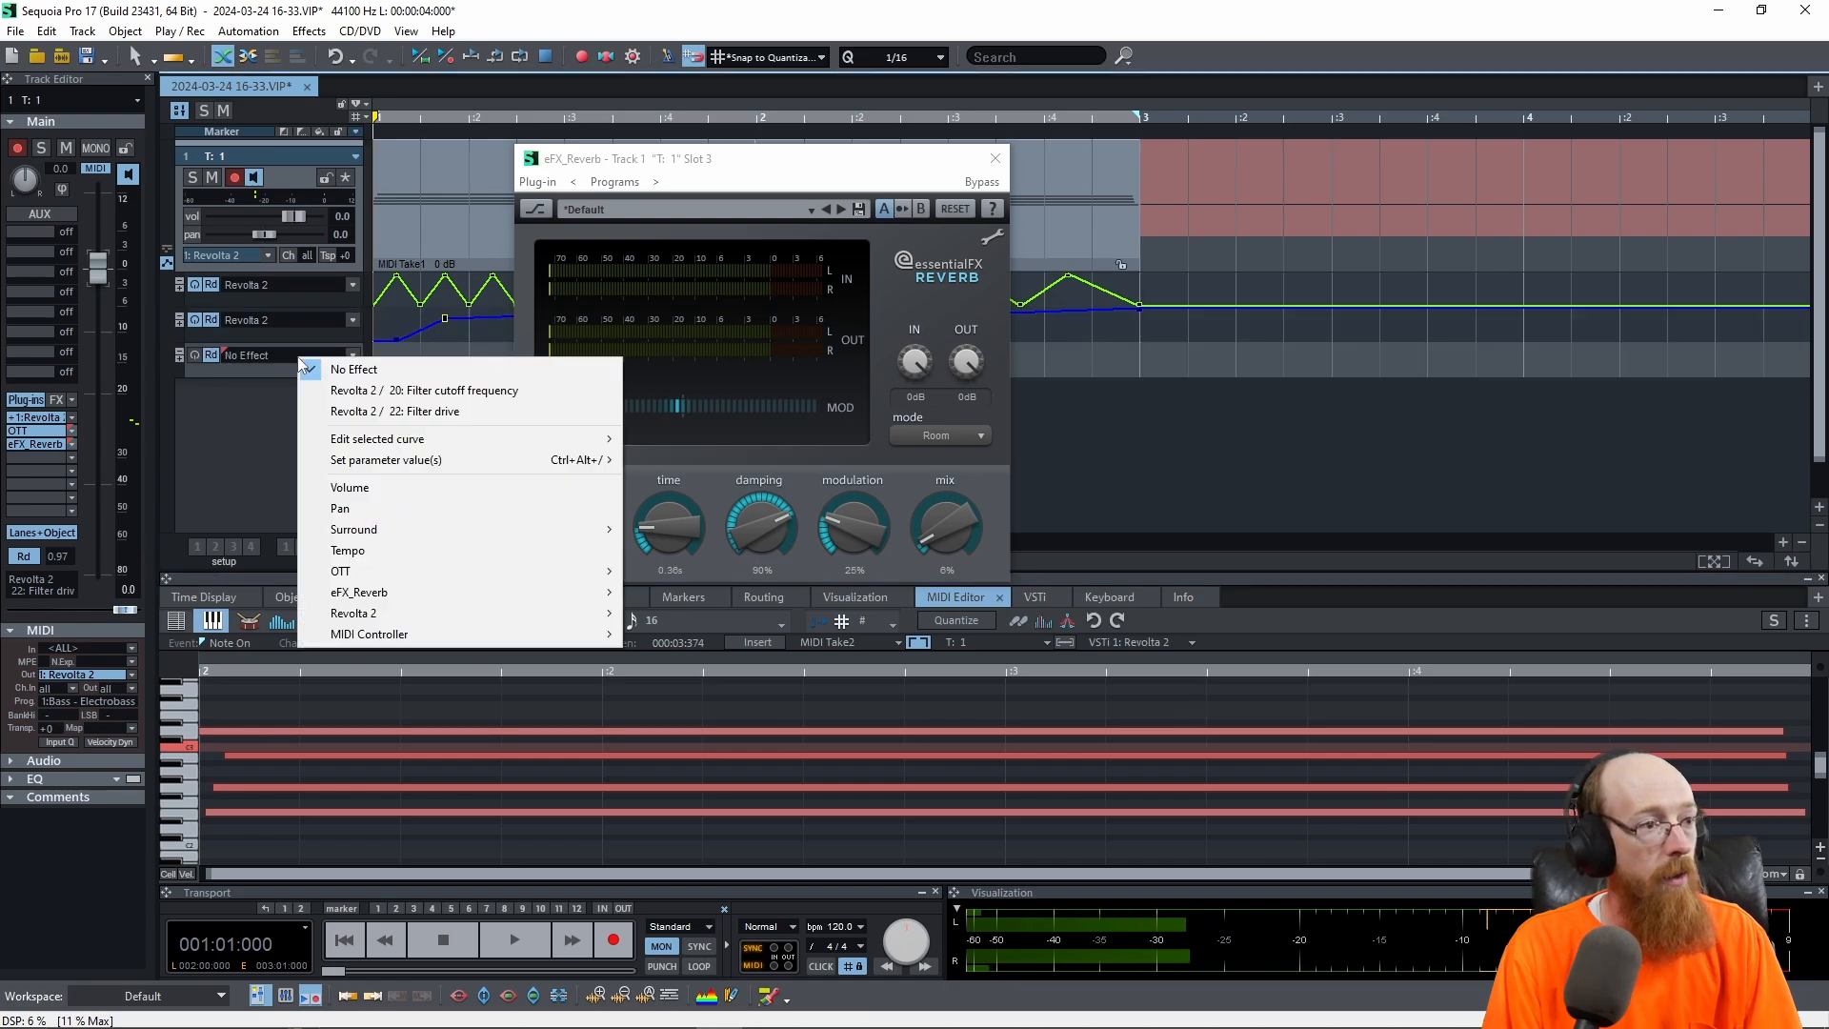
{"action": "mouse_move", "coordinate": [360, 590]}
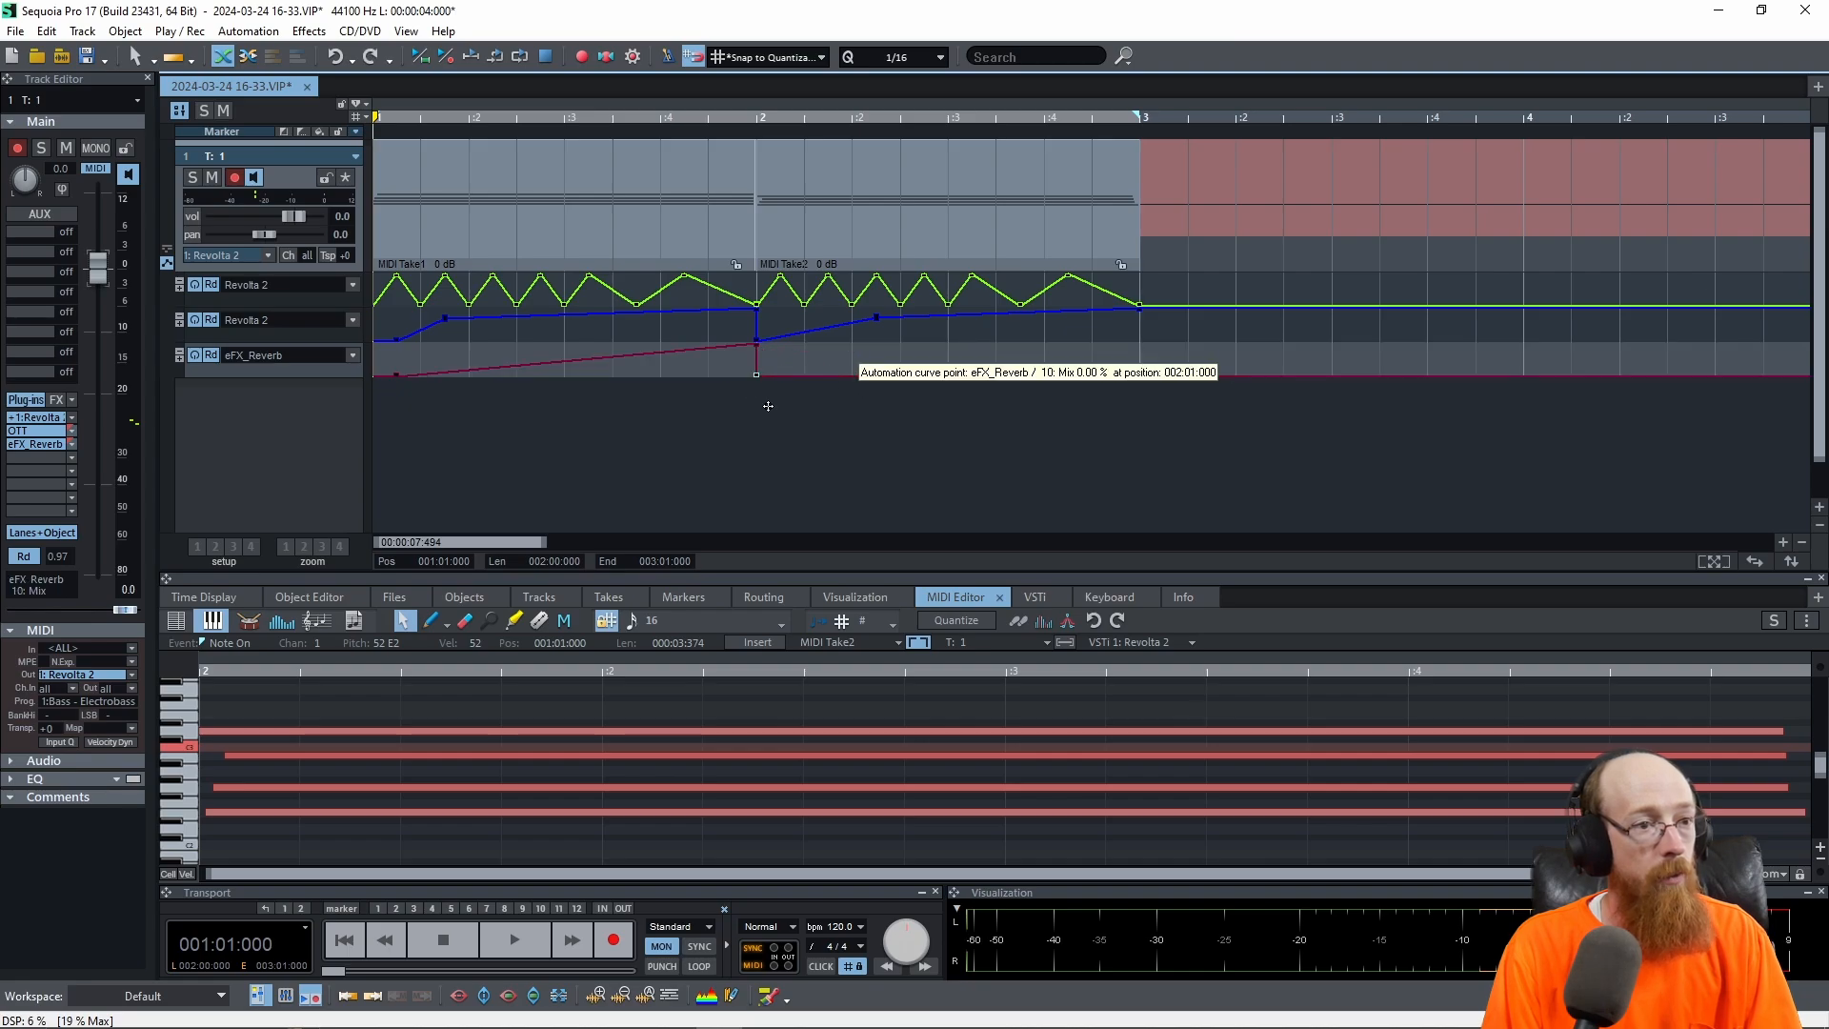
{"action": "left_click_drag", "start_coordinate": [756, 371], "coordinate": [1132, 339]}
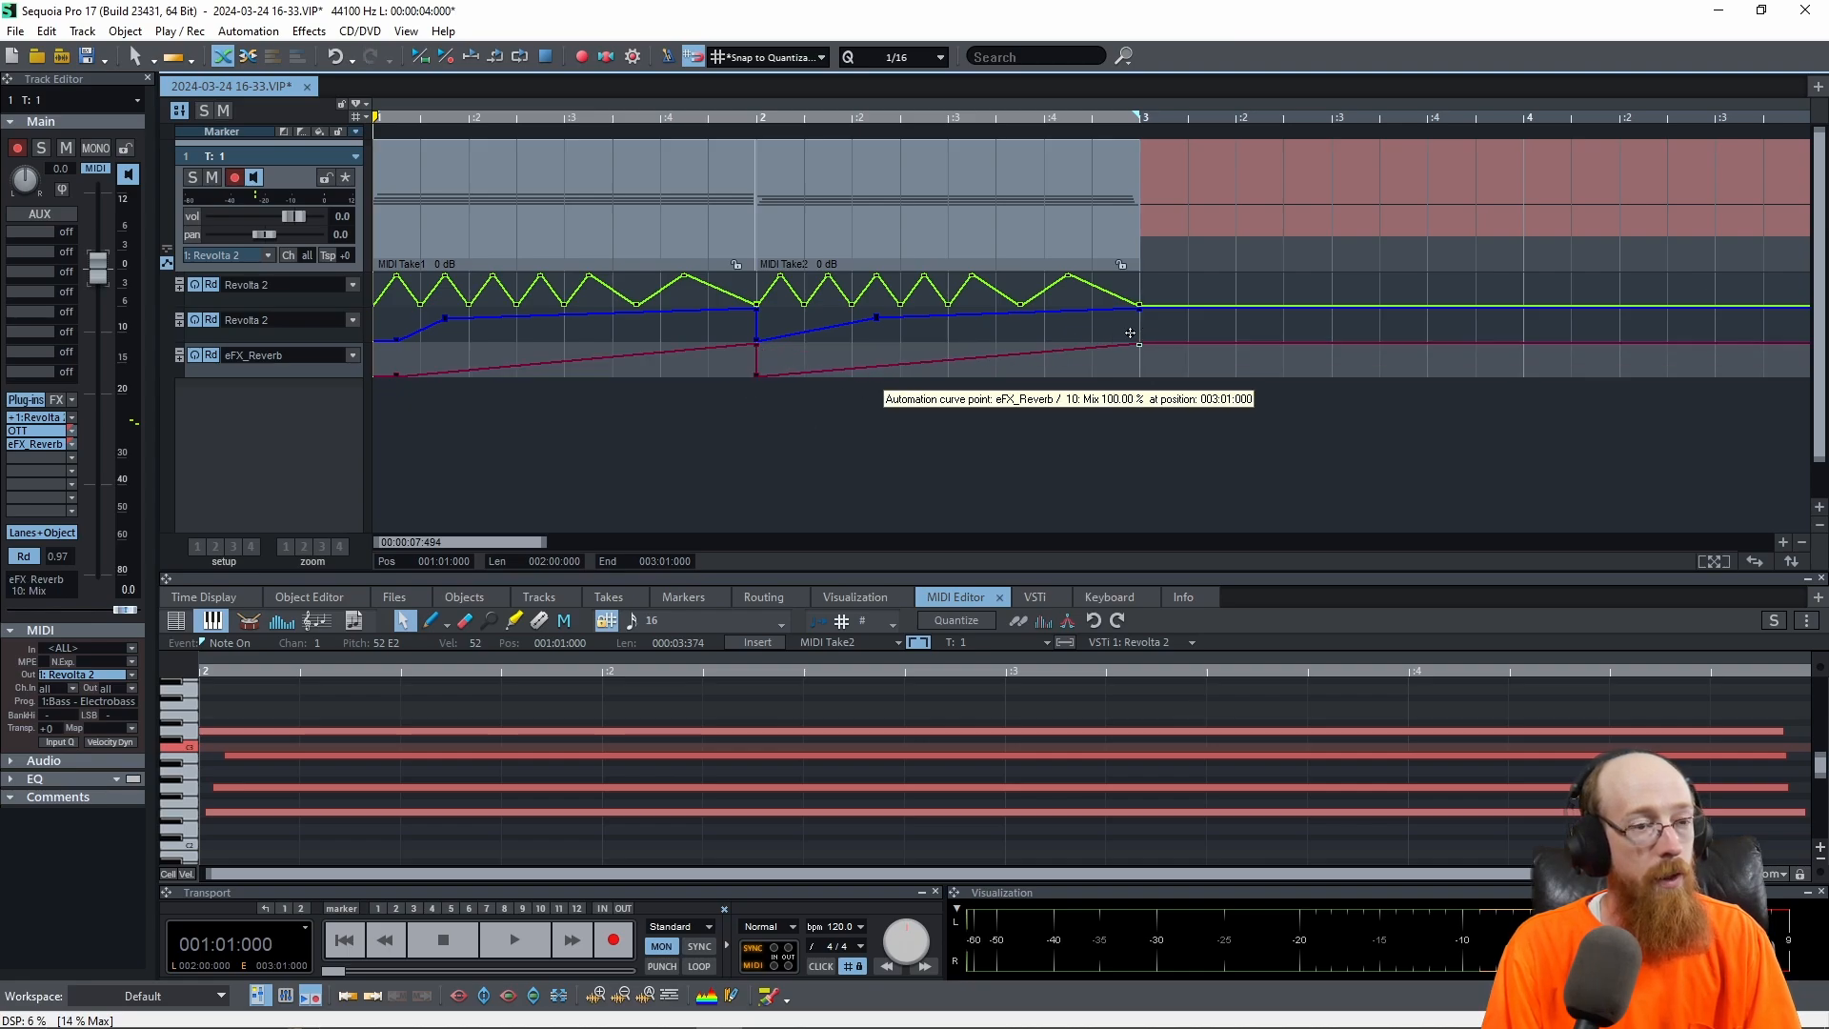
{"action": "left_click", "coordinate": [514, 940]}
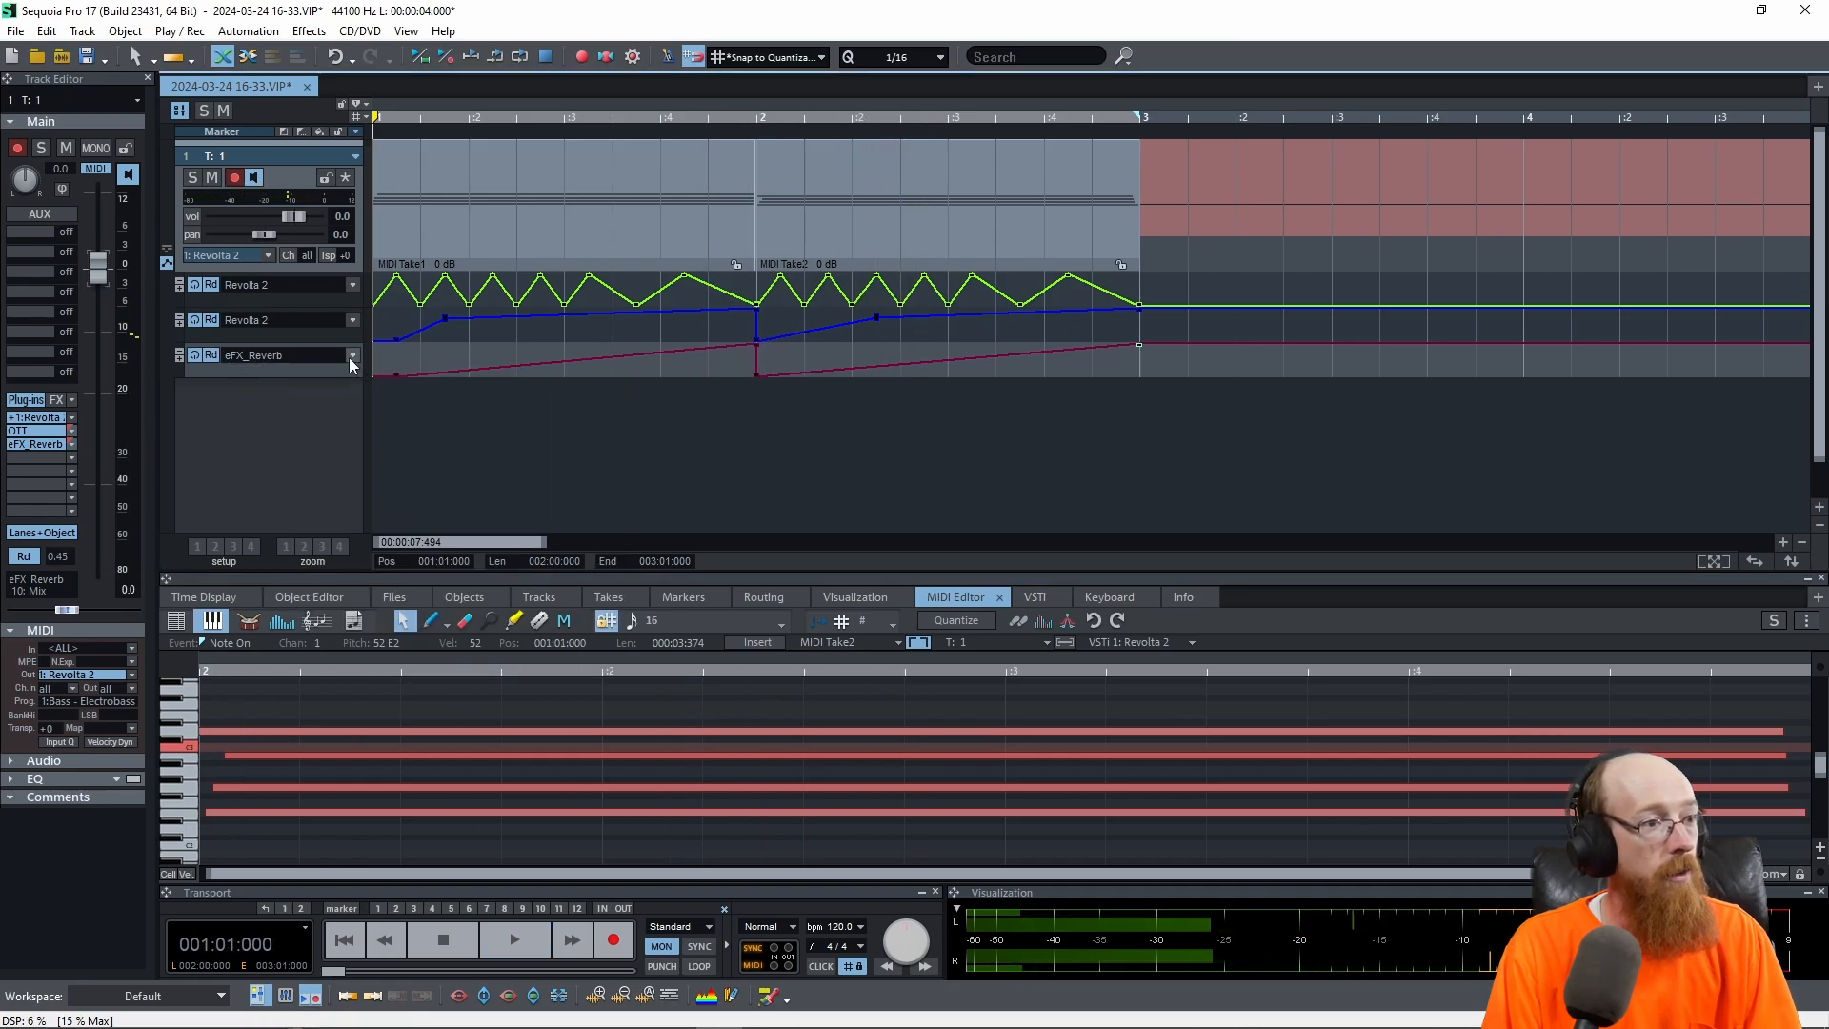
{"action": "left_click", "coordinate": [352, 354]}
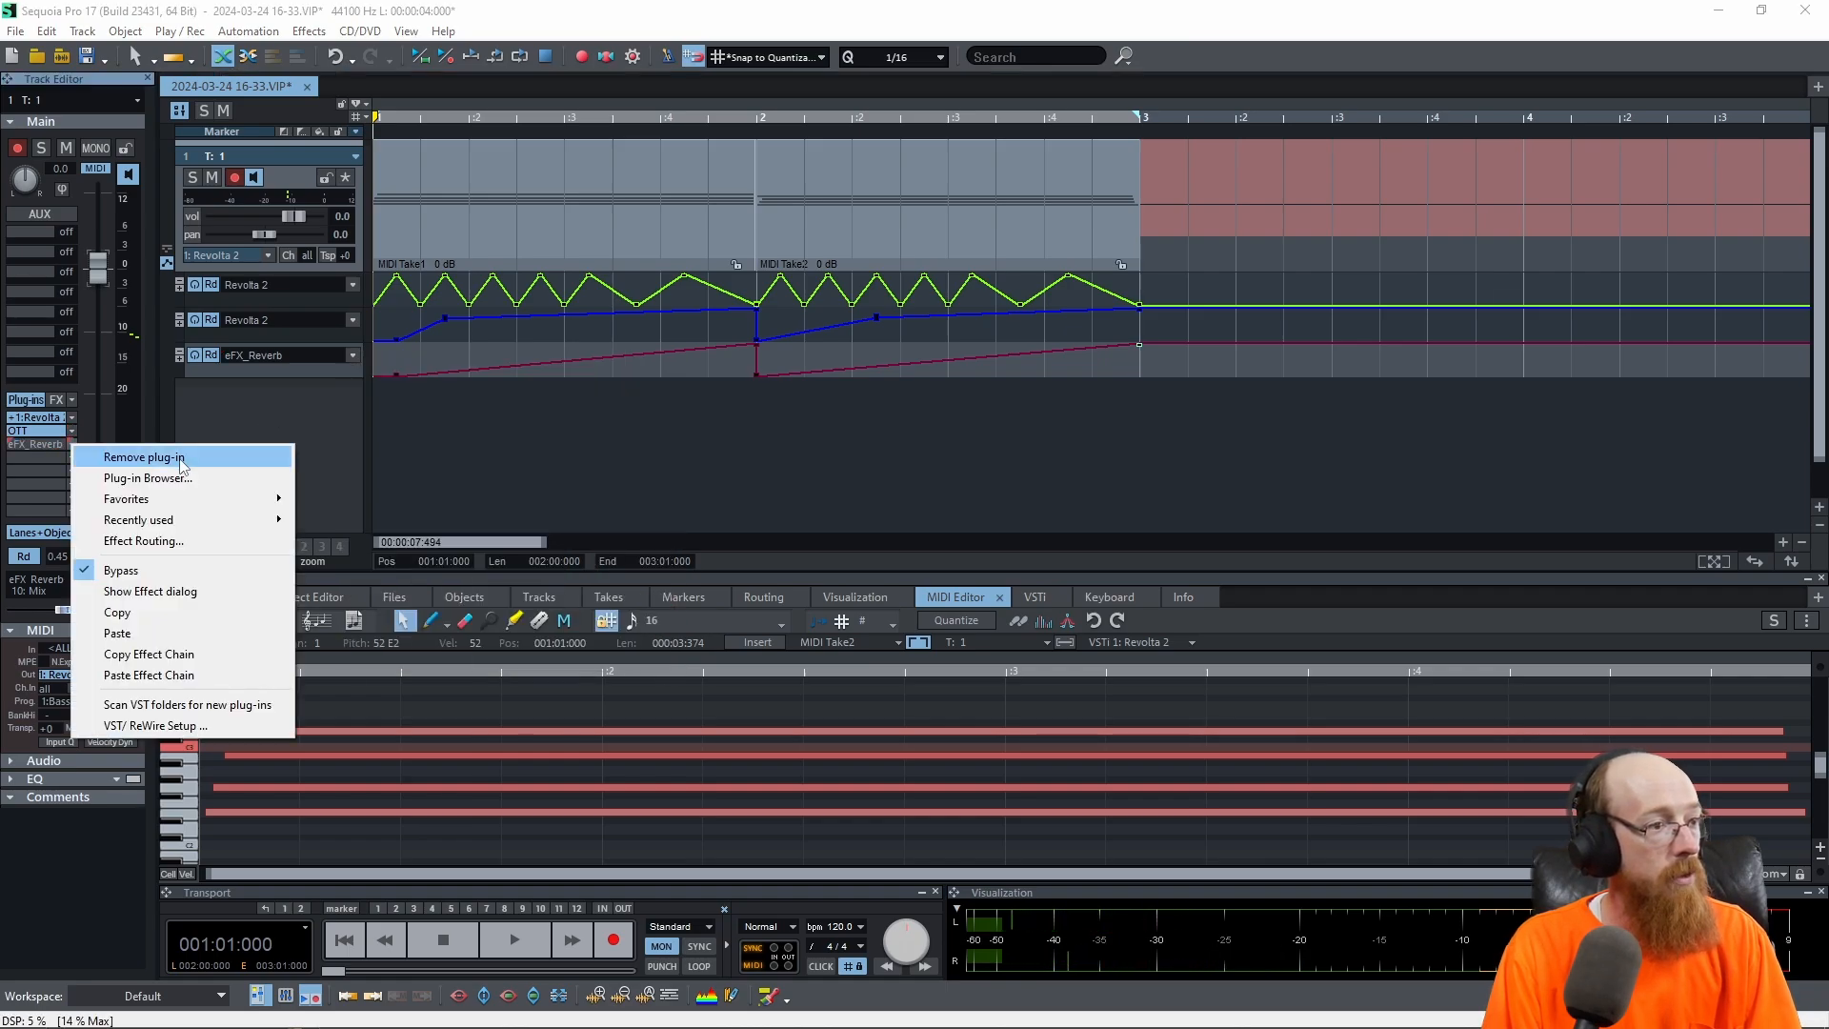
Step: Show the eFX_Reverb effect dialog, move it aside and start playback
{"action": "left_click", "coordinate": [148, 590]}
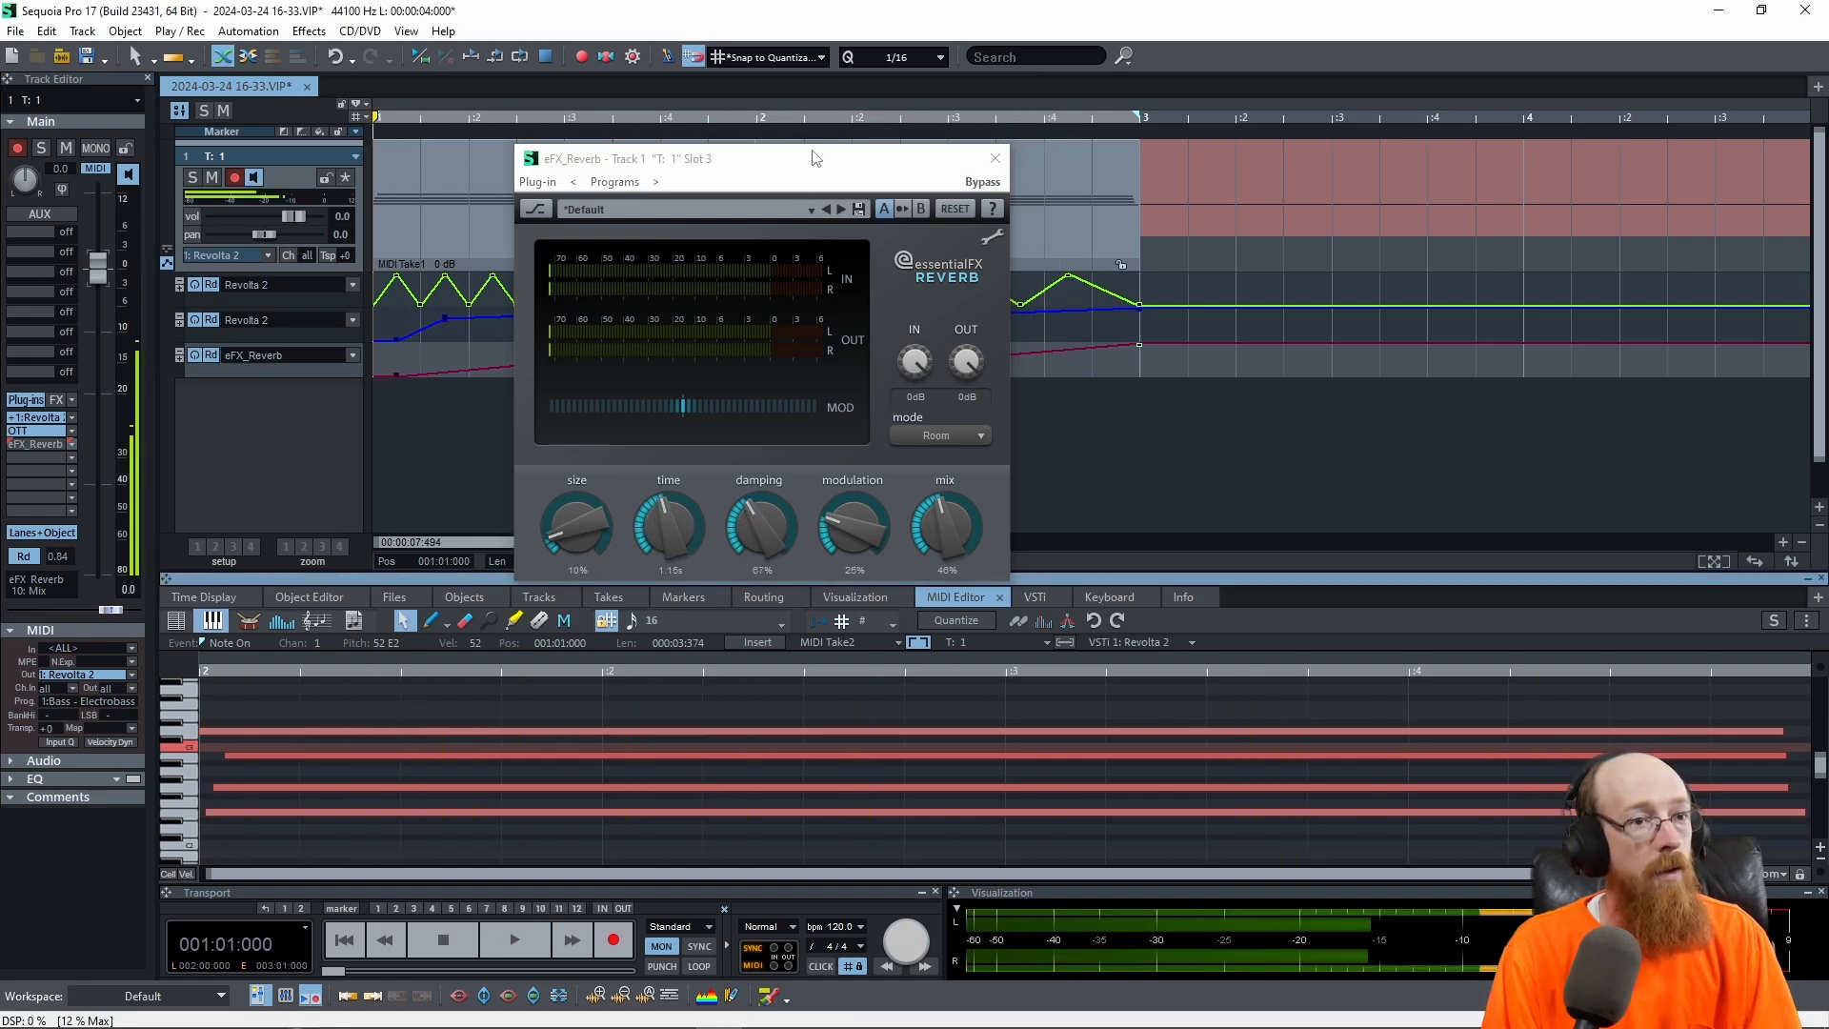
{"action": "left_click", "coordinate": [514, 939]}
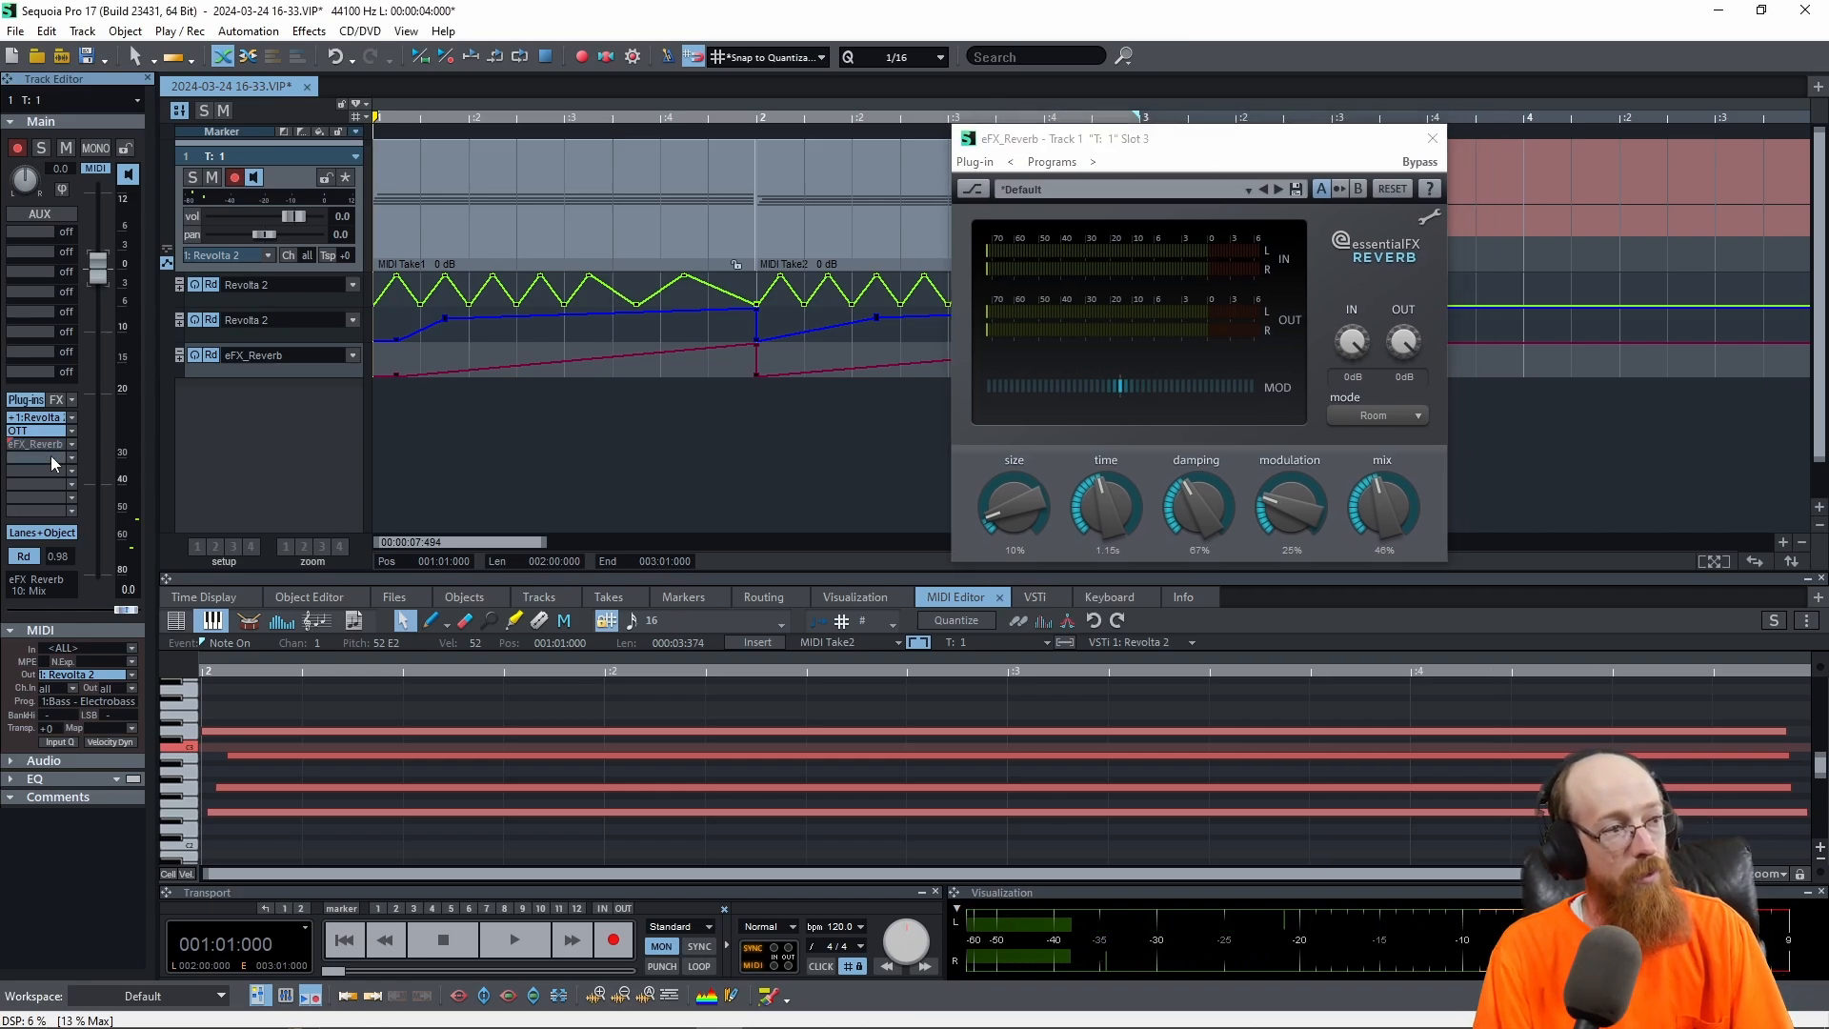
{"action": "left_click", "coordinate": [515, 939]}
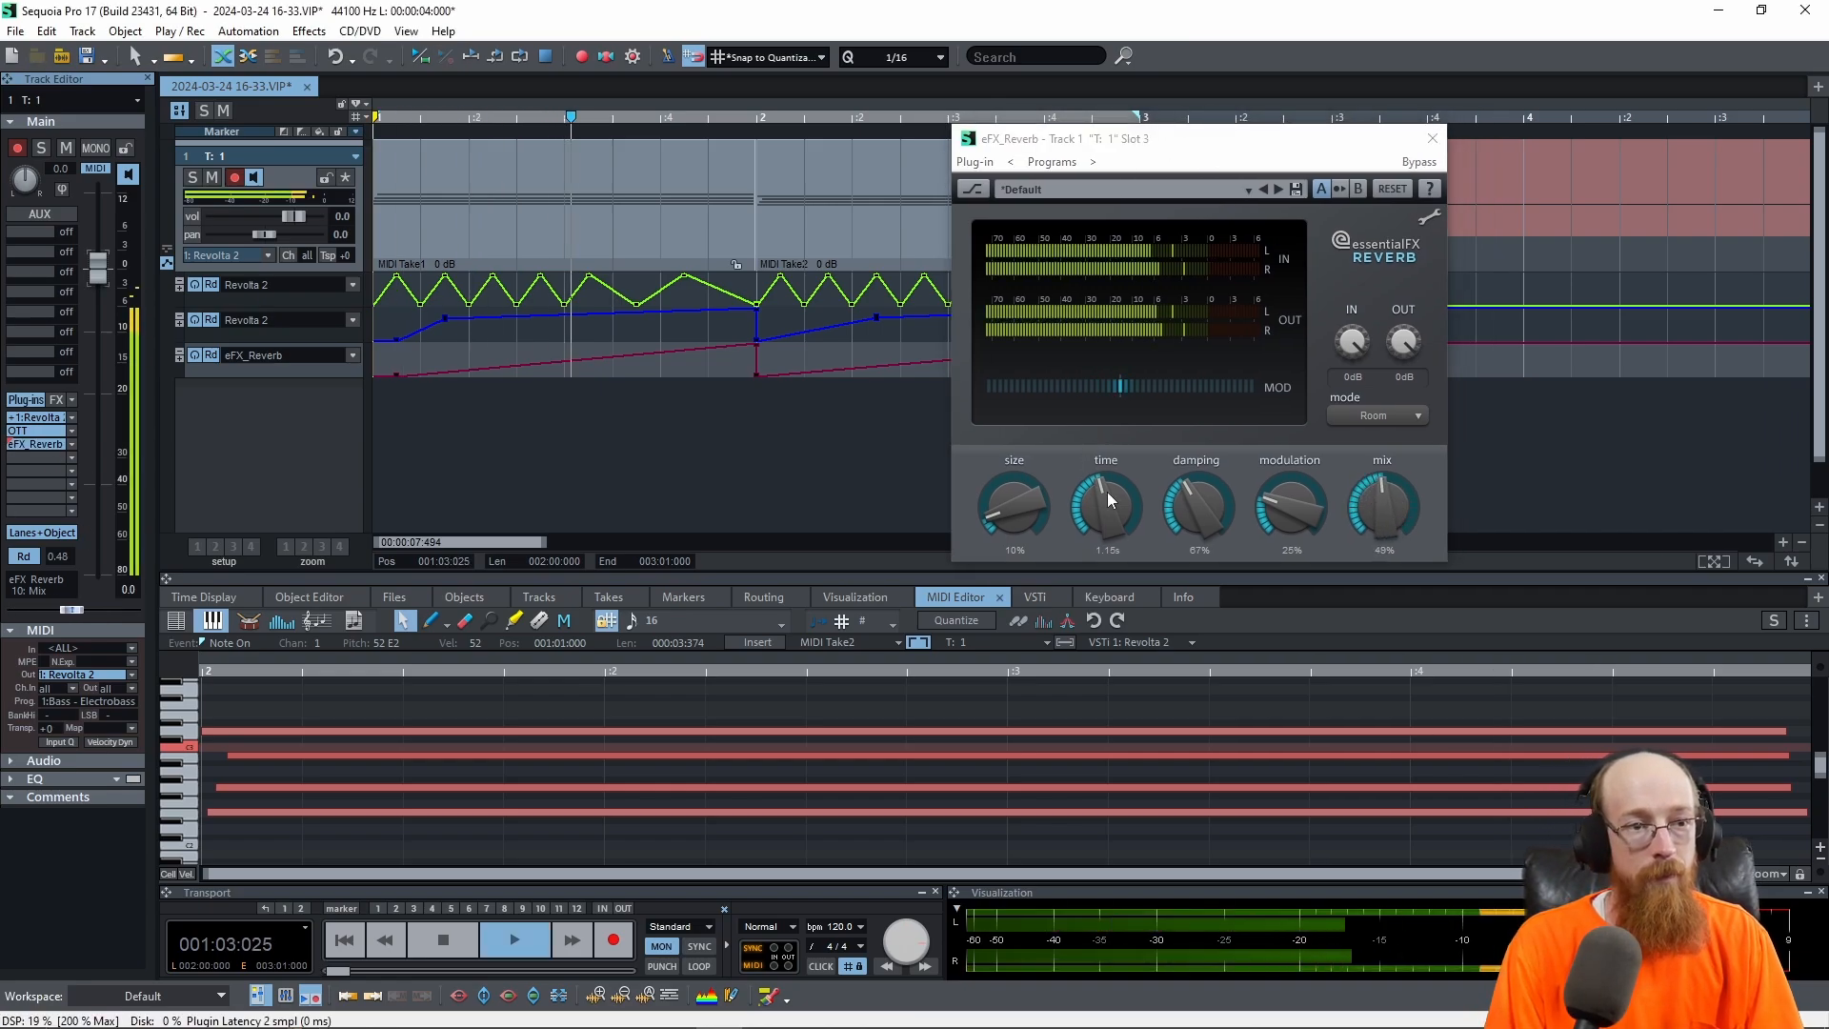
Step: Turn the reverb Time up to about 1.31 s while auditioning, then stop playback
{"action": "left_click_drag", "start_coordinate": [1383, 501], "coordinate": [1383, 537]}
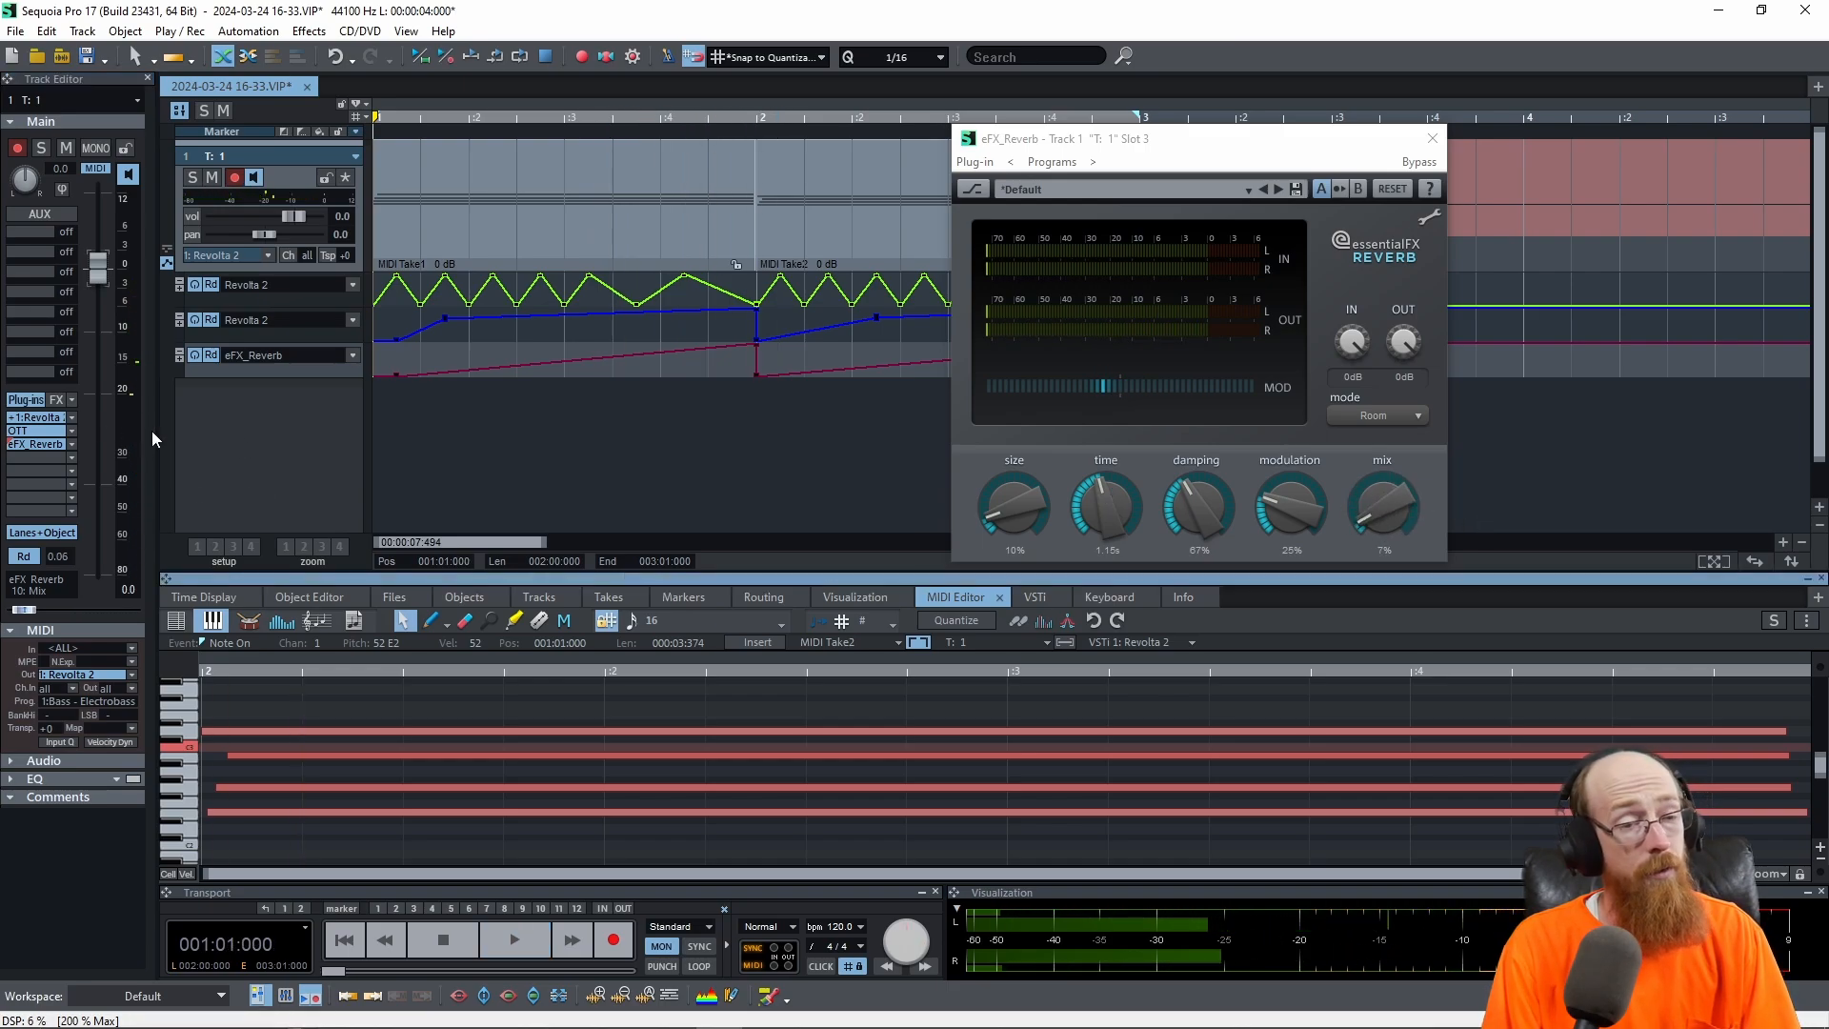
{"action": "left_click", "coordinate": [516, 940]}
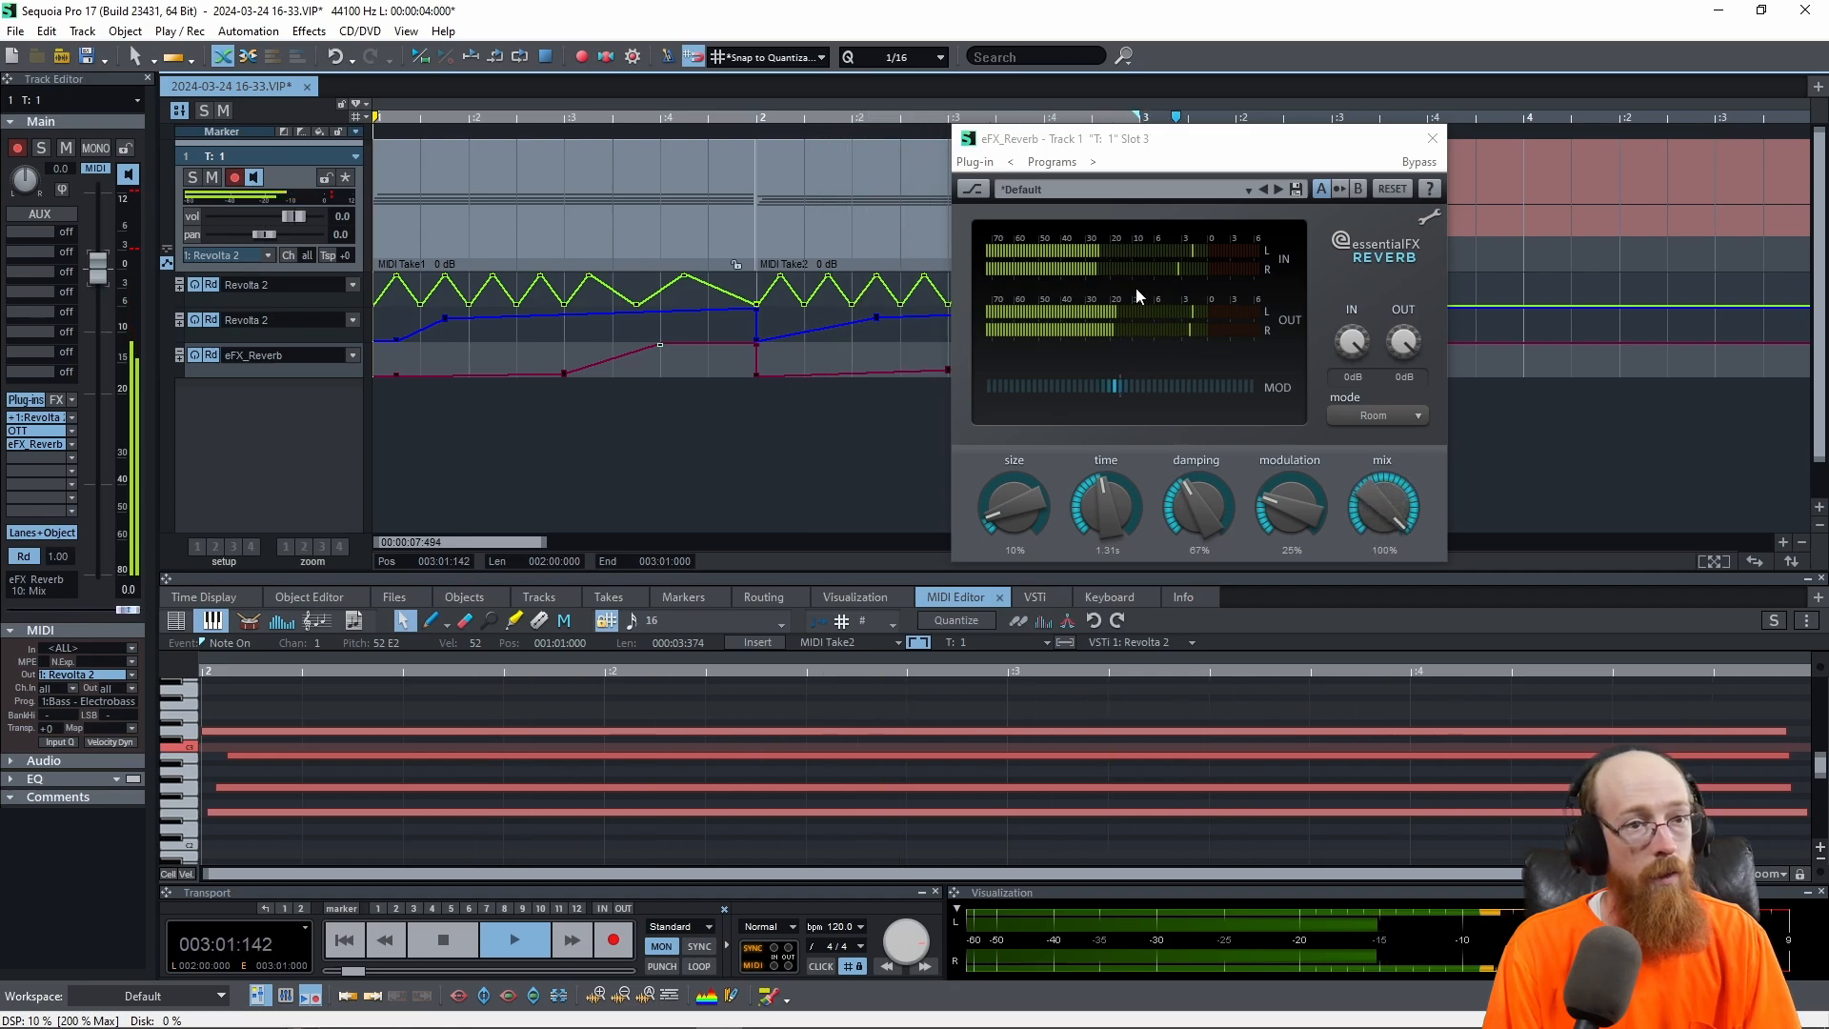
{"action": "left_click", "coordinate": [1431, 137]}
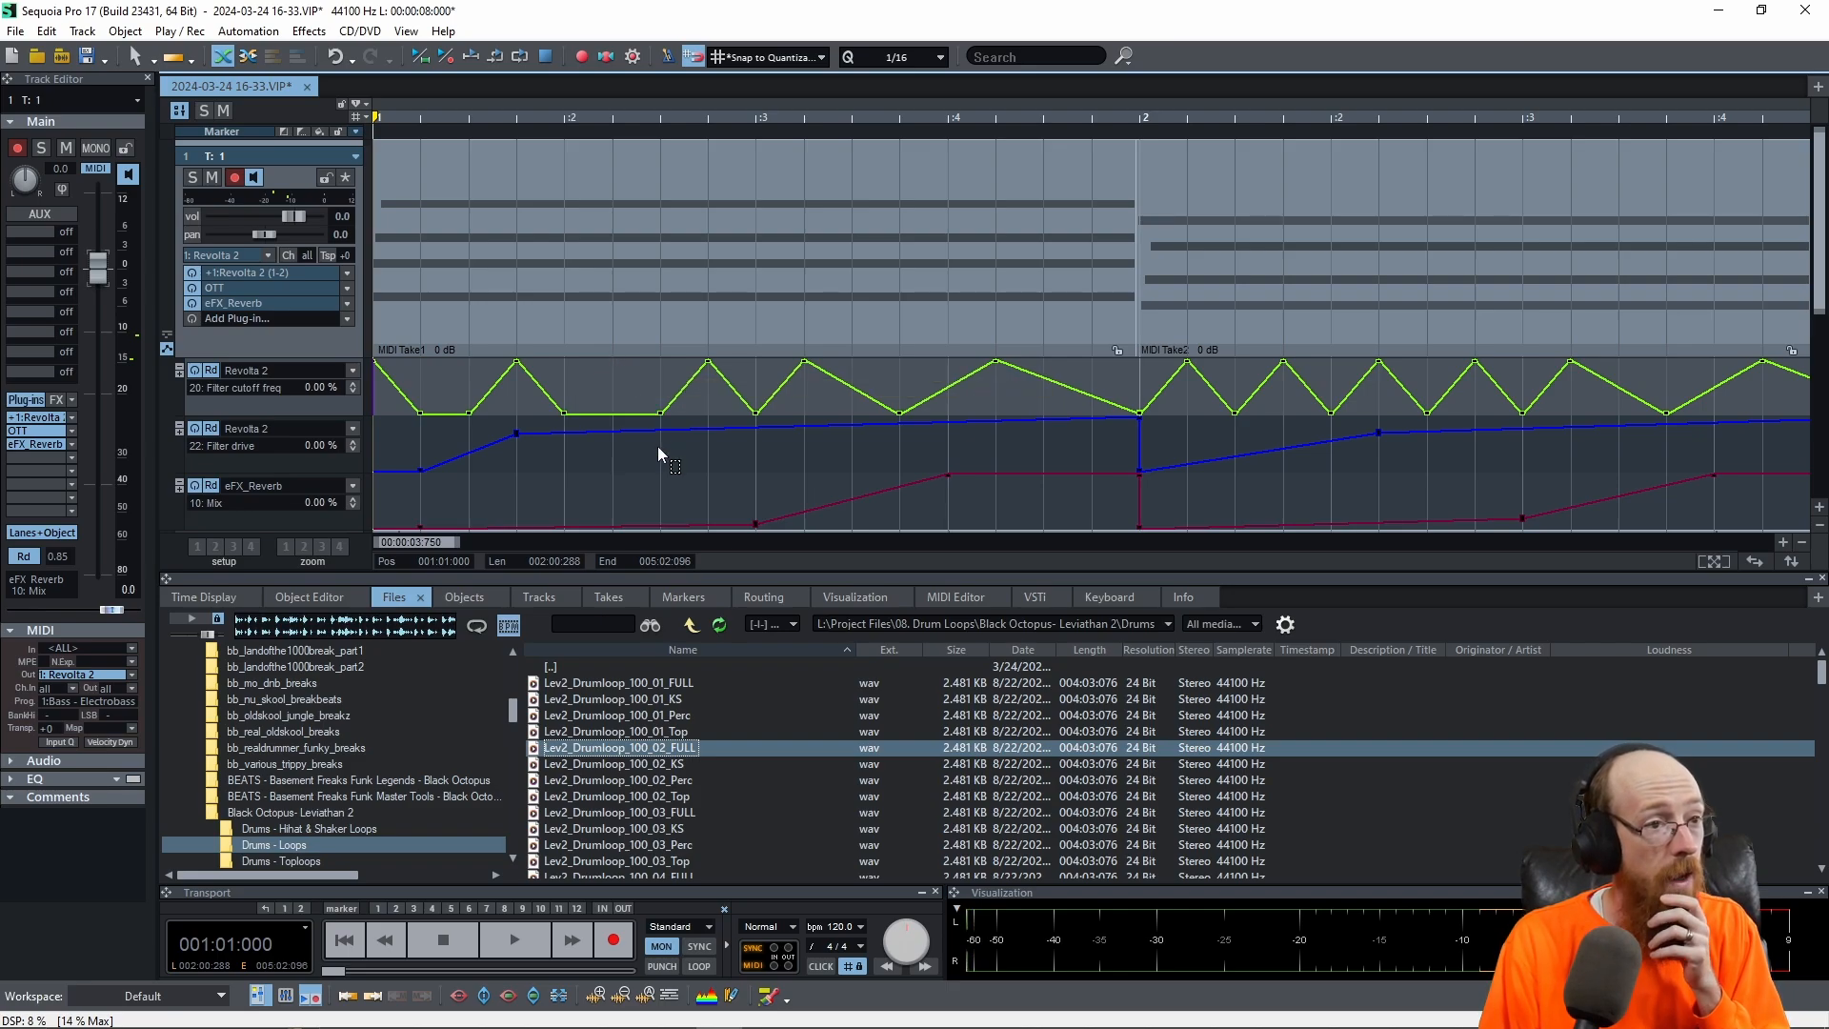
{"action": "mouse_move", "coordinate": [453, 402]}
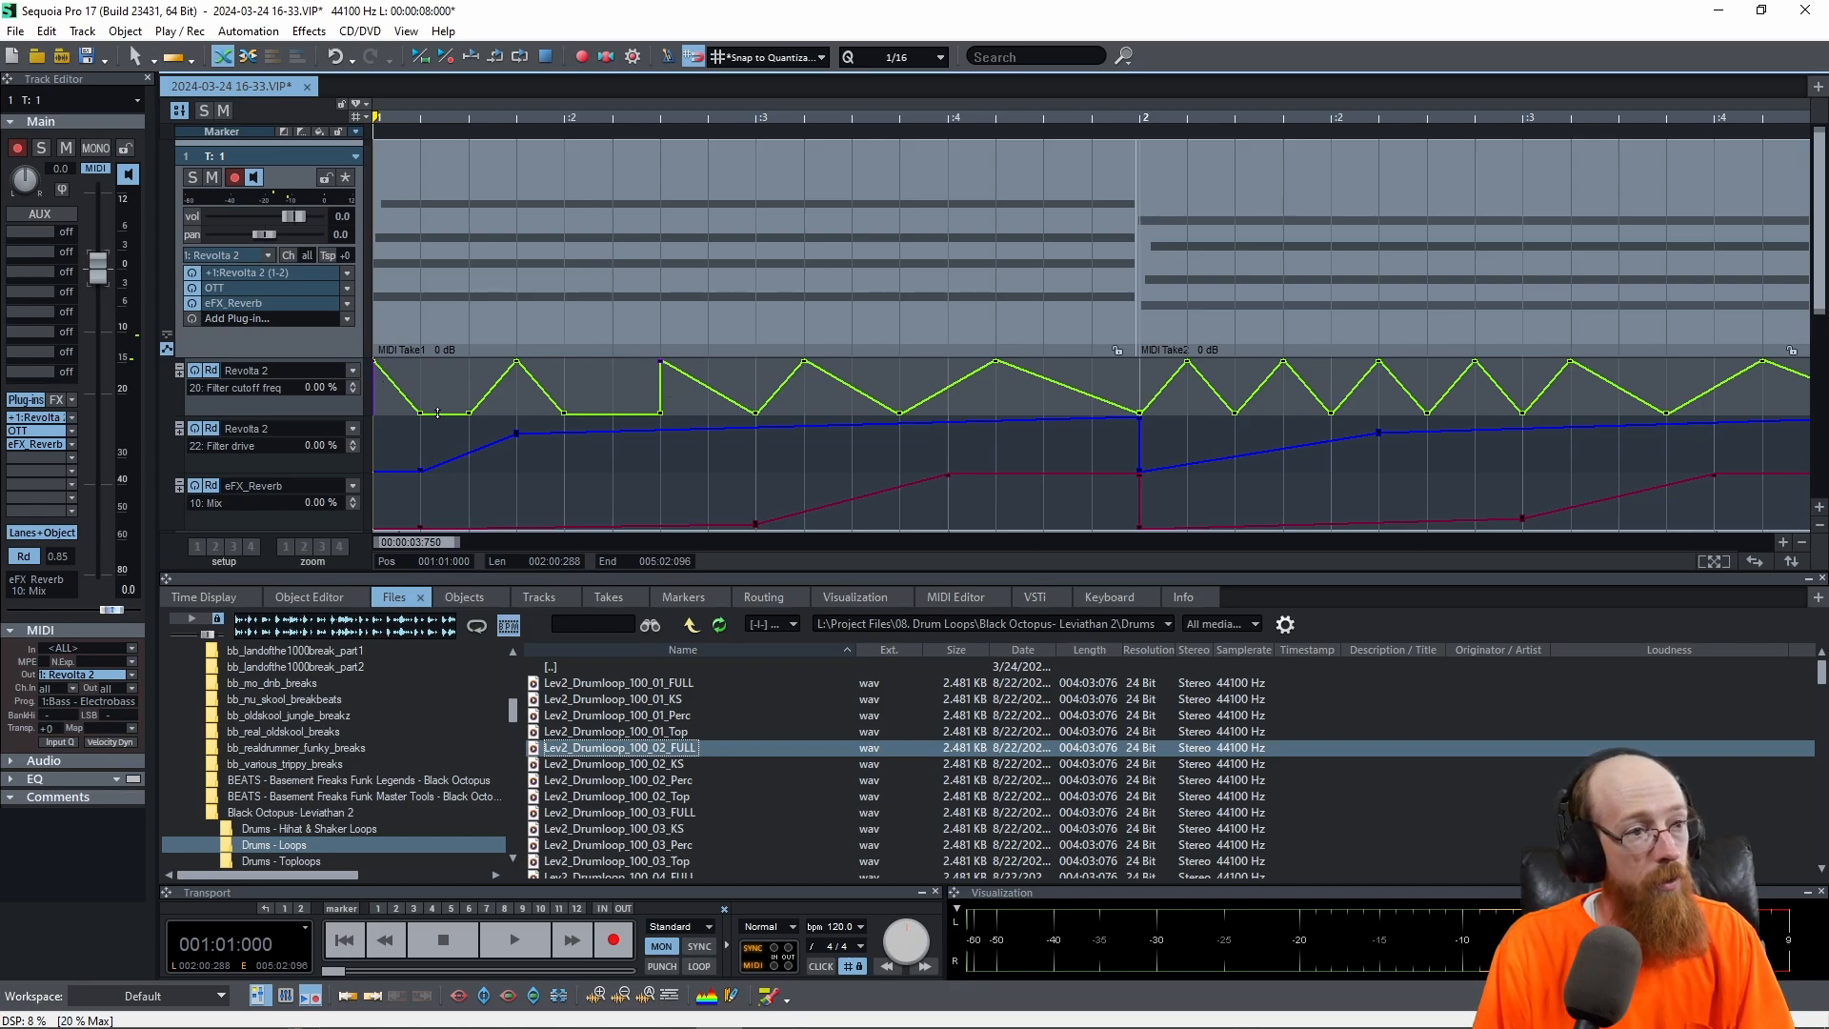
Step: Give the first filter-cutoff point an exponential curve with a deeper bend and confirm it
{"action": "right_click", "coordinate": [665, 368]}
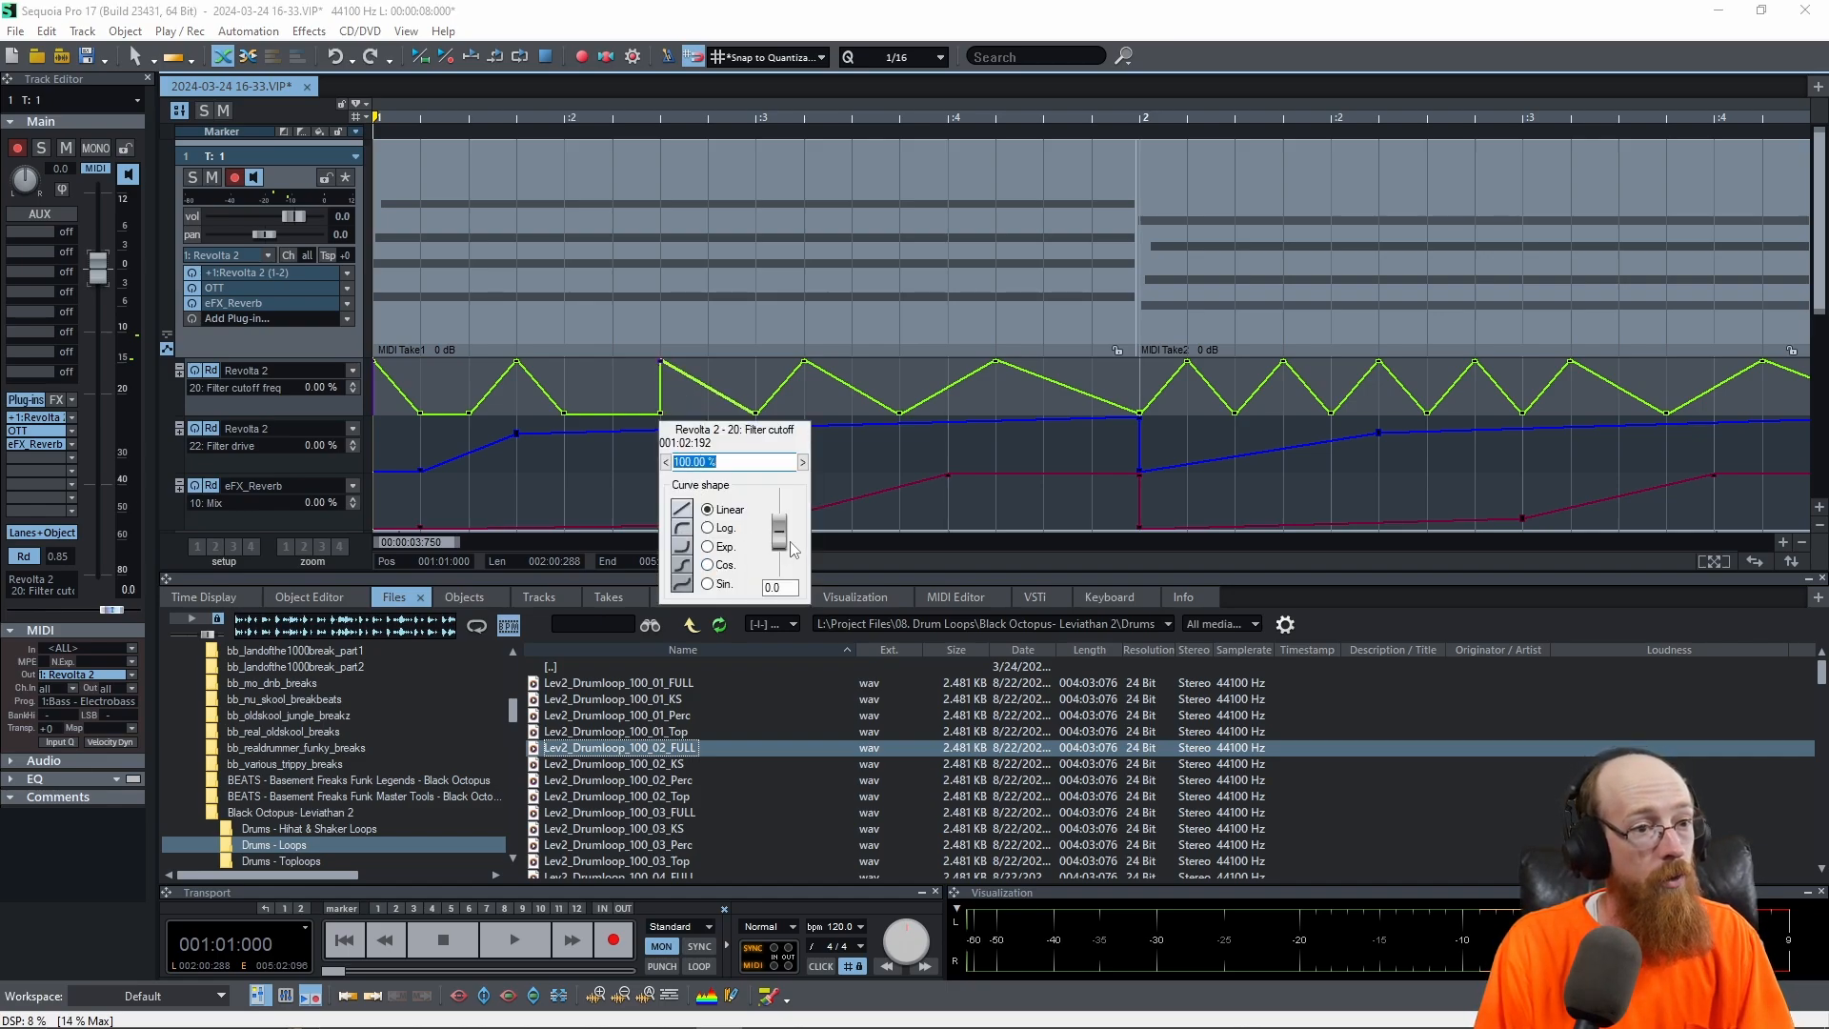
{"action": "left_click", "coordinate": [706, 547]}
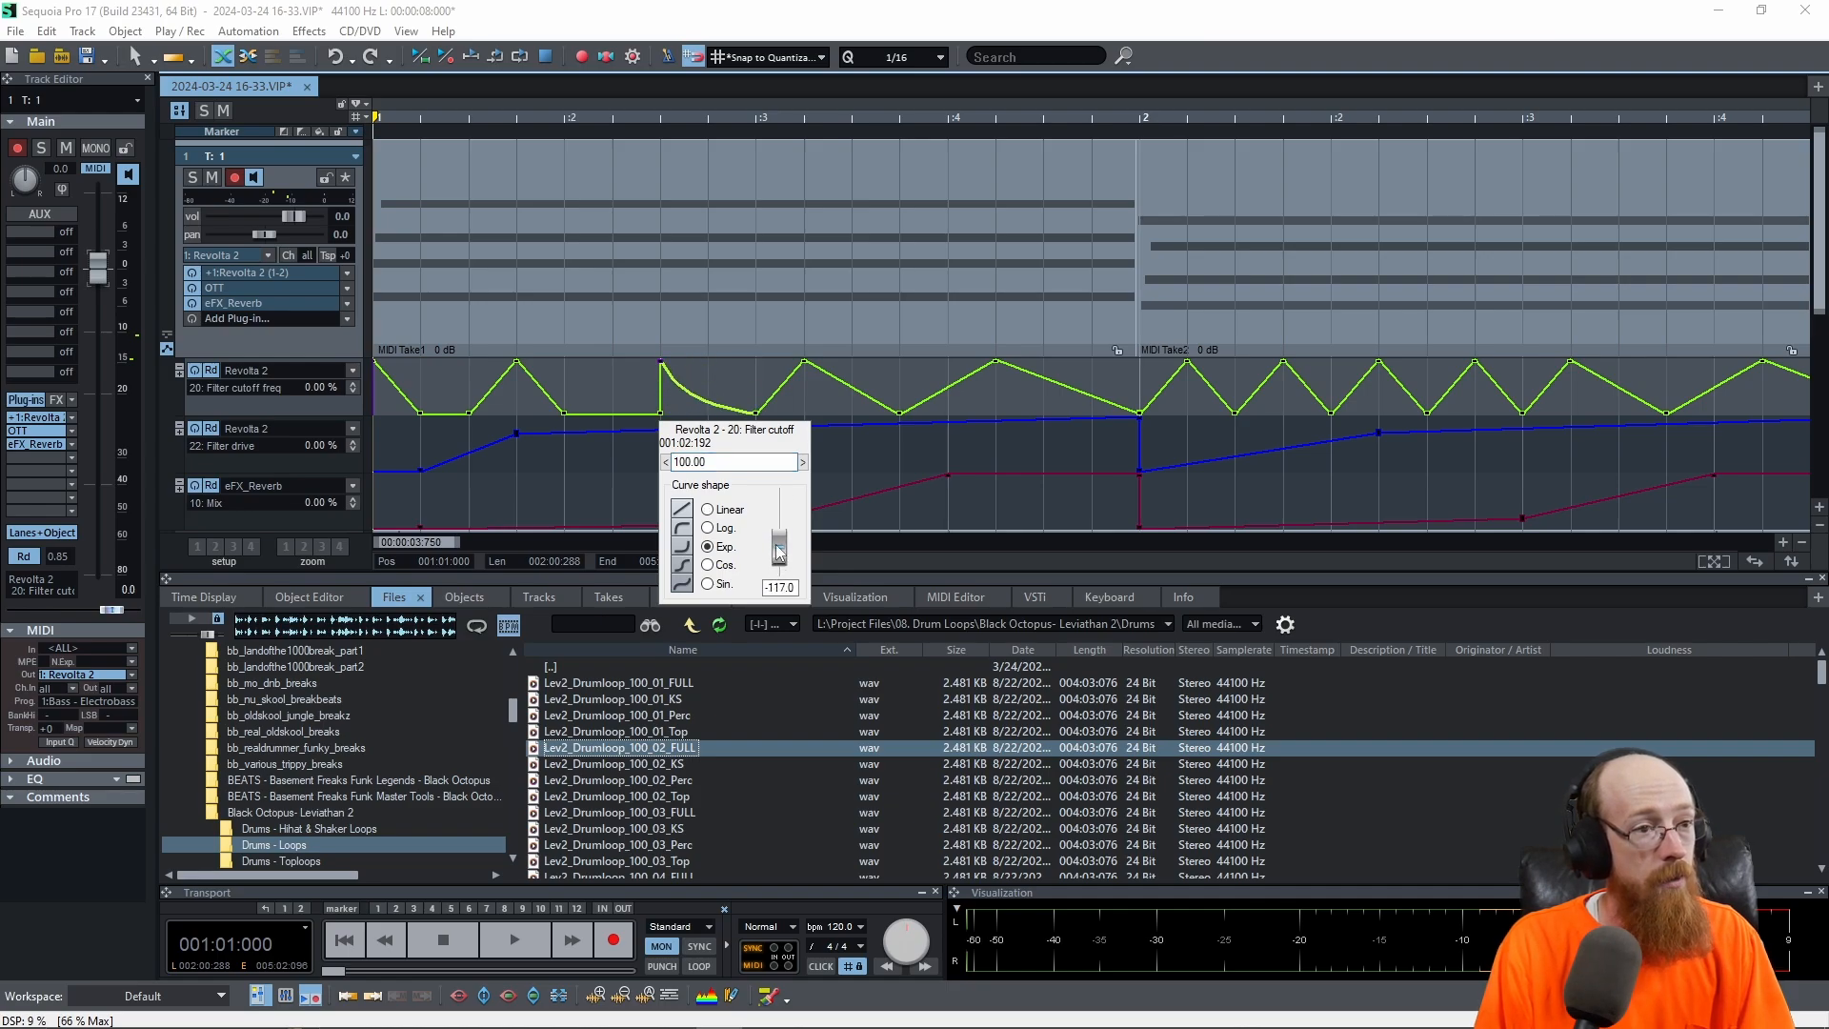
{"action": "left_click_drag", "start_coordinate": [777, 549], "coordinate": [777, 558]}
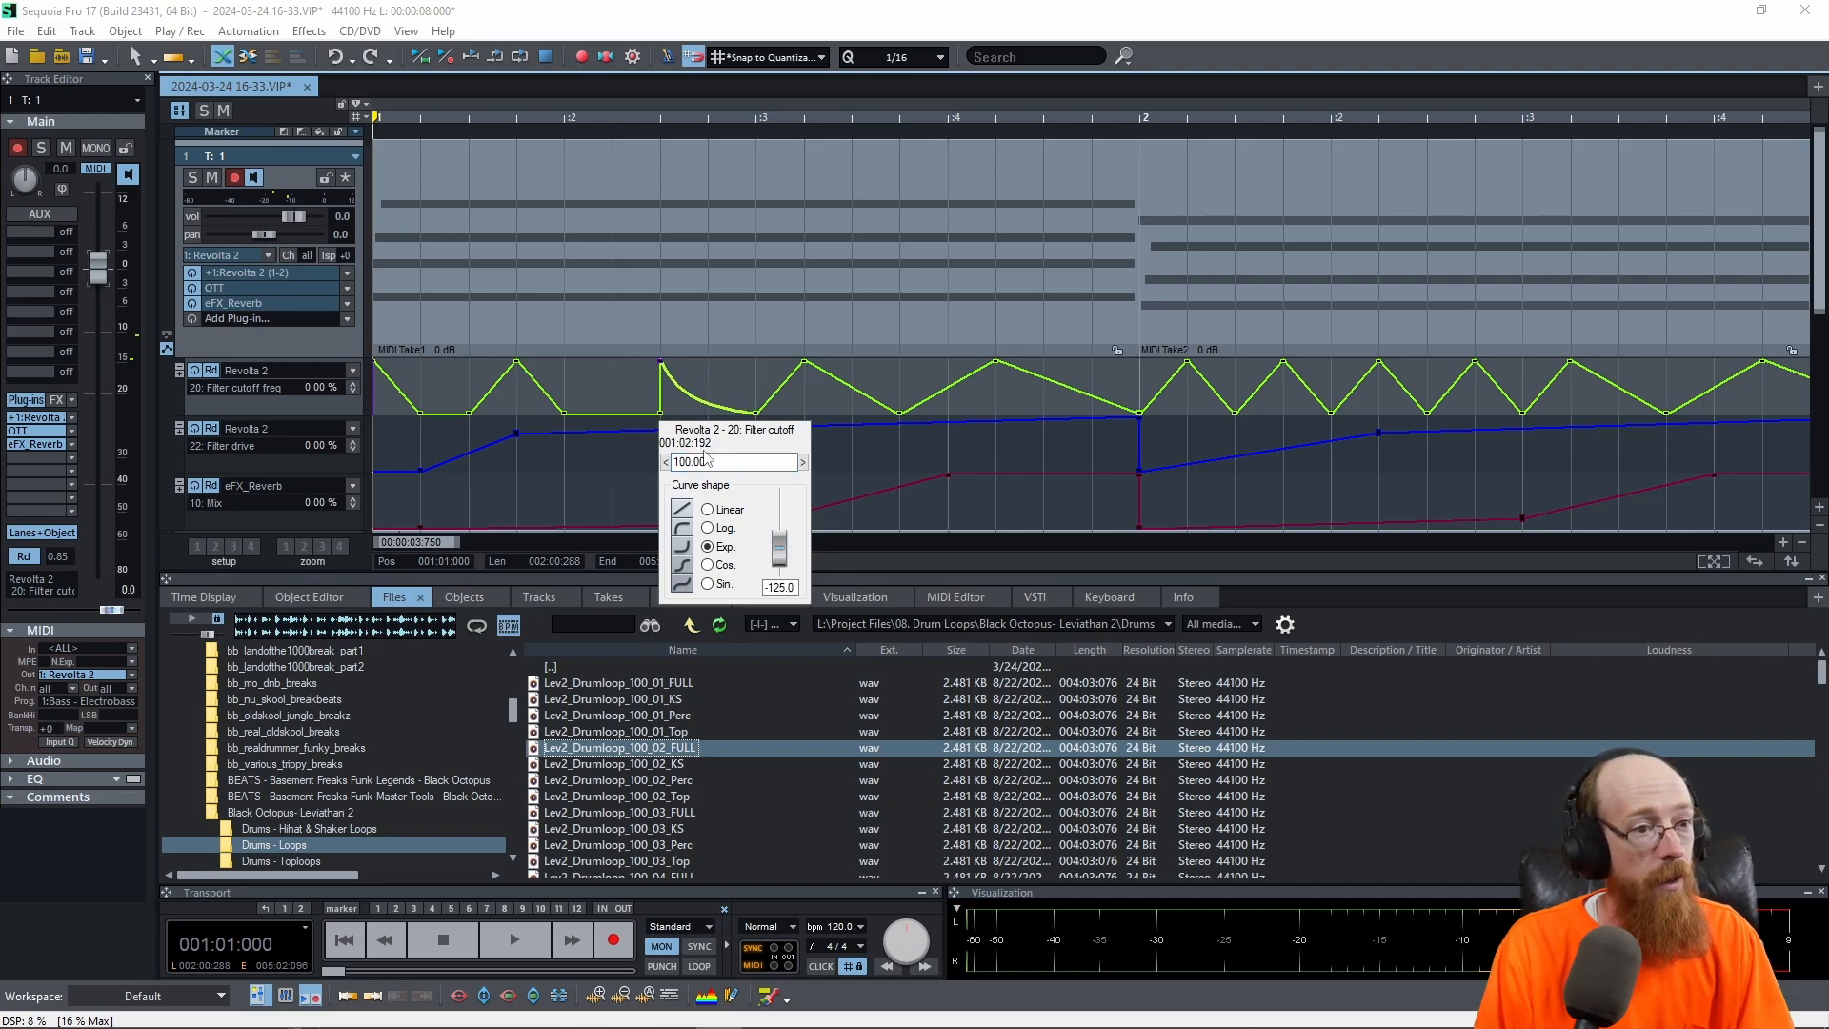
{"action": "left_click", "coordinate": [693, 461]}
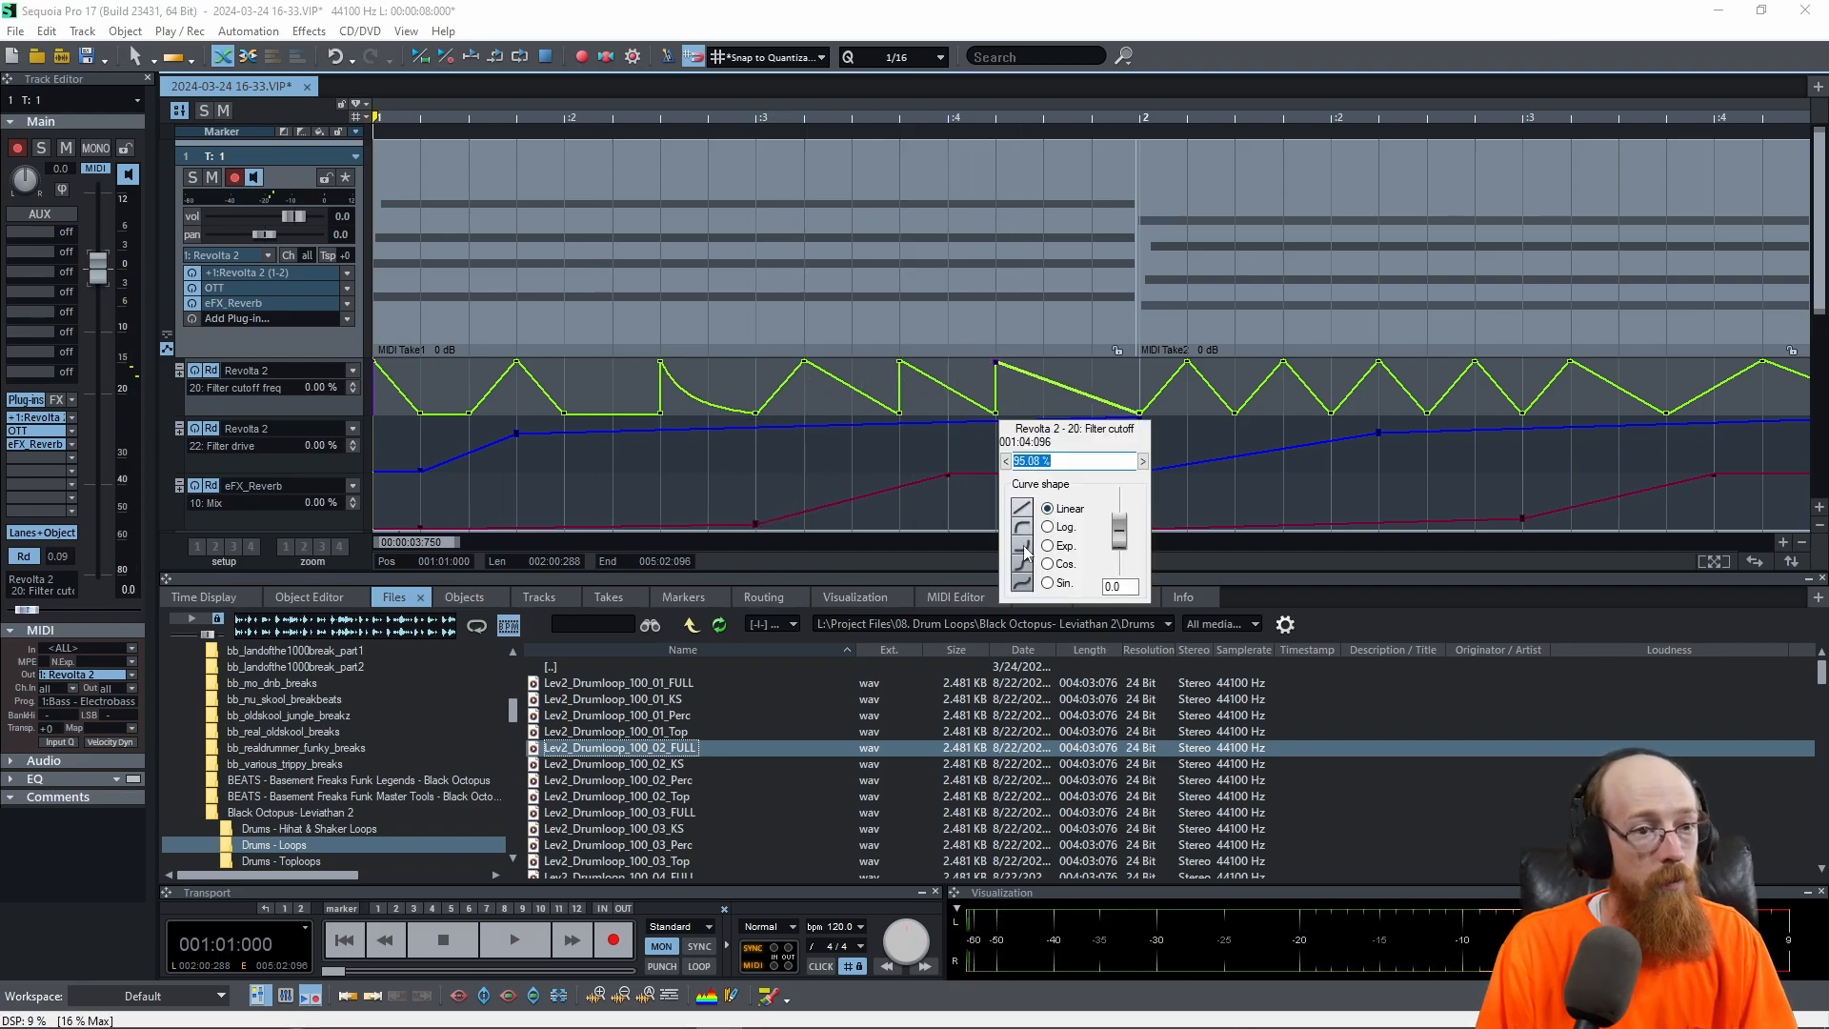
Step: Make a second cutoff segment exponential too and place the Lev2_Drumloop_100_02_FULL loop on track 2
{"action": "left_click", "coordinate": [1048, 545]}
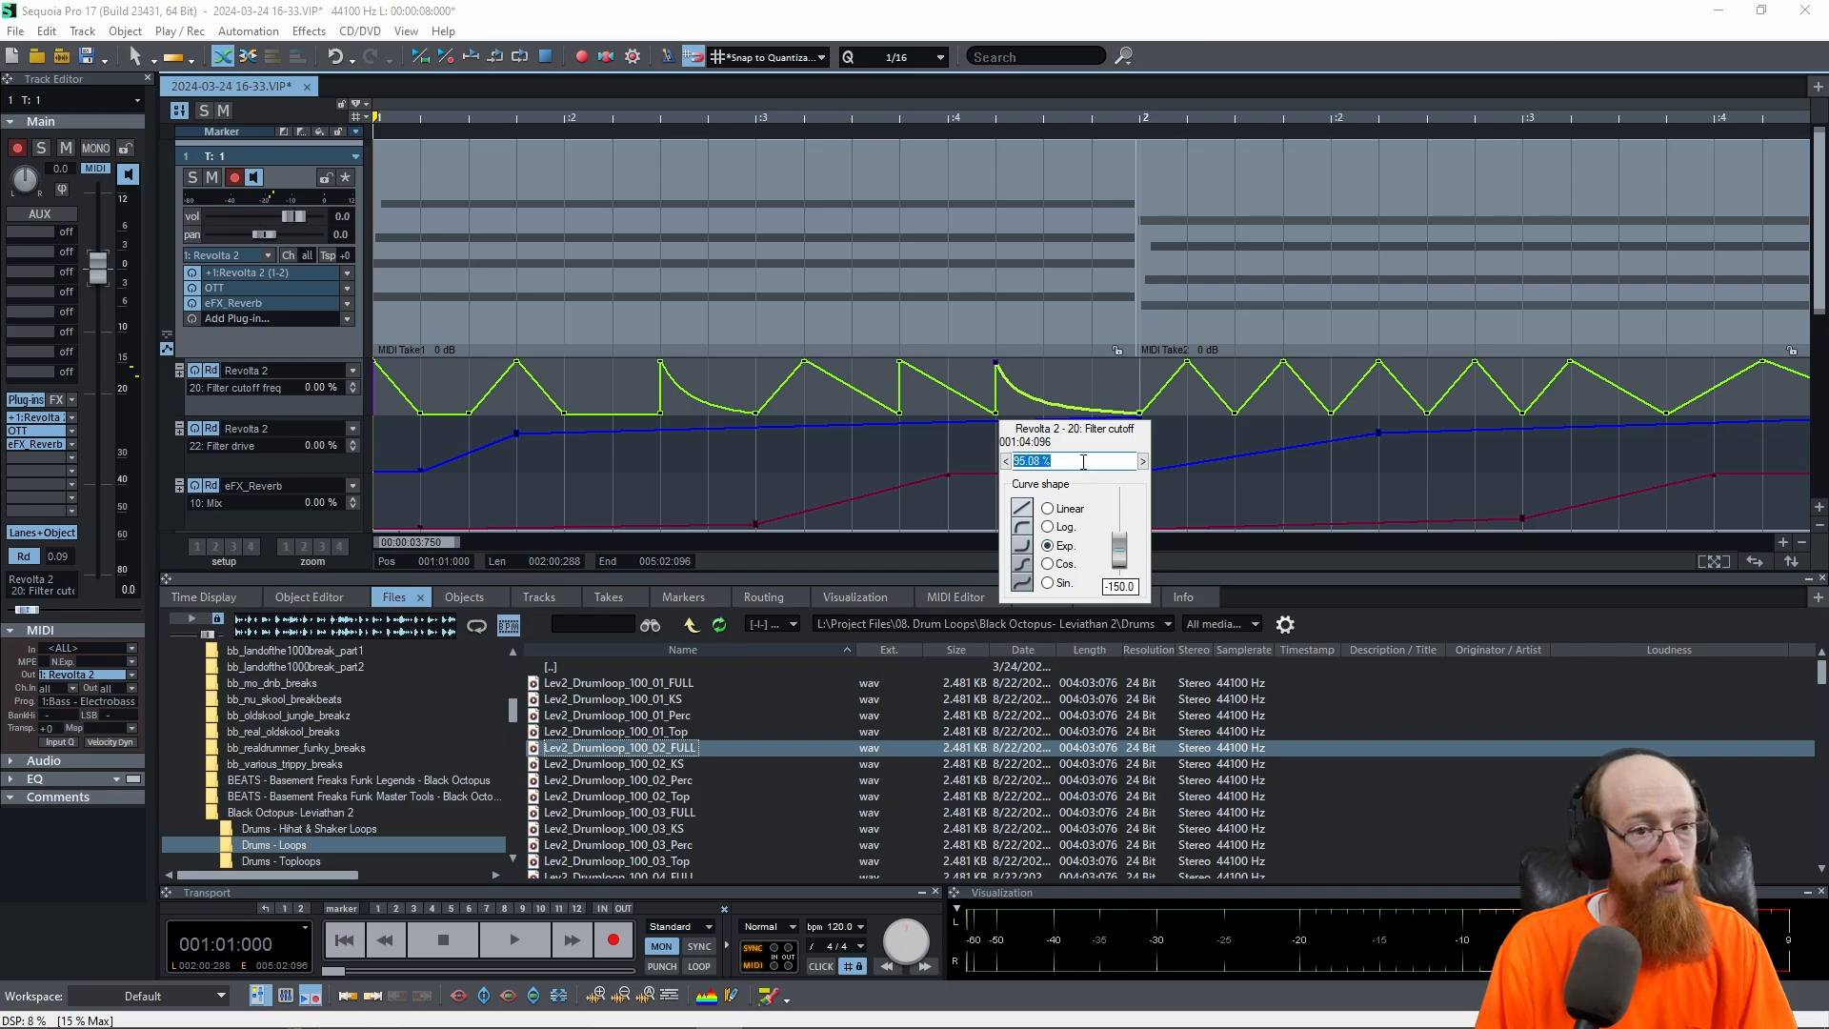
{"action": "left_click", "coordinate": [515, 939]}
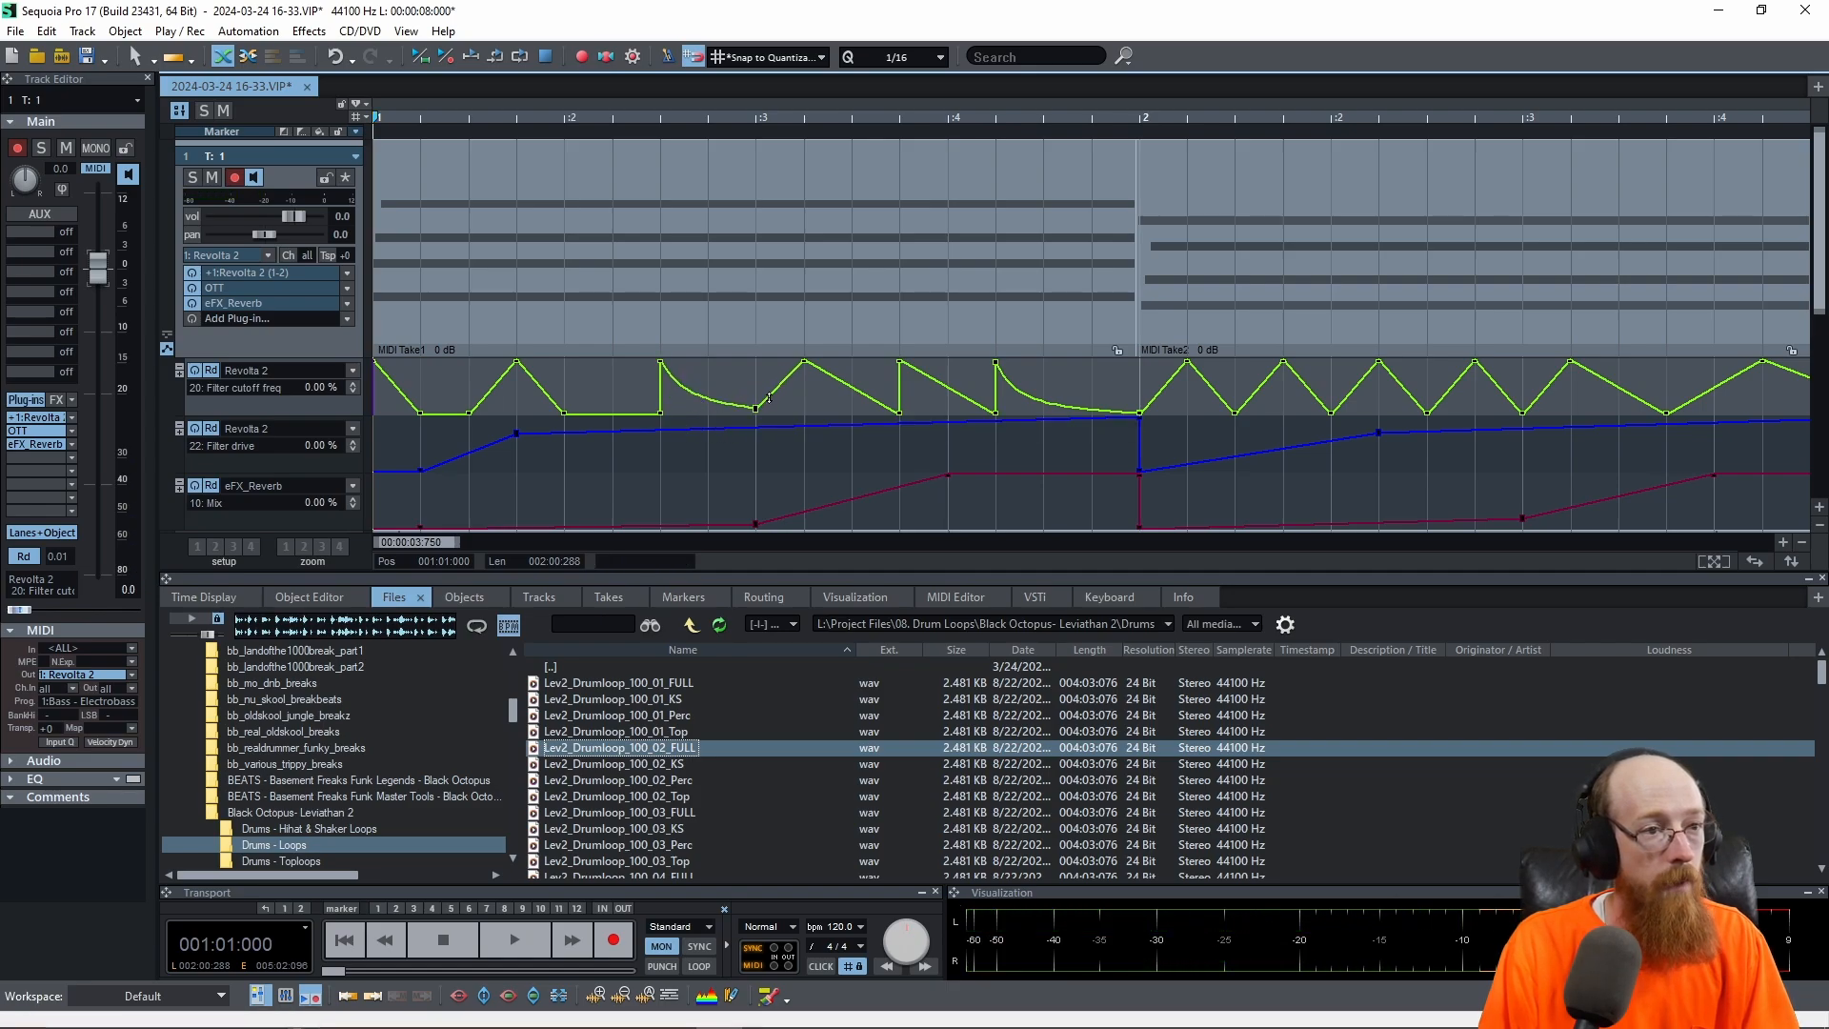
{"action": "left_click", "coordinate": [515, 939]}
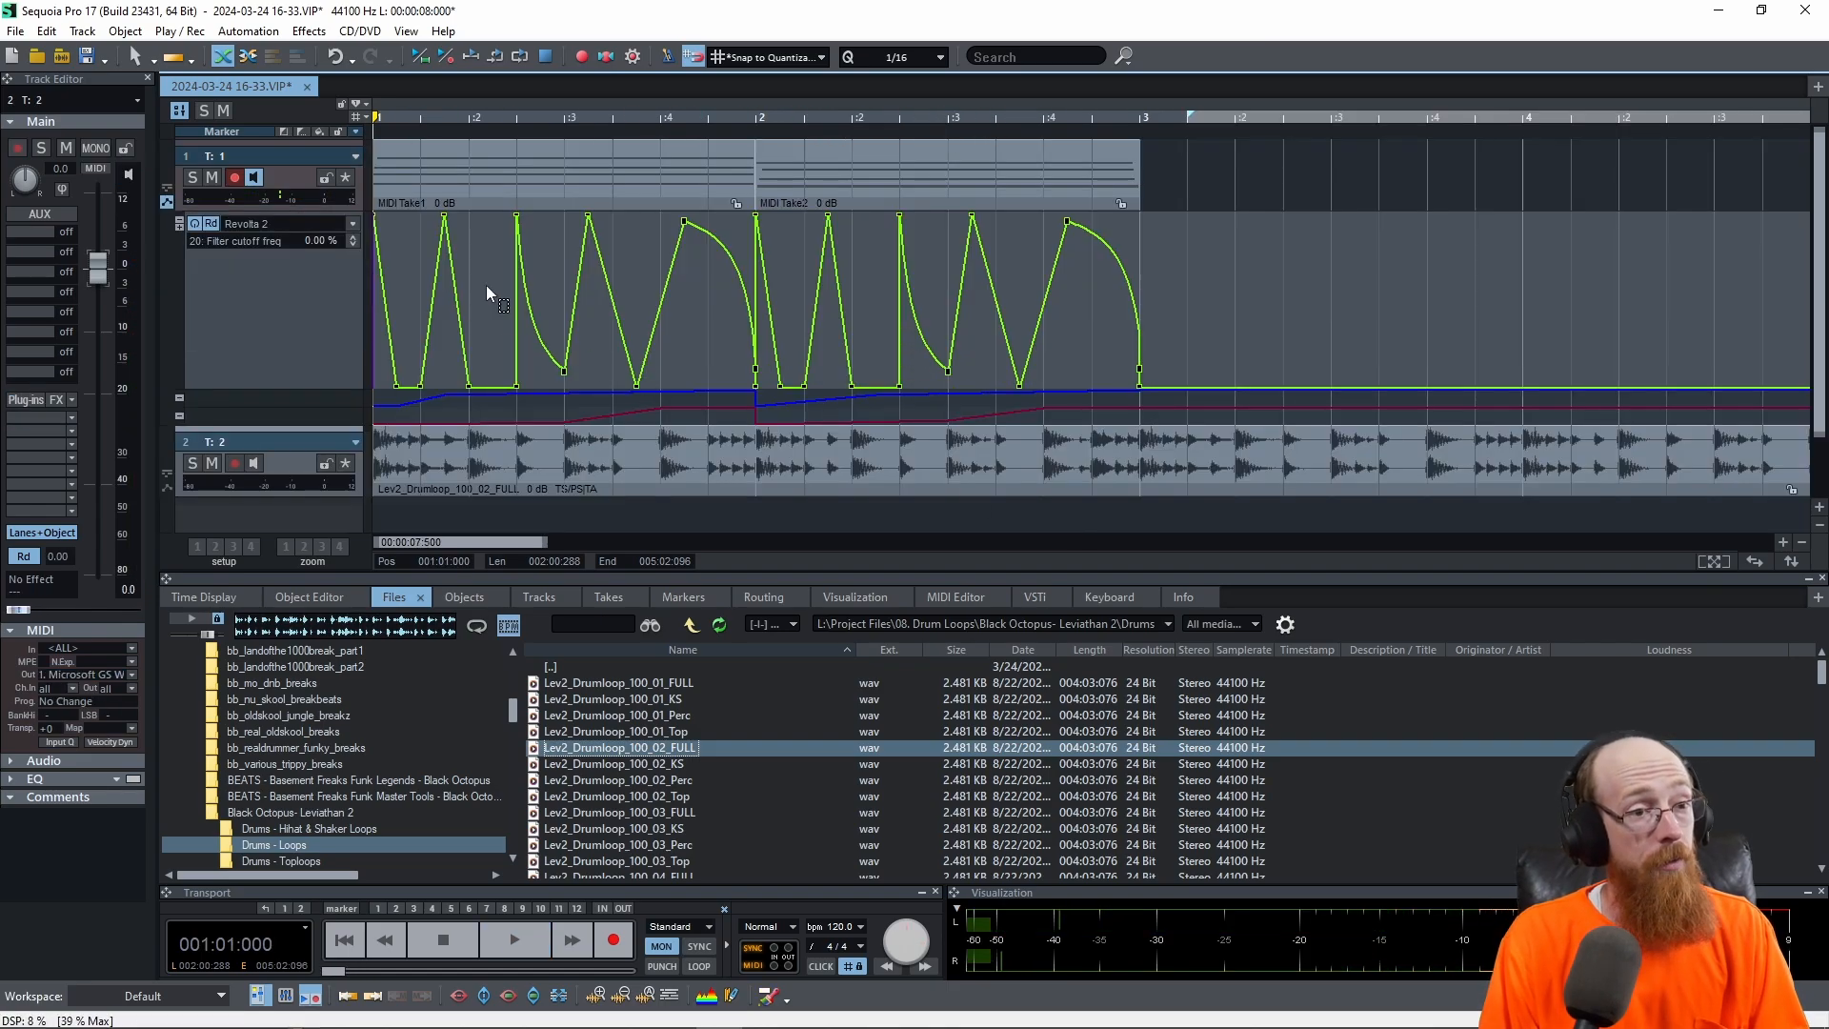
Step: Drag the bar-1 filter-cutoff peaks lower in both takes, leaving bar 2 at full height
{"action": "left_click", "coordinate": [517, 939]}
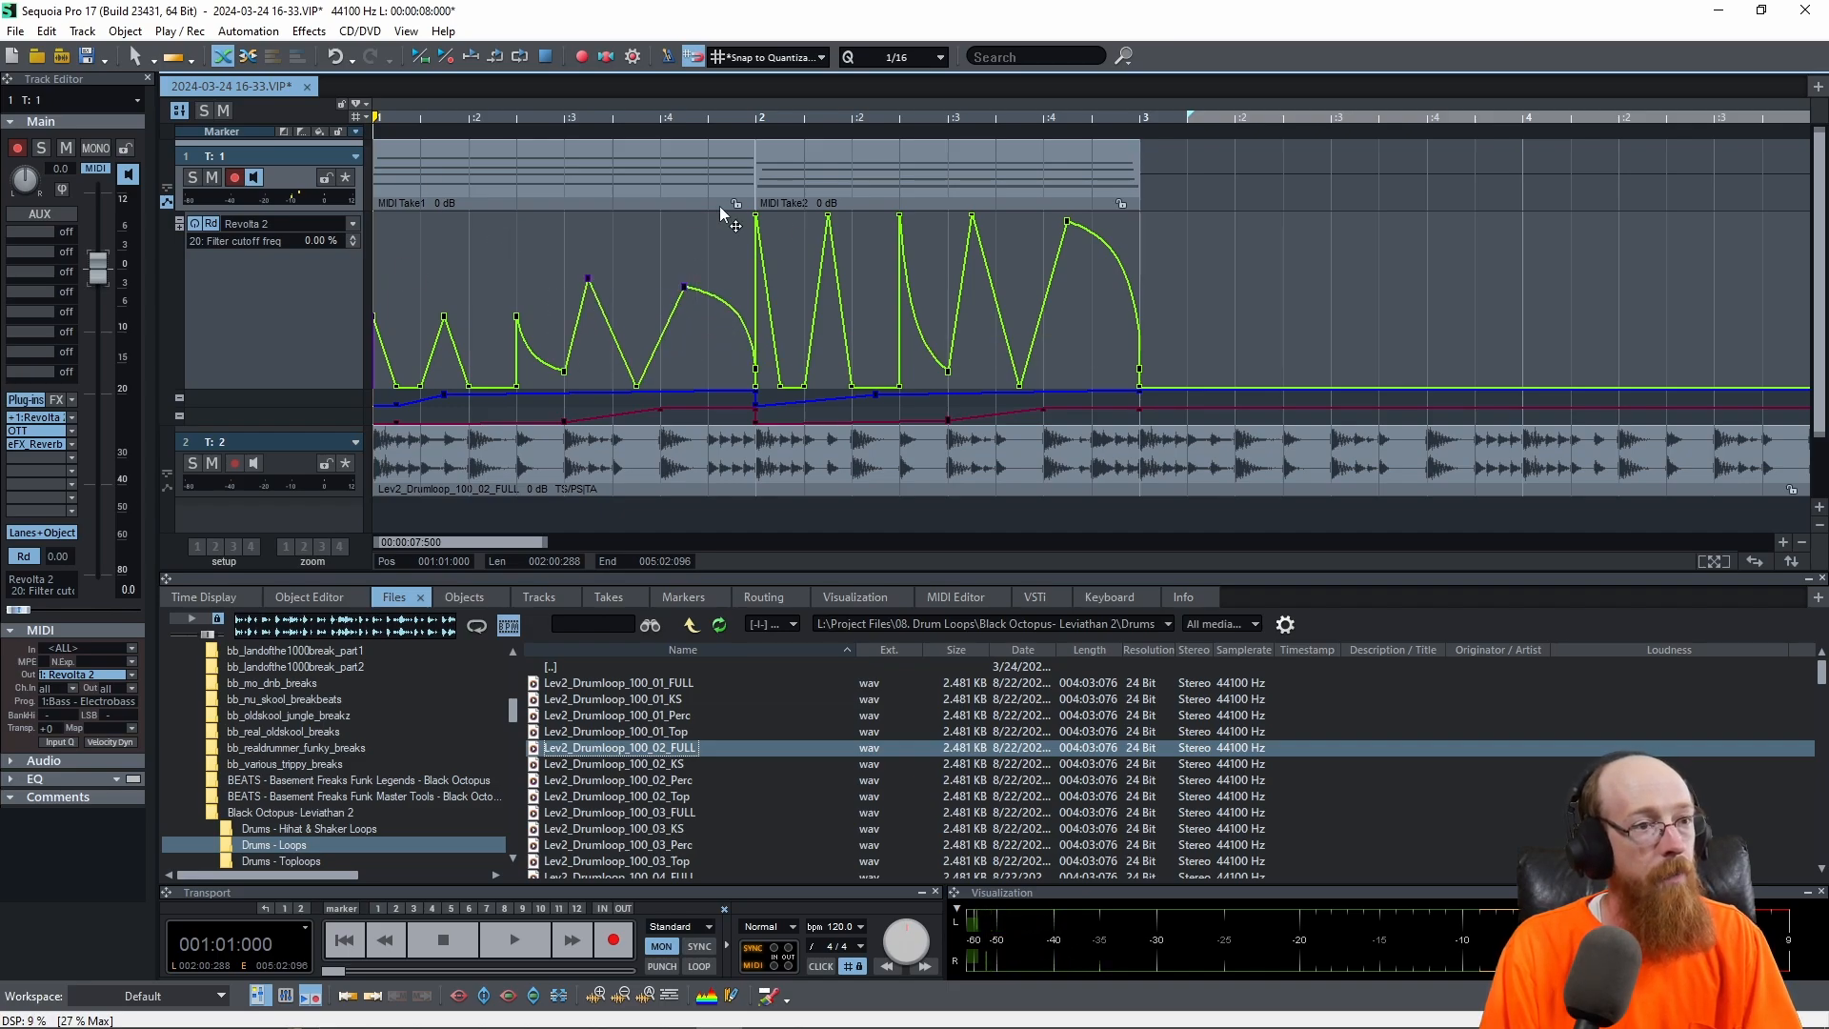
{"action": "mouse_move", "coordinate": [741, 246]}
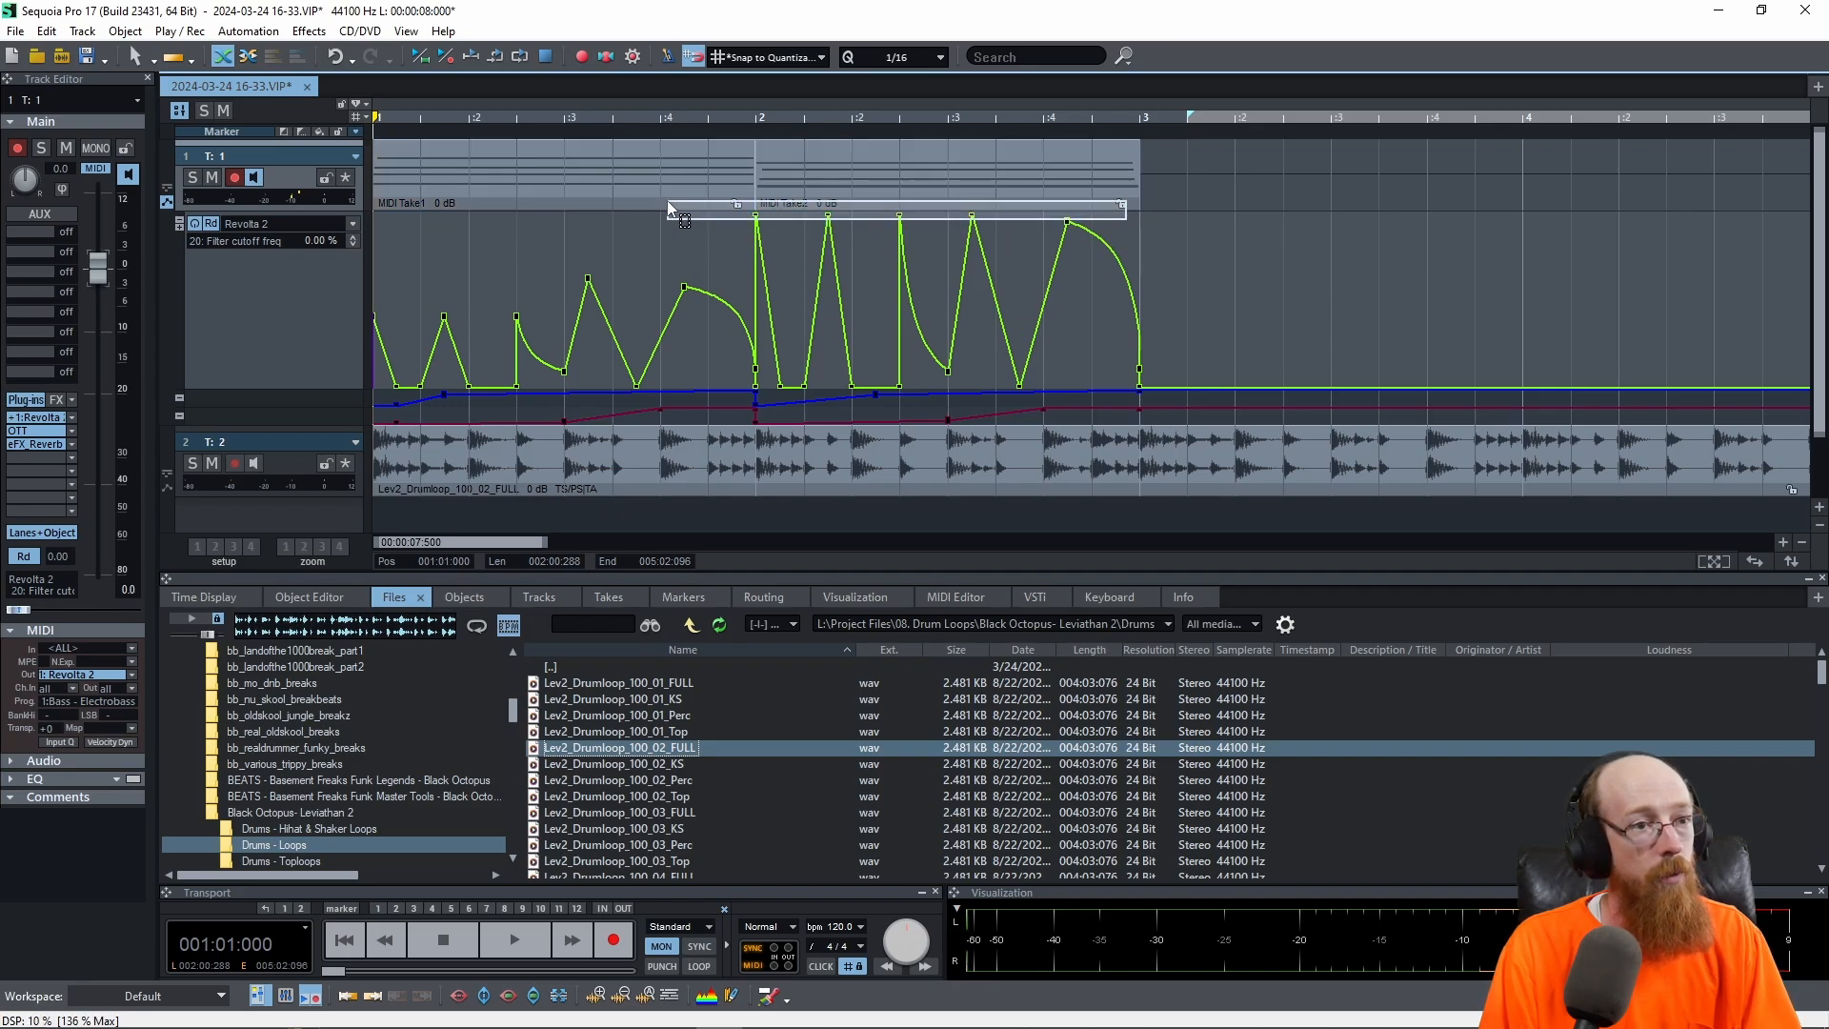
{"action": "mouse_move", "coordinate": [828, 271]}
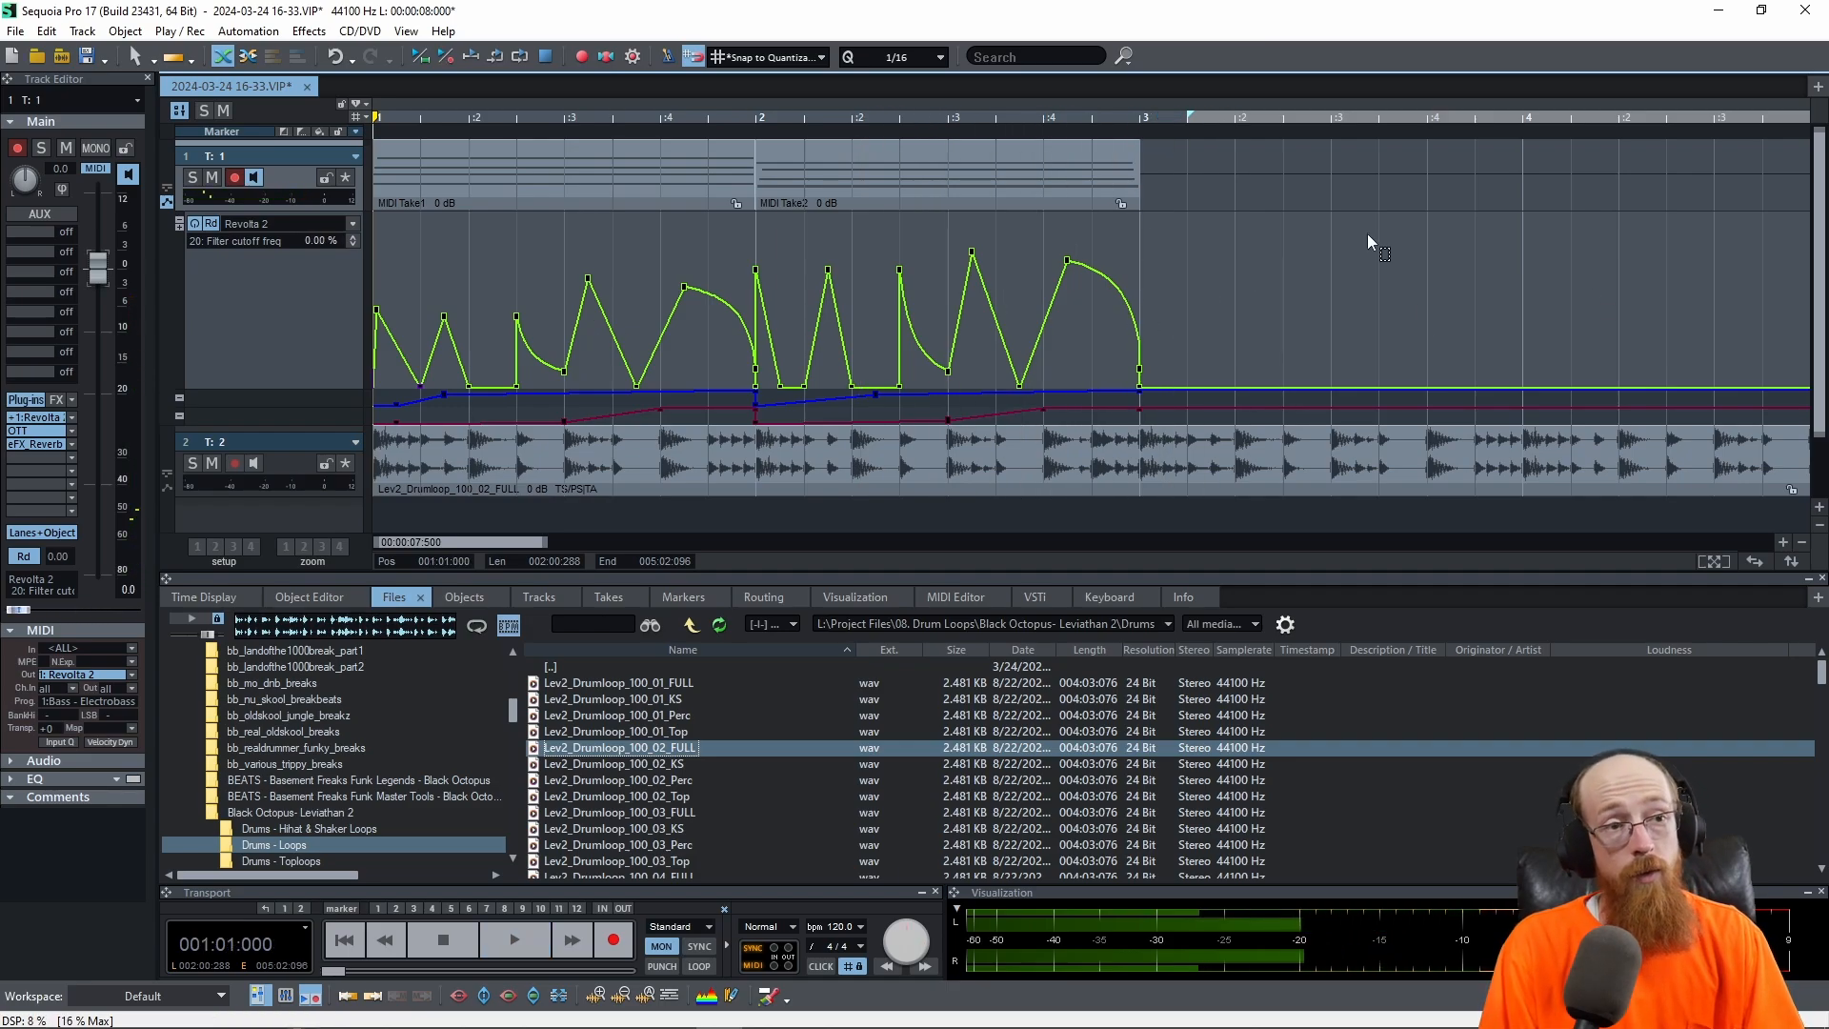
{"action": "mouse_move", "coordinate": [897, 347]}
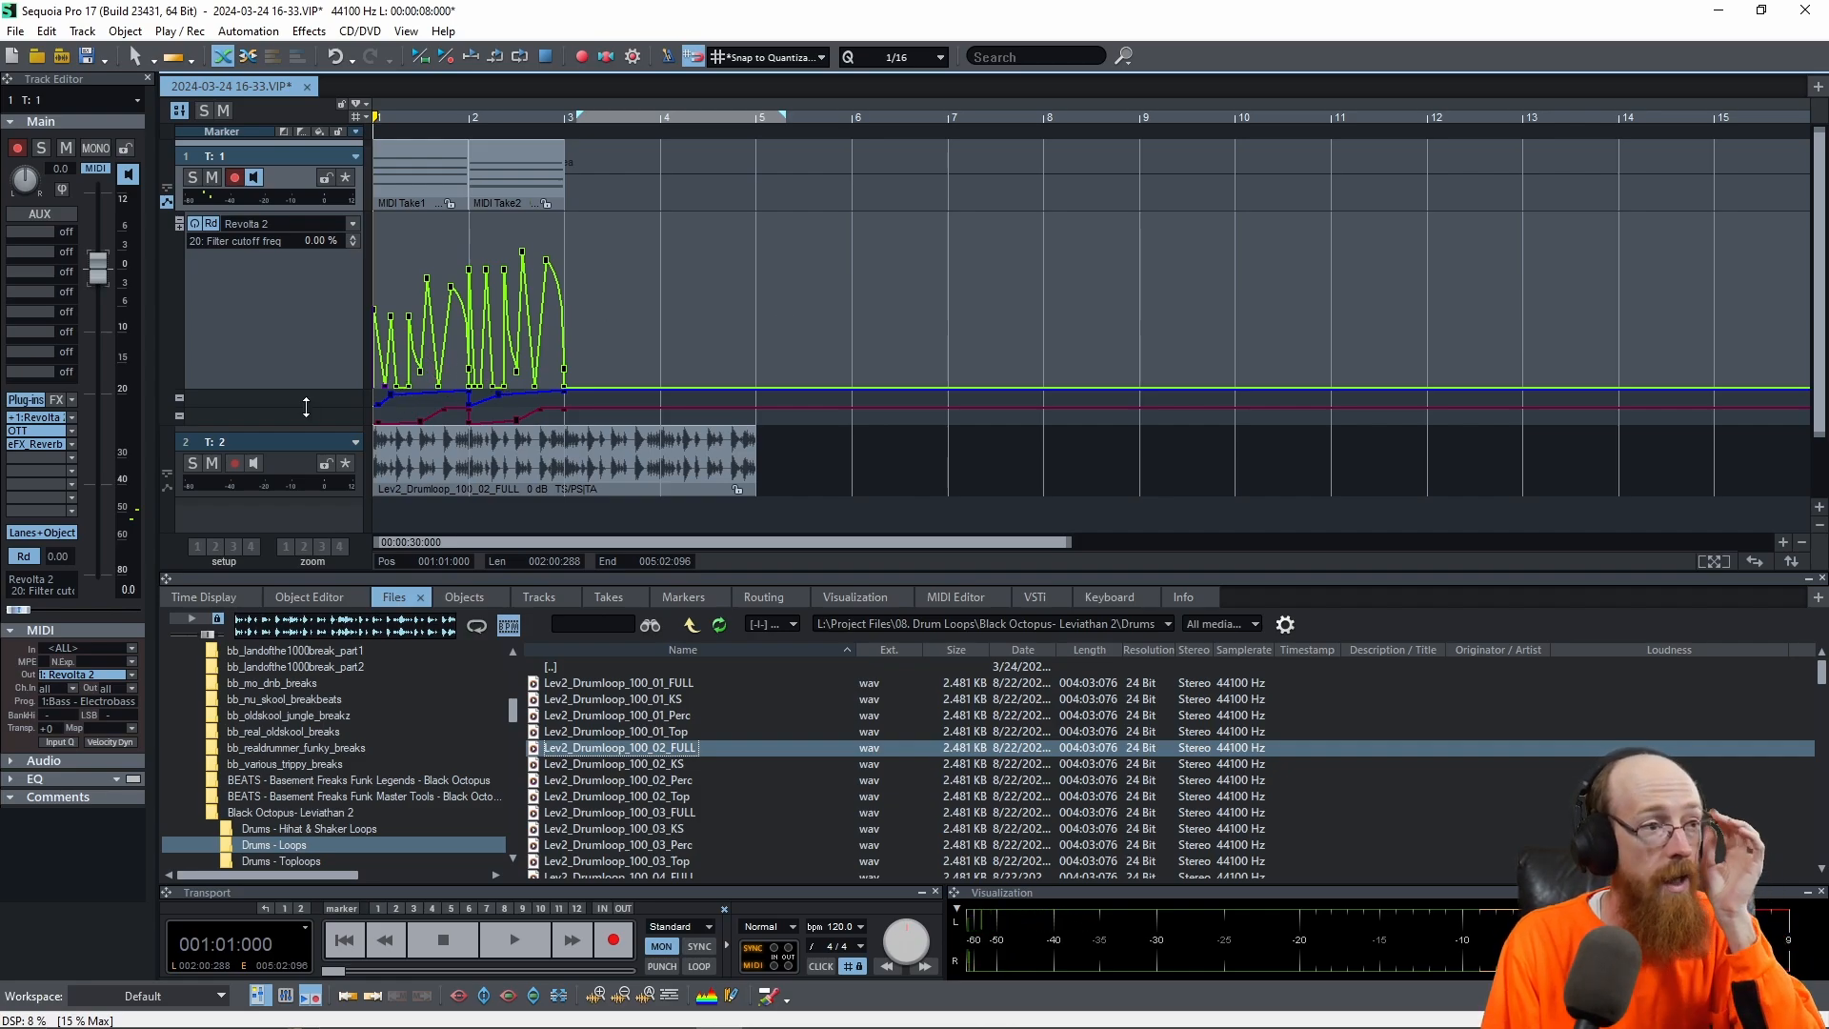
{"action": "mouse_move", "coordinate": [320, 368]}
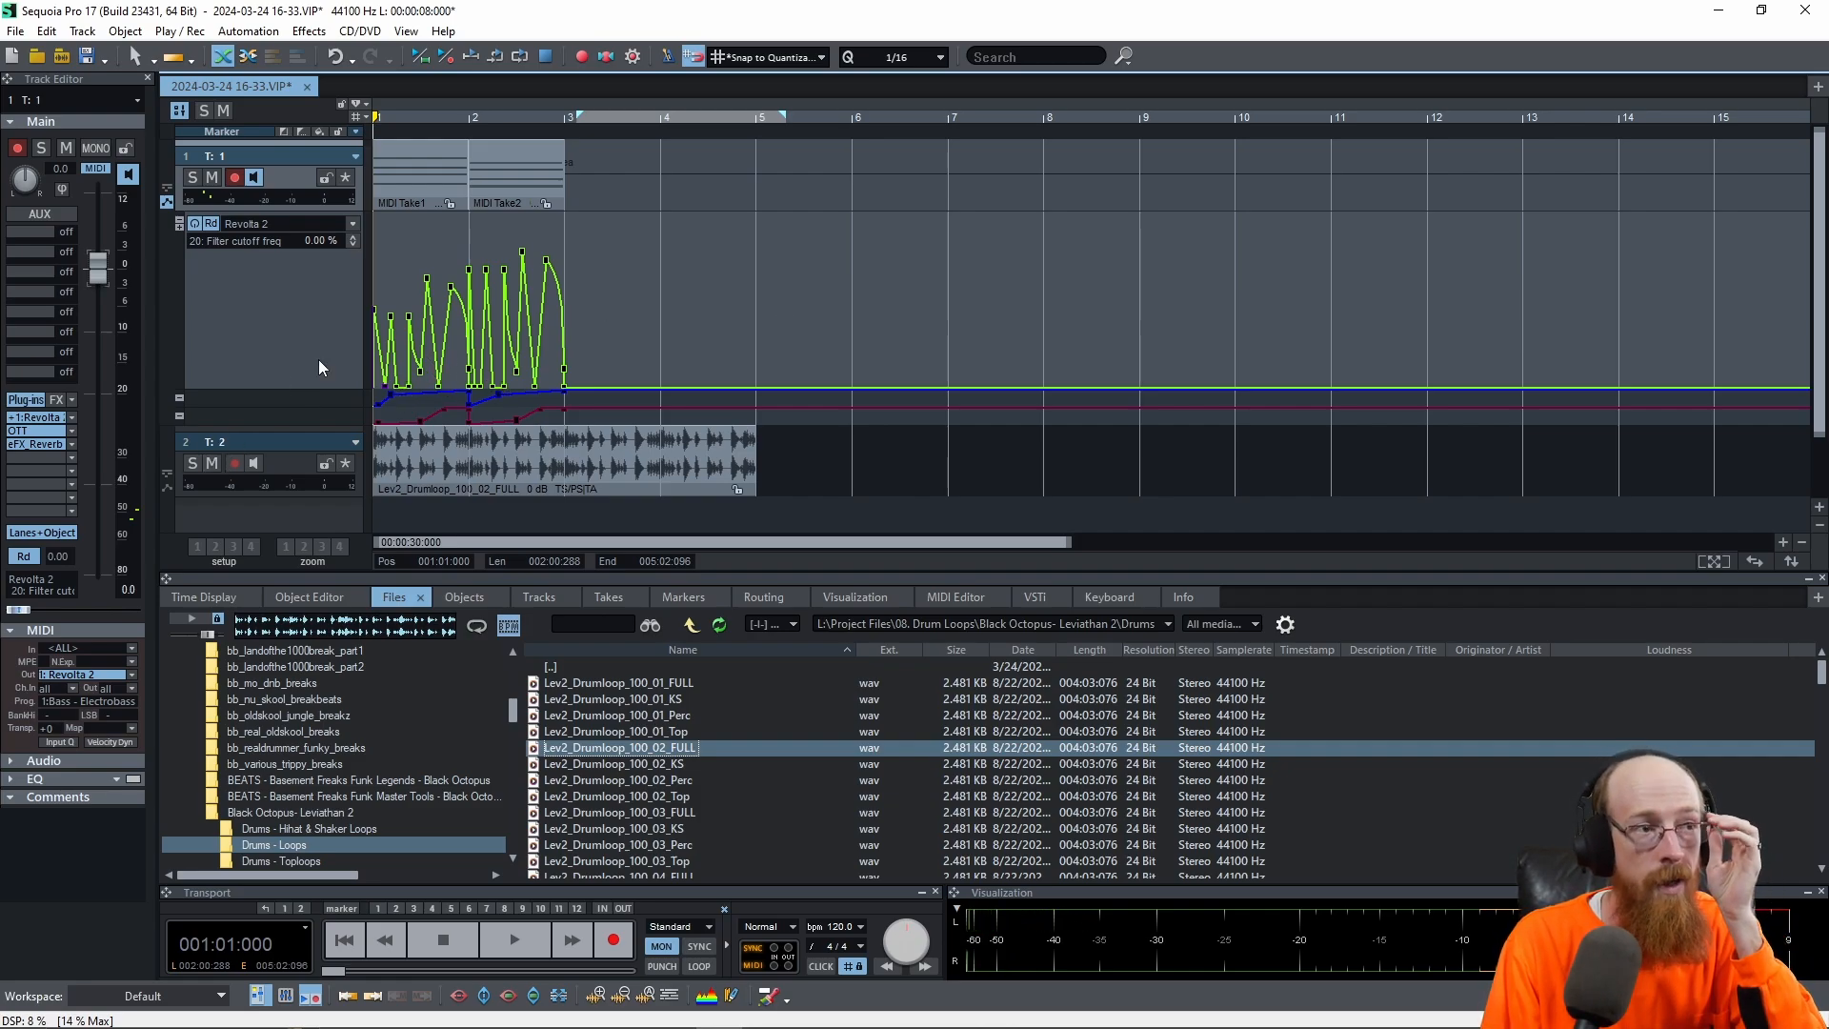